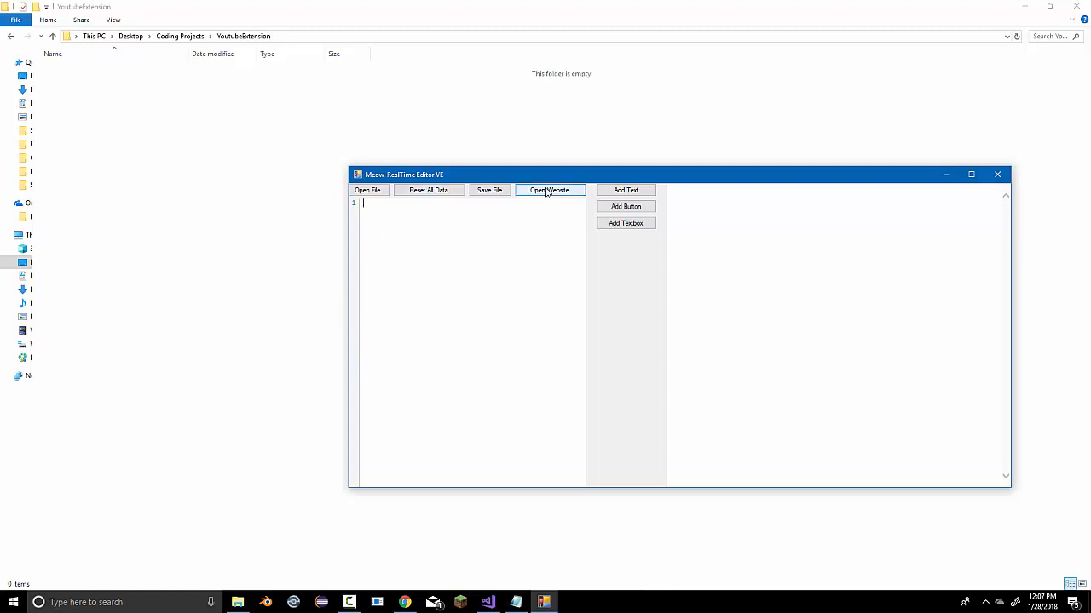
{"action": "mouse_move", "coordinate": [252, 304]}
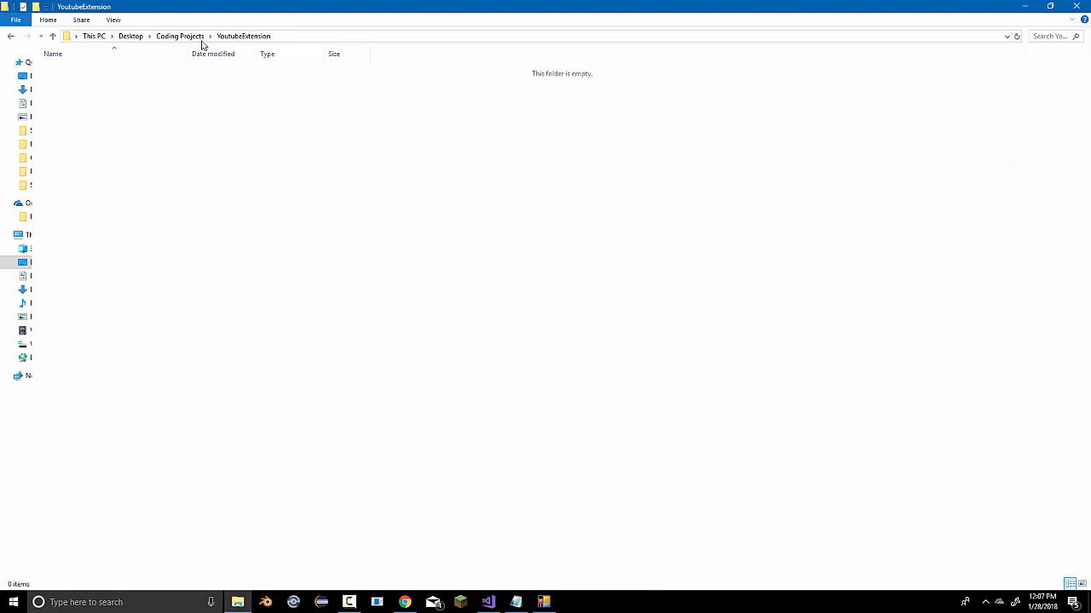
Browse up to Coding Projects and view manifest.json in the ChromePasswordSaver folder
{"action": "left_click", "coordinate": [181, 35]}
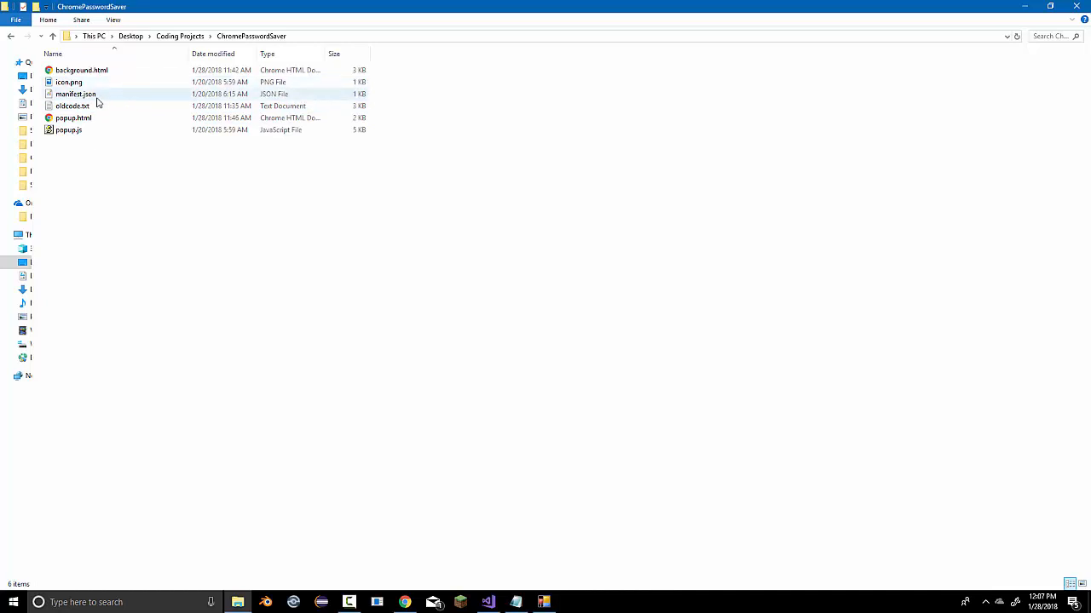
{"action": "left_click", "coordinate": [75, 94]}
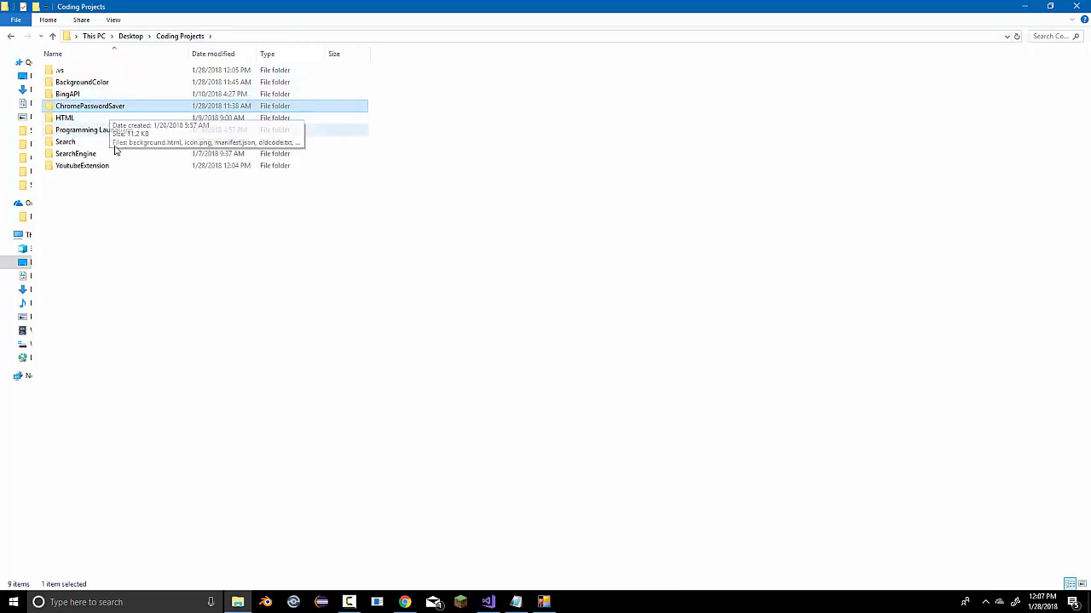
{"action": "mouse_move", "coordinate": [143, 119]}
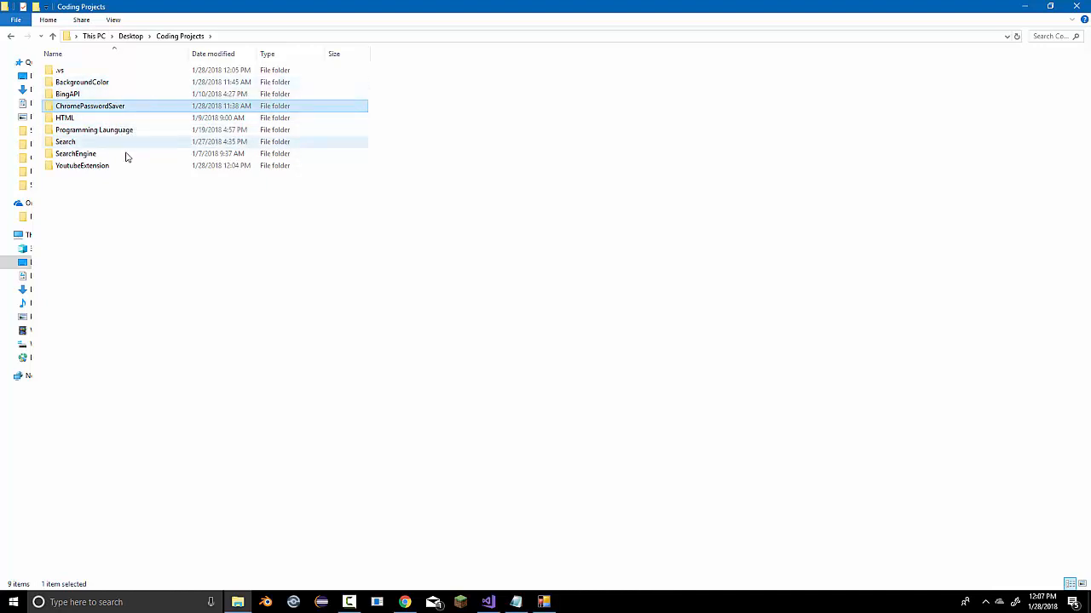
Edit the YoutubeExtension manifest.json in Notepad++ and set manifest_version to 2
{"action": "double_click", "coordinate": [81, 165]}
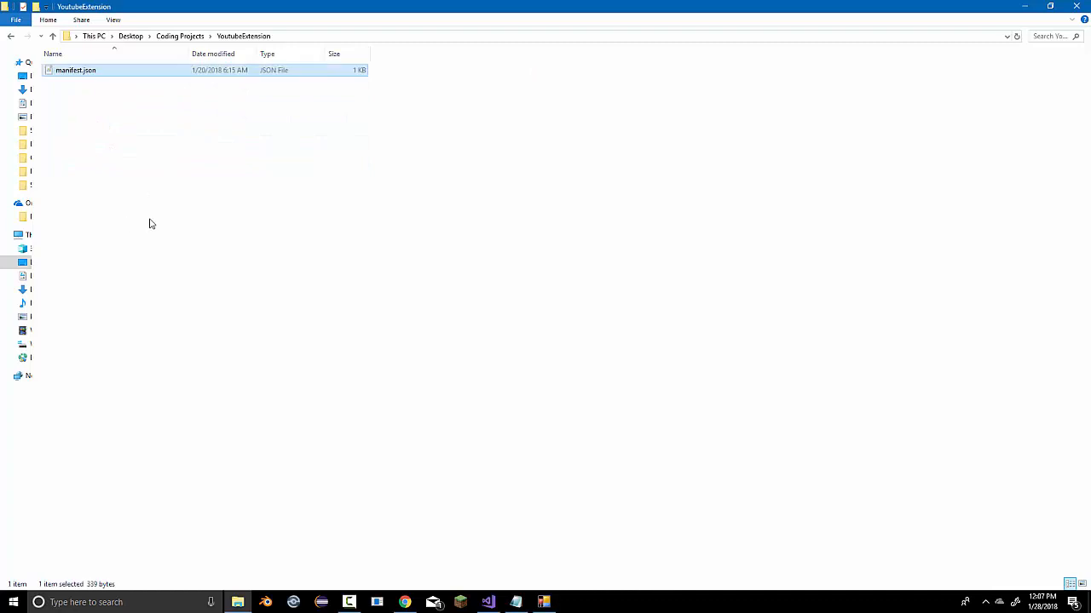
{"action": "right_click", "coordinate": [75, 70]}
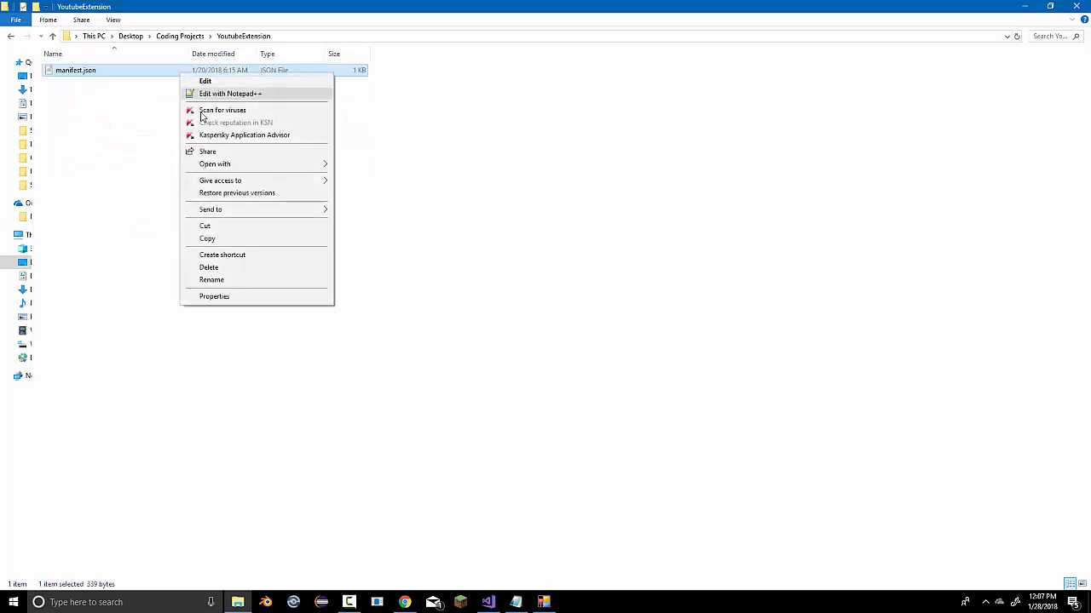
{"action": "left_click", "coordinate": [230, 92]}
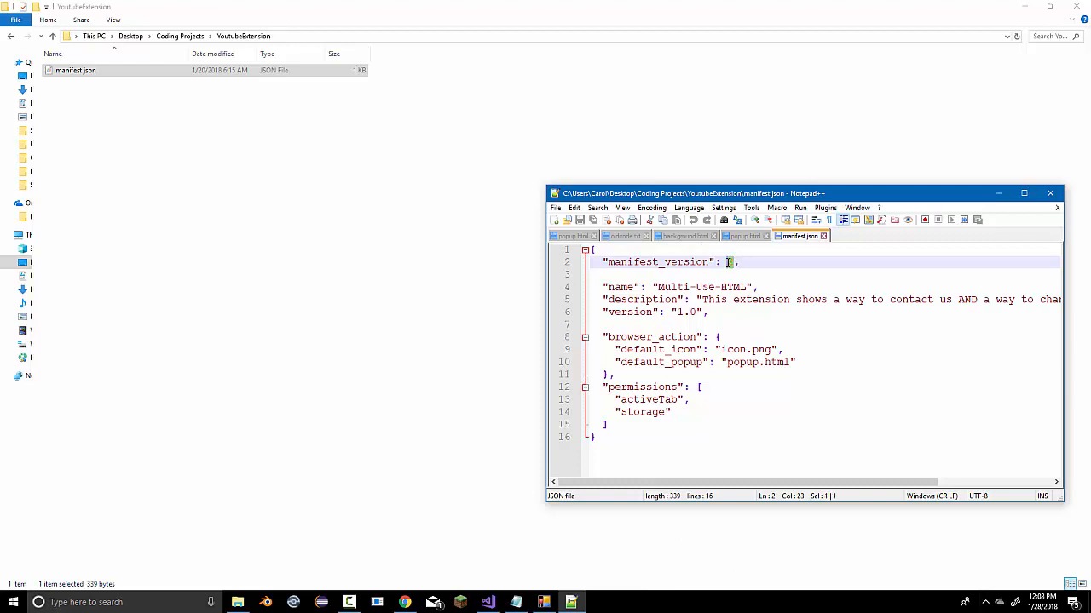
{"action": "type", "text": "2"}
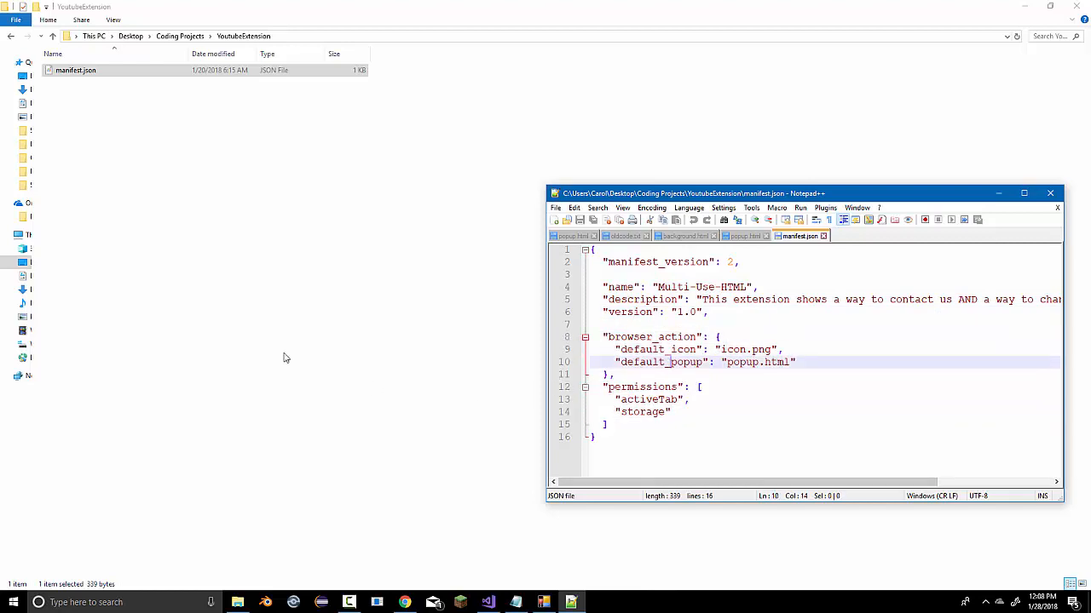
Create an empty extensionless file named manifest and start renaming the old manifest.json
{"action": "right_click", "coordinate": [286, 358]}
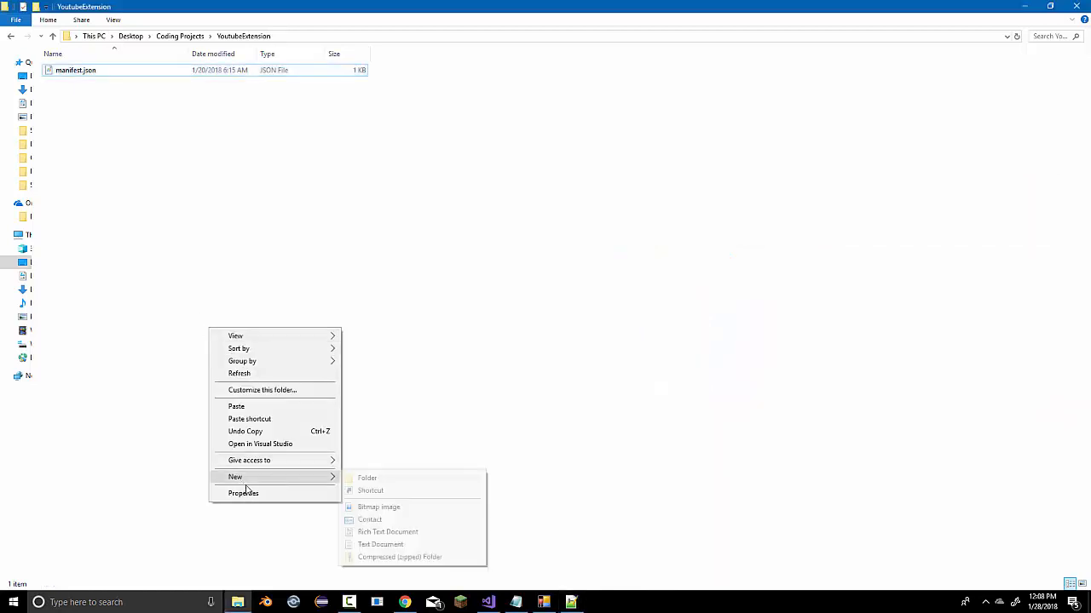
{"action": "left_click", "coordinate": [380, 545]}
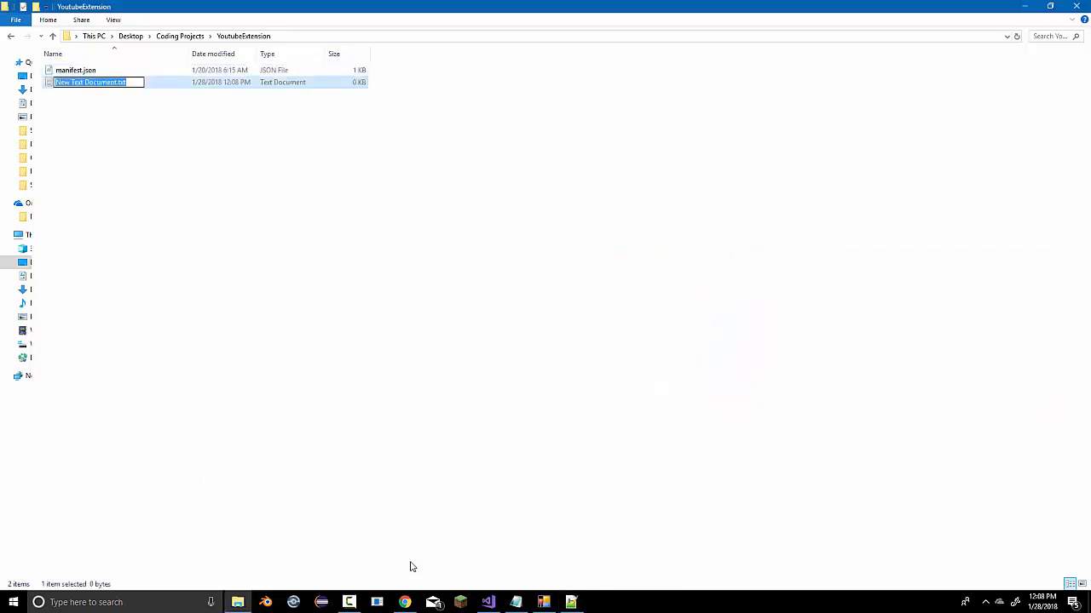
{"action": "type", "text": "manifest."}
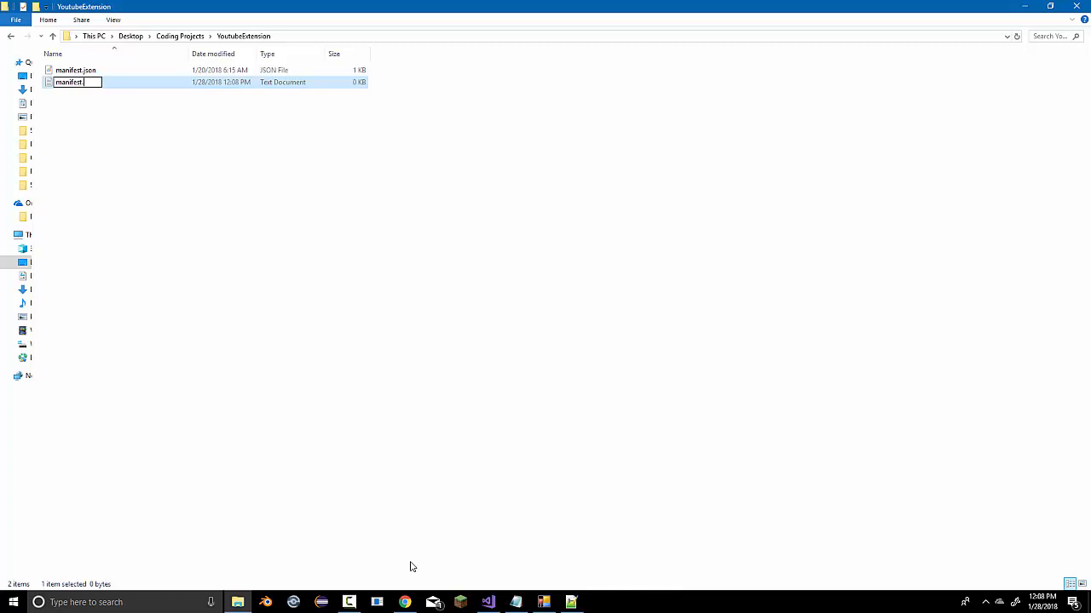
{"action": "key", "text": "enter"}
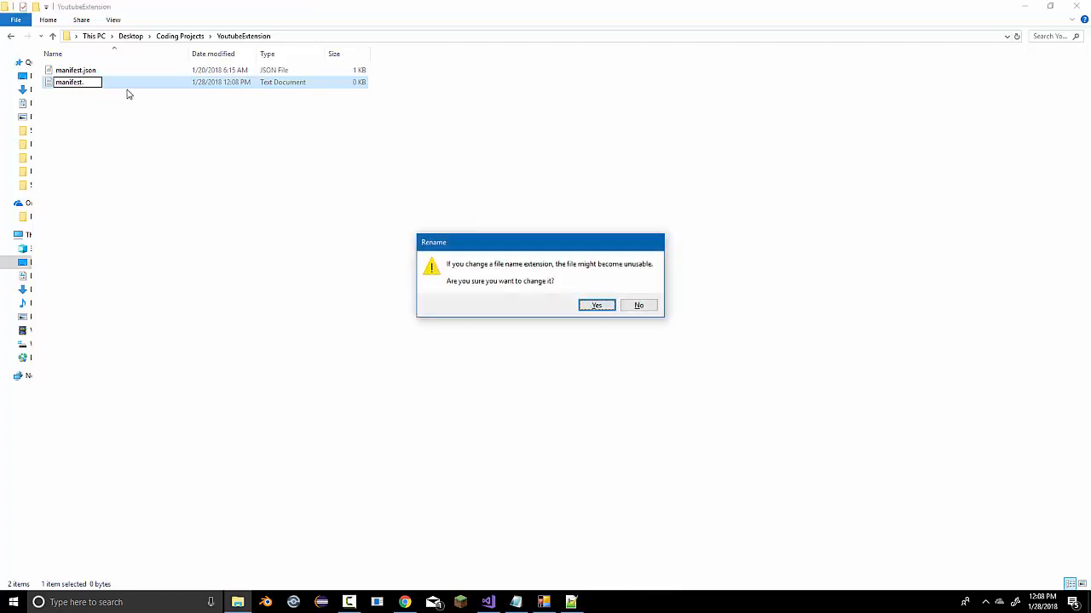
{"action": "left_click", "coordinate": [597, 305]}
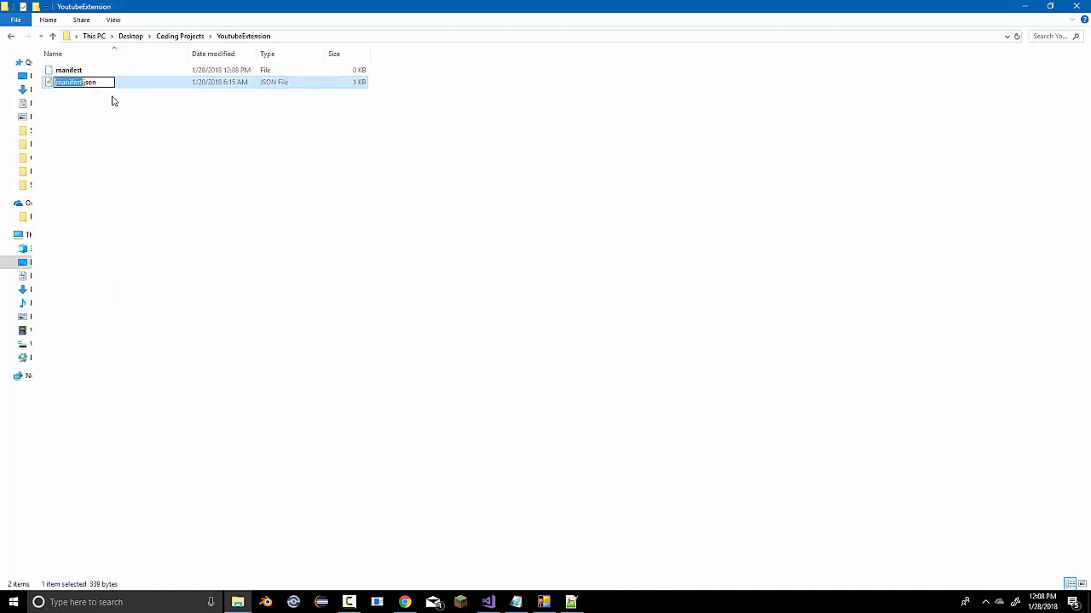
{"action": "right_click", "coordinate": [69, 82]}
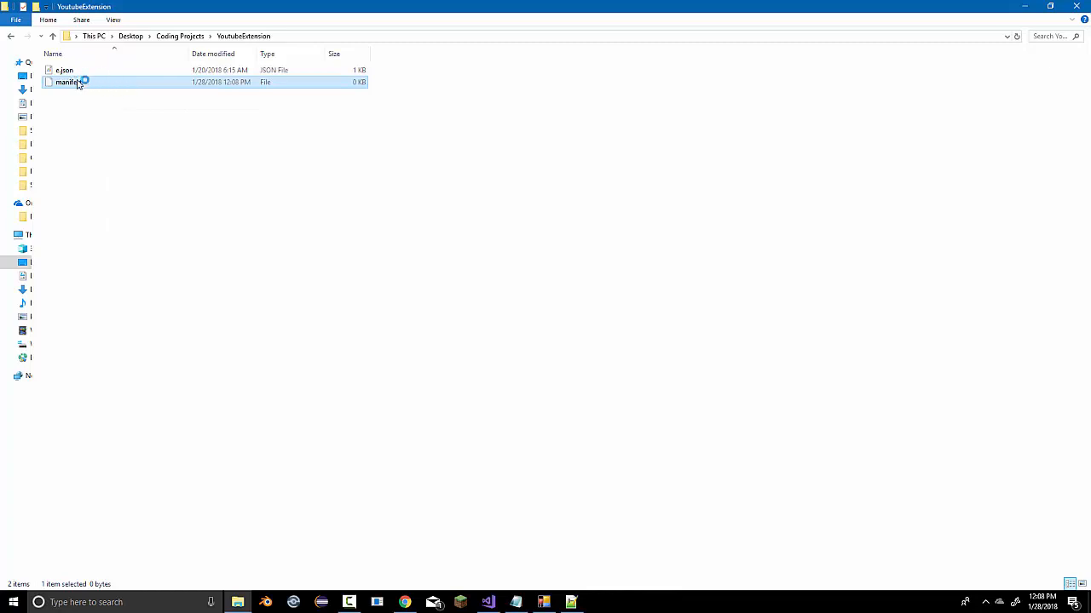
Rename the blank manifest to manifest.json, keep it open and reload it as an empty document
{"action": "double_click", "coordinate": [69, 82]}
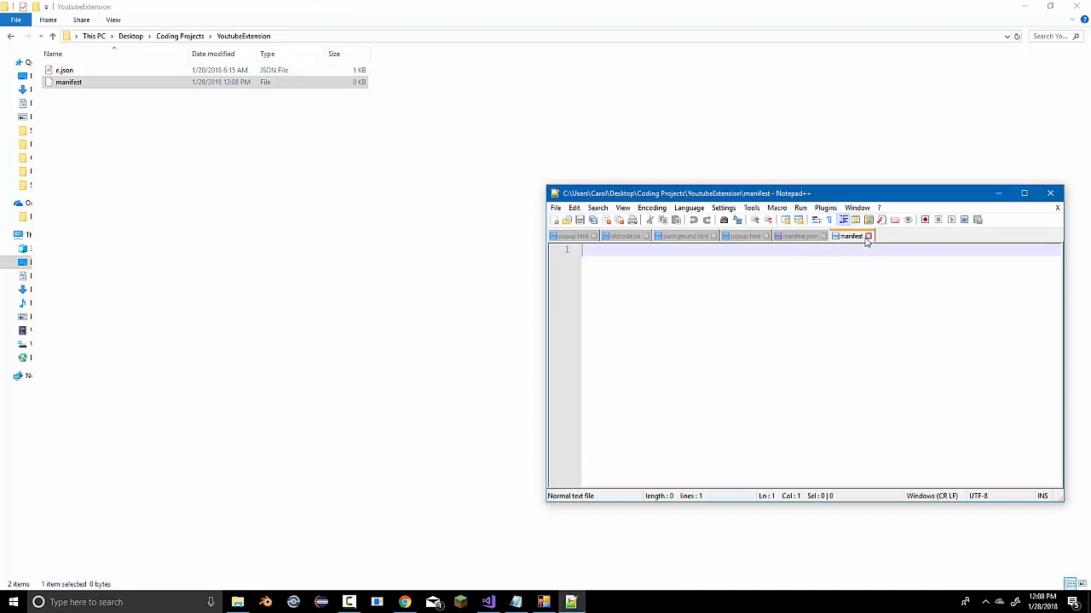
{"action": "right_click", "coordinate": [68, 82]}
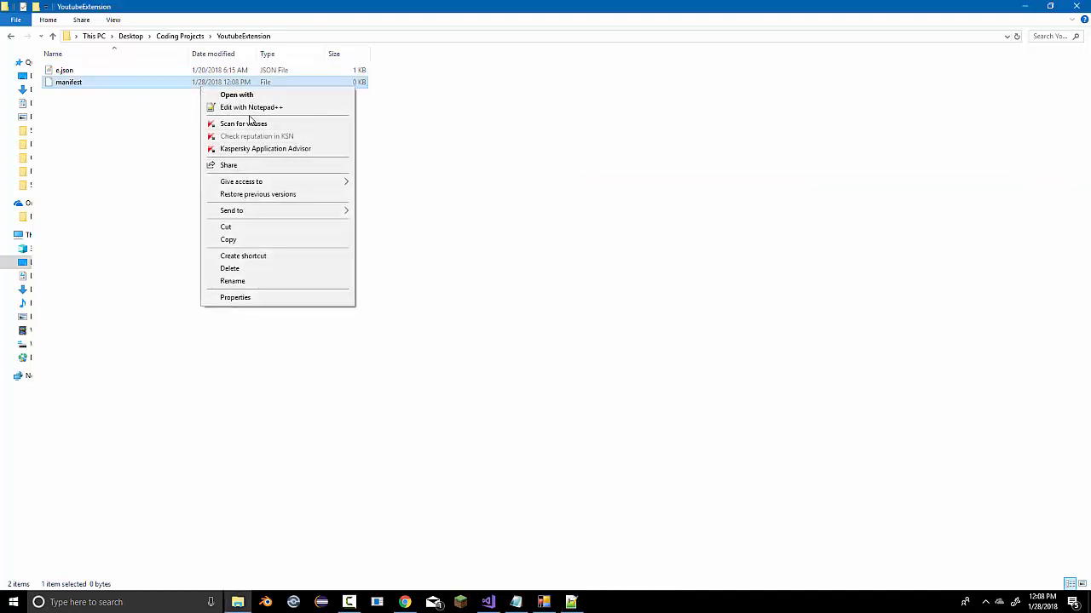
{"action": "left_click", "coordinate": [231, 281]}
{"action": "type", "text": ".json"}
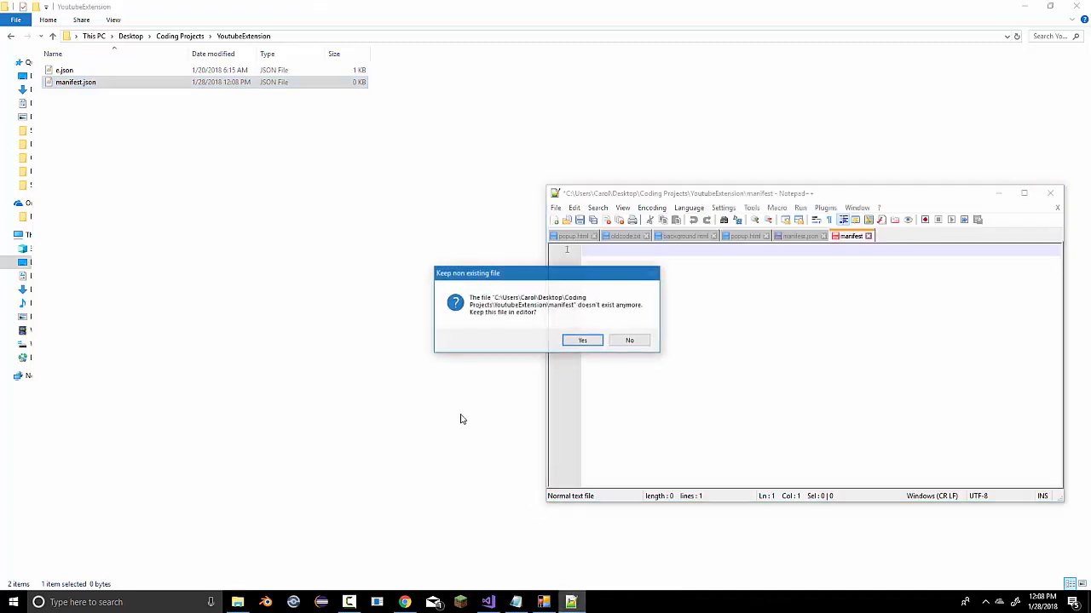
{"action": "left_click", "coordinate": [583, 340]}
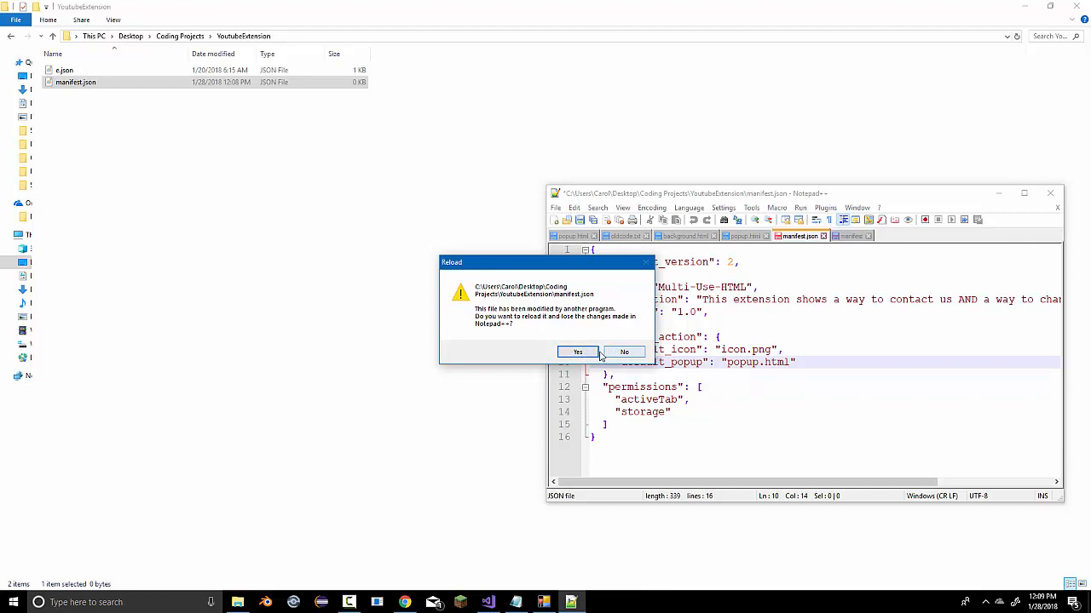
{"action": "left_click", "coordinate": [576, 351]}
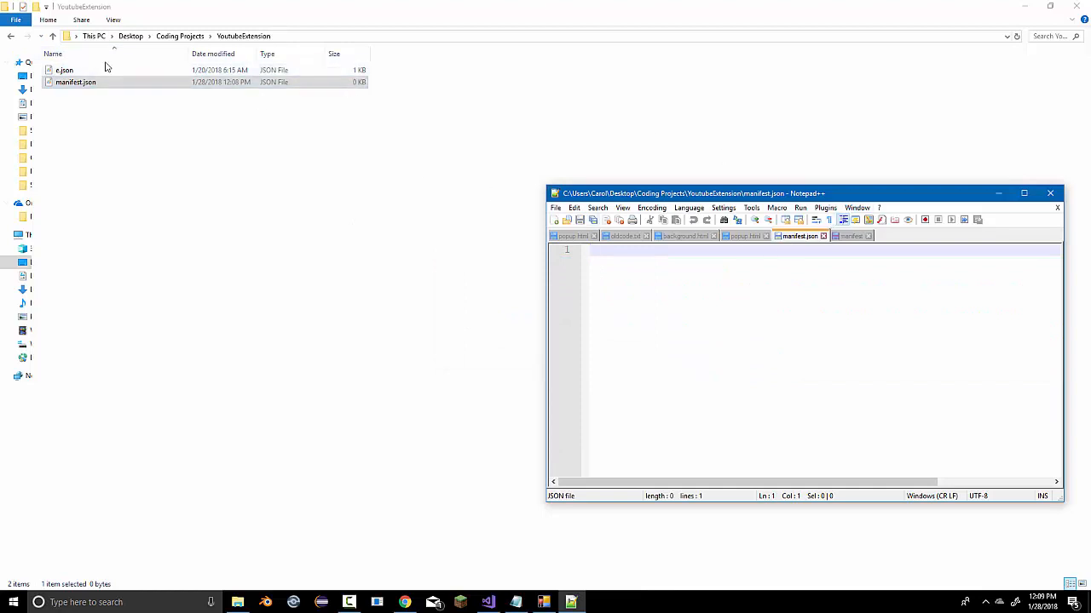
{"action": "left_click", "coordinate": [893, 235]}
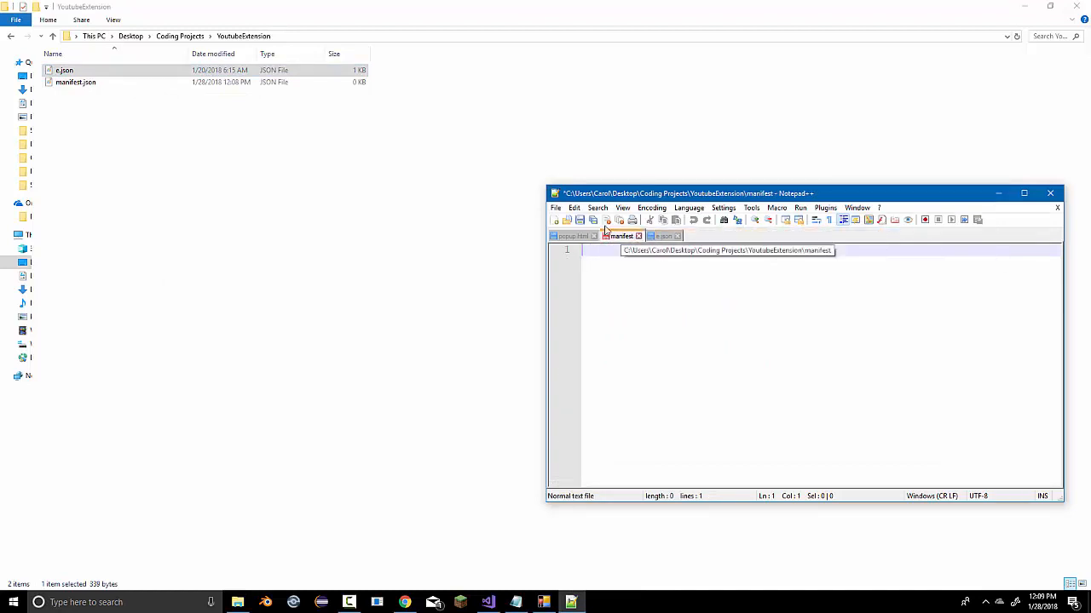
Select all of e.json's manifest text and start lines inside the new manifest's braces
{"action": "left_click", "coordinate": [665, 235]}
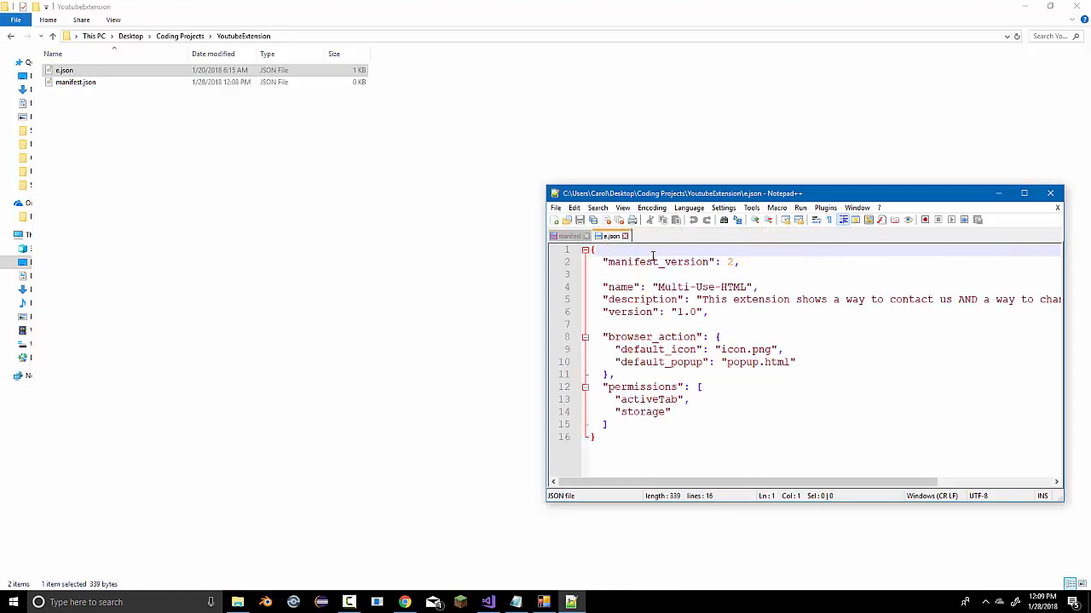
{"action": "key", "text": "ctrl+a"}
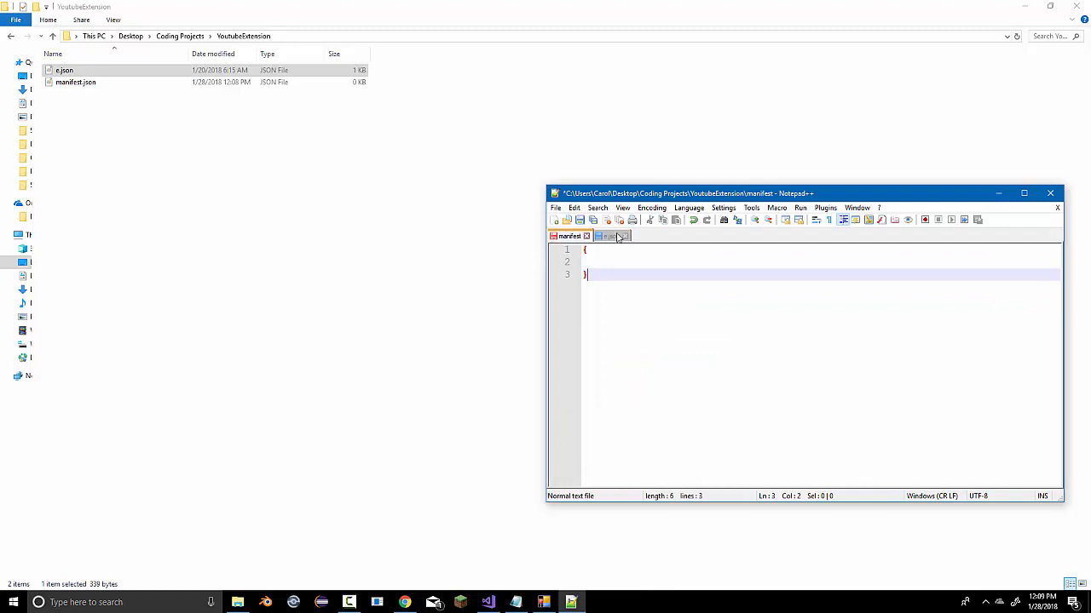
{"action": "left_click", "coordinate": [610, 235]}
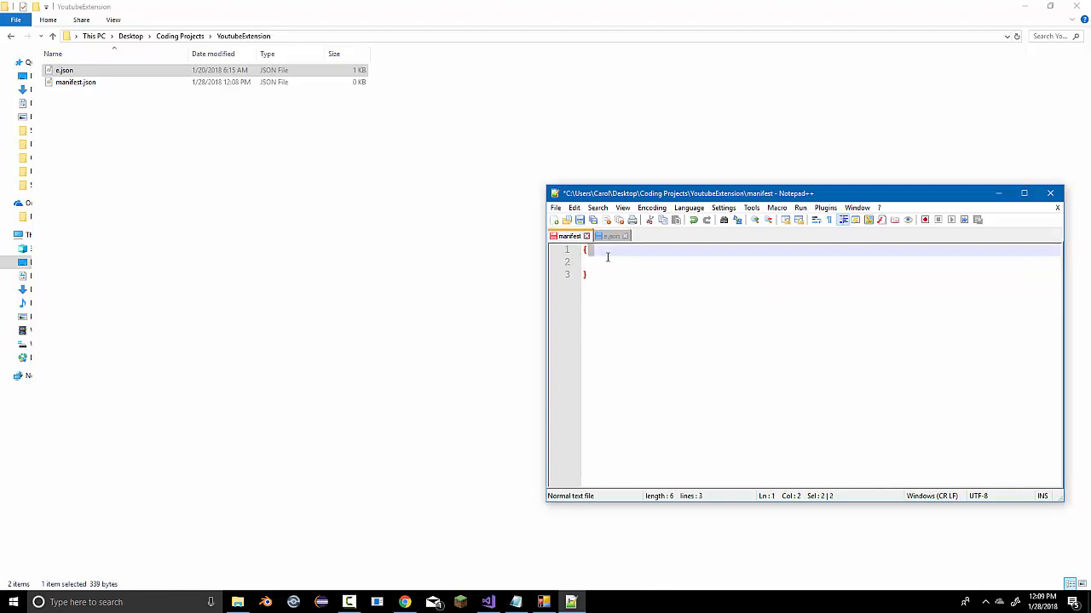
{"action": "key", "text": "Enter"}
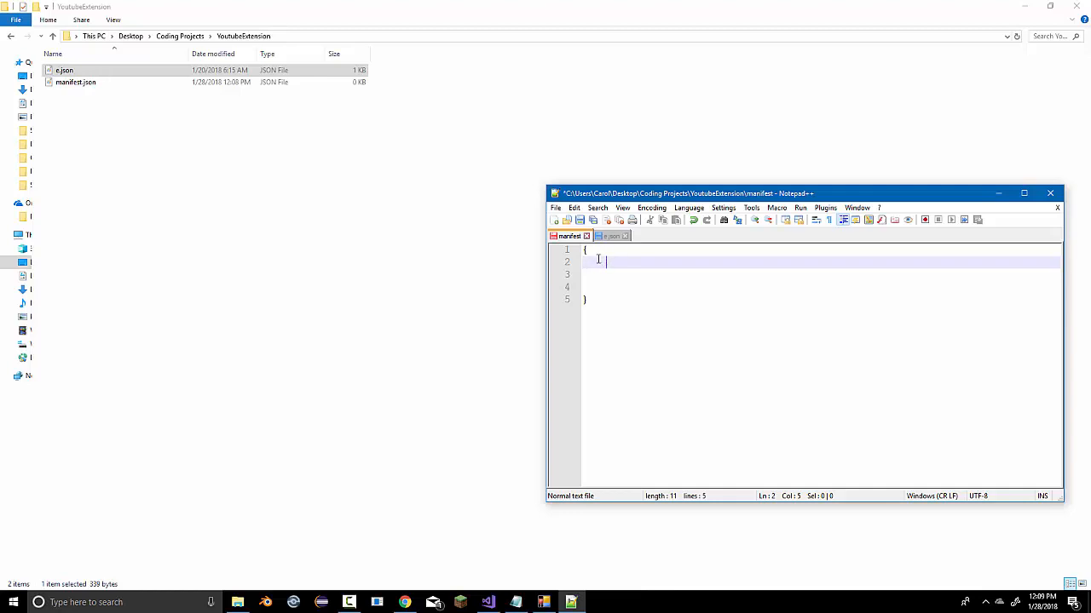
{"action": "mouse_move", "coordinate": [597, 273]}
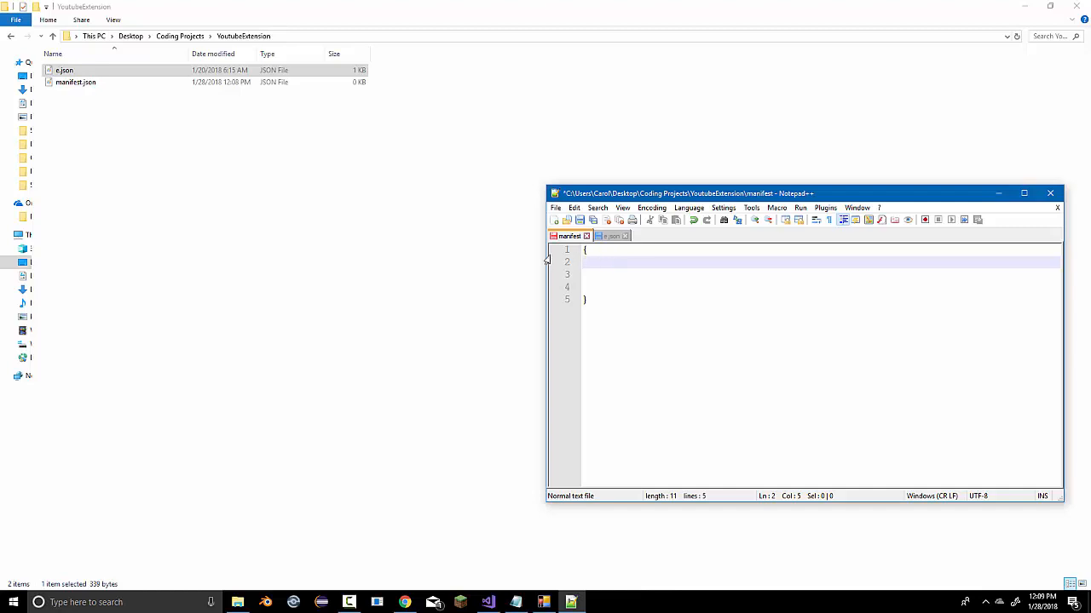
Begin the "manifest_version" key inside the new manifest, fixing a typo
{"action": "type", "text": "\"mani\""}
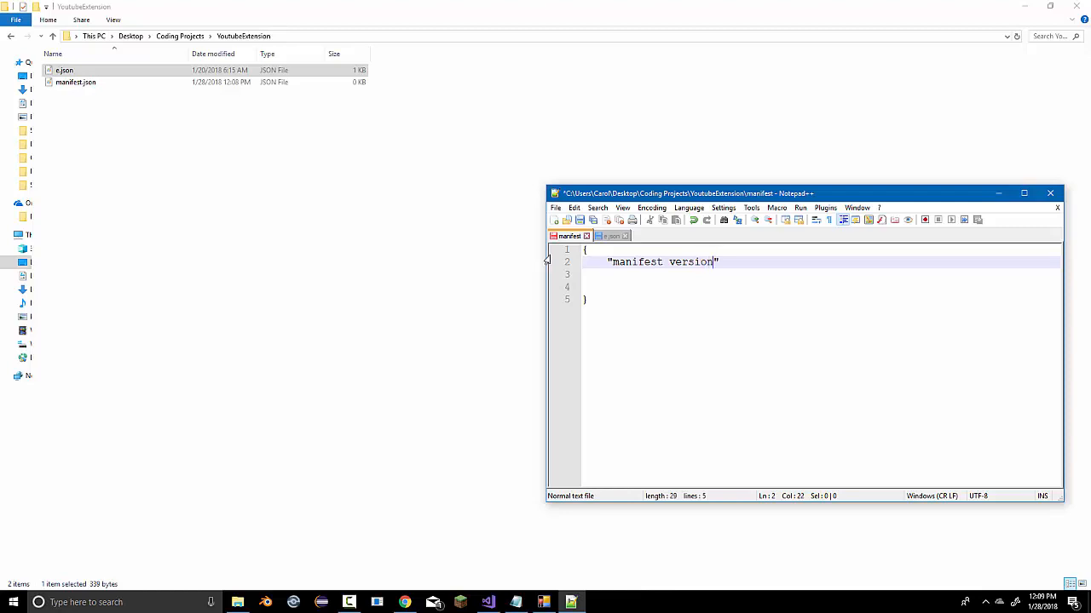
{"action": "key", "text": "BackSpace"}
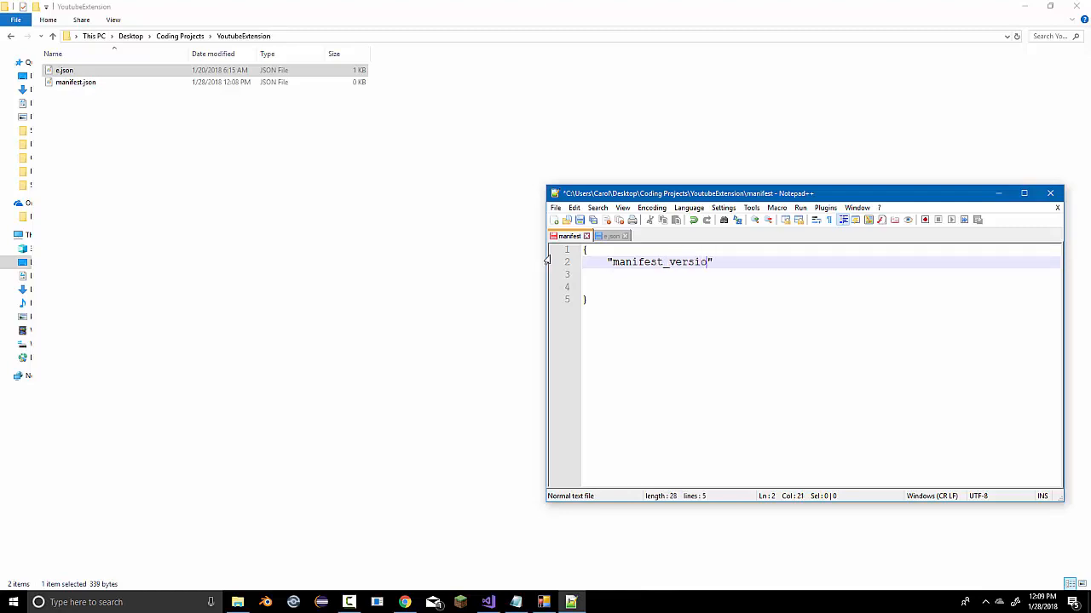
{"action": "type", "text": "n"}
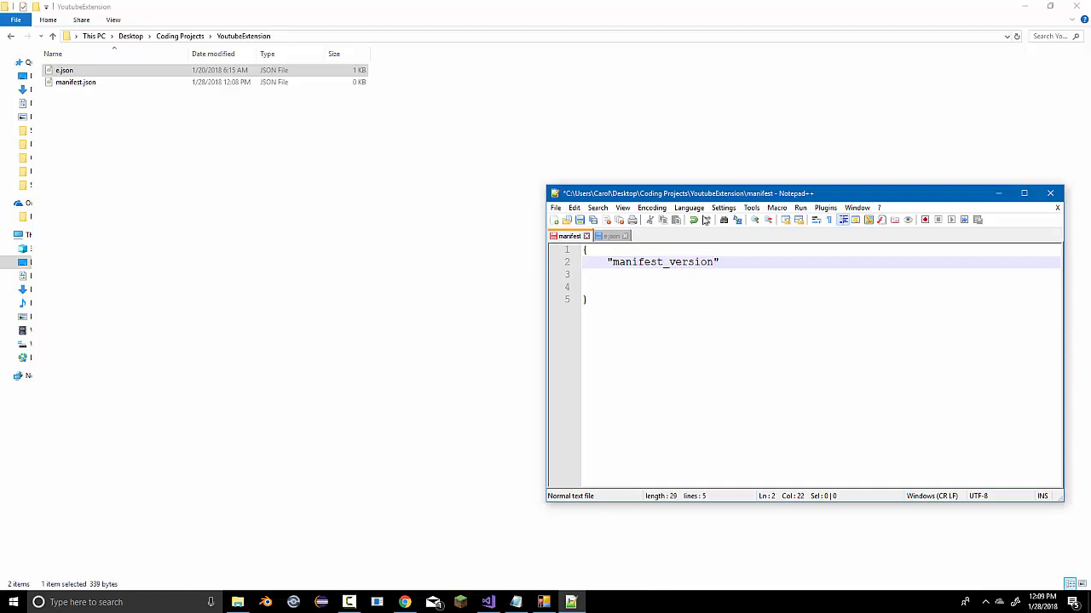
{"action": "left_click", "coordinate": [610, 235]}
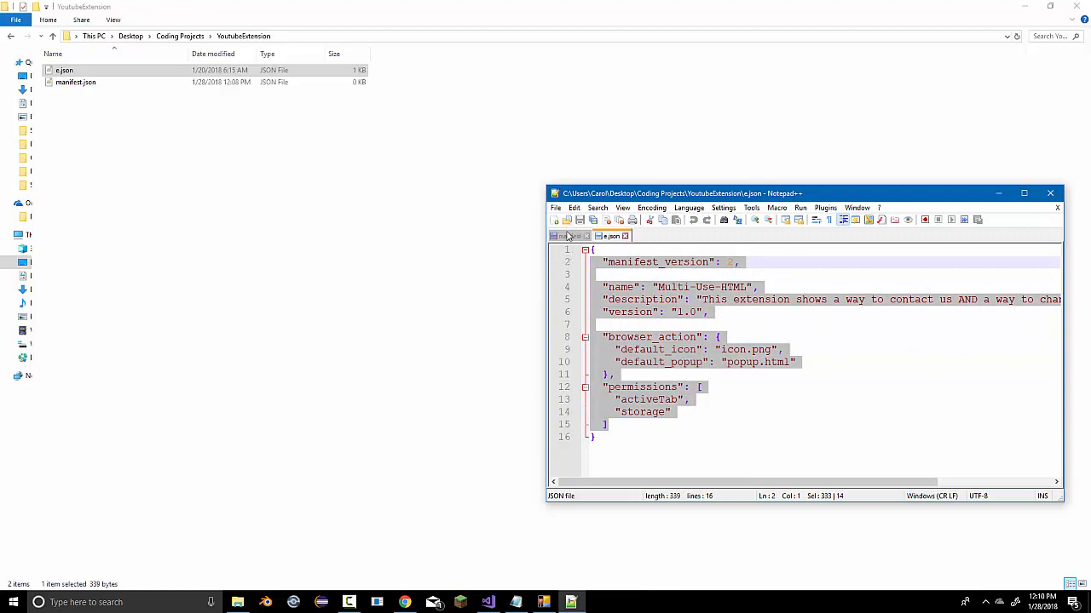
Place the cursor in the copied manifest's name value to replace Multi-Use-HTML
{"action": "left_click", "coordinate": [565, 236]}
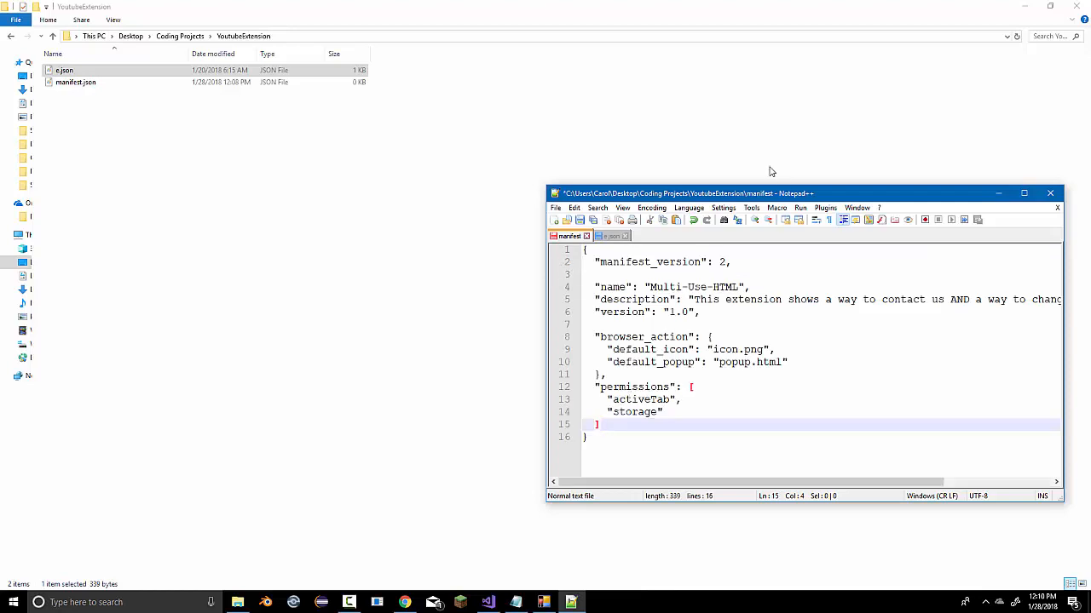
{"action": "mouse_move", "coordinate": [625, 235]}
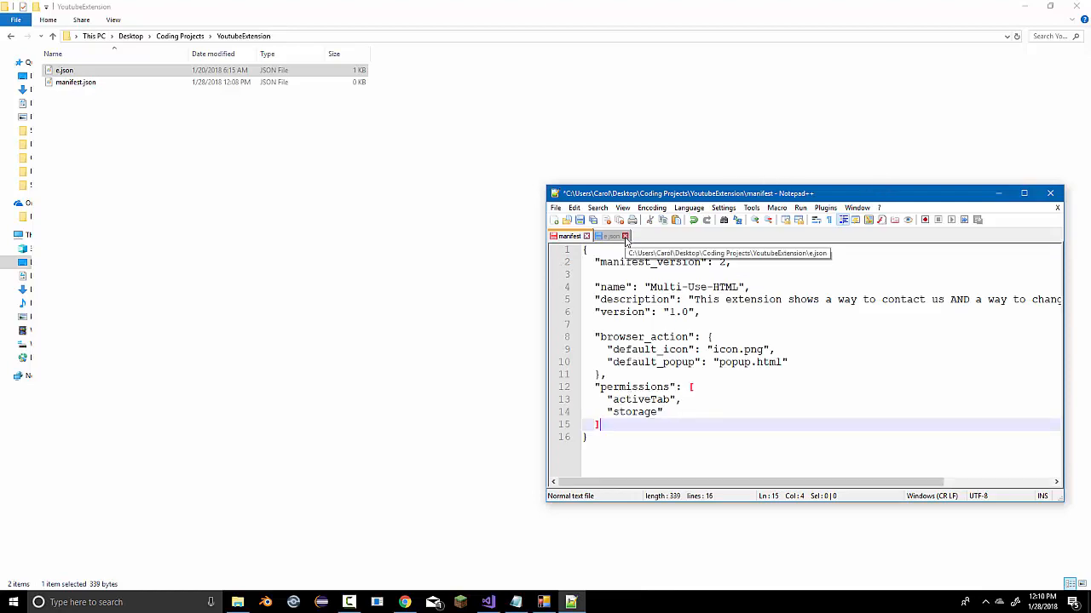
{"action": "left_click", "coordinate": [625, 236]}
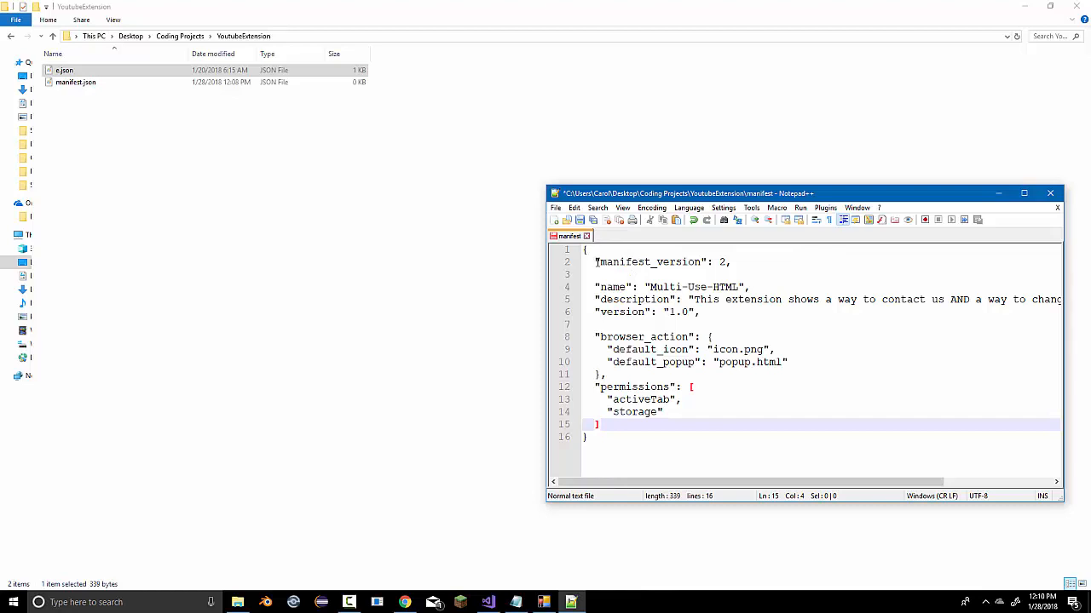
{"action": "double_click", "coordinate": [649, 262]}
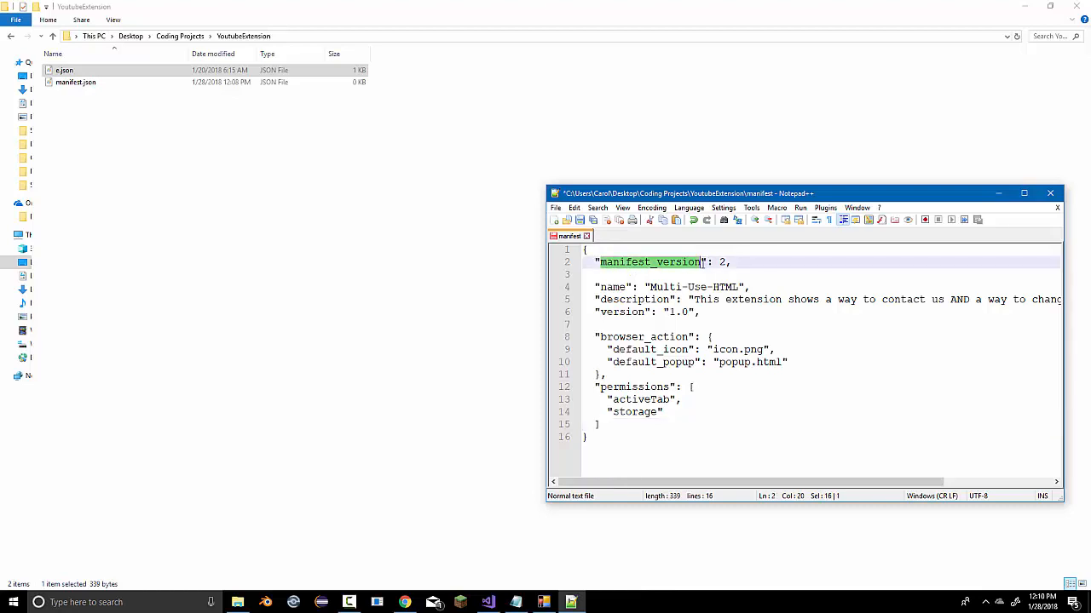
{"action": "left_click", "coordinate": [668, 273]}
{"action": "type", "text": "Background Color Changing Exten"}
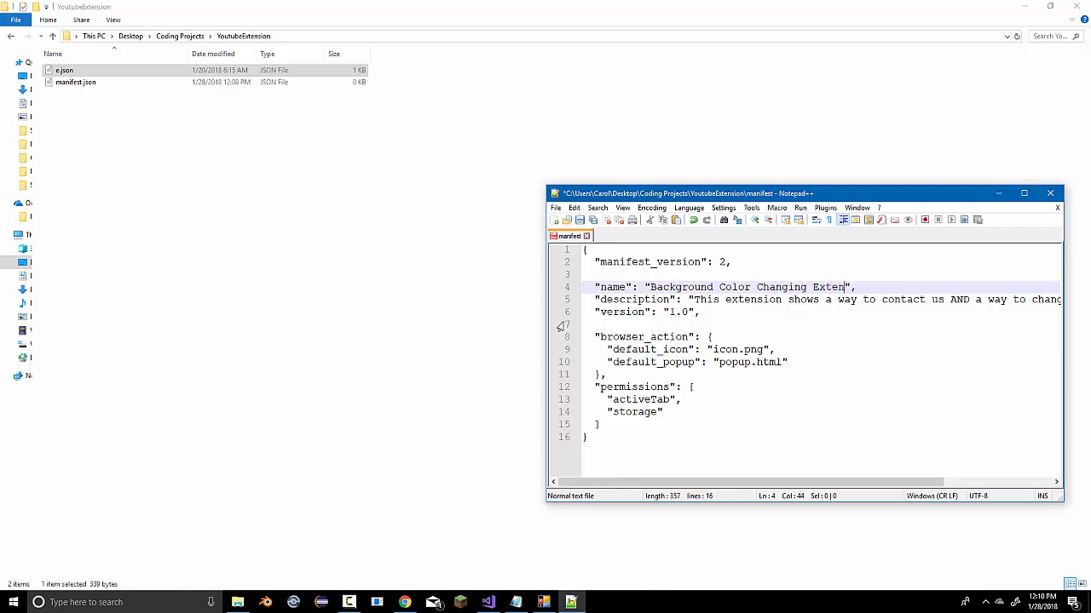
Finish the extension name, set version 2.2 and a google chrome background color description
{"action": "type", "text": "sion"}
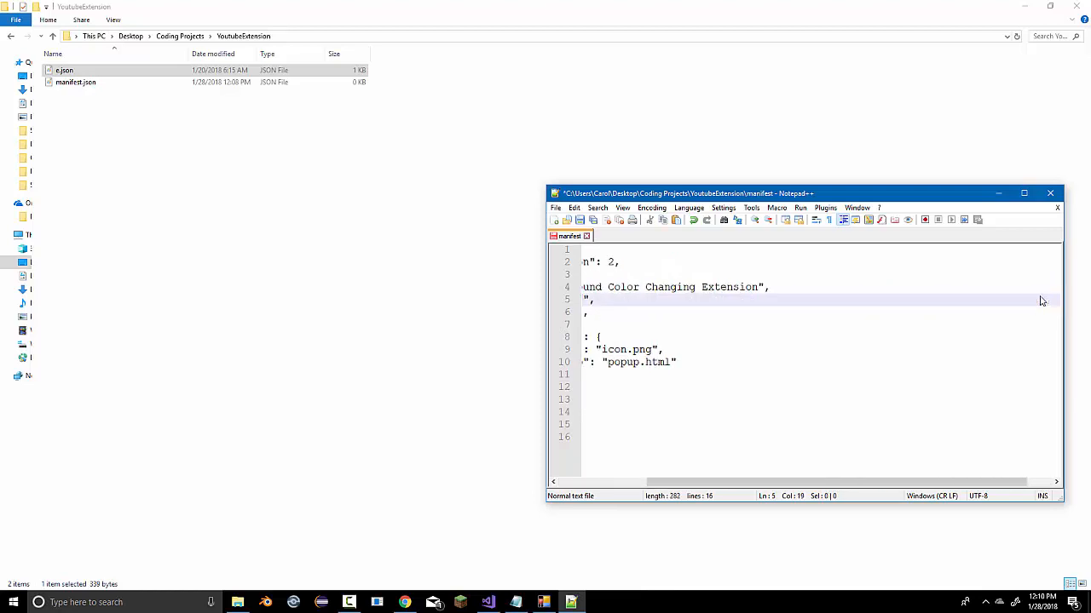
{"action": "scroll", "scroll_direction": "left", "scroll_amount": 3}
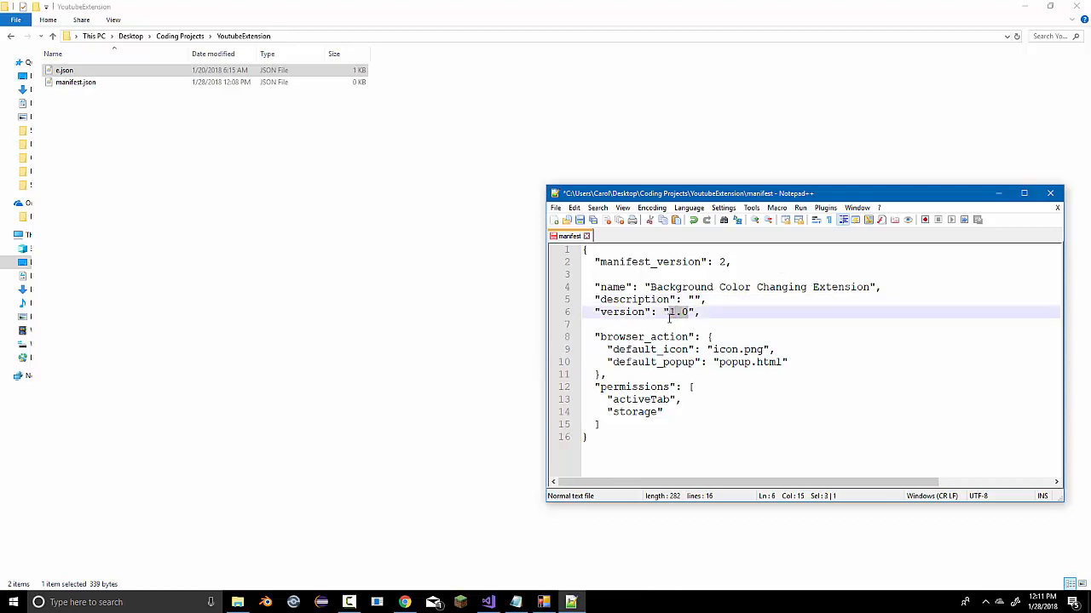
{"action": "type", "text": "2.2"}
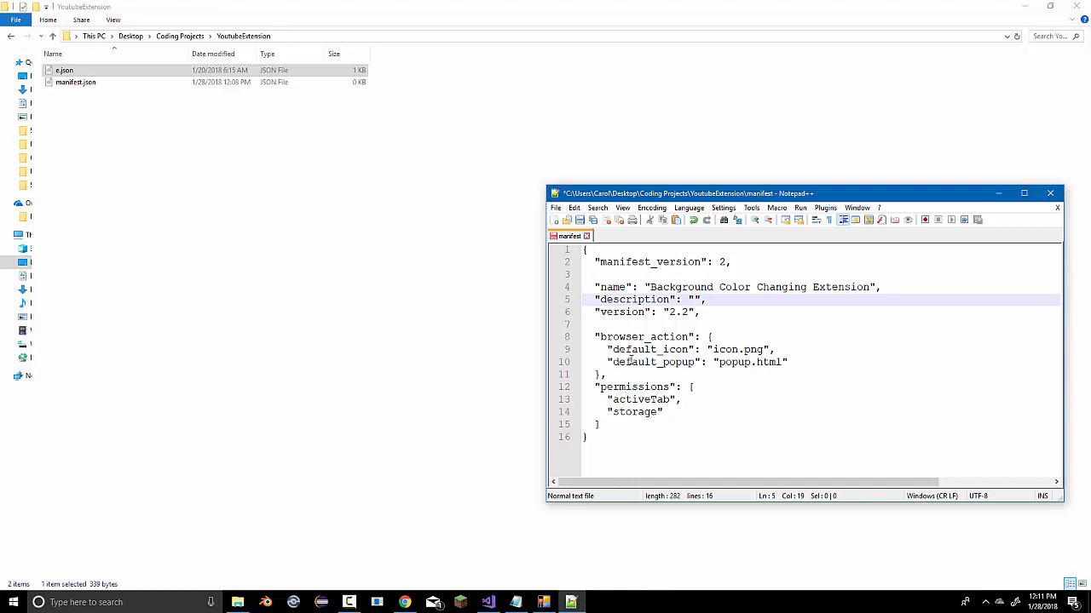
{"action": "type", "text": "Changes the"}
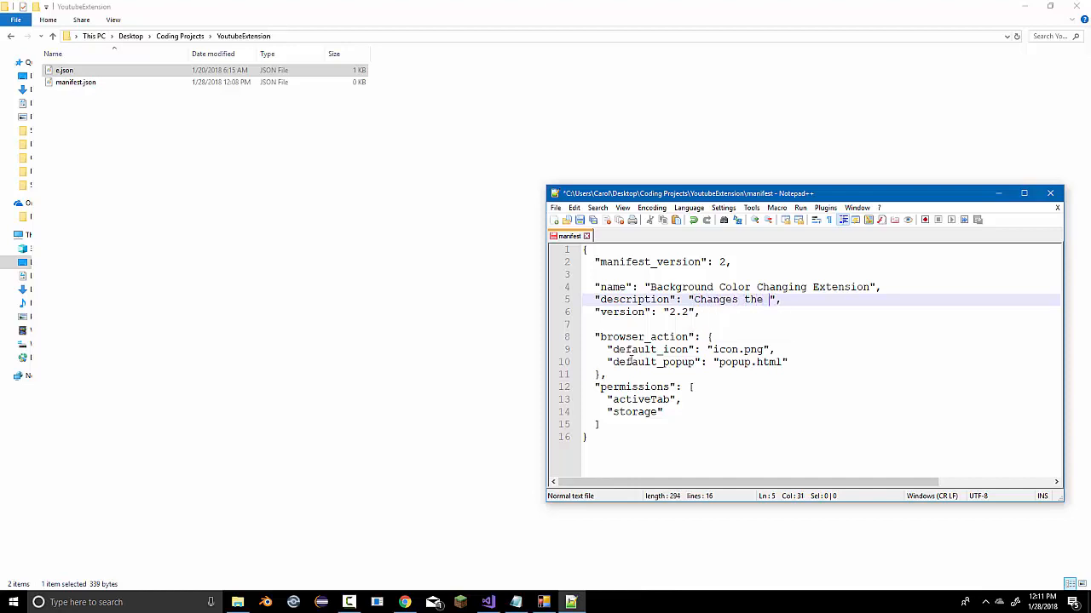
{"action": "type", "text": "google ch"}
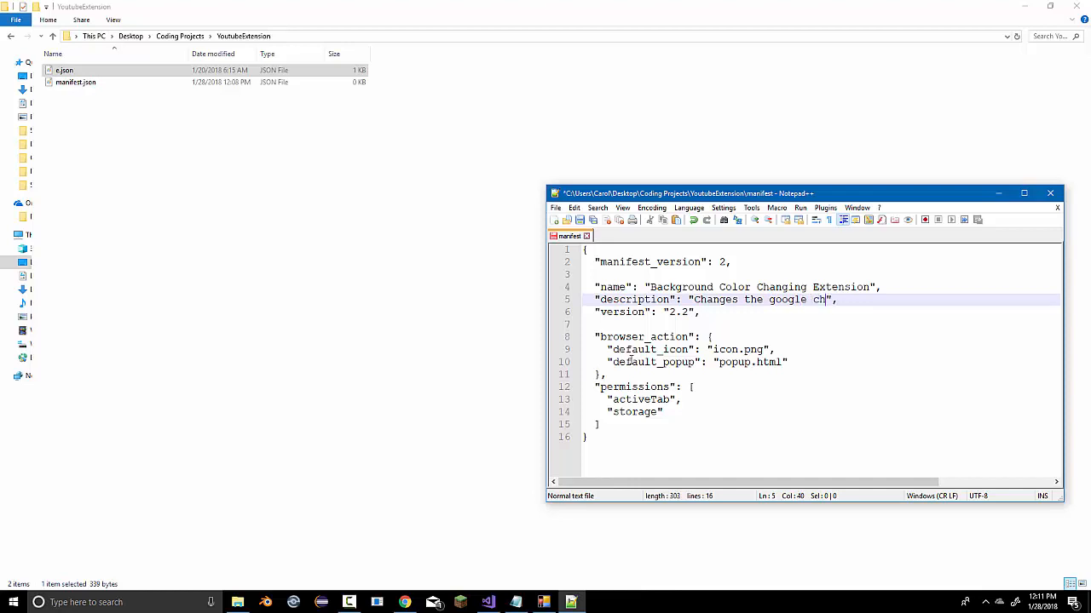
{"action": "type", "text": "rome background"}
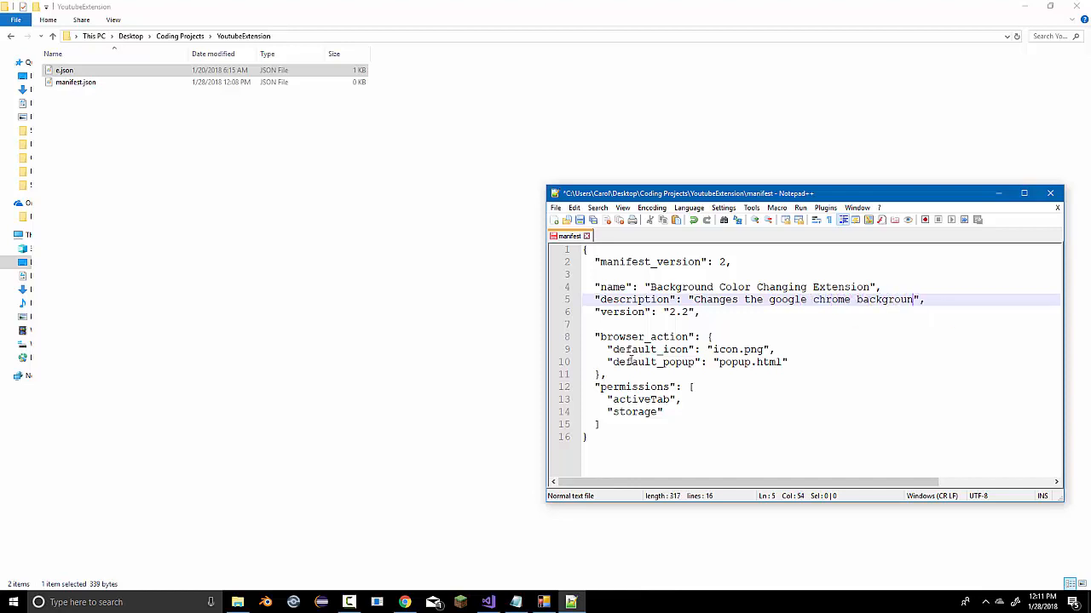
{"action": "type", "text": "color"}
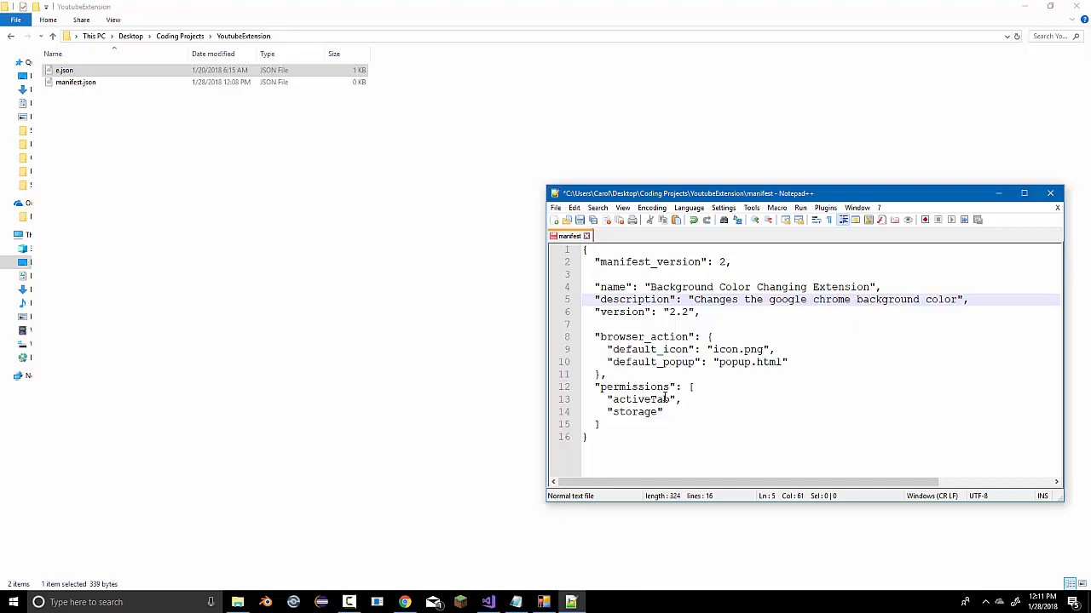
Replace the default_icon value icon.png with image.html using autocomplete
{"action": "left_click", "coordinate": [742, 349]}
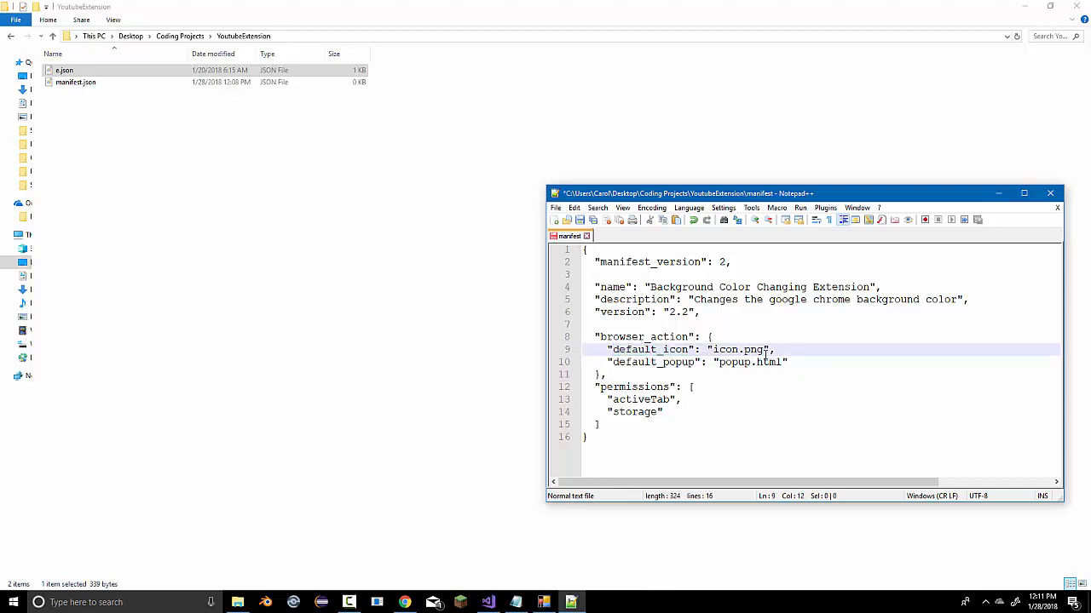
{"action": "double_click", "coordinate": [736, 350]}
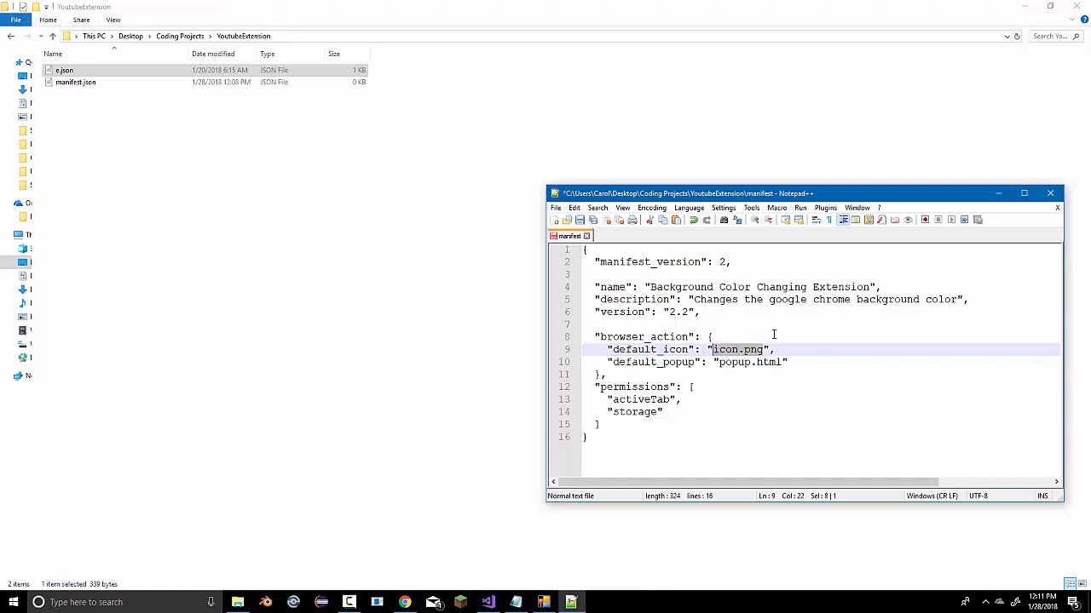
{"action": "key", "text": "Delete"}
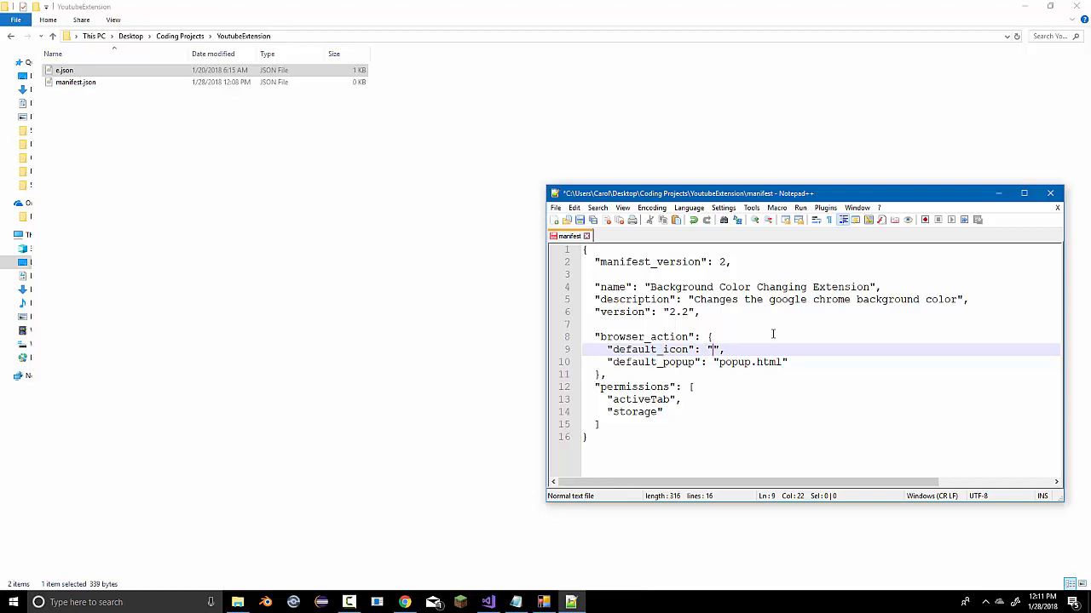
{"action": "type", "text": "image.htm"}
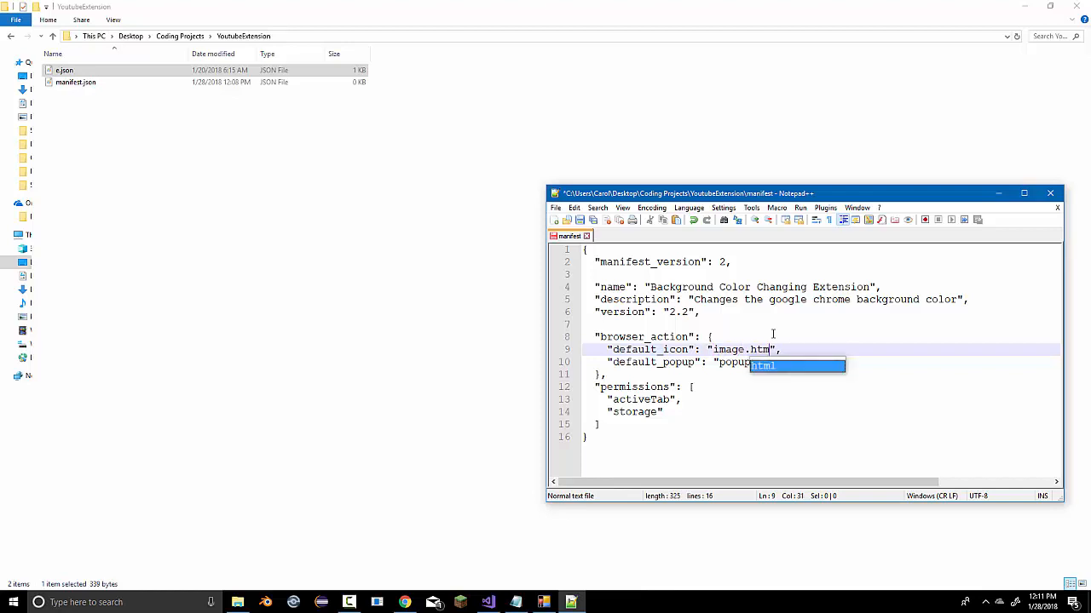
{"action": "key", "text": "Tab"}
{"action": "type", "text": "main.html\""}
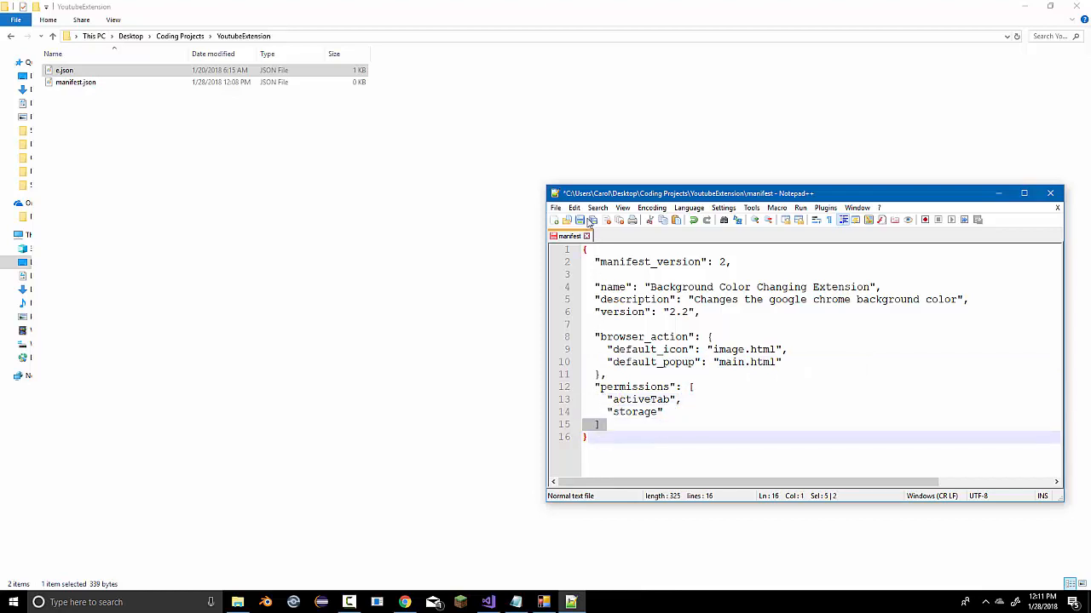
{"action": "mouse_move", "coordinate": [593, 220]}
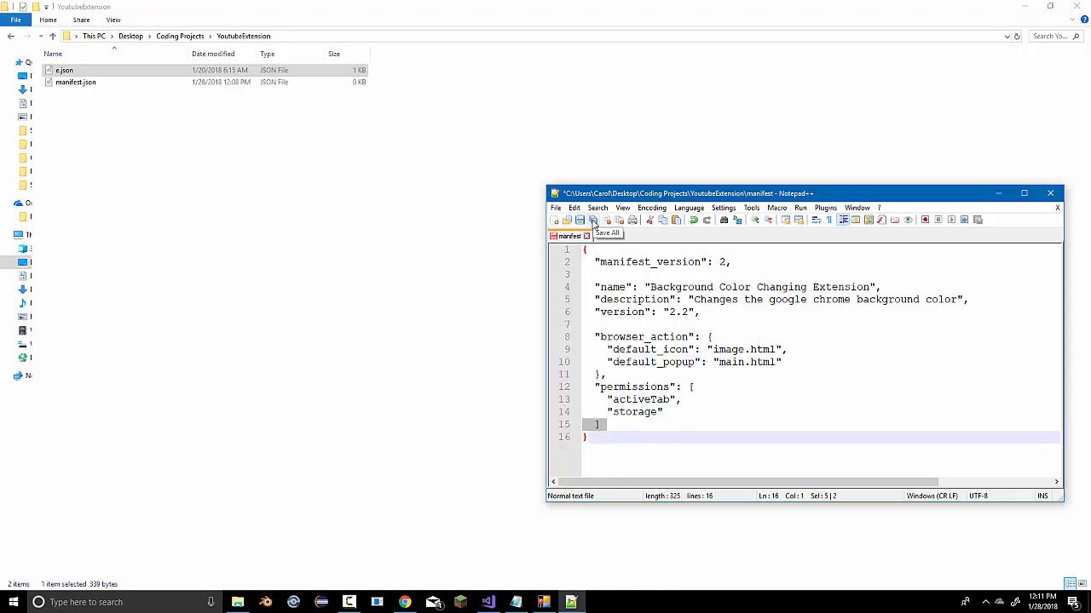
Save the manifest and delete the old e.json and manifest files from the folder
{"action": "left_click", "coordinate": [579, 220]}
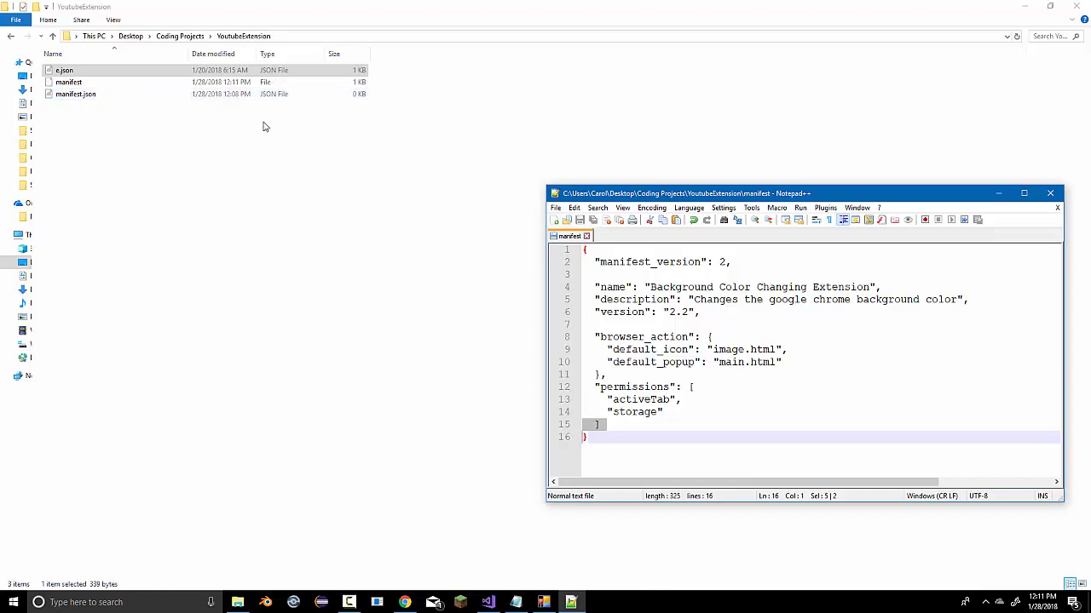
{"action": "left_click", "coordinate": [75, 94]}
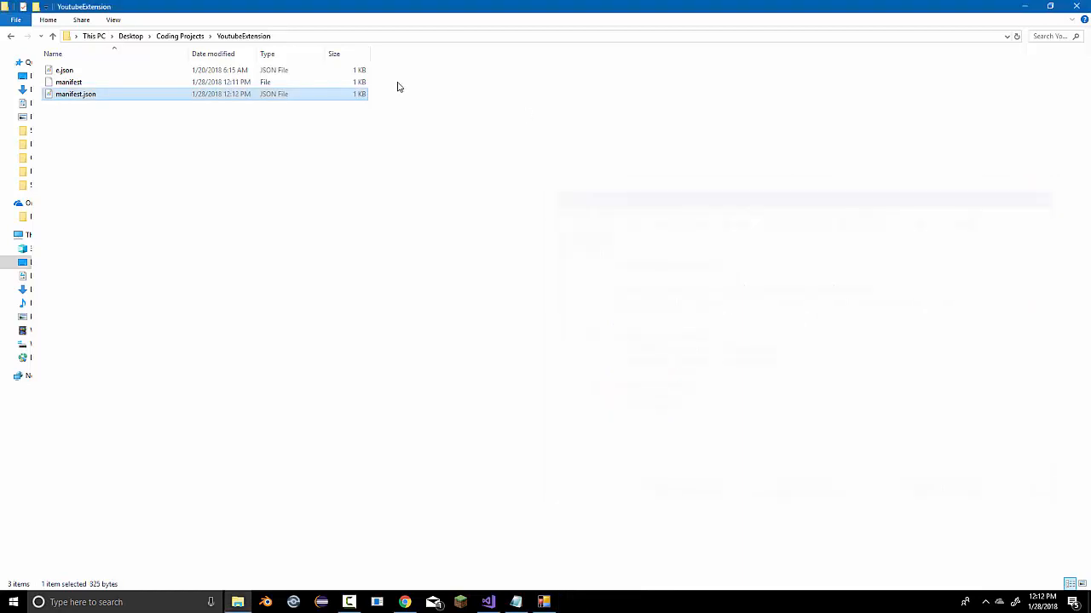
{"action": "right_click", "coordinate": [68, 82]}
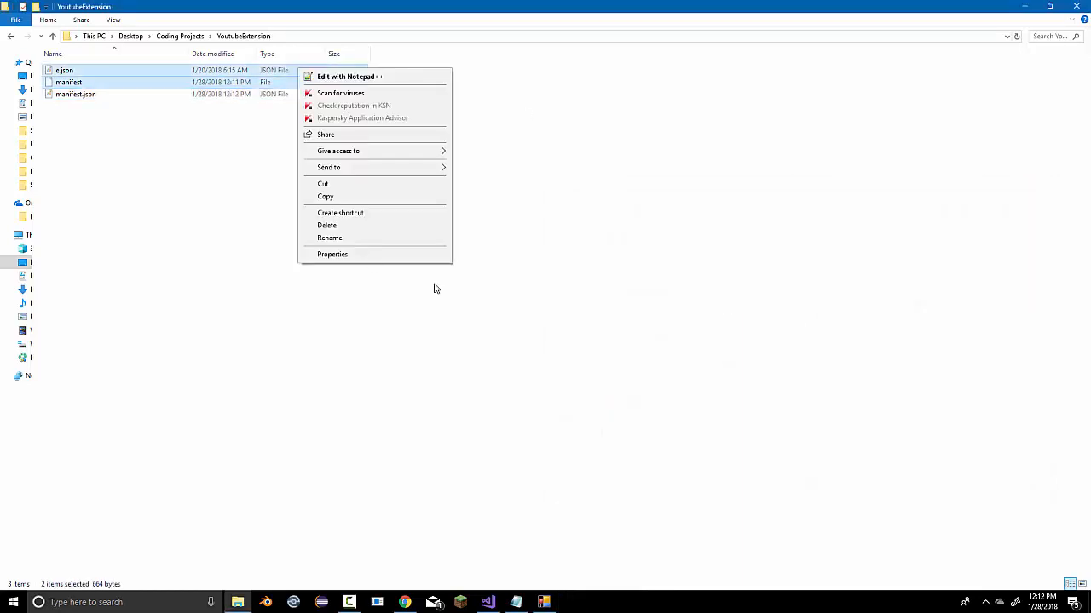
{"action": "left_click", "coordinate": [328, 225]}
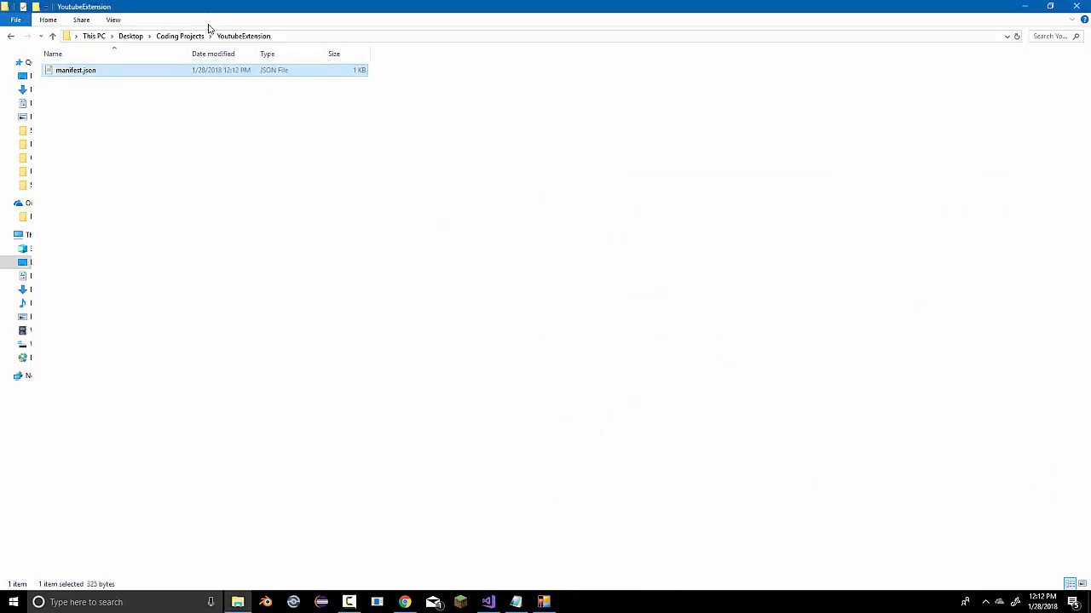
Check manifest.json's contents, then create an empty main.html file in the folder
{"action": "double_click", "coordinate": [75, 70]}
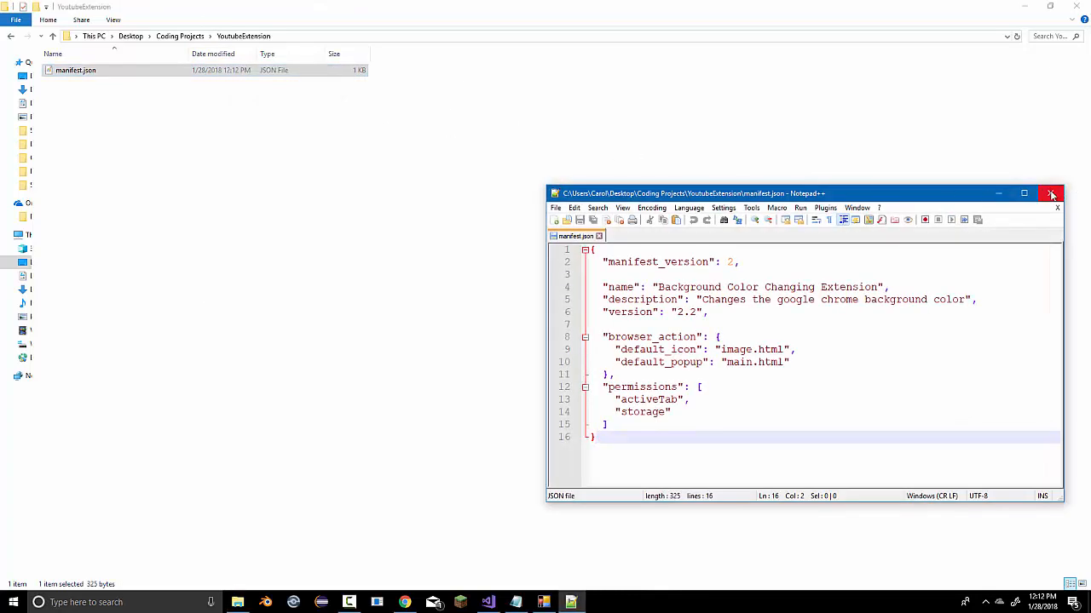
{"action": "left_click", "coordinate": [1051, 194]}
{"action": "type", "text": "main.html"}
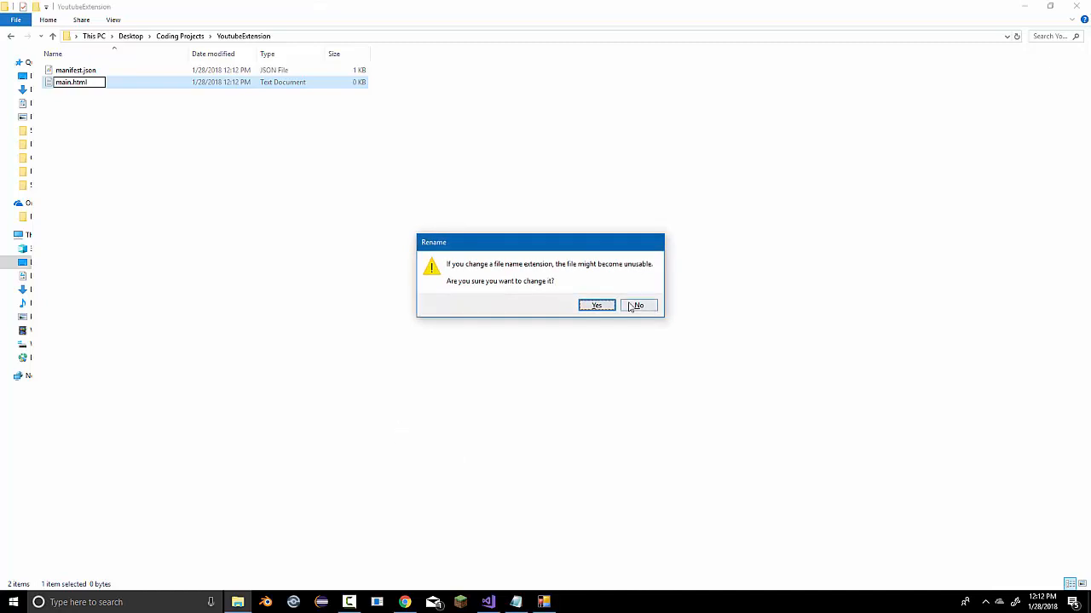
{"action": "left_click", "coordinate": [596, 305]}
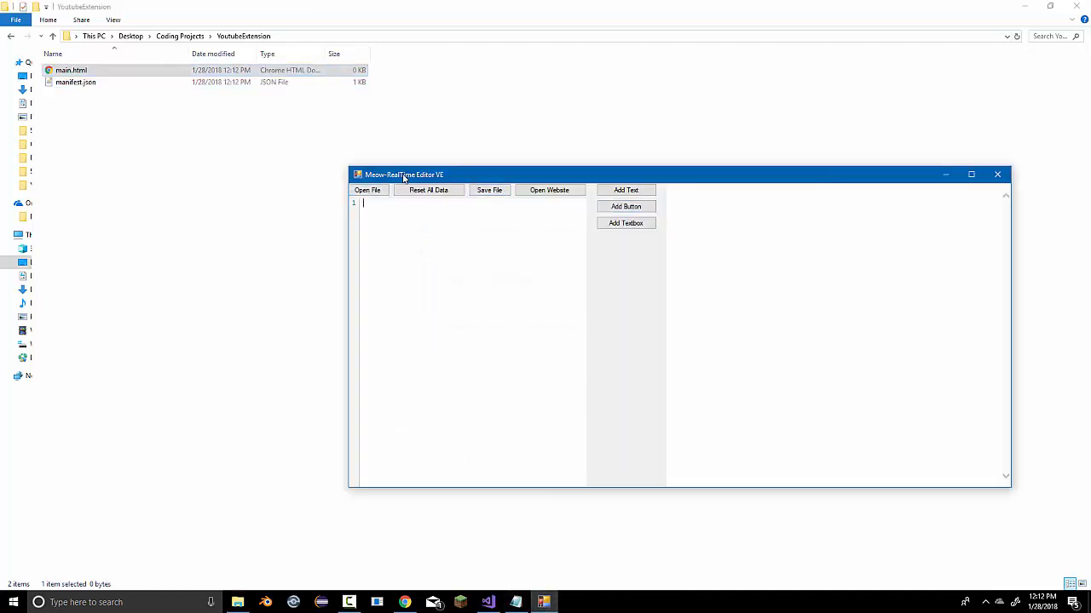
Write the <html></html> skeleton in the live editor, discarding a half-typed title tag
{"action": "left_click_drag", "start_coordinate": [403, 174], "coordinate": [290, 154]}
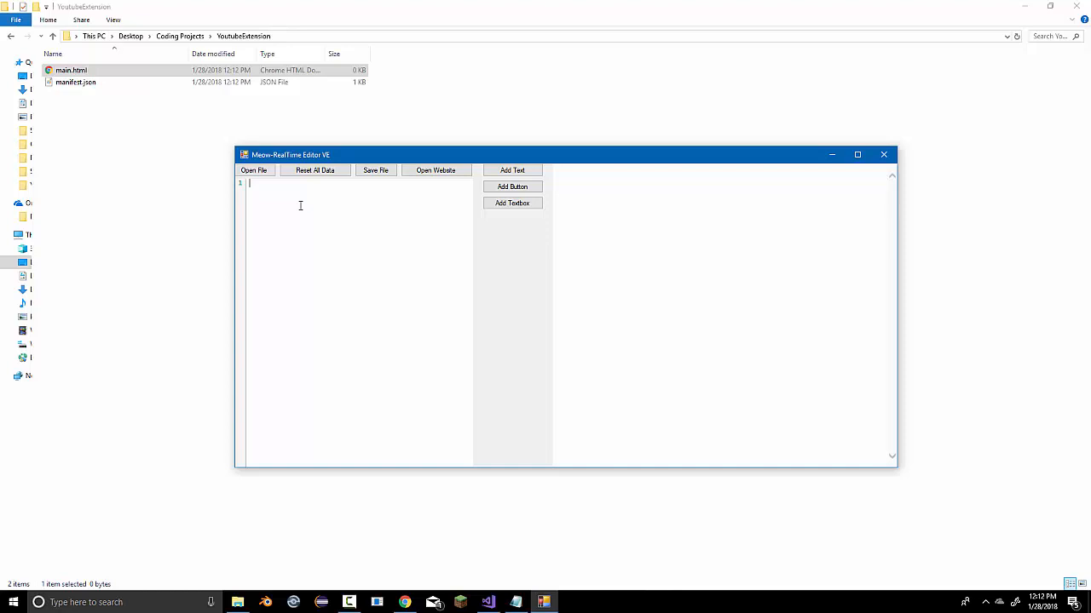
{"action": "type", "text": "<"}
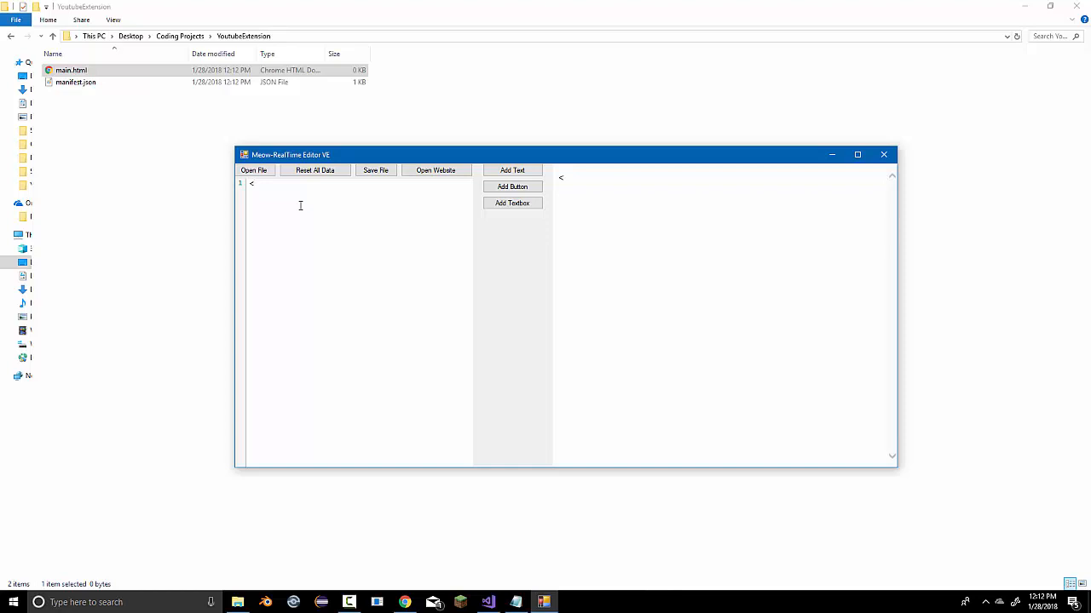
{"action": "type", "text": "html>"}
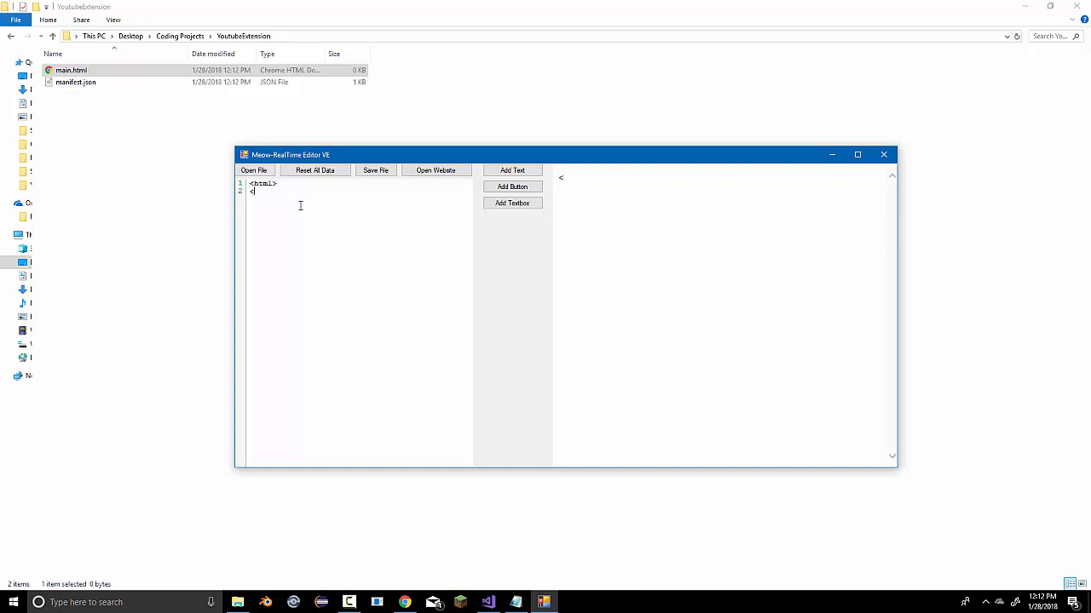
{"action": "type", "text": "/html>"}
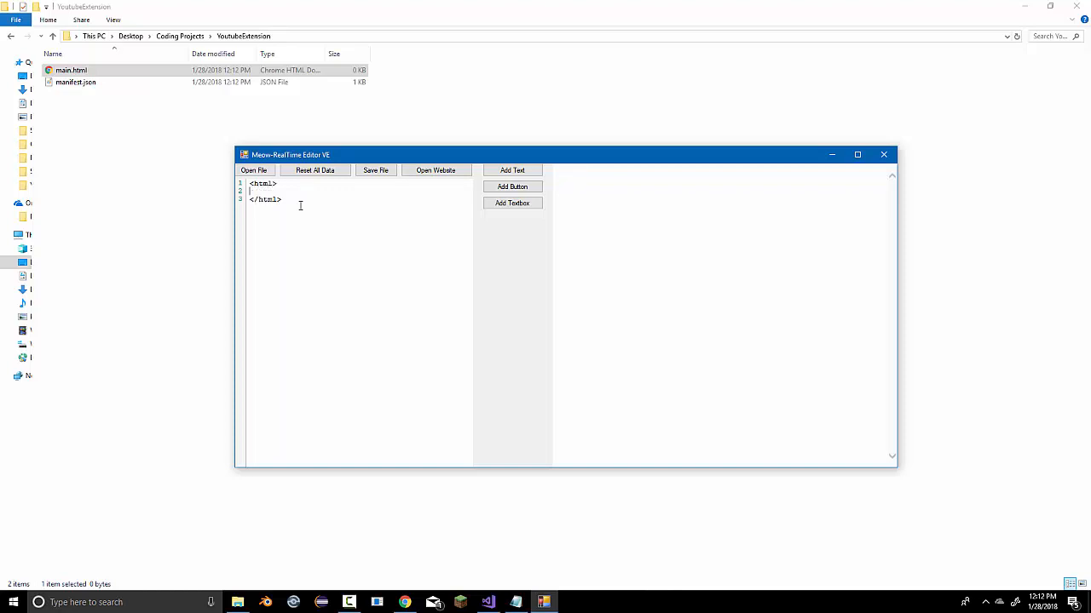
{"action": "type", "text": "<tit"}
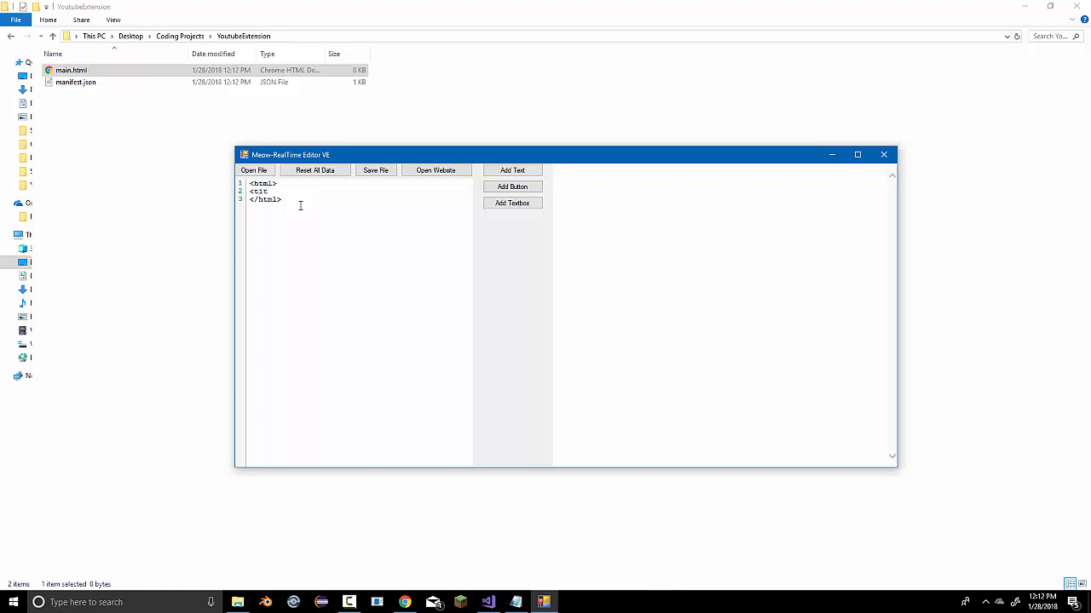
{"action": "key", "text": "Backspace"}
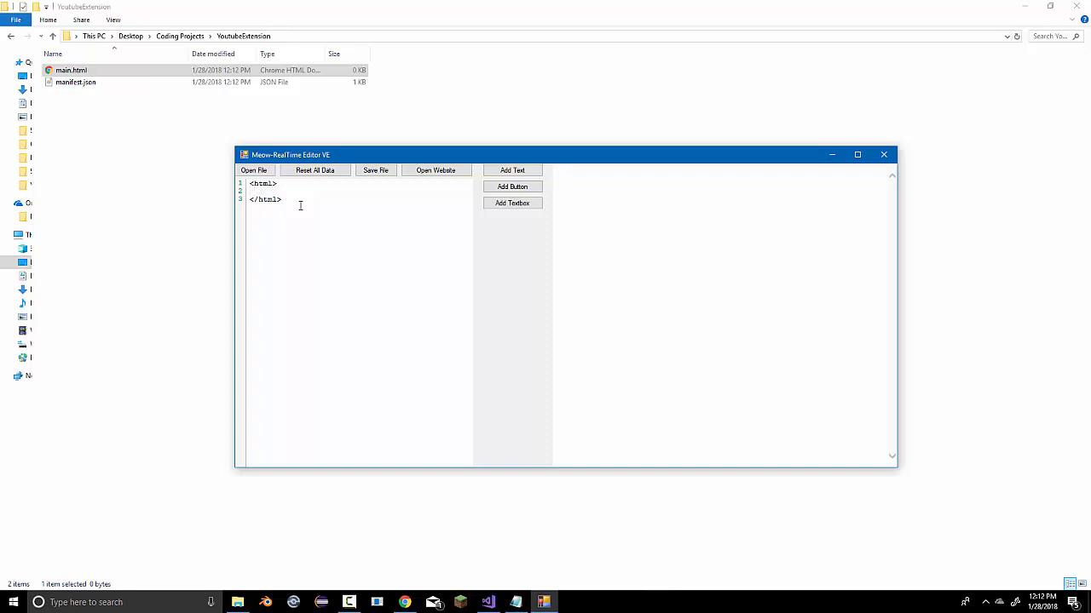
Add <body></body> inside the html element with a blank line between the tags
{"action": "type", "text": "<body>"}
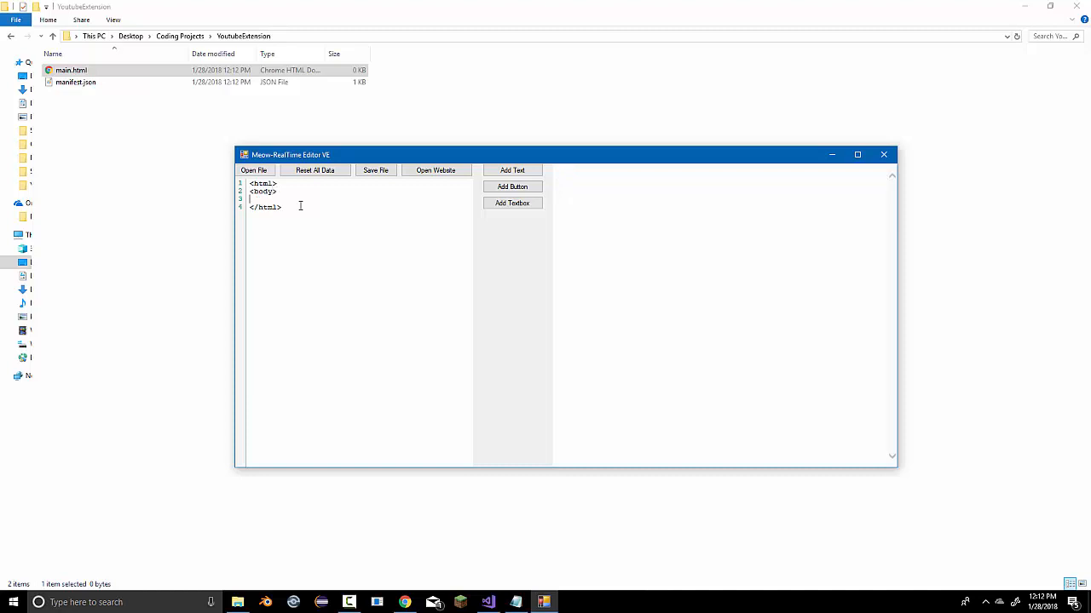
{"action": "type", "text": "<"}
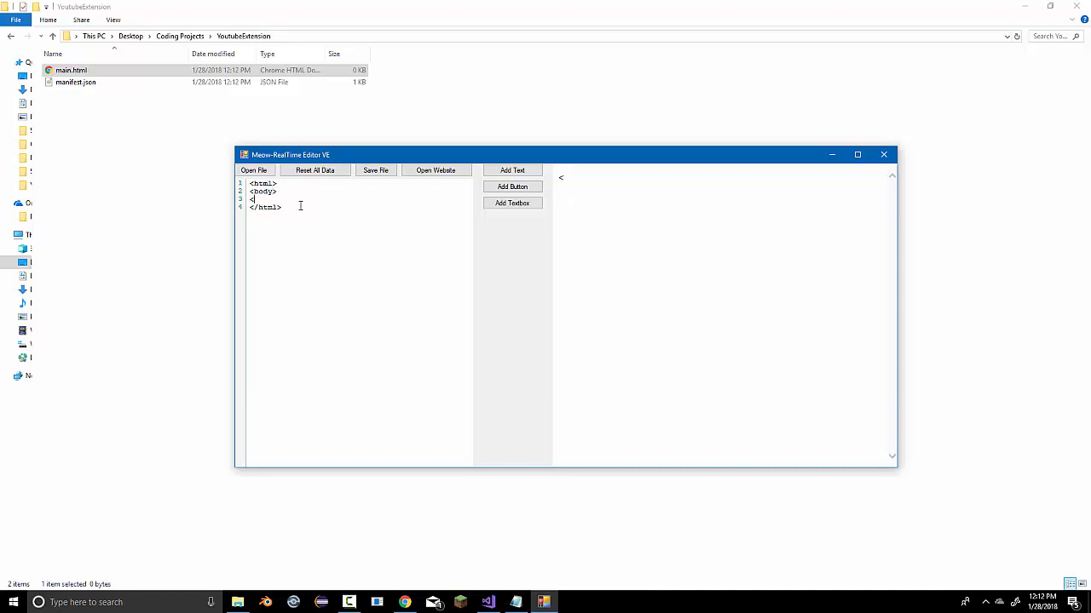
{"action": "type", "text": "/body>"}
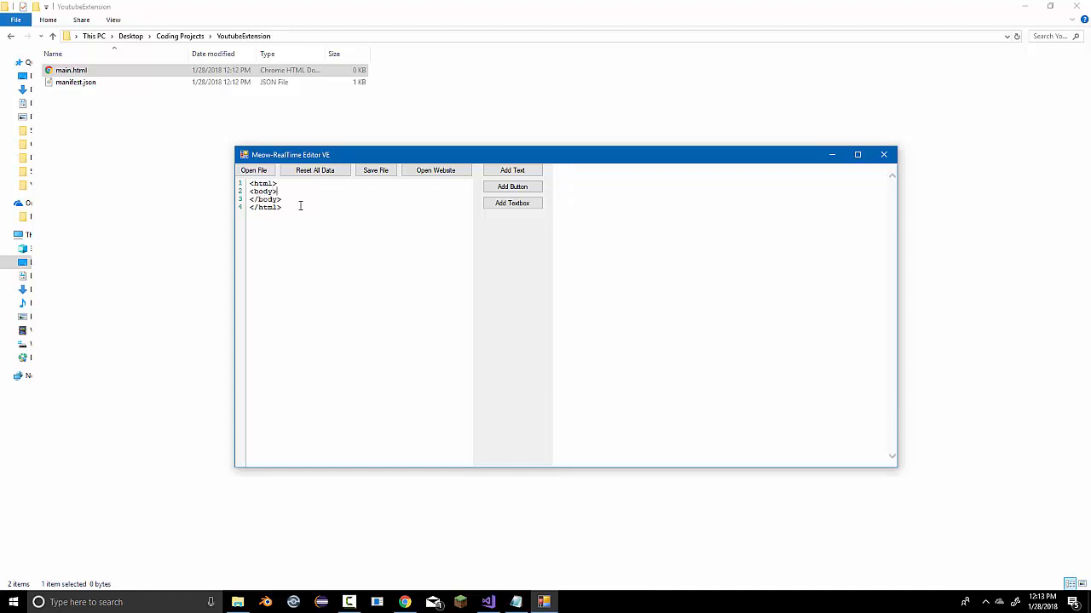
{"action": "key", "text": "enter"}
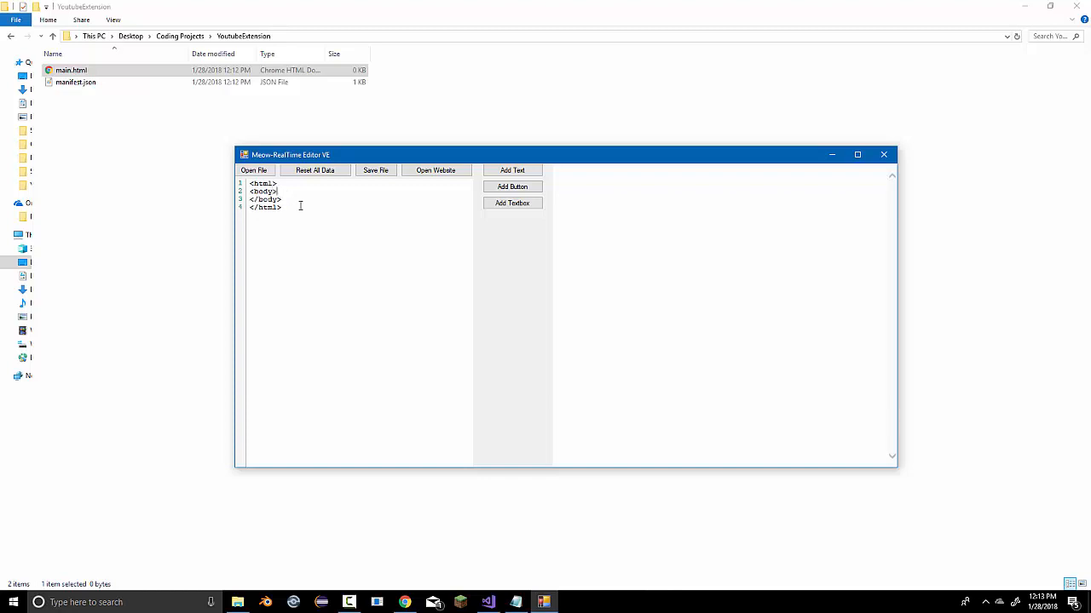
{"action": "key", "text": "enter"}
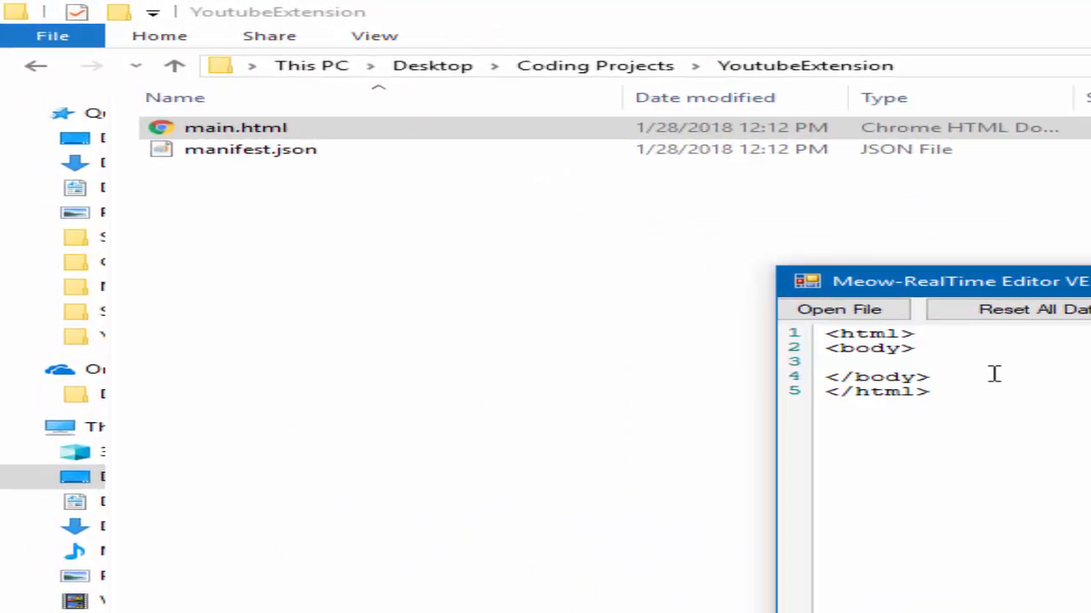
{"action": "left_click", "coordinate": [882, 361]}
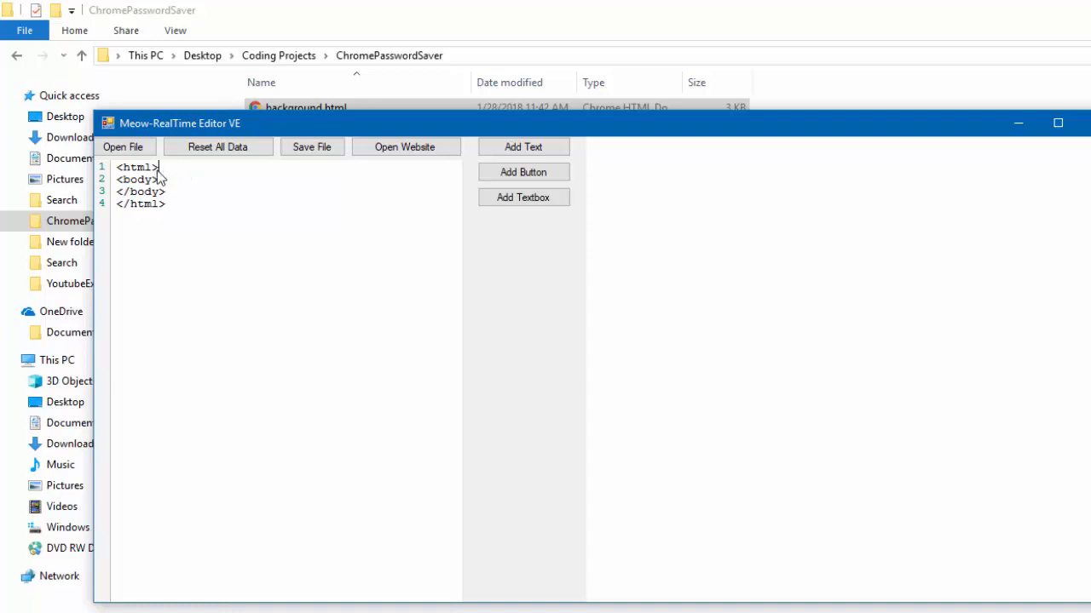
Add a <head> with a <style type="text/css"></style> block above the body
{"action": "type", "text": "<"}
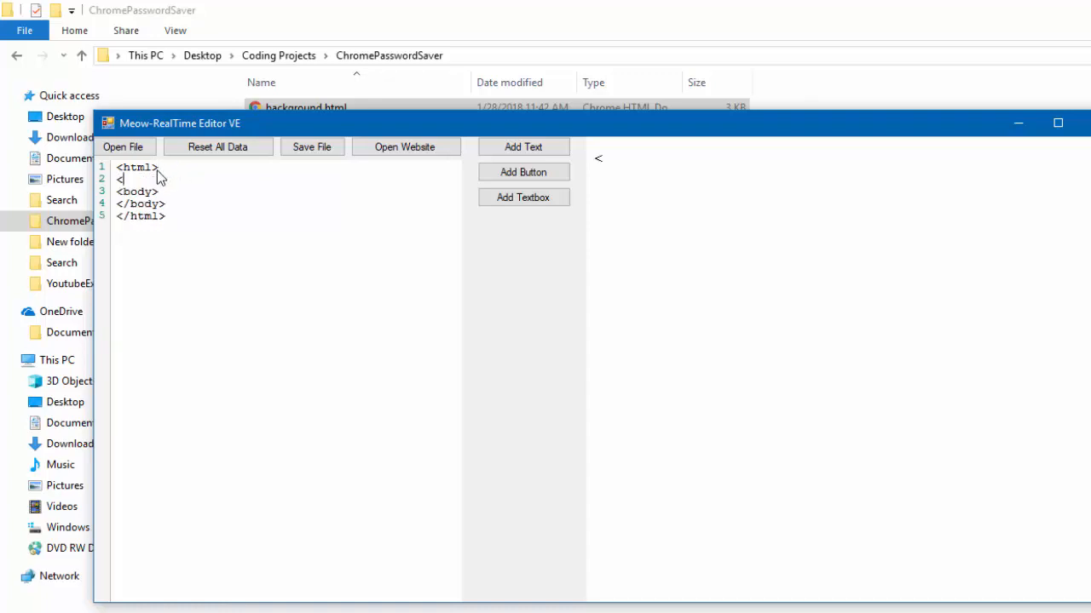
{"action": "type", "text": "head"}
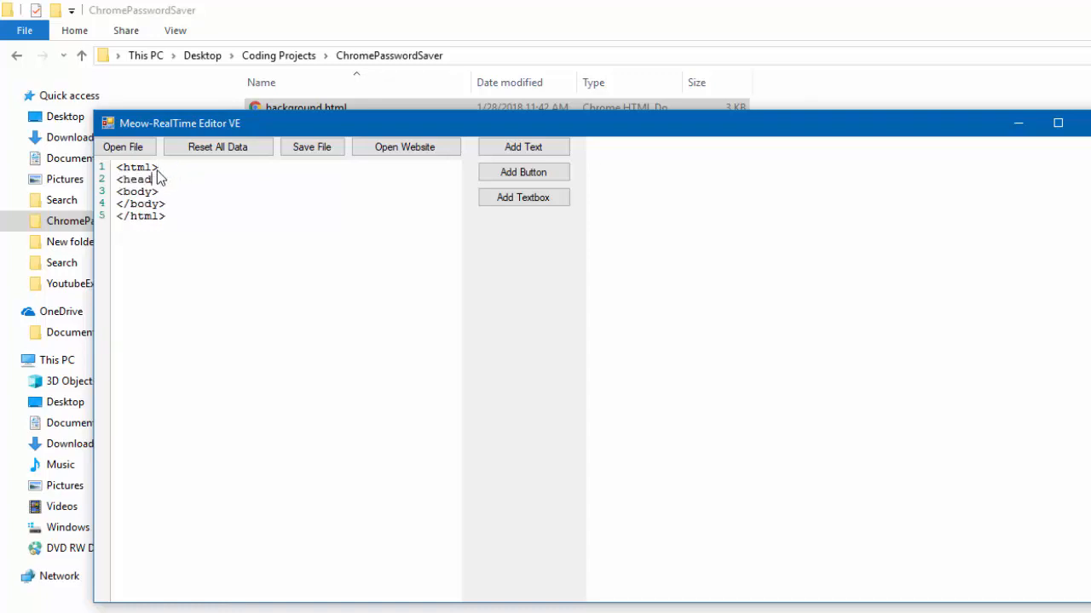
{"action": "key", "text": "enter"}
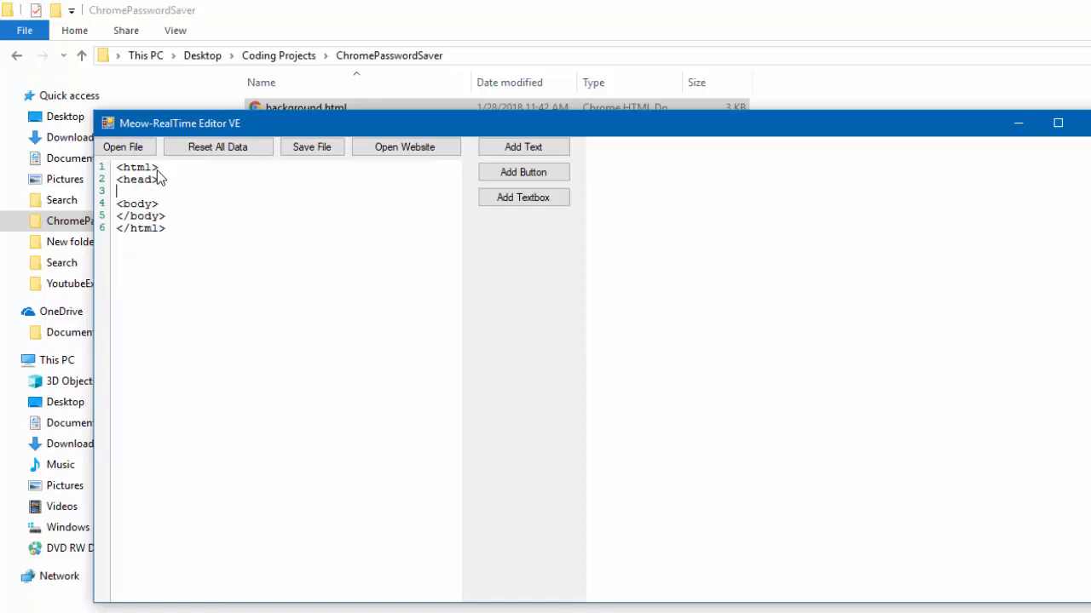
{"action": "type", "text": "<style"}
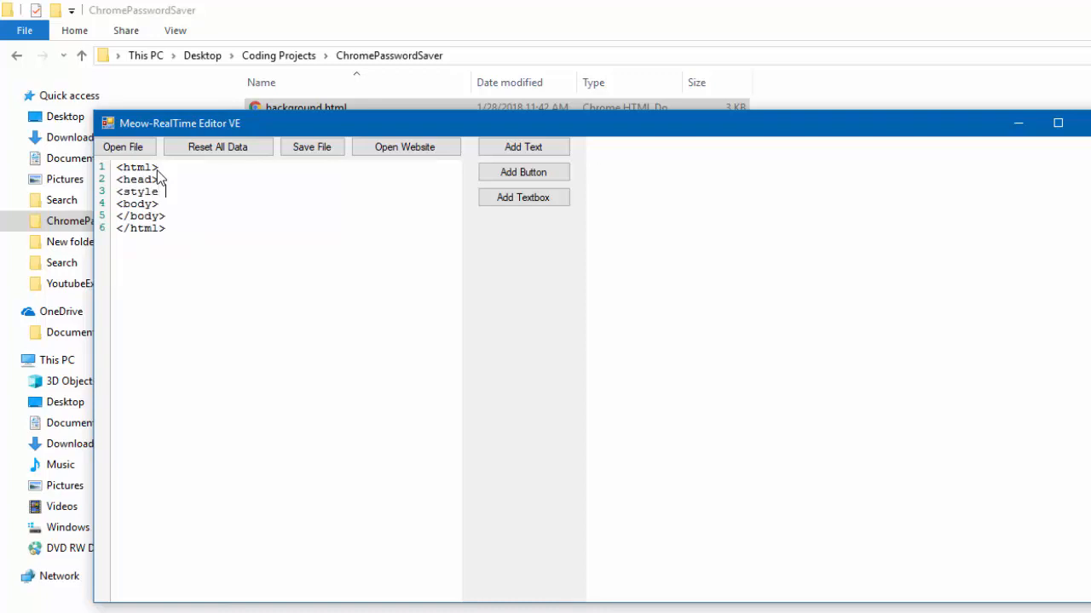
{"action": "type", "text": "type"}
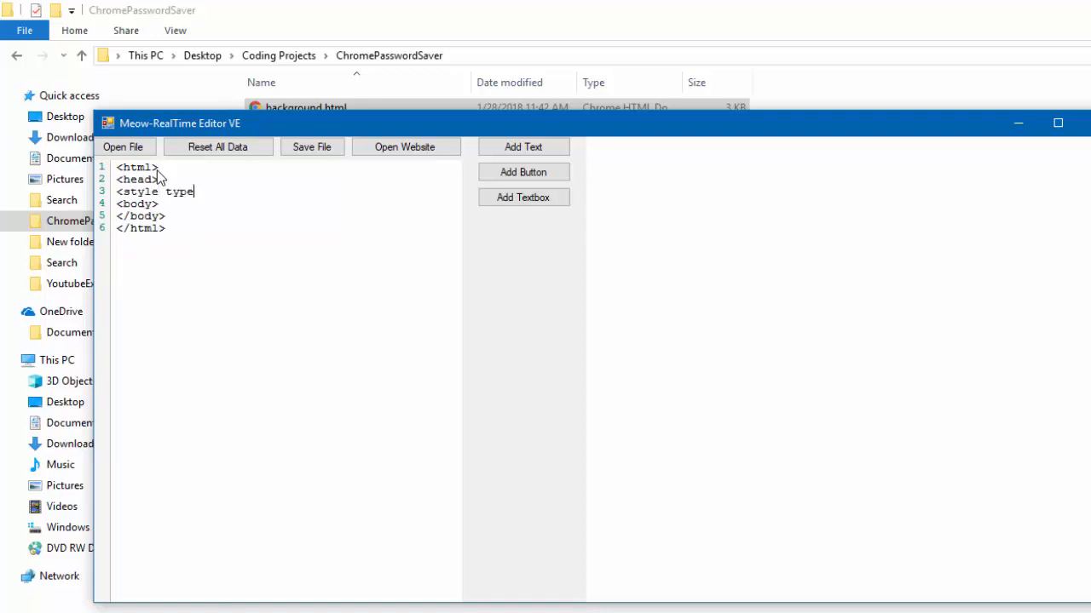
{"action": "type", "text": "=\"t\""}
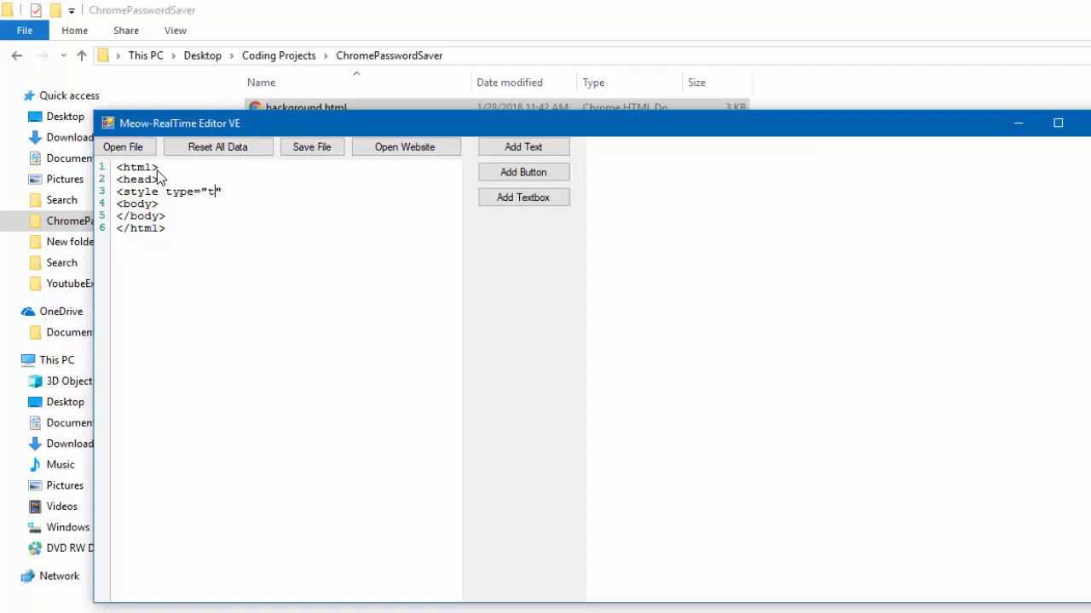
{"action": "type", "text": "ext/css"}
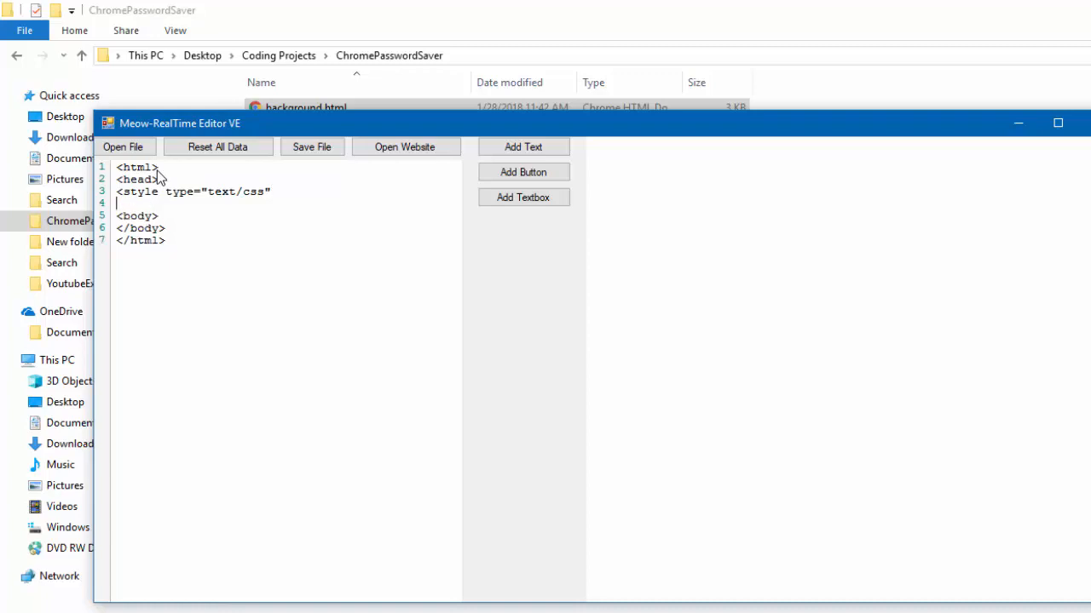
{"action": "type", "text": "</style>"}
{"action": "type", "text": "</head>"}
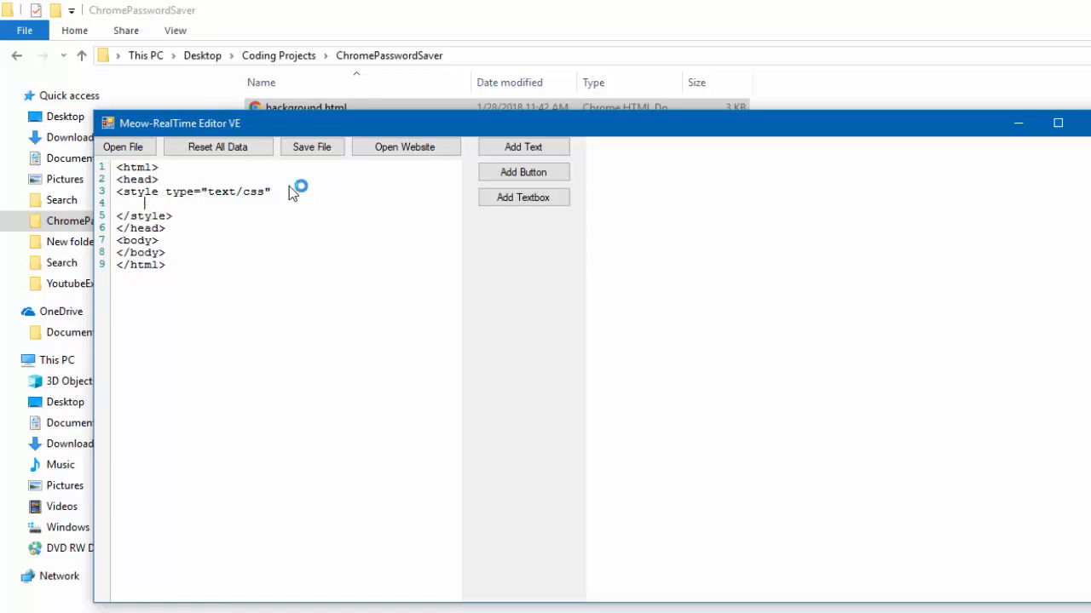
Write a body rule with margin 10px and white-space nowrap, then close it
{"action": "type", "text": "body {"}
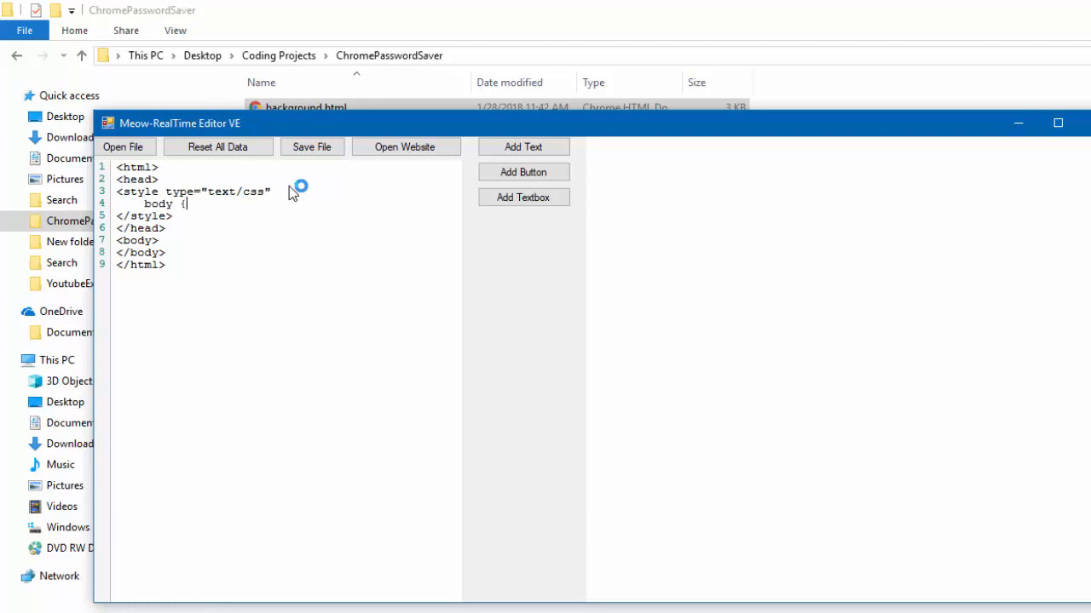
{"action": "key", "text": "Enter"}
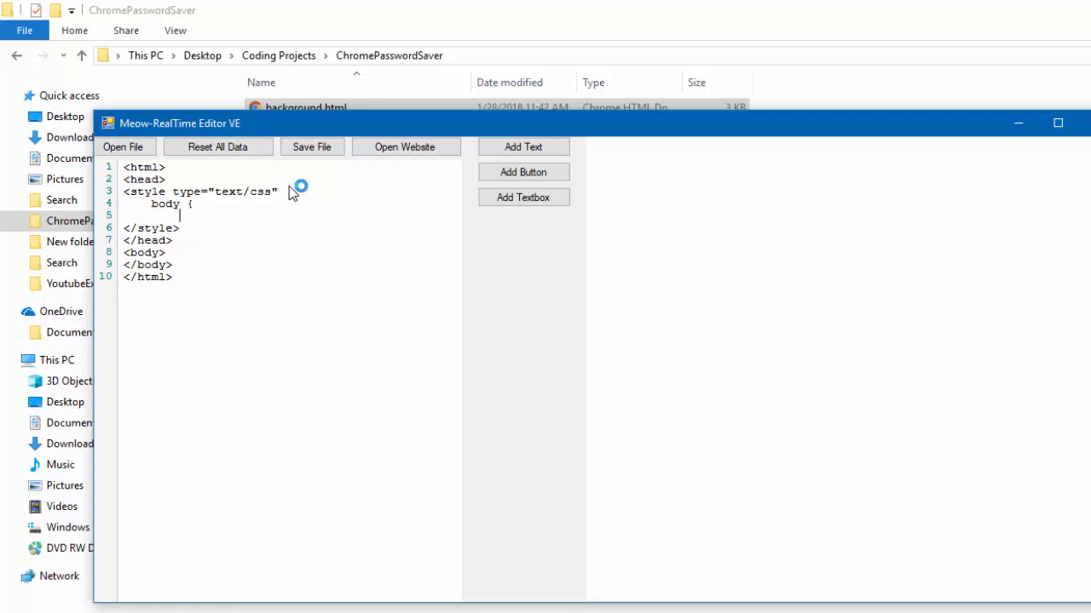
{"action": "type", "text": "margi"}
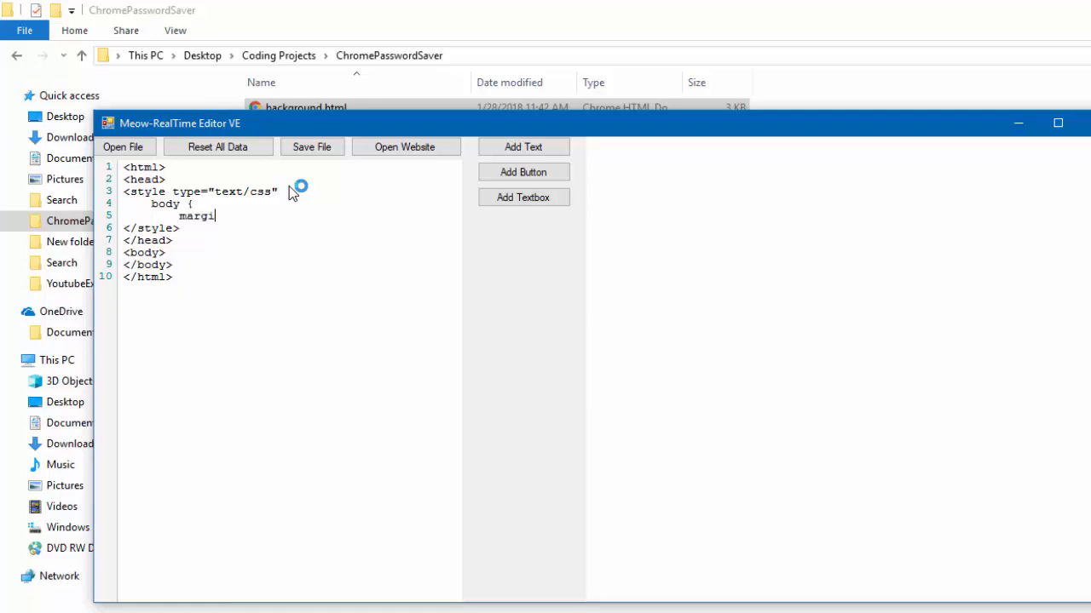
{"action": "type", "text": "n: 1"}
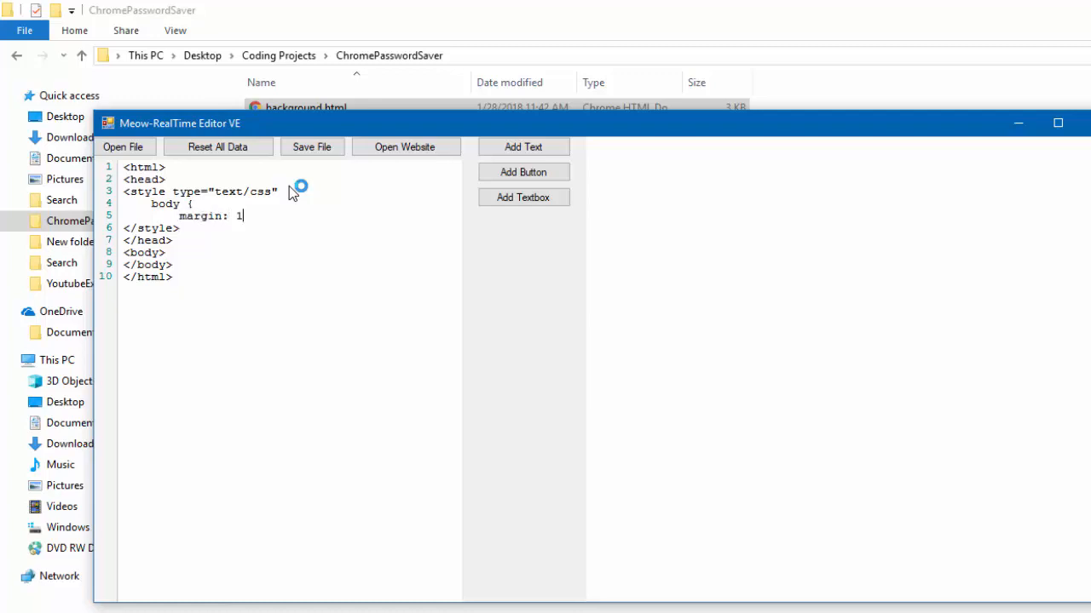
{"action": "type", "text": "0px"}
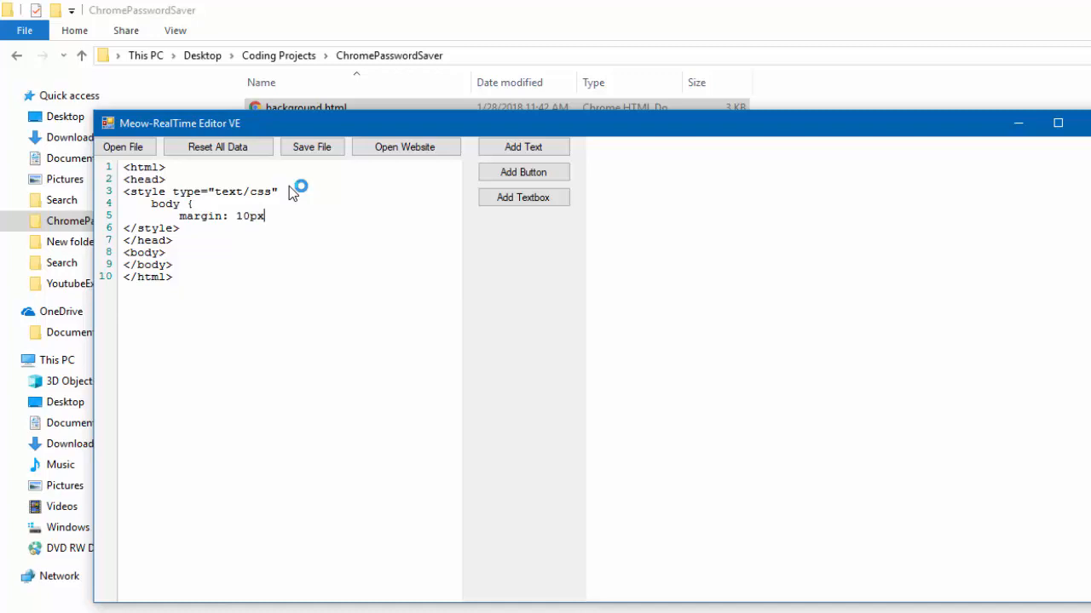
{"action": "type", "text": ";"}
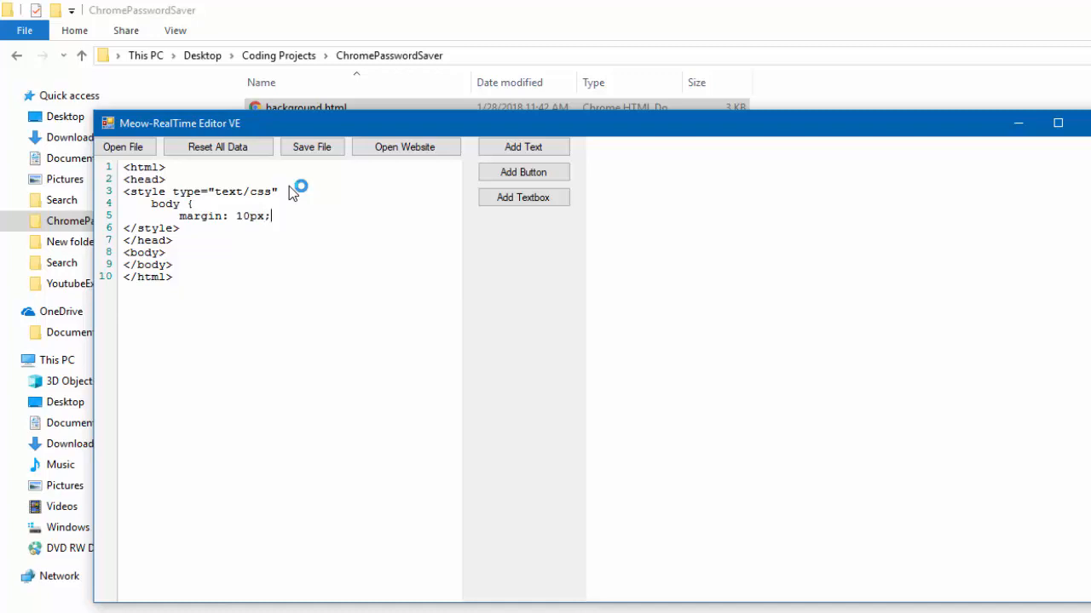
{"action": "type", "text": "white"}
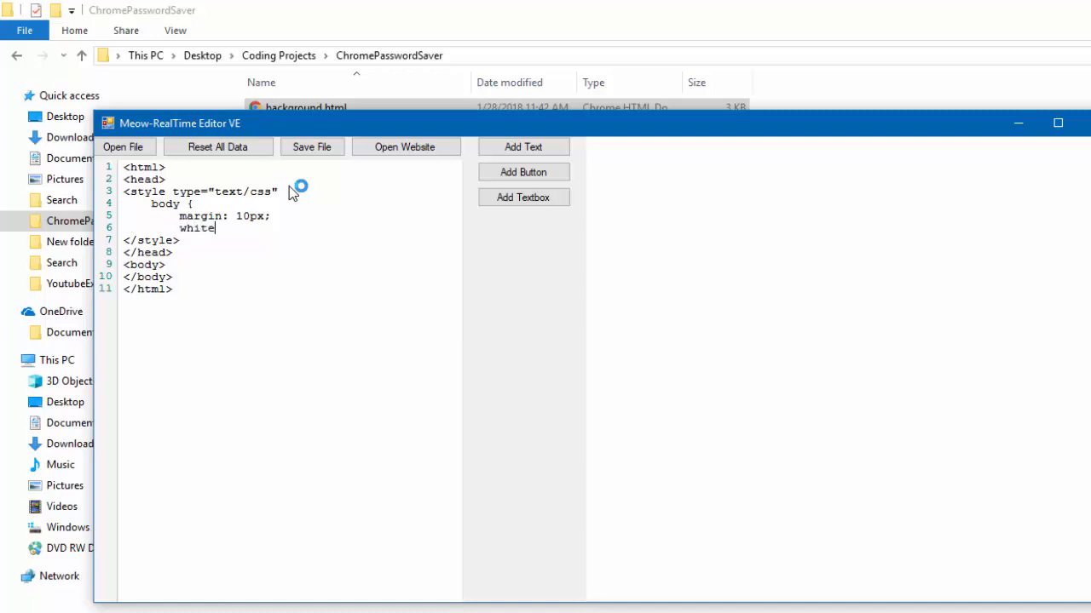
{"action": "type", "text": "-space"}
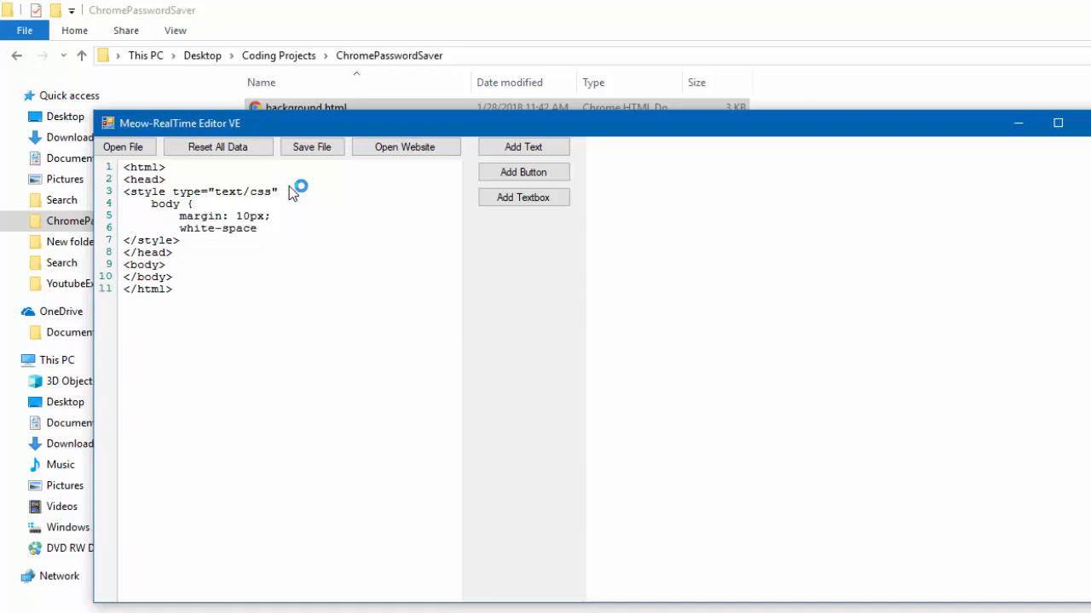
{"action": "type", "text": ":"}
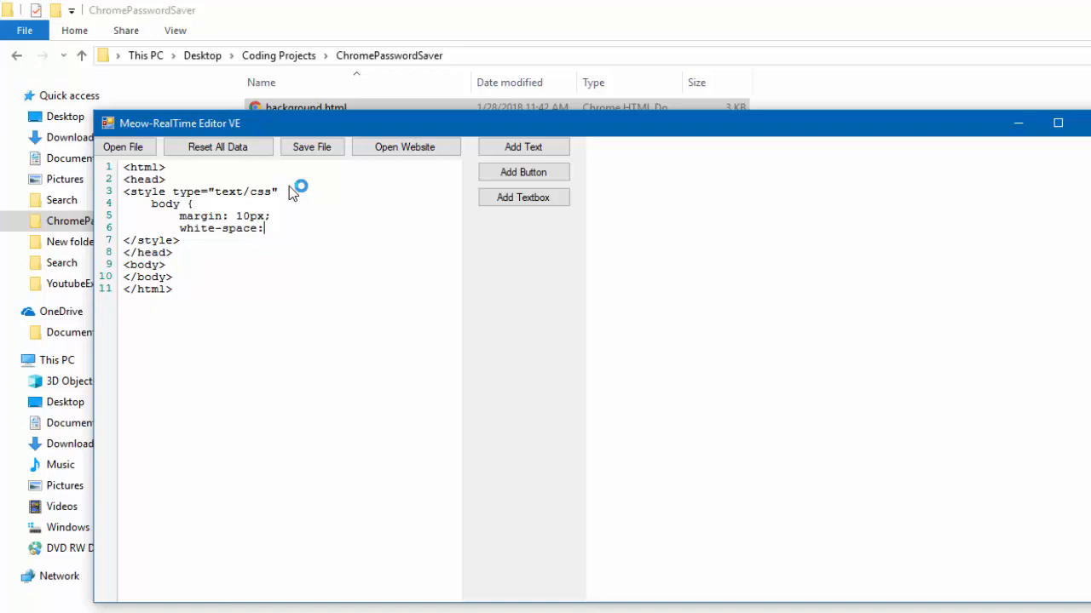
{"action": "type", "text": "n"}
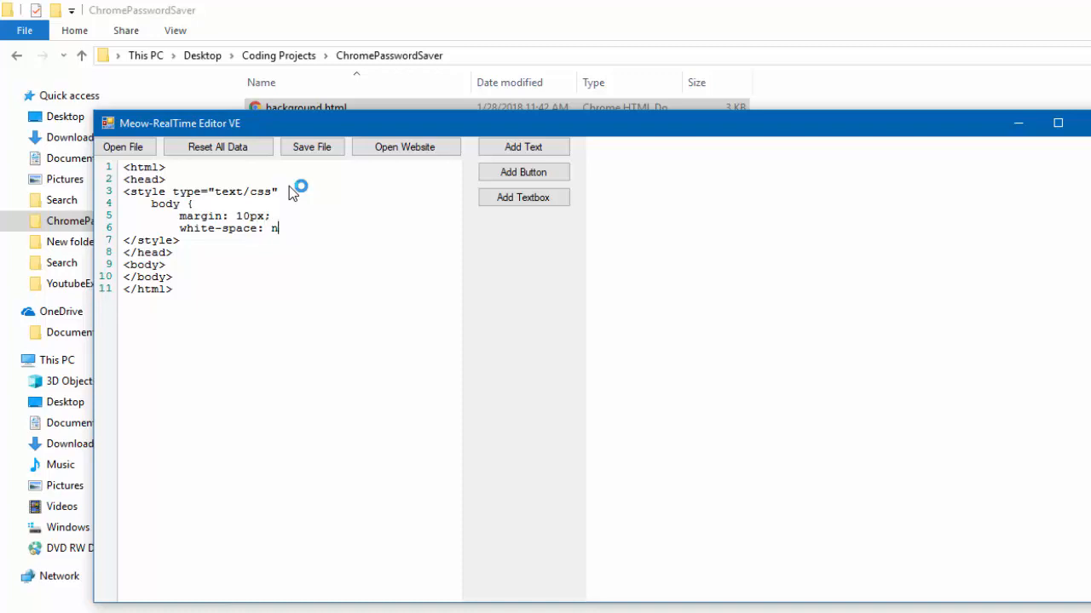
{"action": "type", "text": "owrap"}
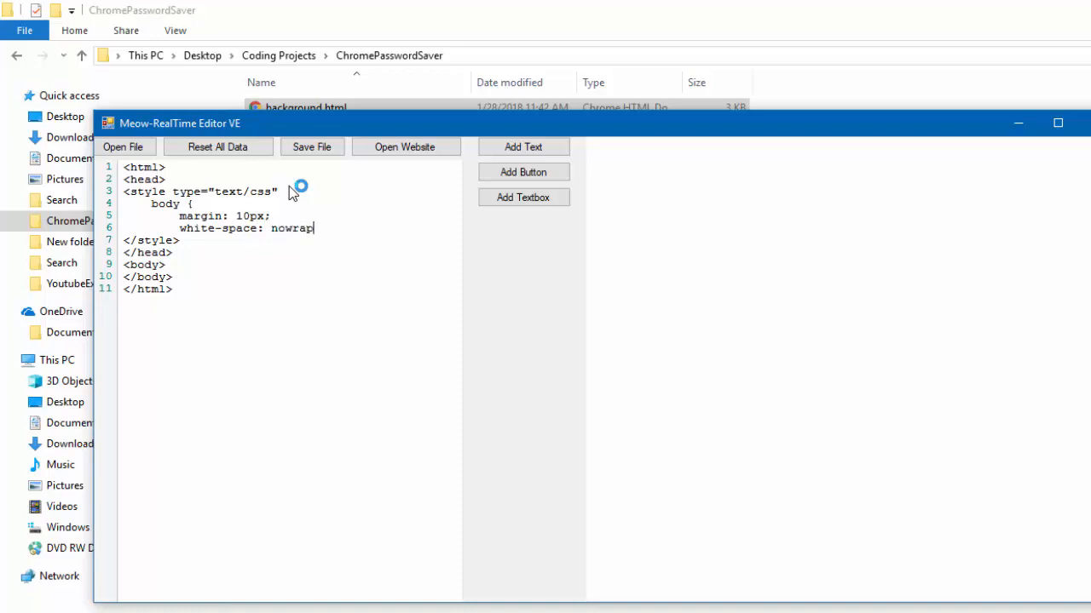
{"action": "type", "text": ";"}
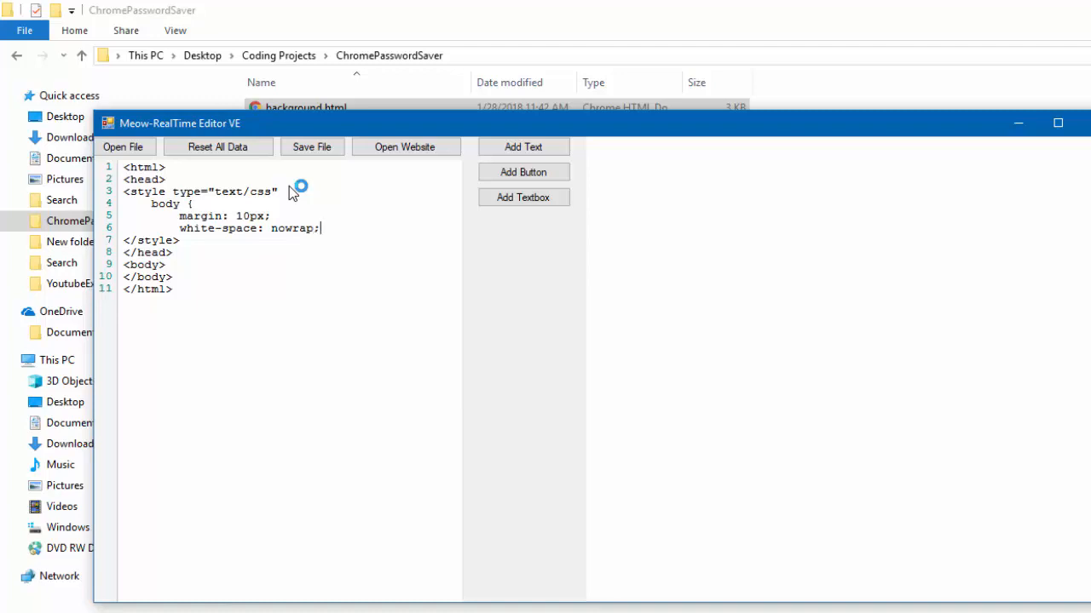
{"action": "key", "text": "enter"}
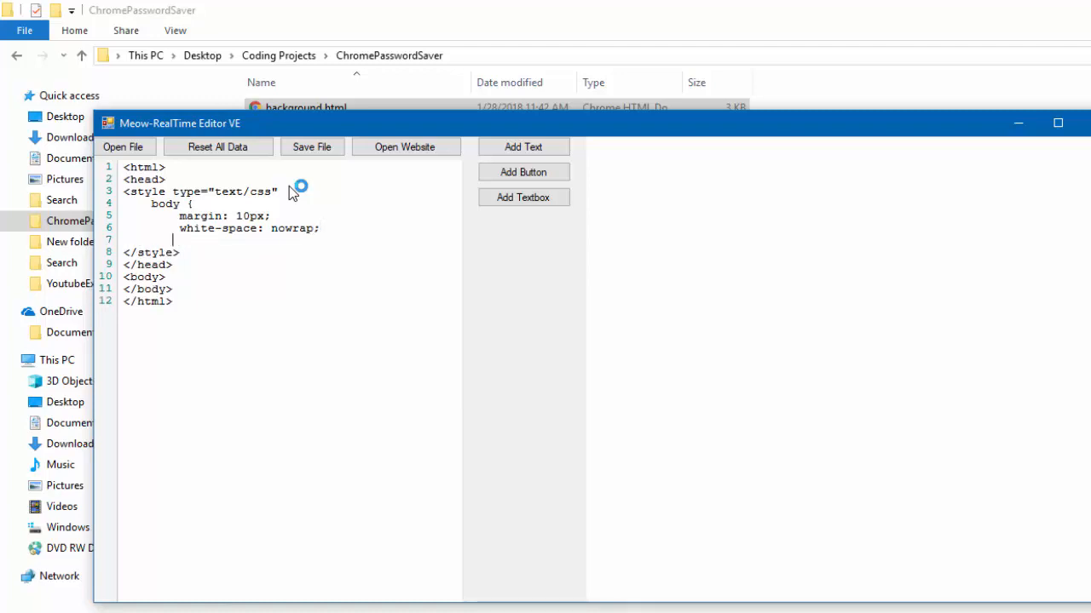
{"action": "type", "text": "}"}
{"action": "type", "text": "h"}
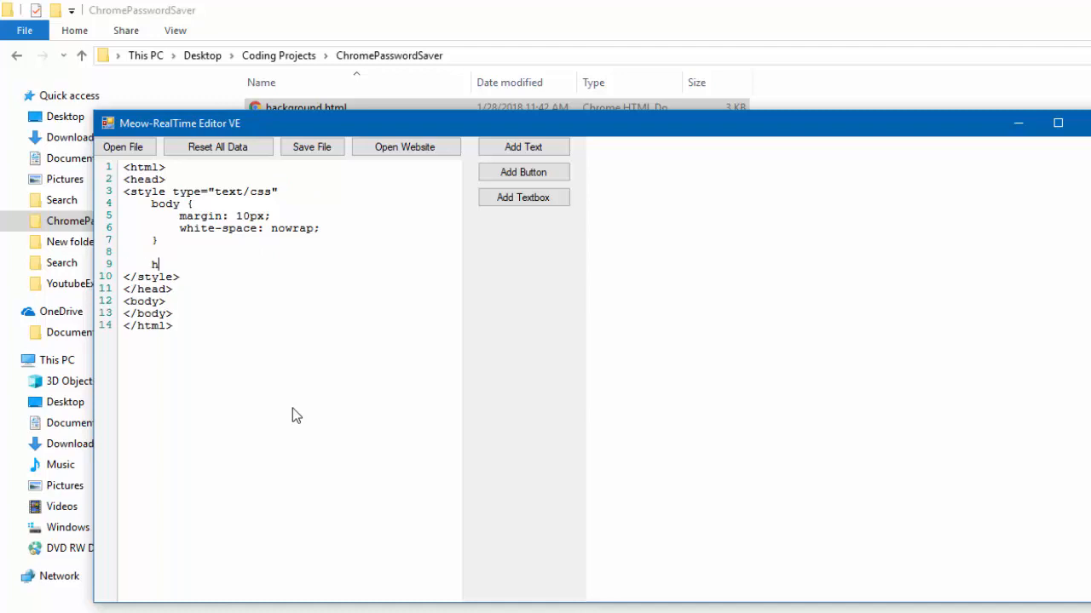
Add an h1 rule setting font-size to 15px
{"action": "type", "text": "1"}
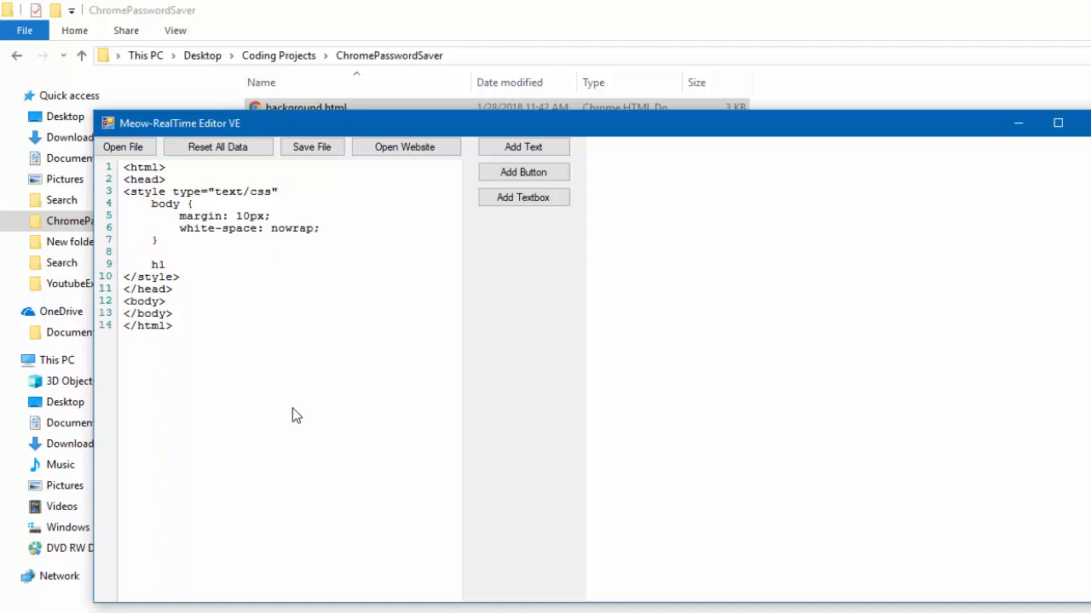
{"action": "left_click", "coordinate": [167, 264]}
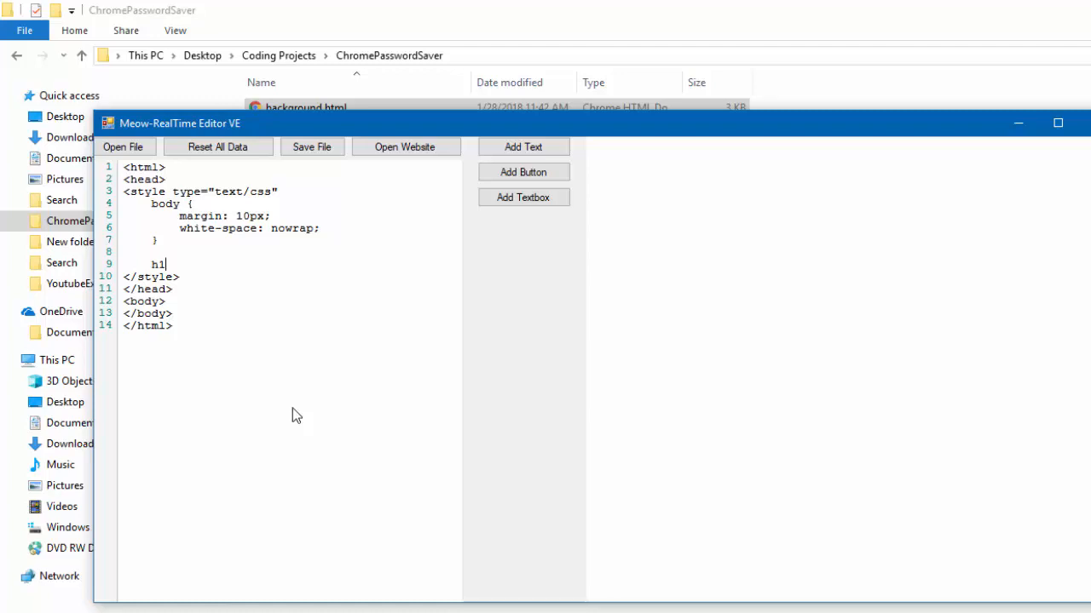
{"action": "type", "text": "{"}
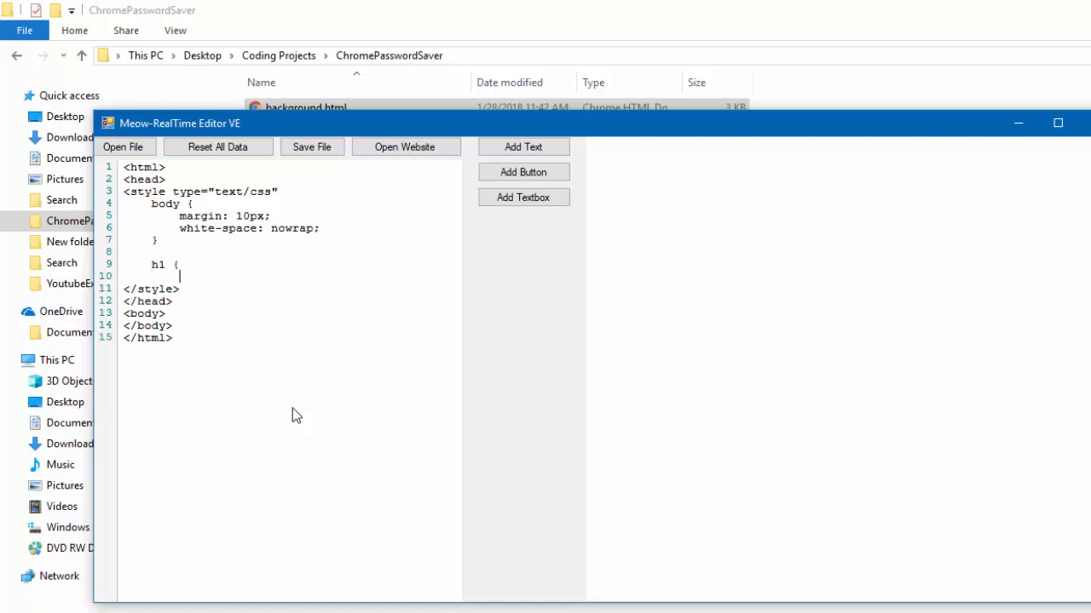
{"action": "type", "text": "font"}
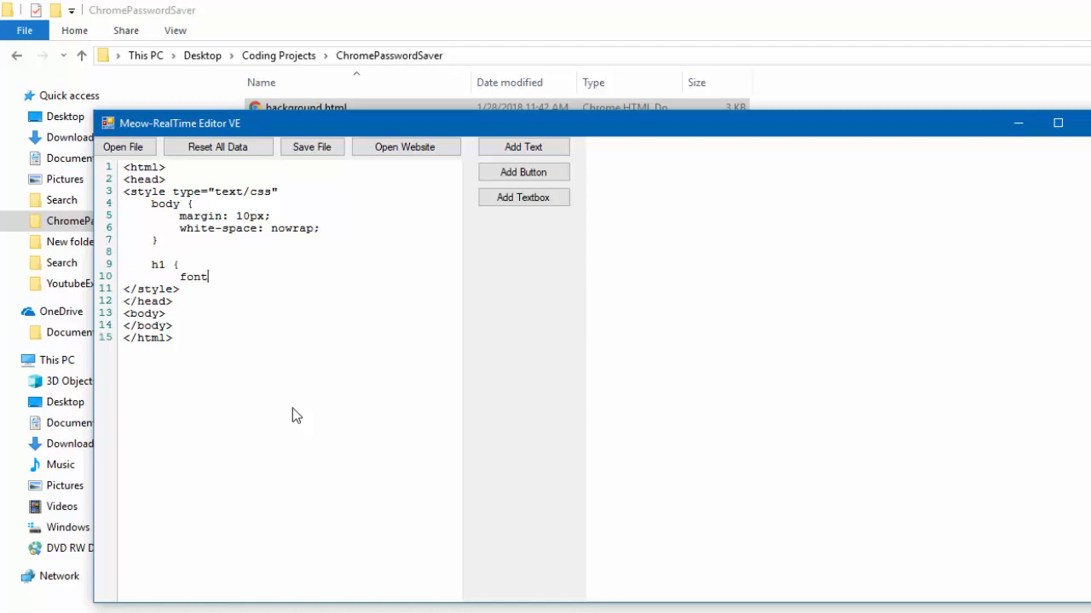
{"action": "type", "text": "-size"}
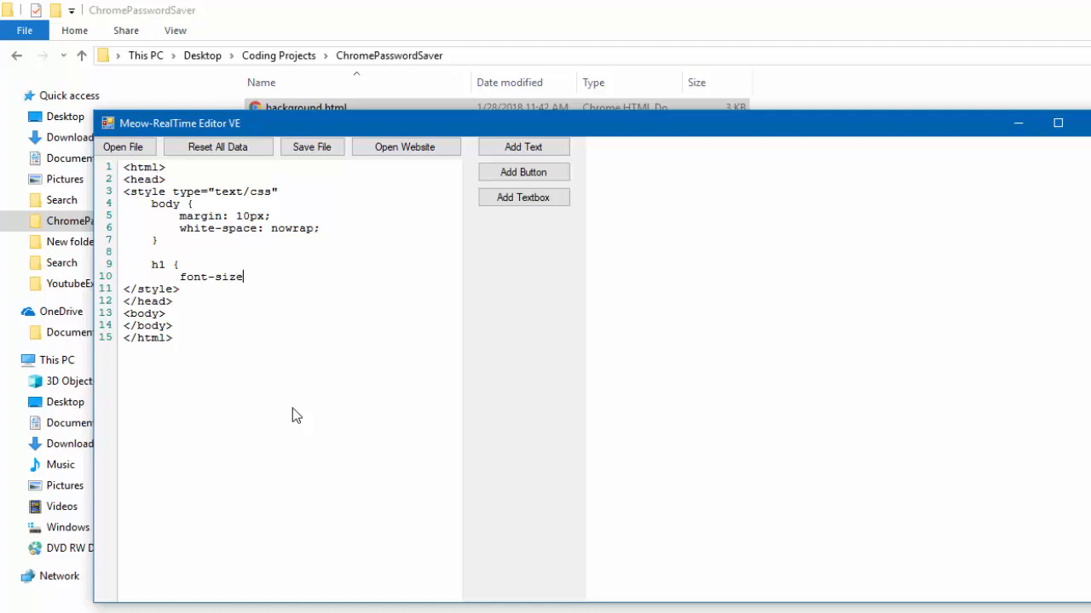
{"action": "type", "text": "15px;"}
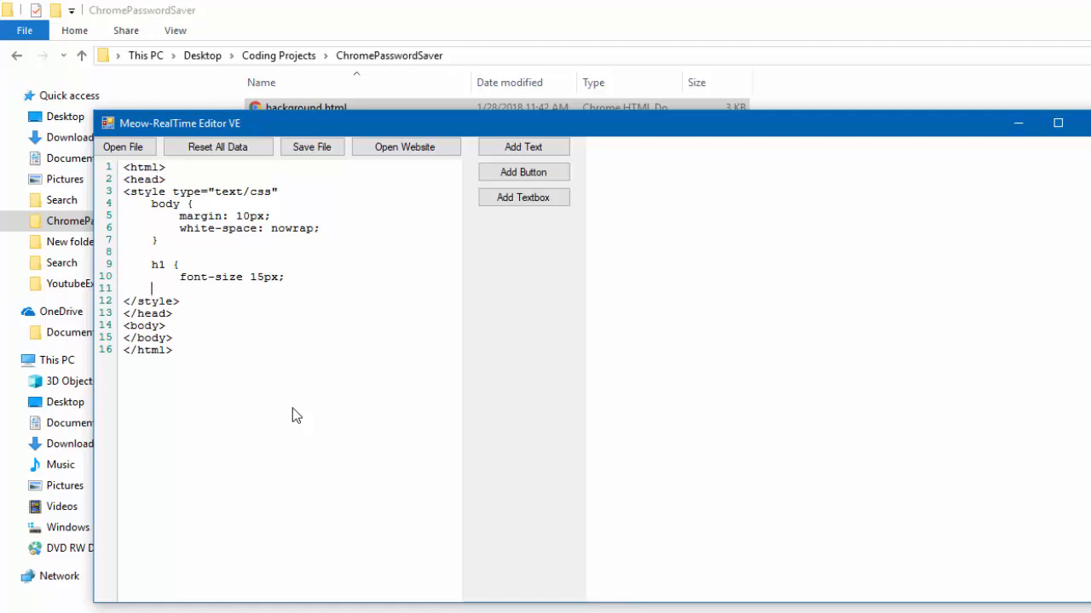
{"action": "type", "text": "}"}
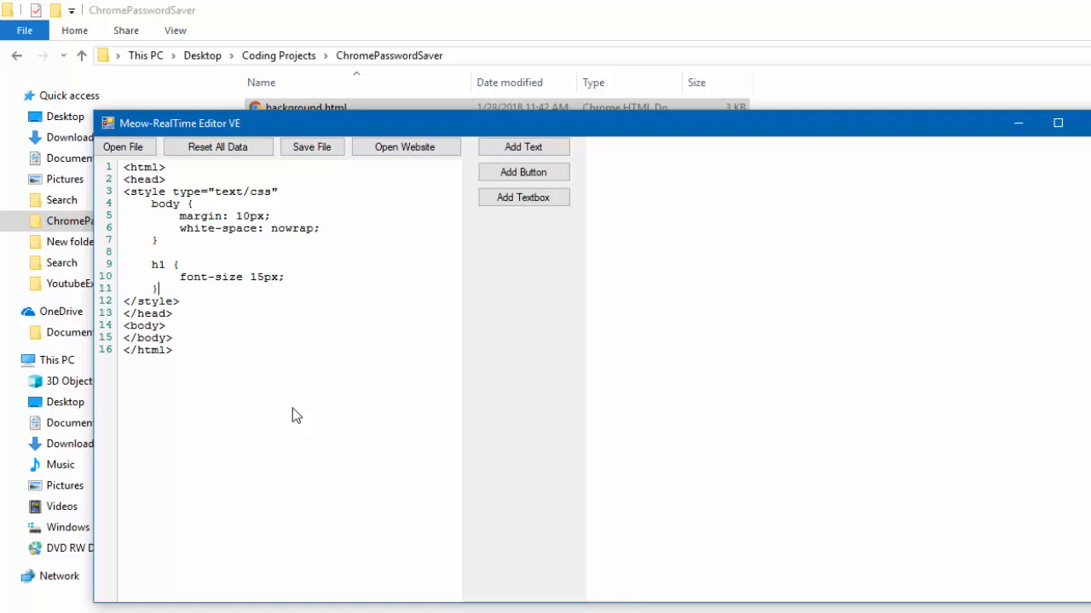
Add a #container rule with align-items center, display flex and justify-content space-between
{"action": "type", "text": "#"}
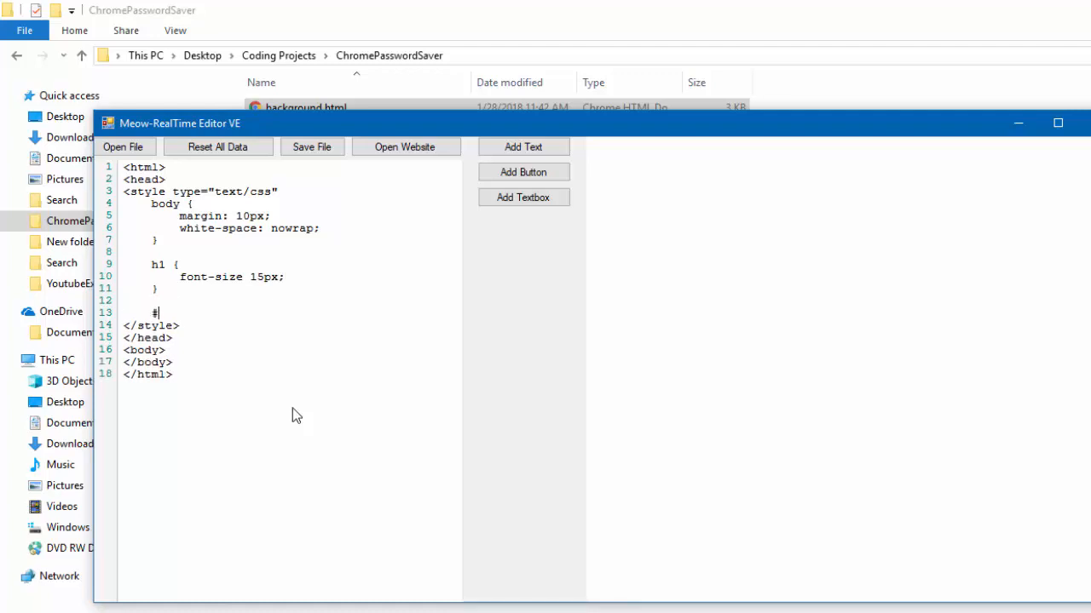
{"action": "type", "text": "container"}
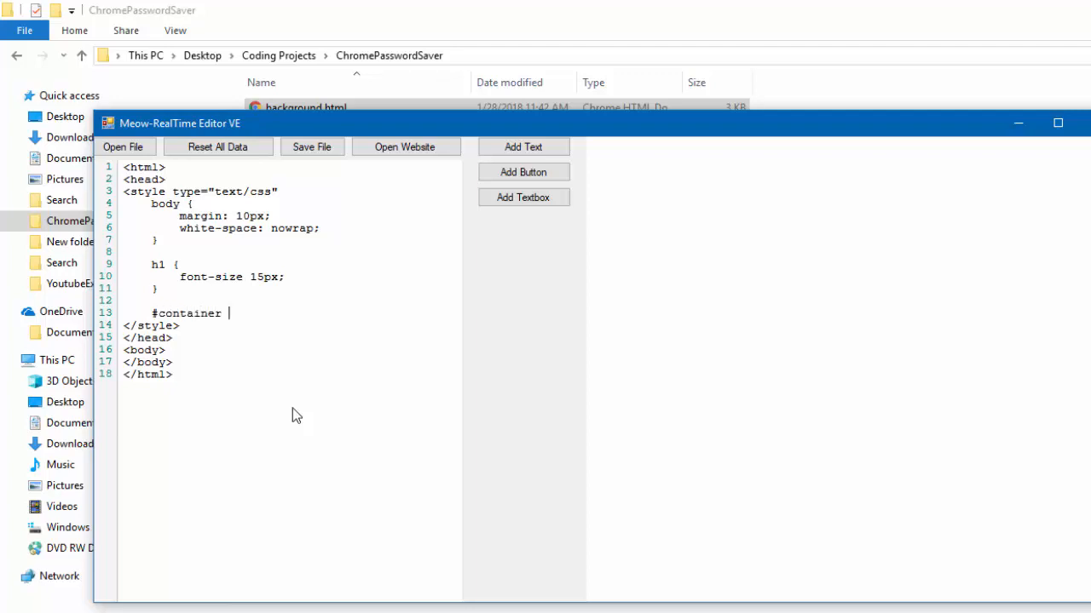
{"action": "type", "text": "{"}
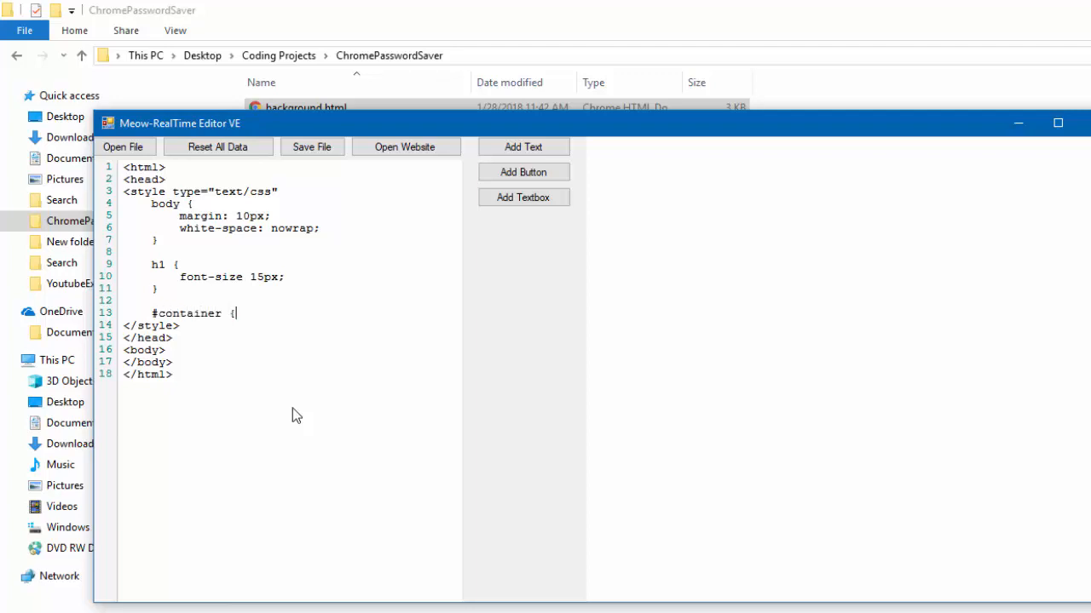
{"action": "key", "text": "enter"}
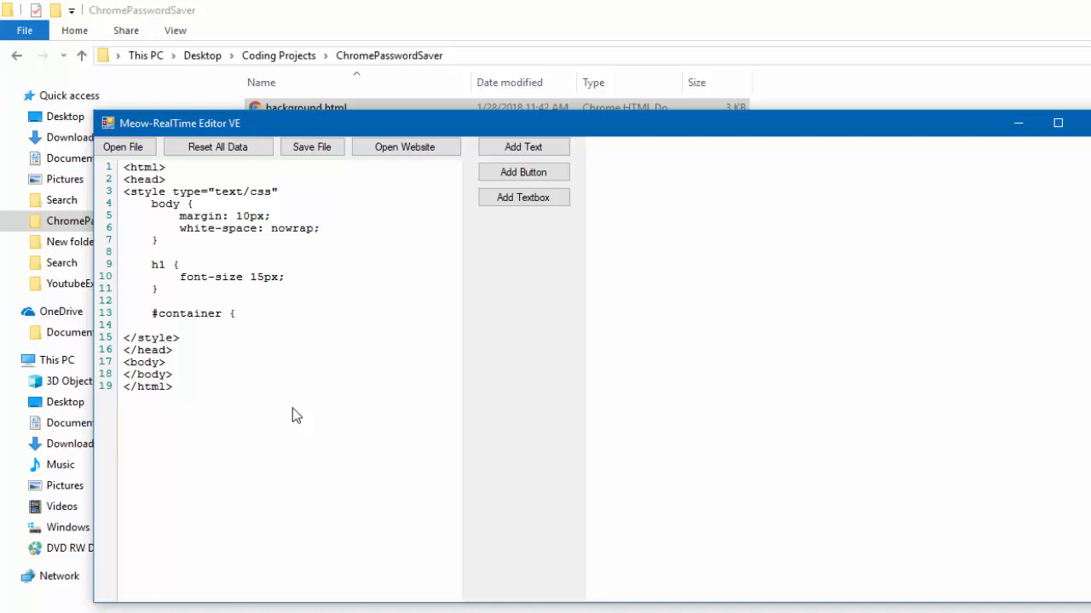
{"action": "type", "text": "align-ite"}
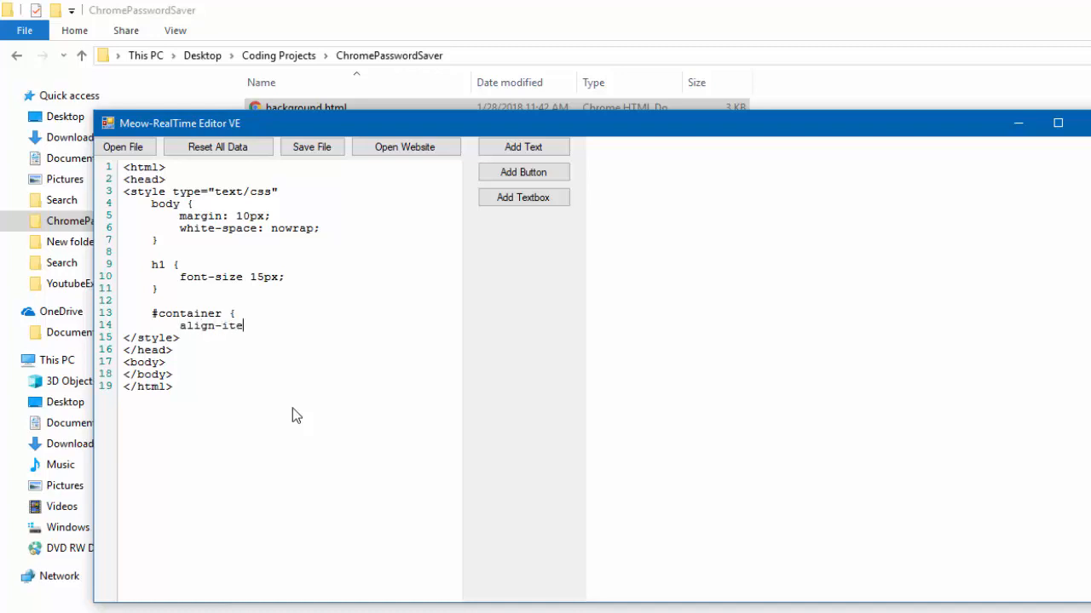
{"action": "type", "text": "ms: cen"}
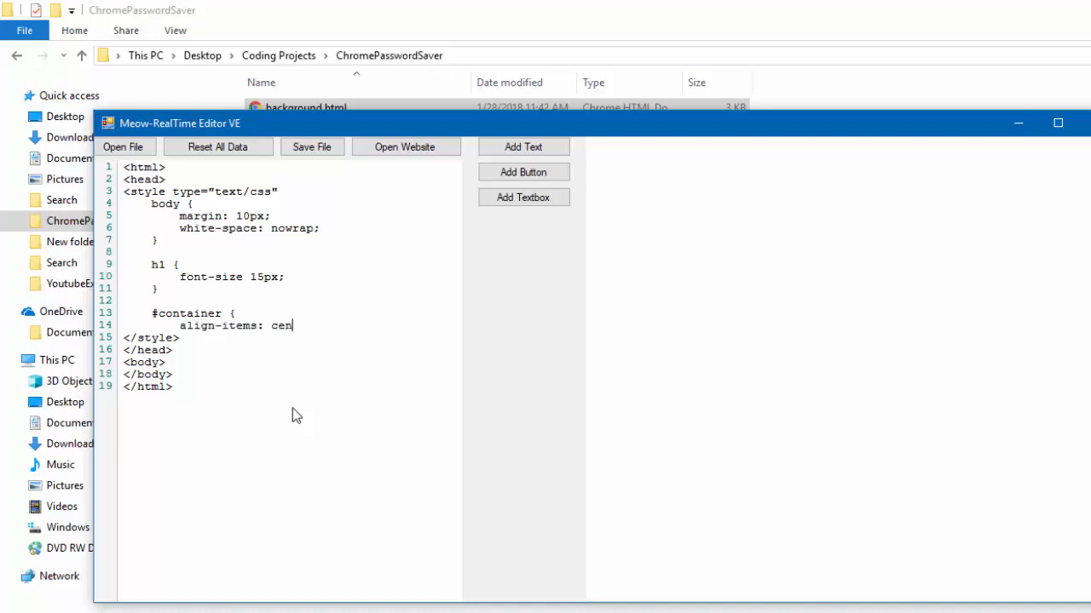
{"action": "type", "text": "ter;"}
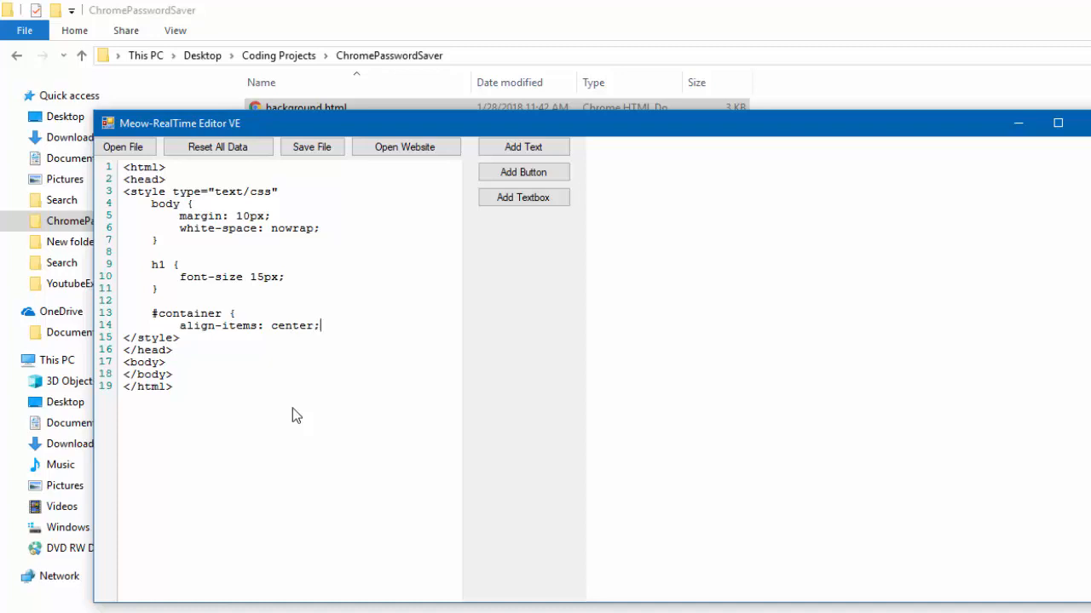
{"action": "type", "text": "d"}
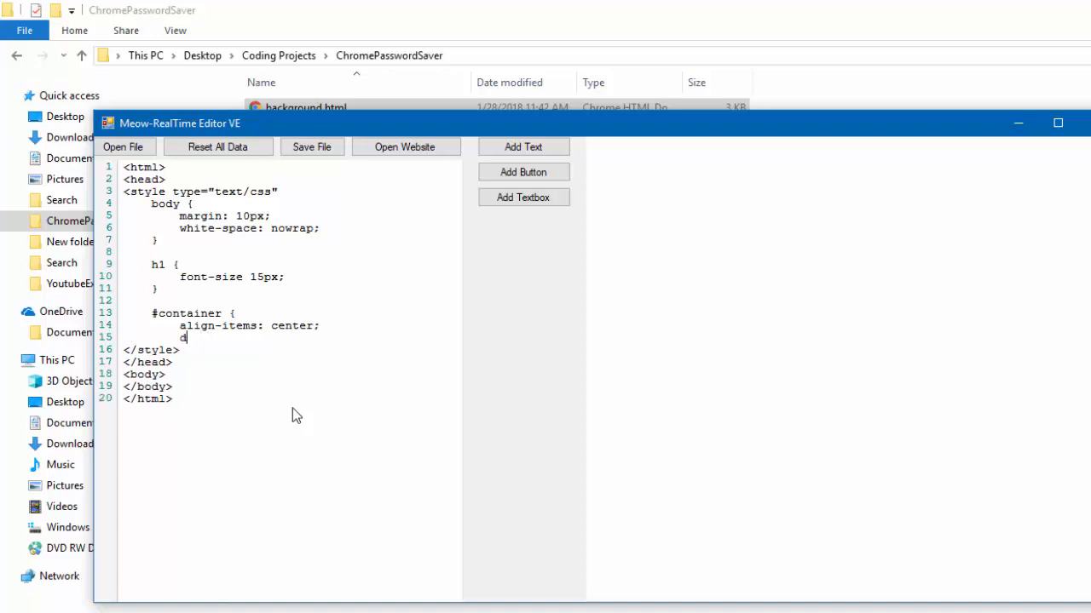
{"action": "type", "text": "isplay: flex;"}
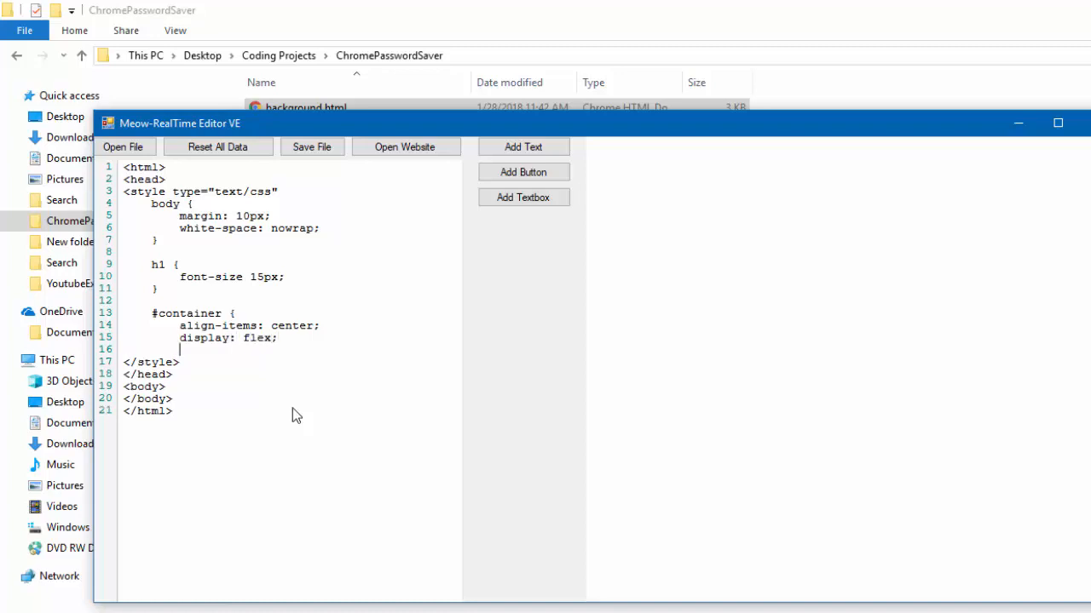
{"action": "type", "text": "justify"}
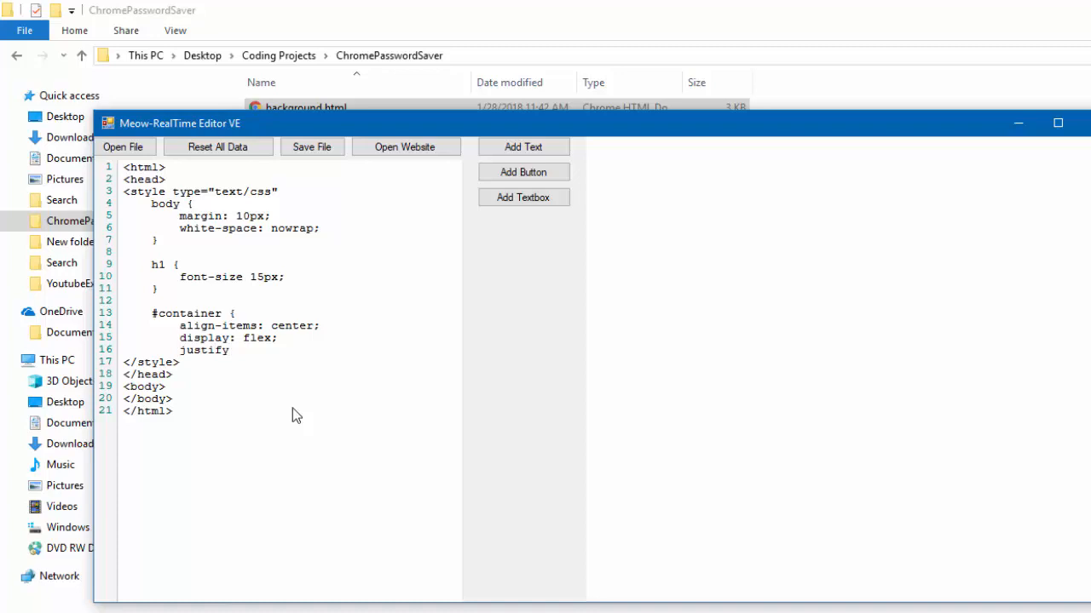
{"action": "type", "text": "-content: space"}
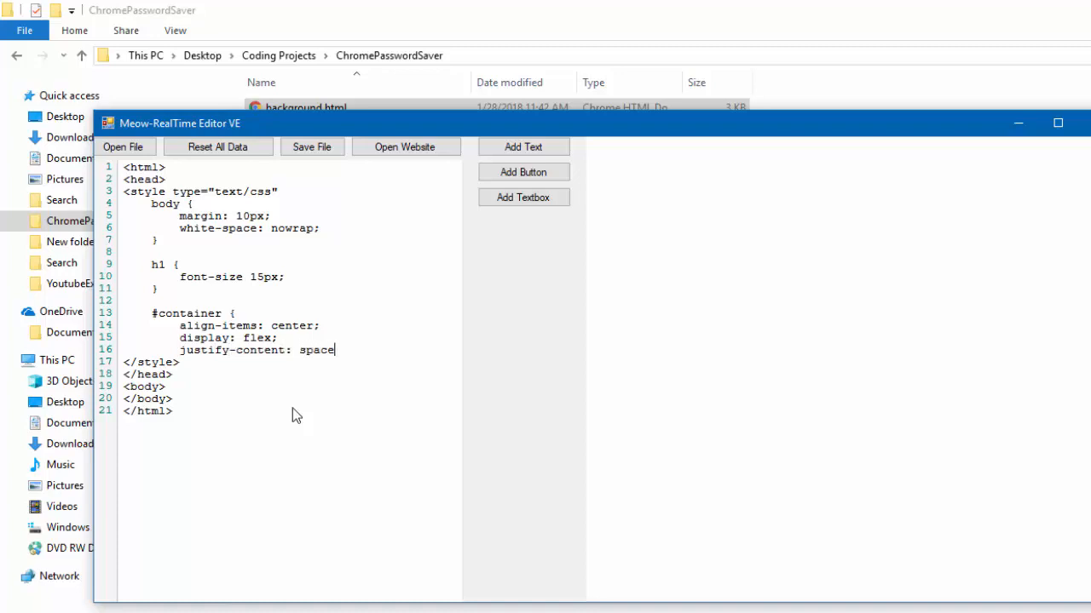
{"action": "type", "text": "-between"}
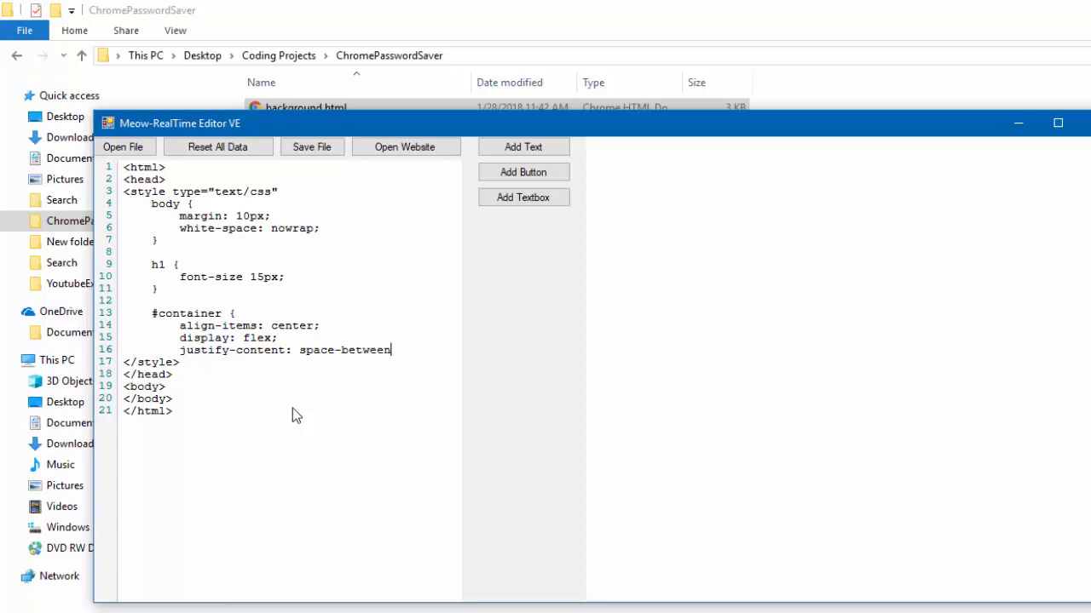
{"action": "type", "text": ";"}
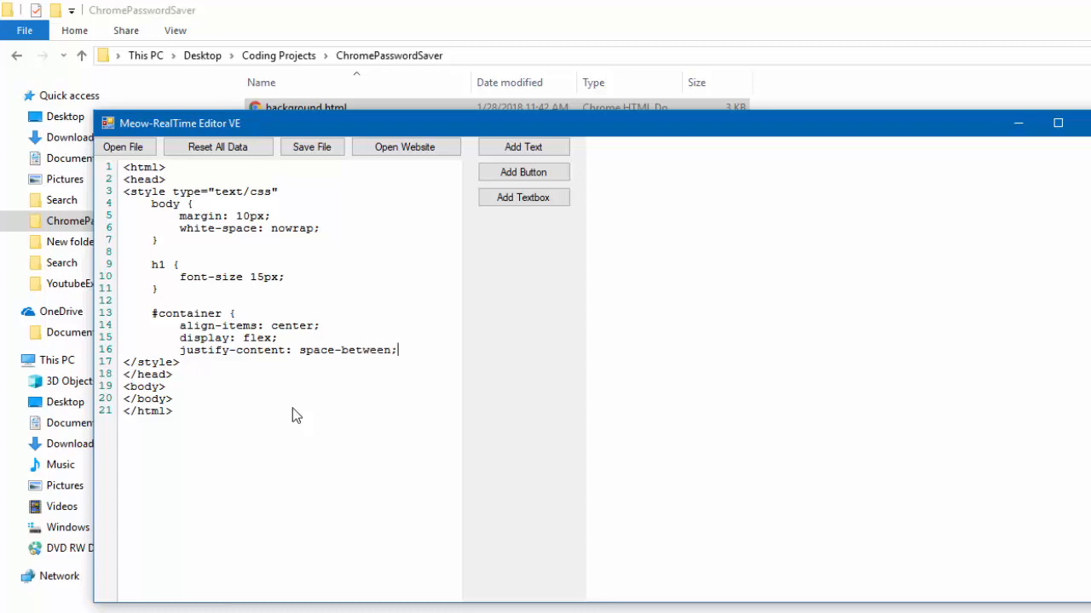
{"action": "mouse_move", "coordinate": [664, 460]}
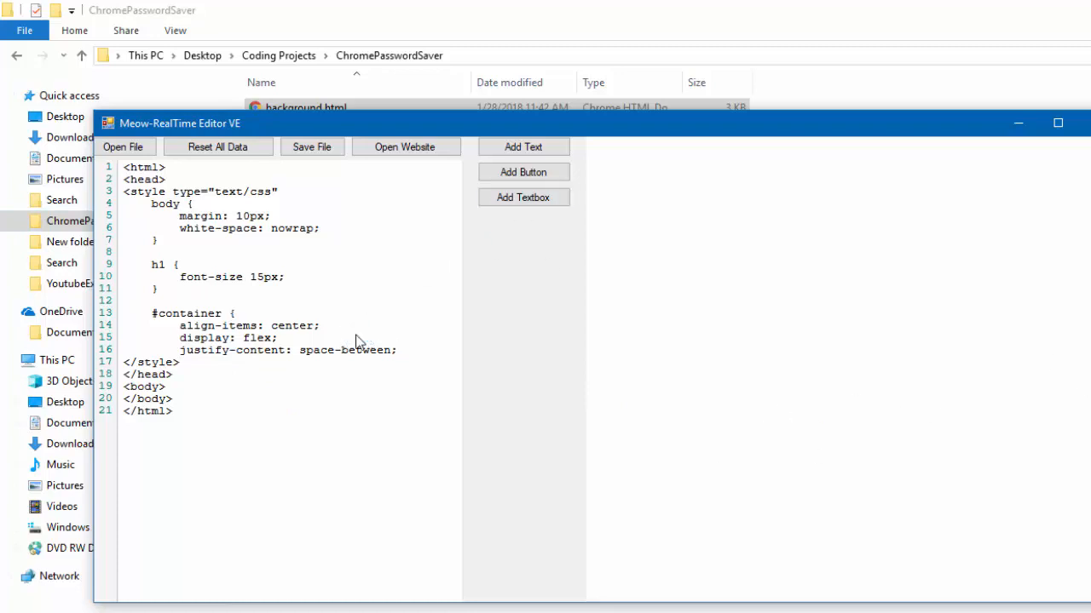
{"action": "left_click", "coordinate": [157, 356]}
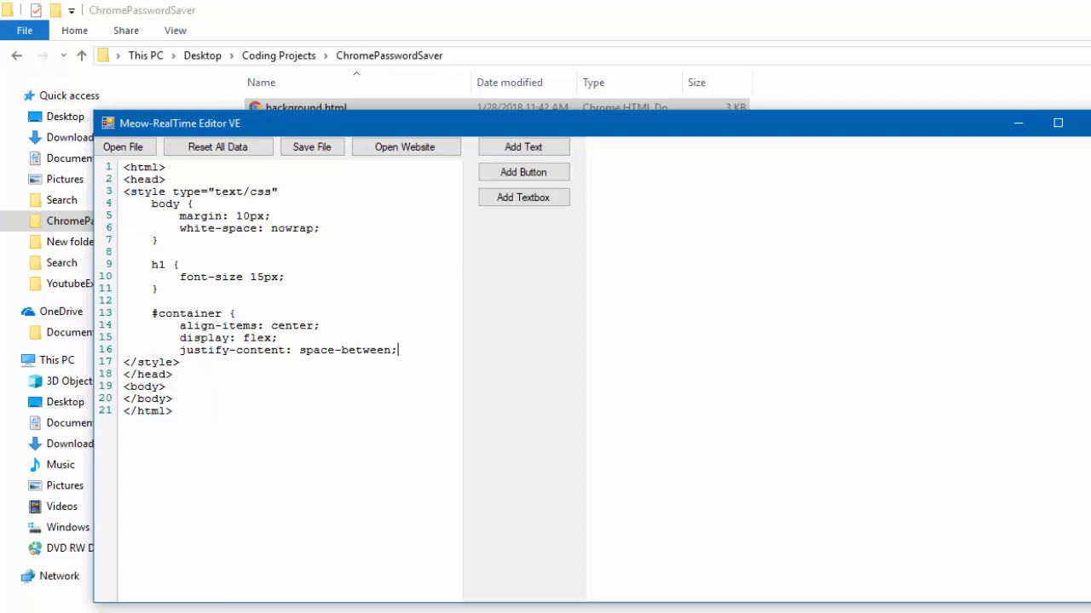
{"action": "mouse_move", "coordinate": [1037, 521]}
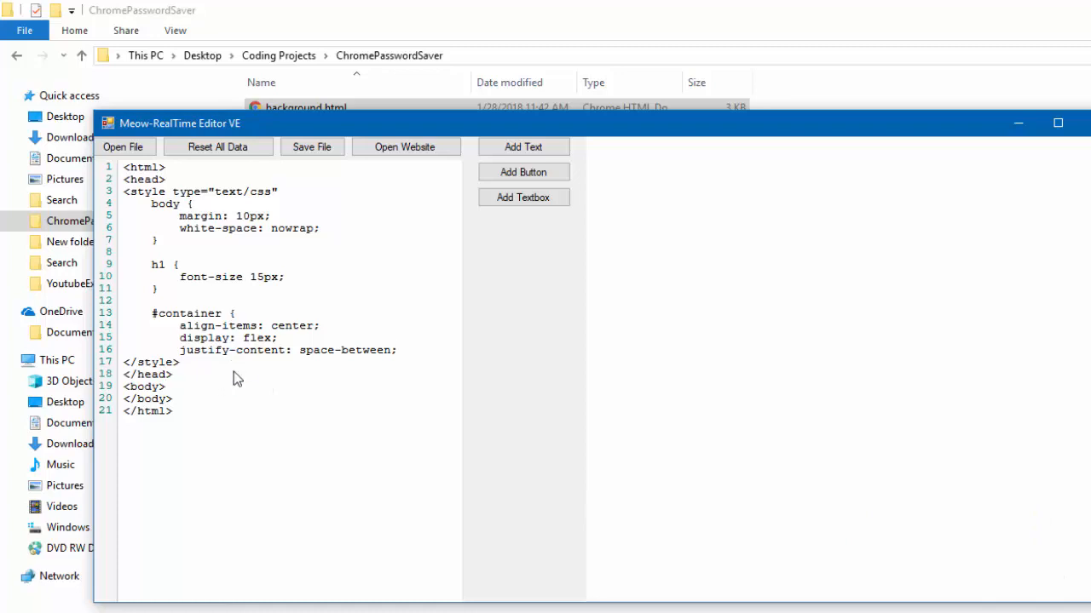
{"action": "mouse_move", "coordinate": [250, 378]}
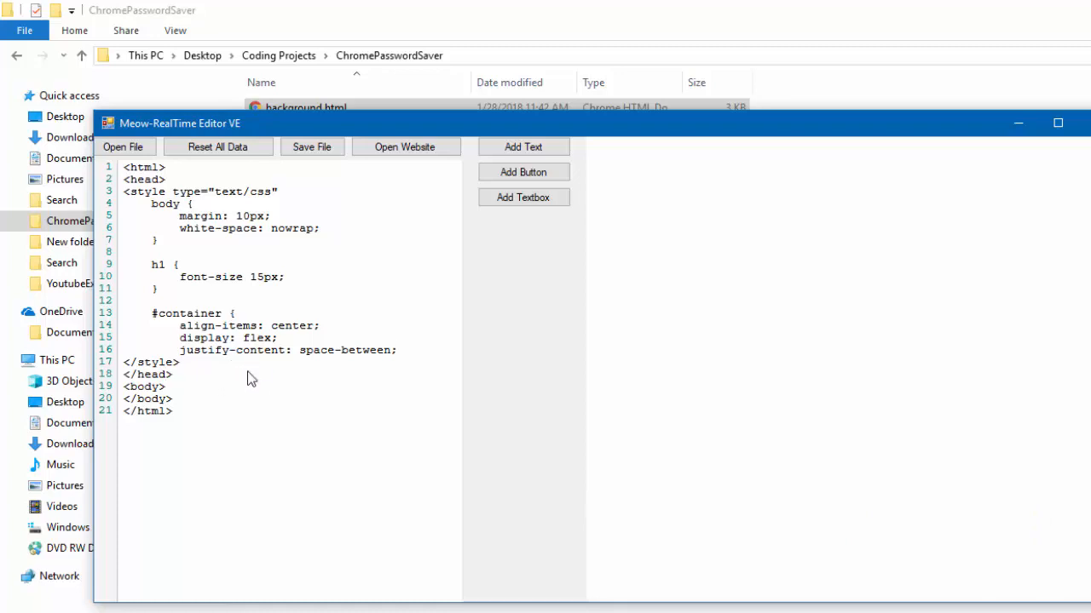
{"action": "left_click", "coordinate": [179, 361]}
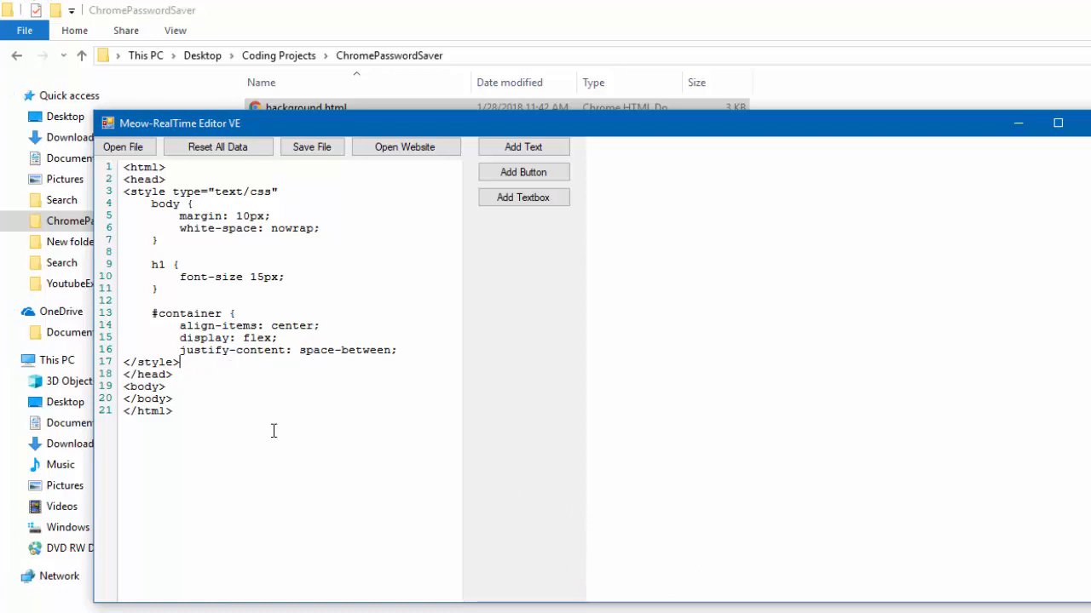
Add a <script src="popup.js"></script> tag in the head after the style block
{"action": "type", "text": "<sc"}
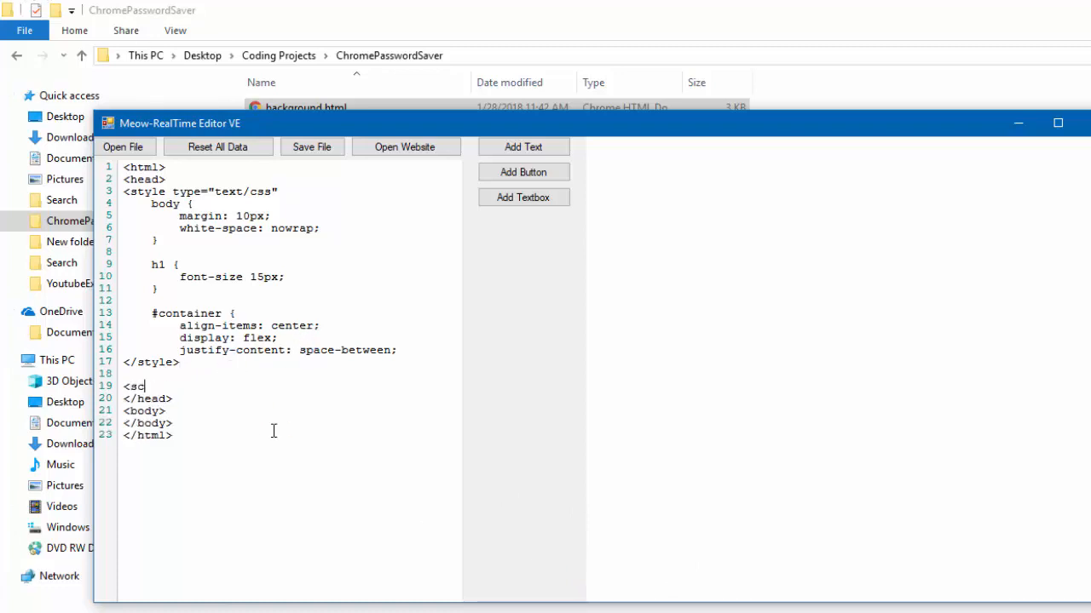
{"action": "type", "text": "ript"}
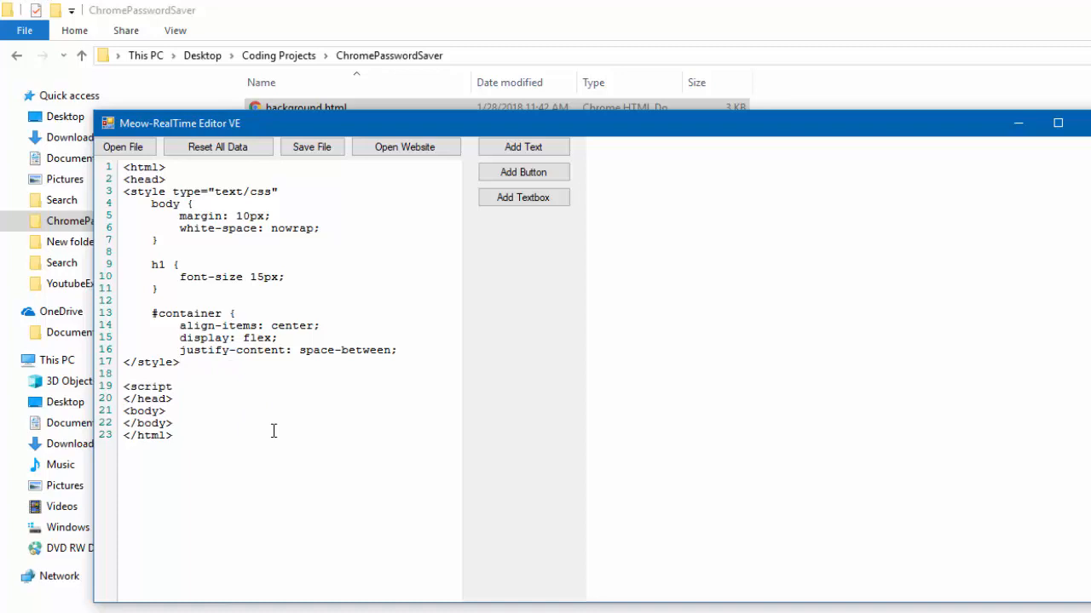
{"action": "type", "text": "src"}
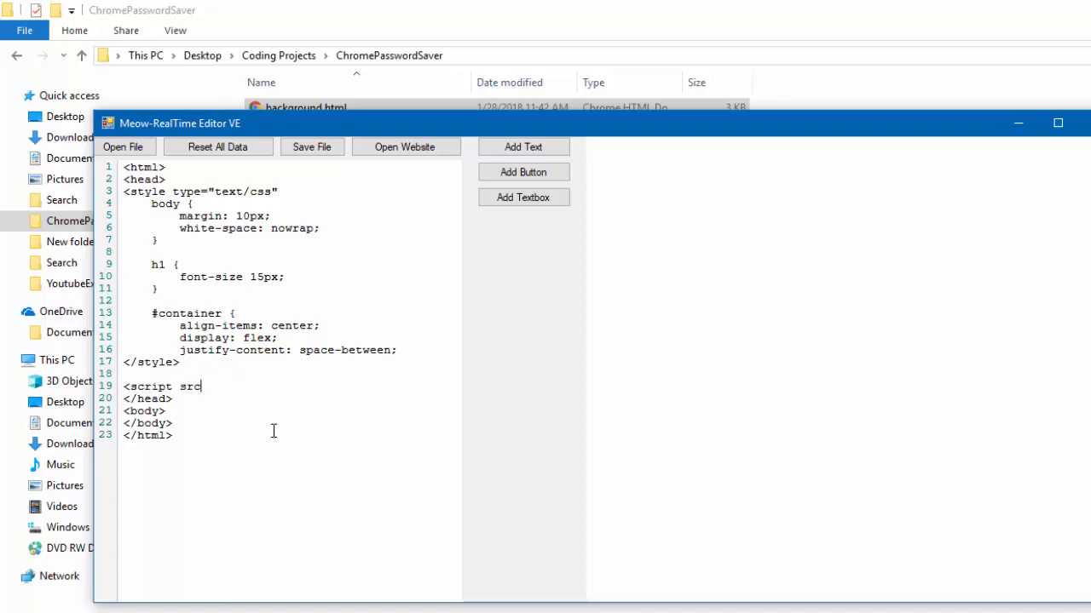
{"action": "type", "text": "=\"pop"}
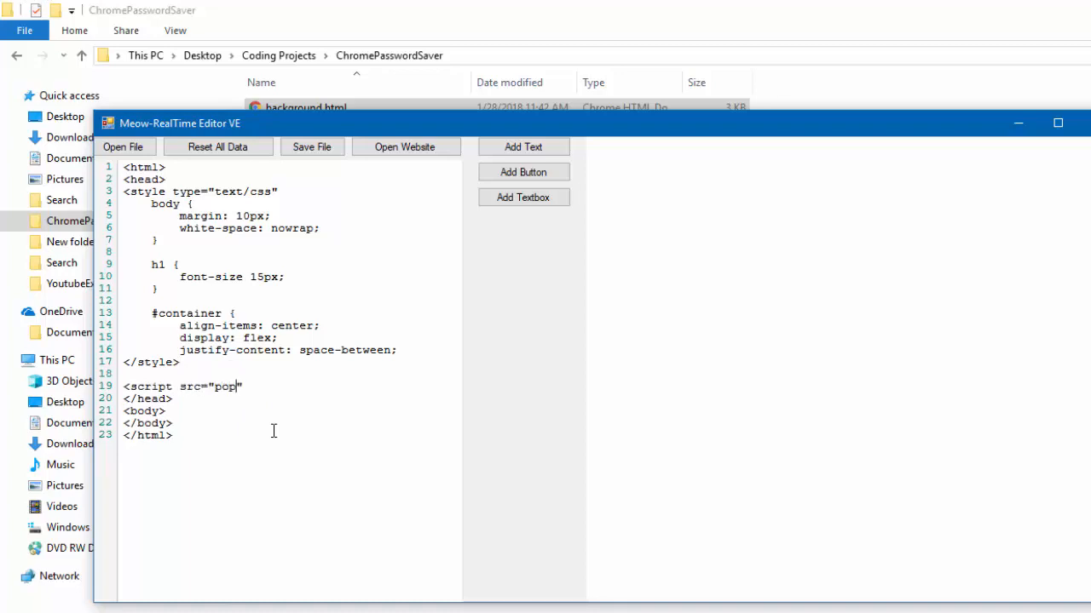
{"action": "type", "text": "up."}
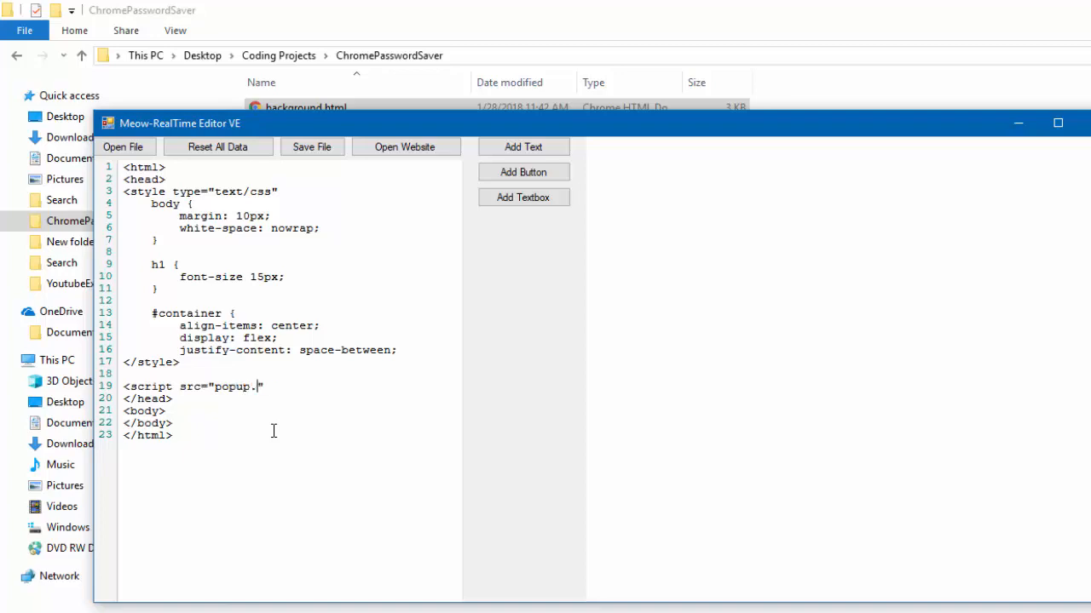
{"action": "type", "text": "js"}
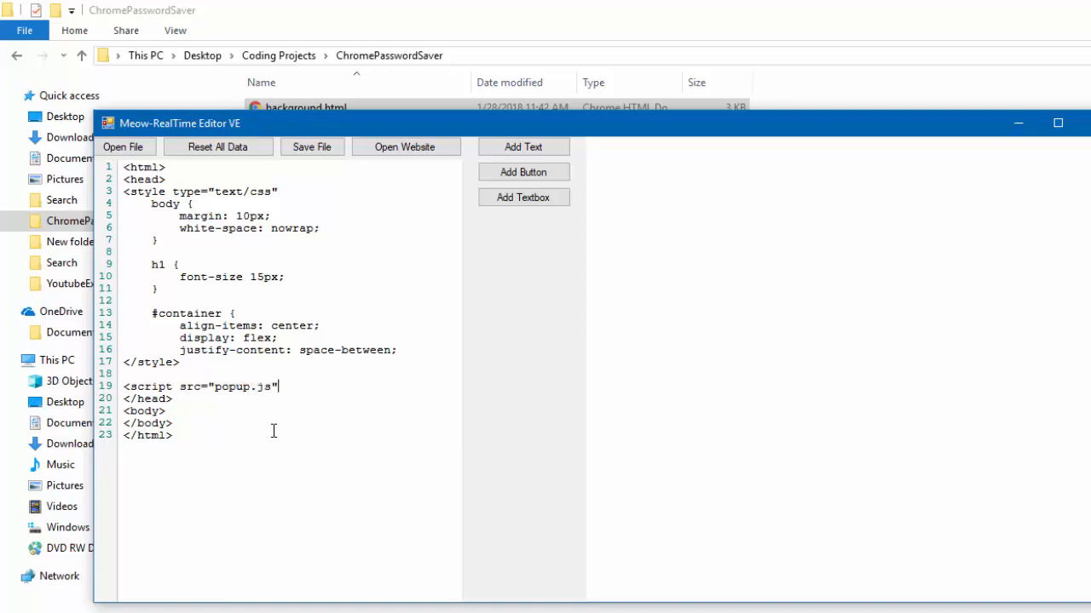
{"action": "type", "text": "<"}
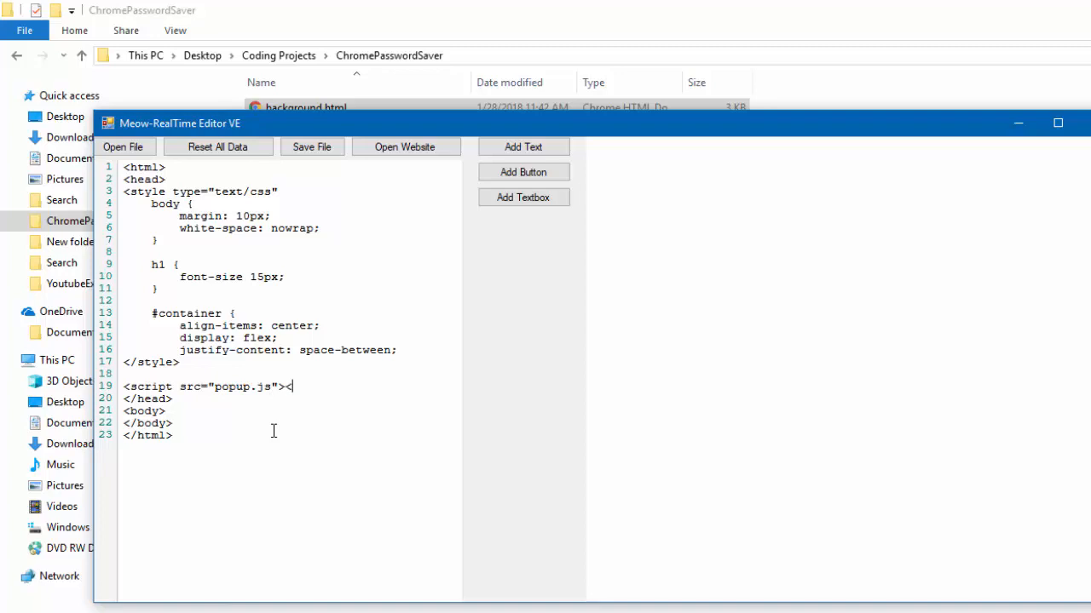
{"action": "type", "text": "/scrpt>"}
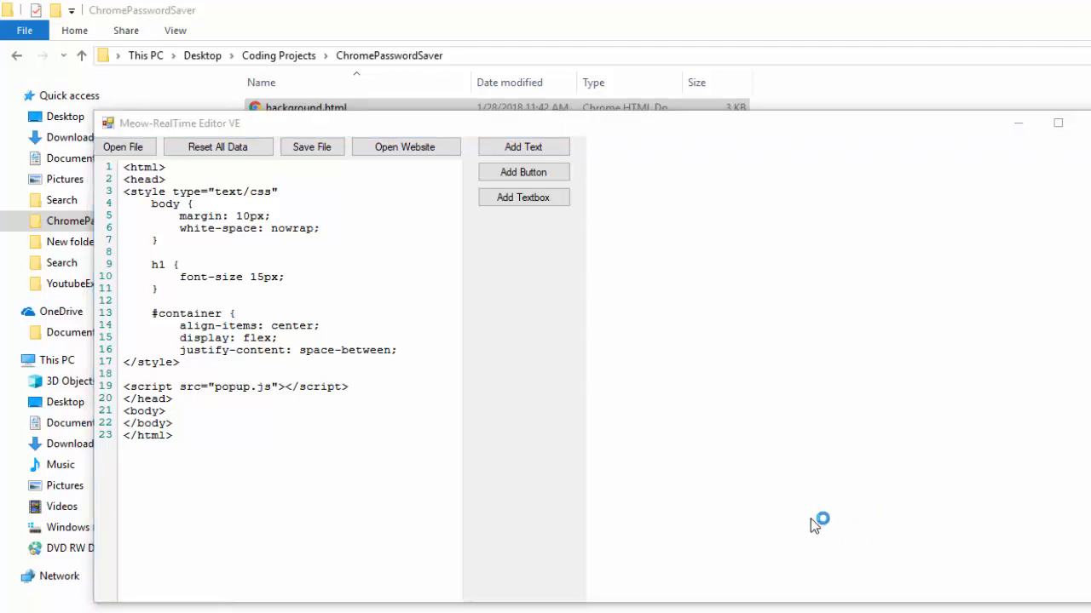
{"action": "left_click", "coordinate": [242, 410]}
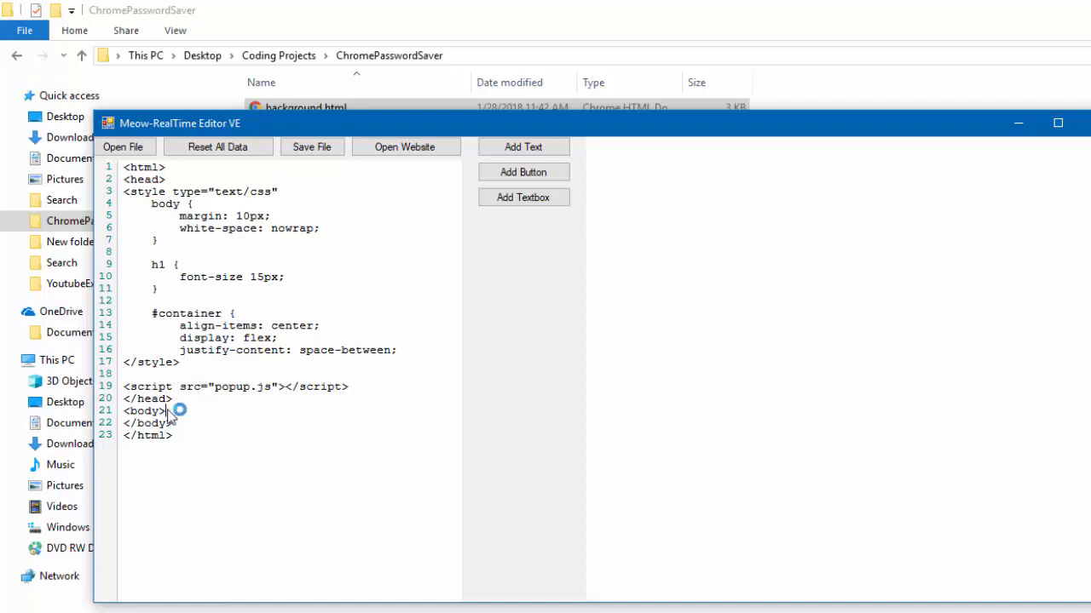
Write an <h1 style="color:red"><strong> heading reading Background Color inside the body
{"action": "key", "text": "enter"}
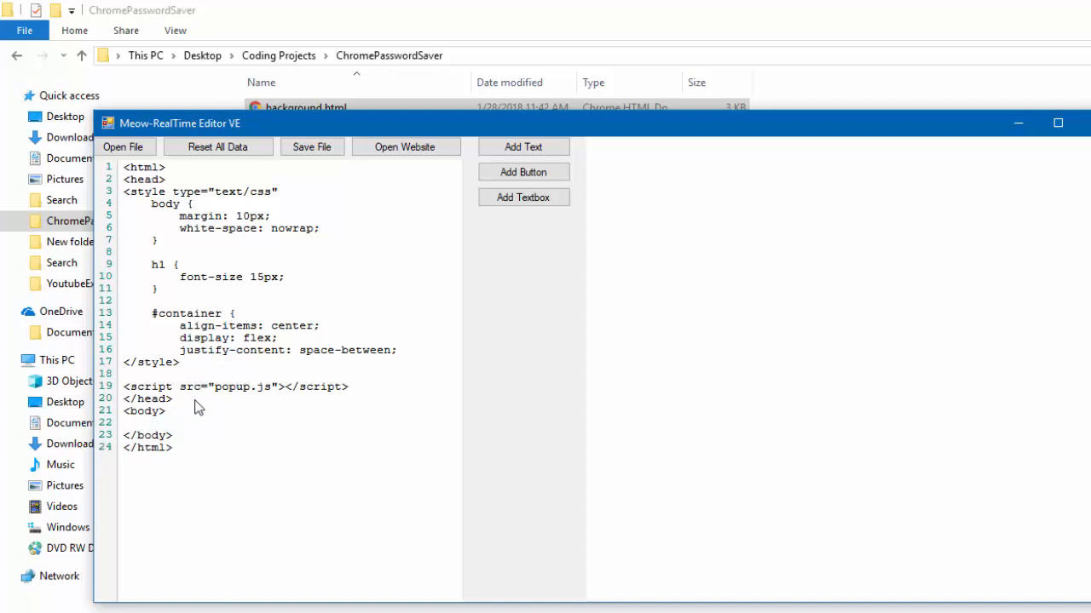
{"action": "left_click", "coordinate": [151, 423]}
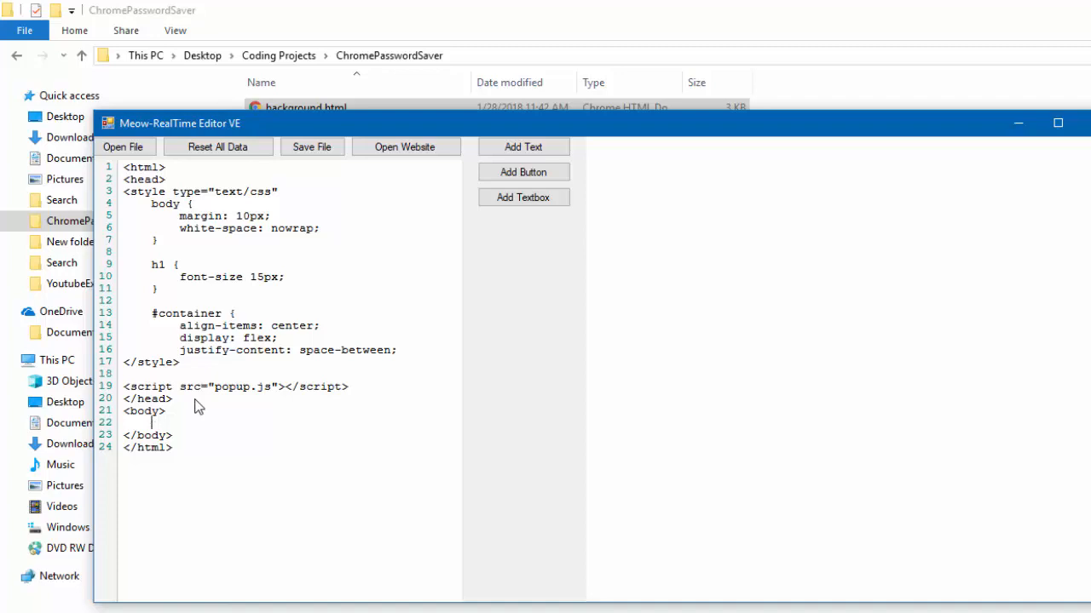
{"action": "type", "text": "<h1"}
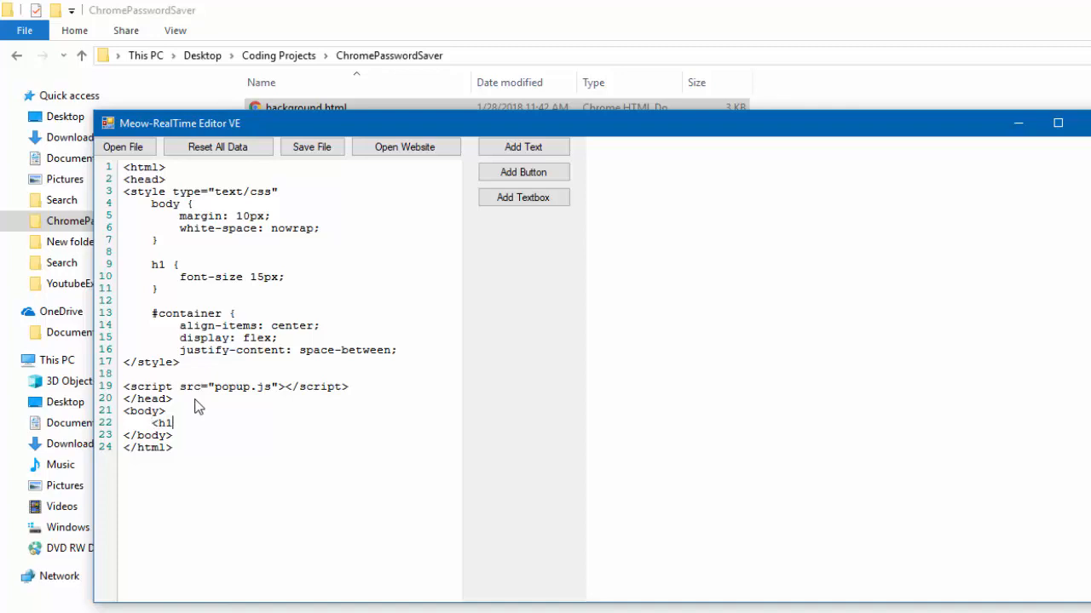
{"action": "type", "text": "style=\""}
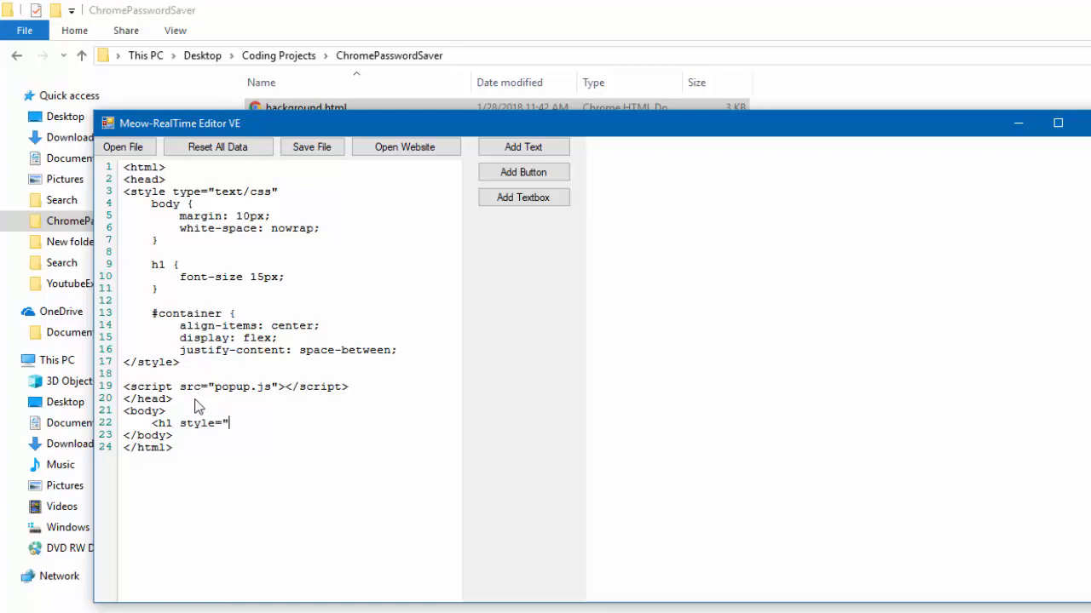
{"action": "type", "text": "colorE:"}
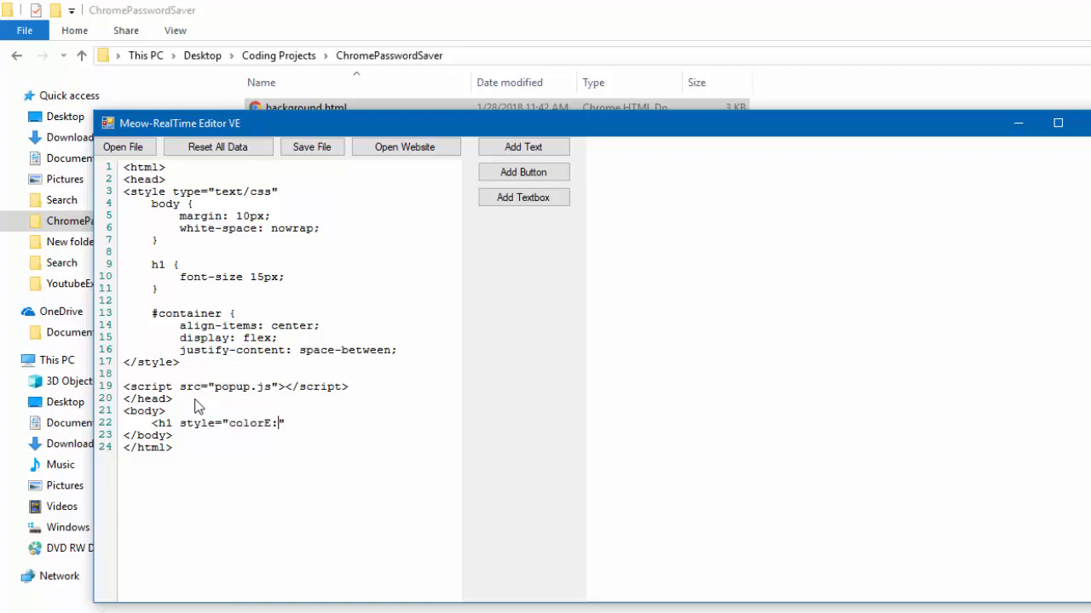
{"action": "type", "text": "red"}
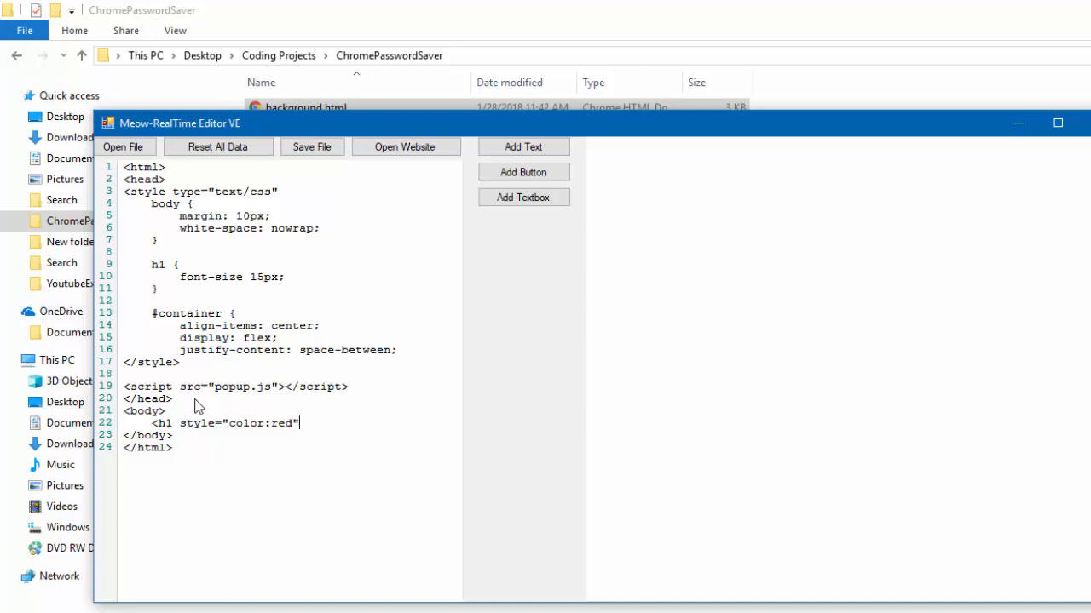
{"action": "type", "text": "><strong"}
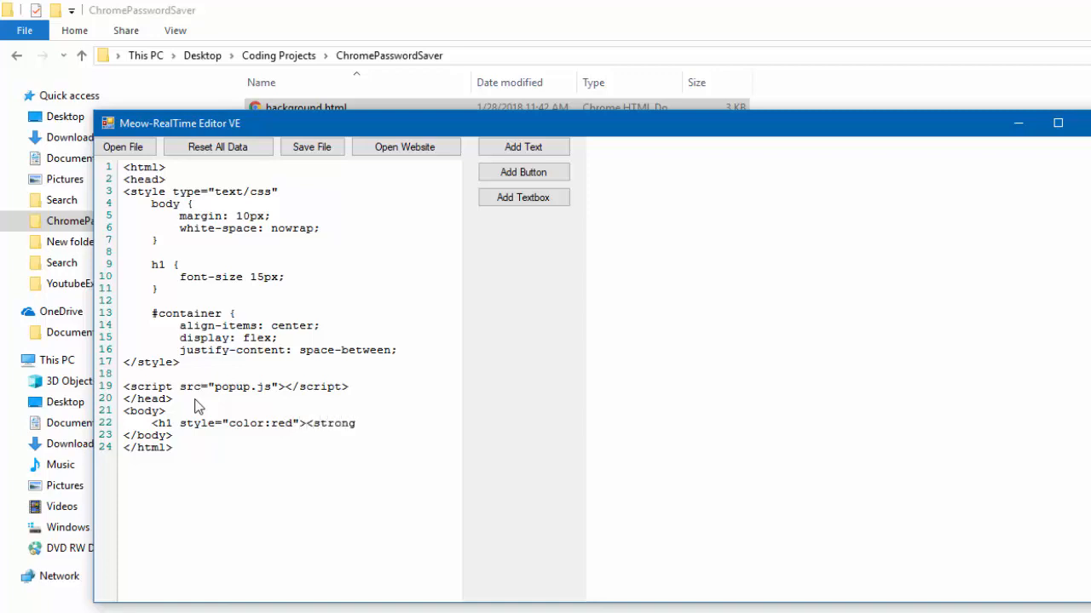
{"action": "type", "text": "Back"}
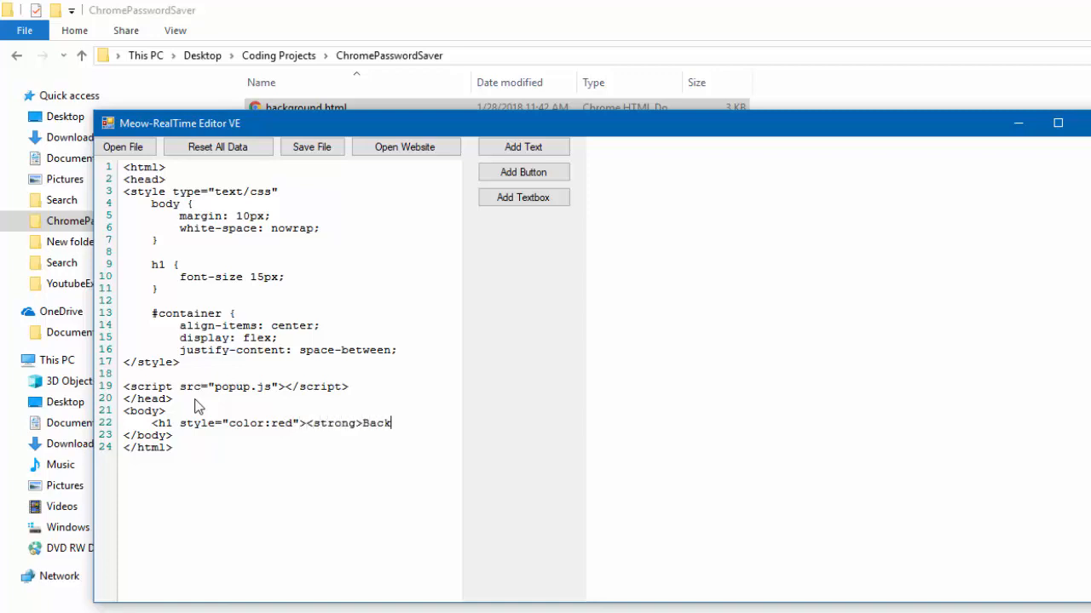
{"action": "type", "text": "ground Color</st"}
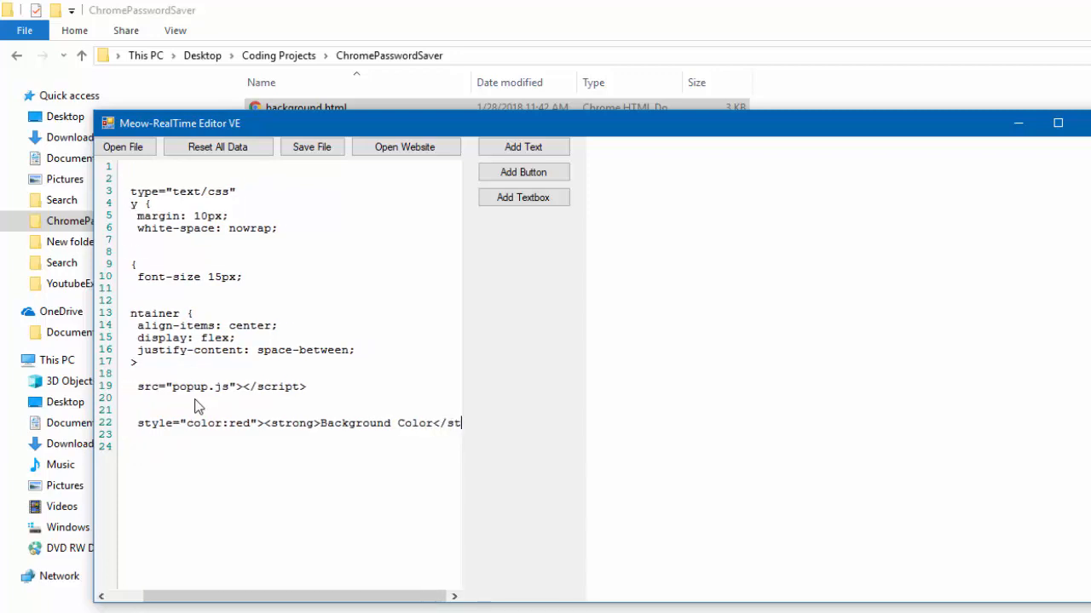
{"action": "scroll", "scroll_direction": "right", "scroll_amount": 3}
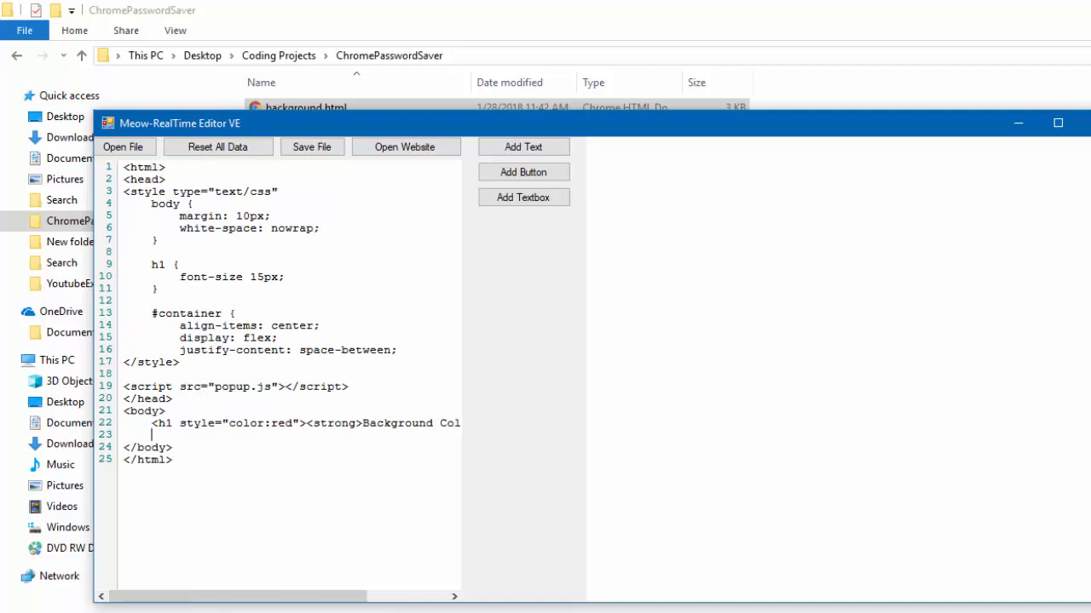
Add <div id="container"> holding <span>Choose a Color</span> below the heading
{"action": "type", "text": "<div"}
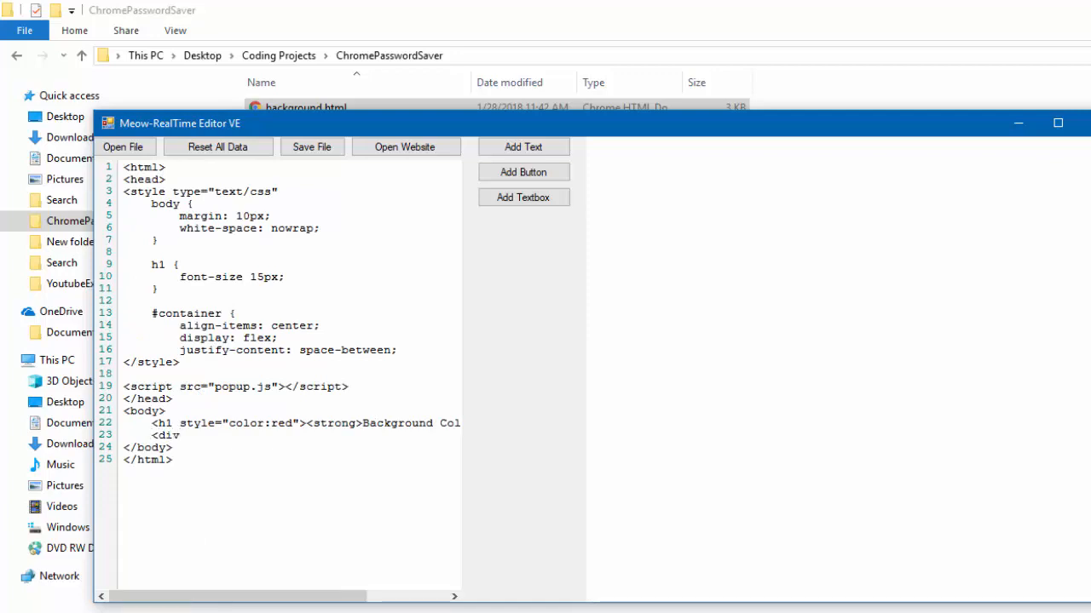
{"action": "type", "text": "id=\"container"}
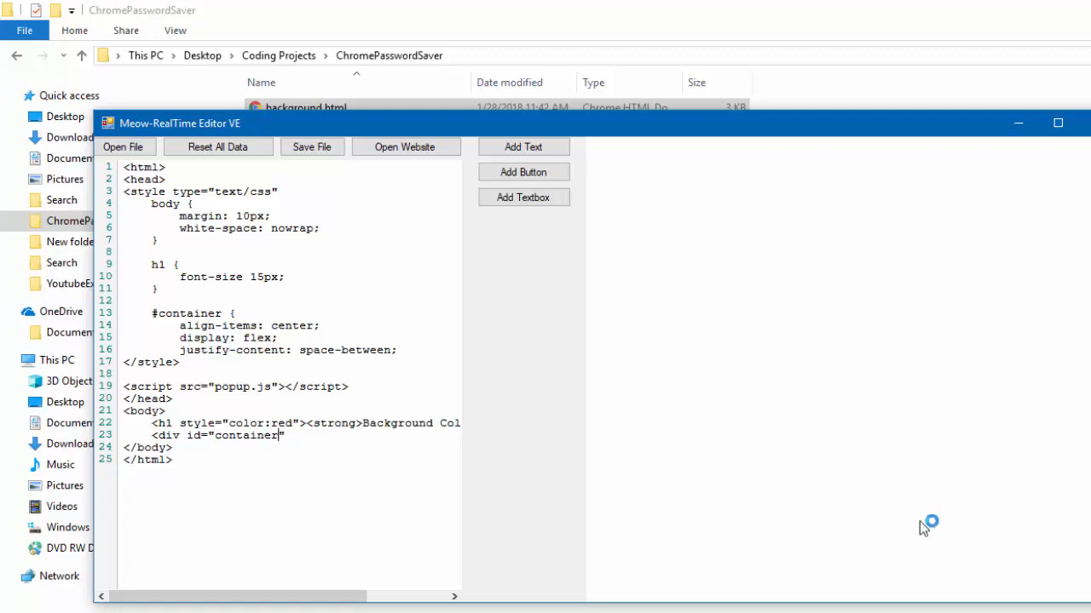
{"action": "mouse_move", "coordinate": [838, 480]}
{"action": "type", "text": ">"}
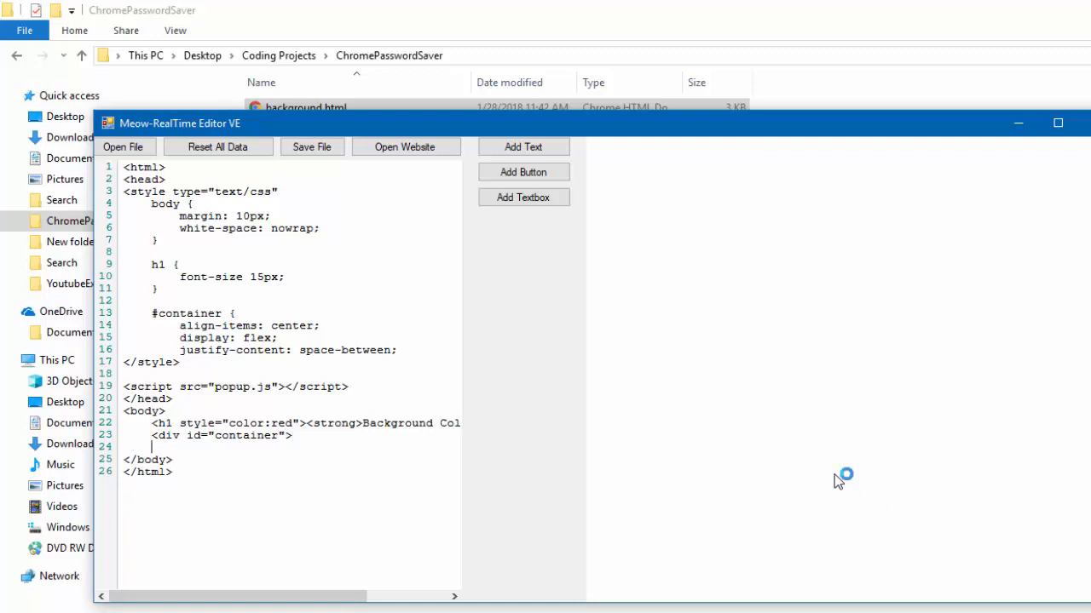
{"action": "type", "text": "<span"}
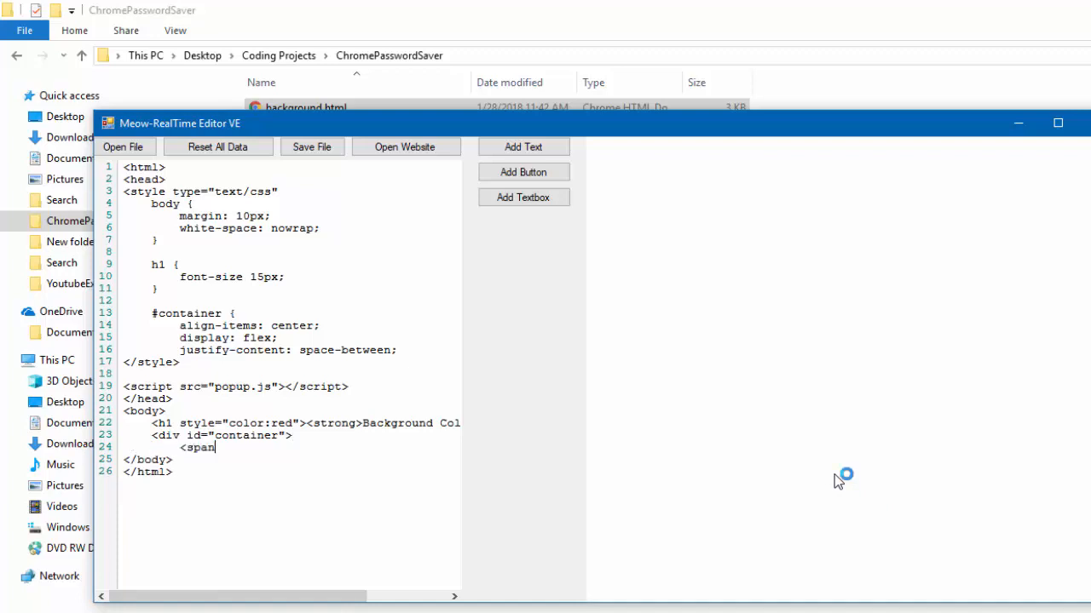
{"action": "type", "text": ">"}
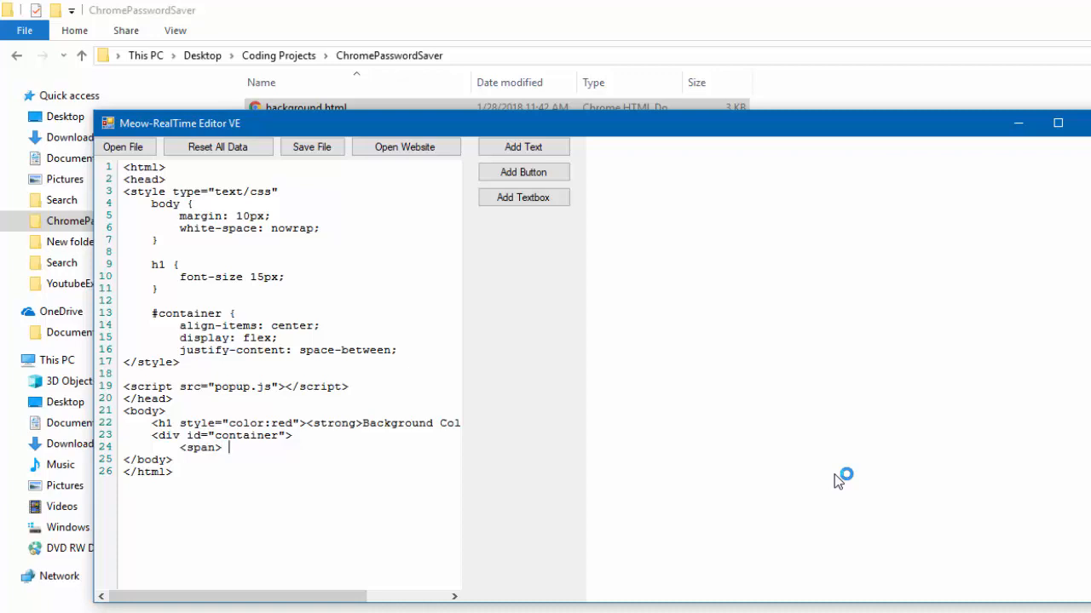
{"action": "type", "text": "Choose"}
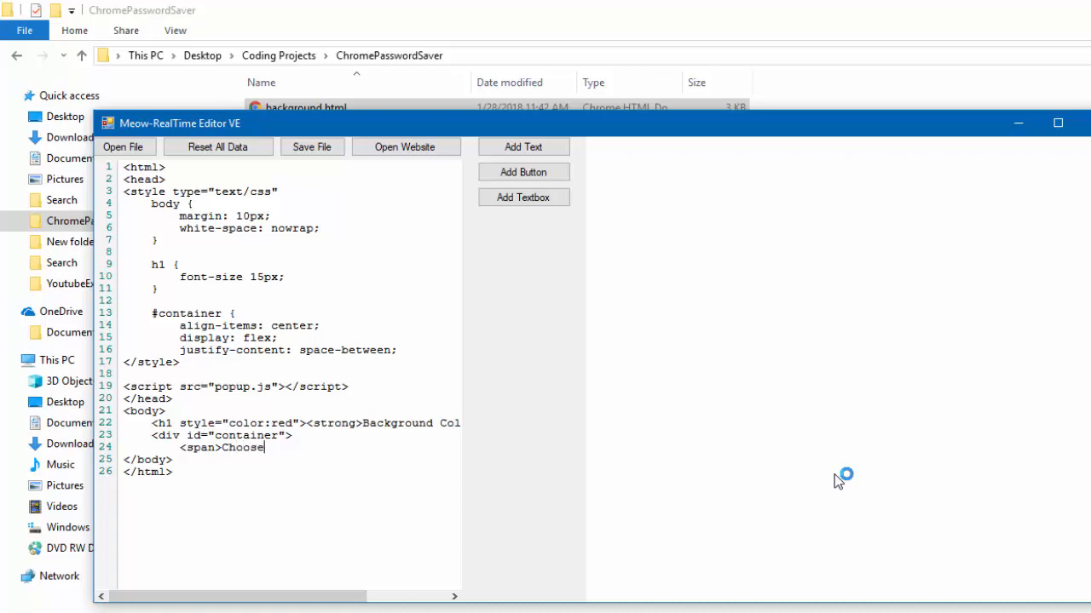
{"action": "type", "text": "a Color"}
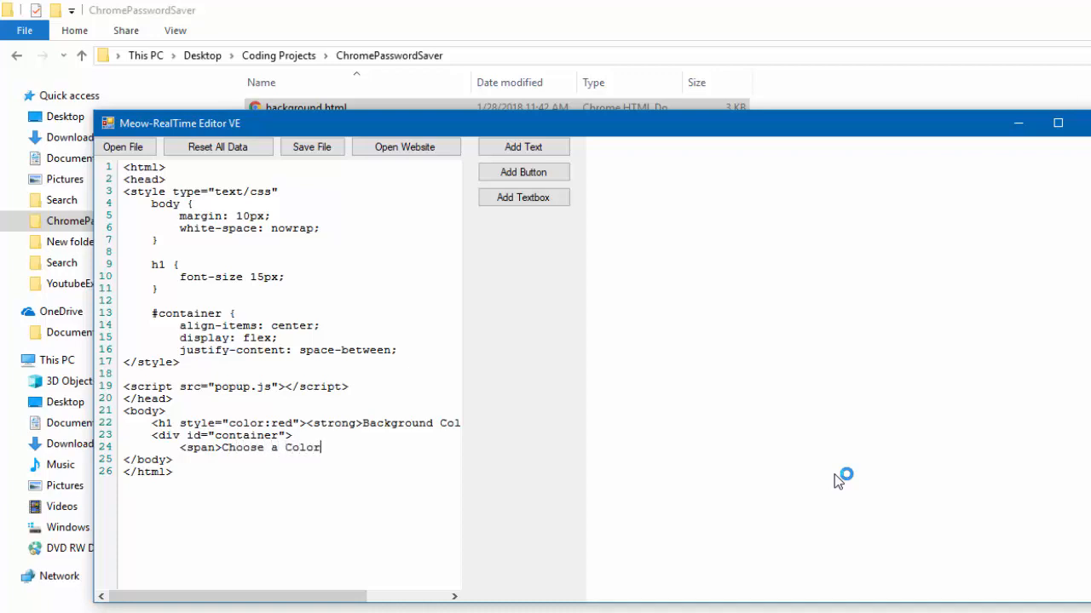
{"action": "type", "text": "</"}
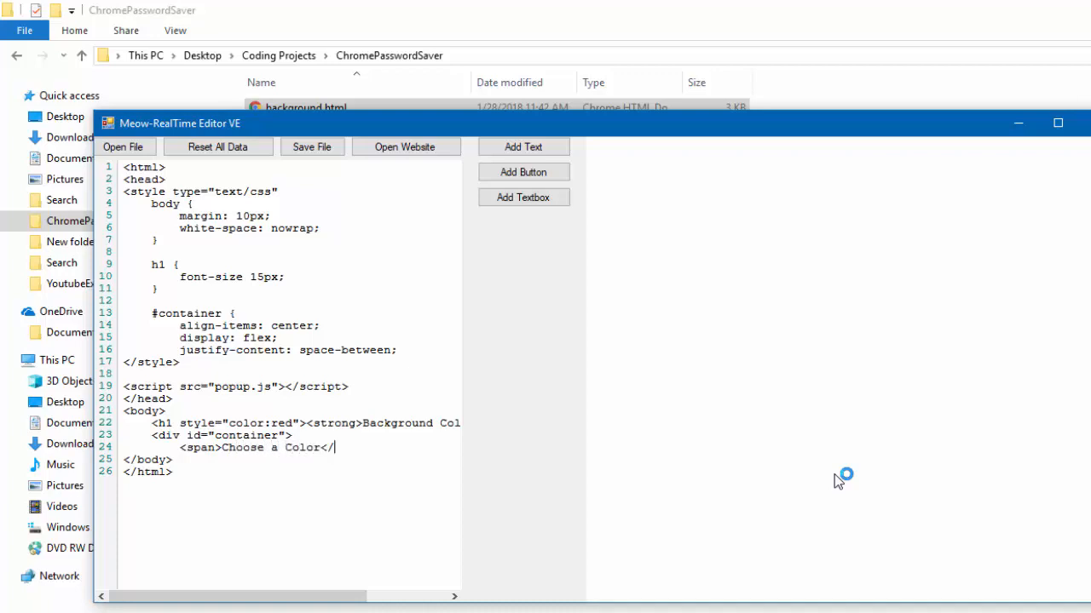
{"action": "type", "text": "span>"}
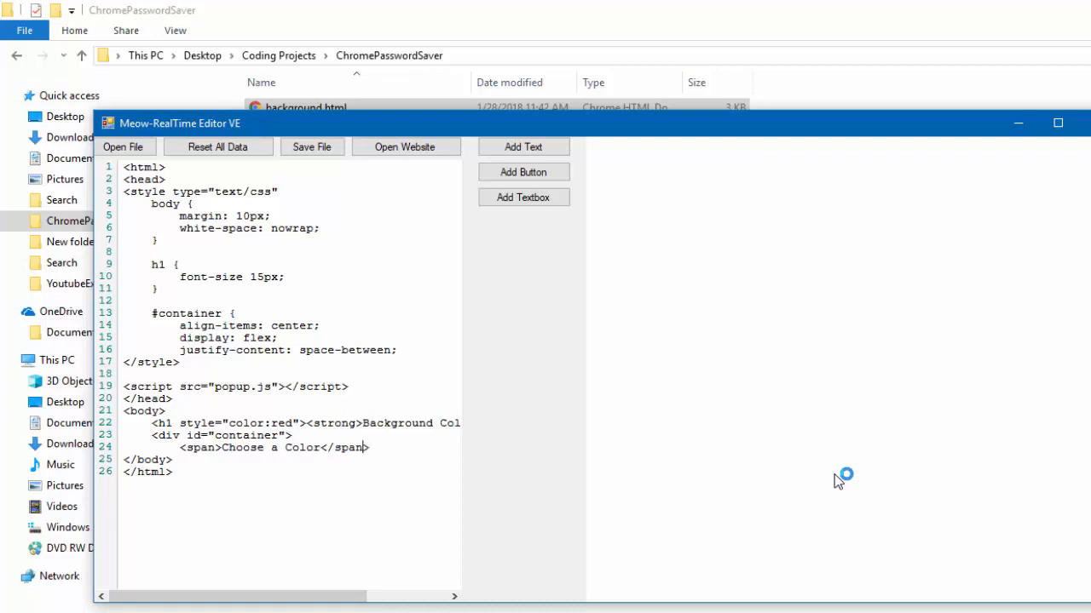
{"action": "left_click", "coordinate": [213, 446]}
{"action": "type", "text": "\""}
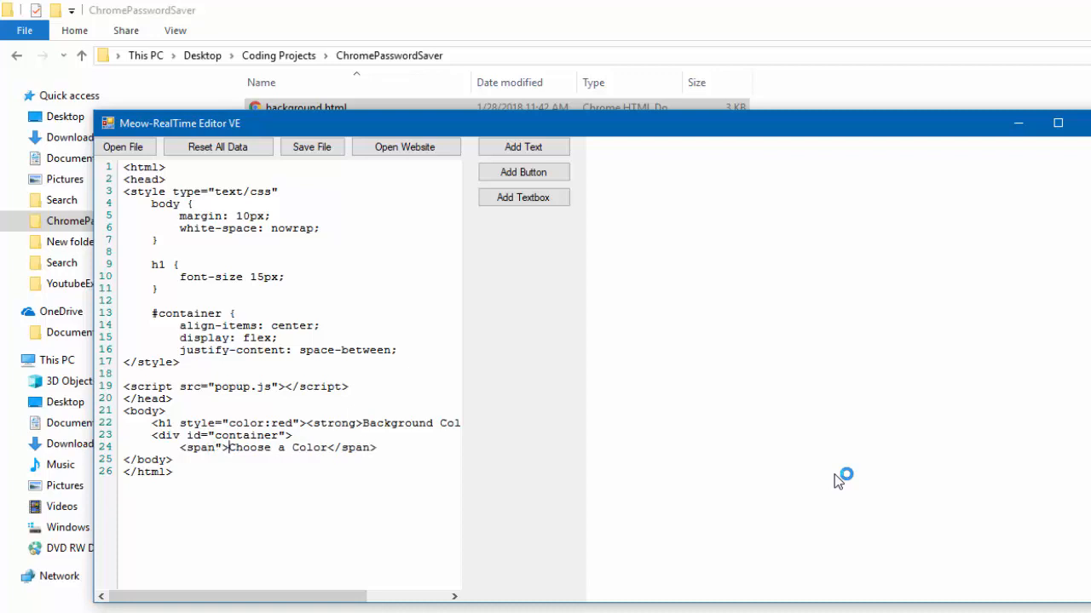
{"action": "key", "text": "Enter"}
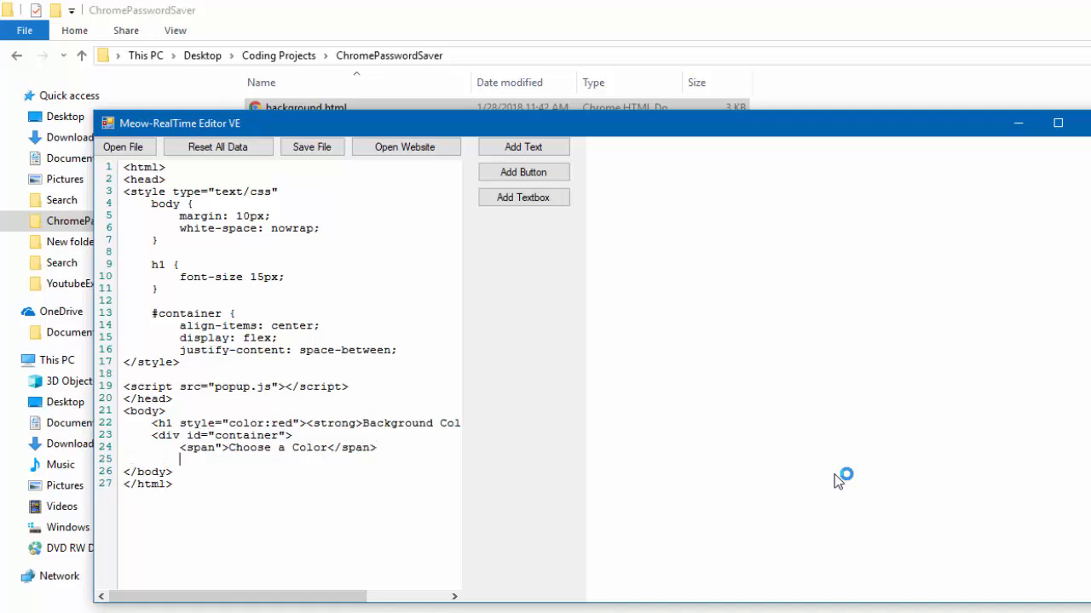
Add a <select id="dropdown"> list inside the container
{"action": "type", "text": "select"}
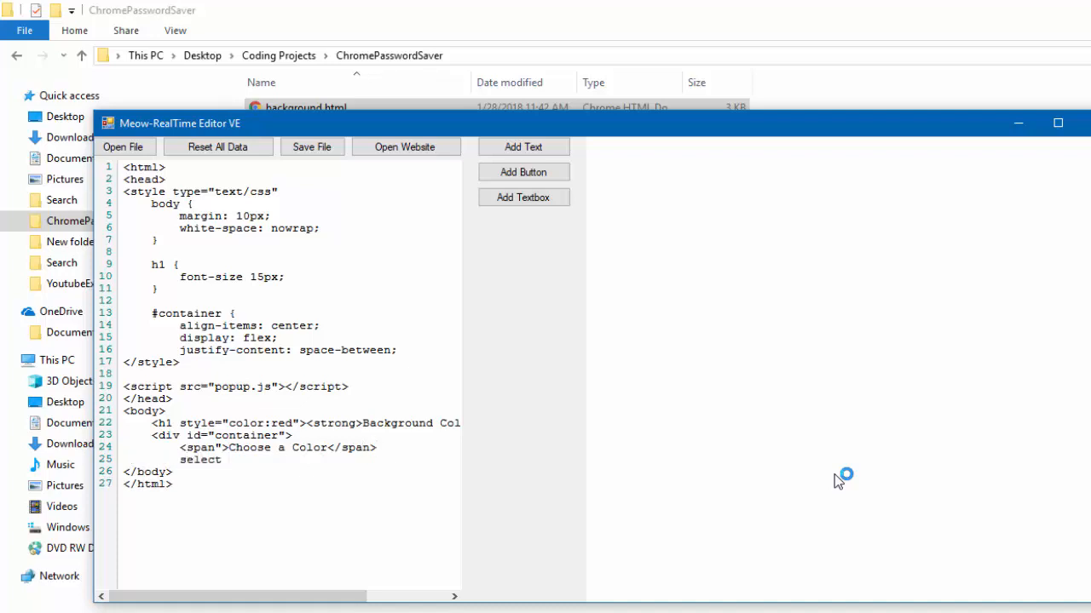
{"action": "type", "text": "id=\"\""}
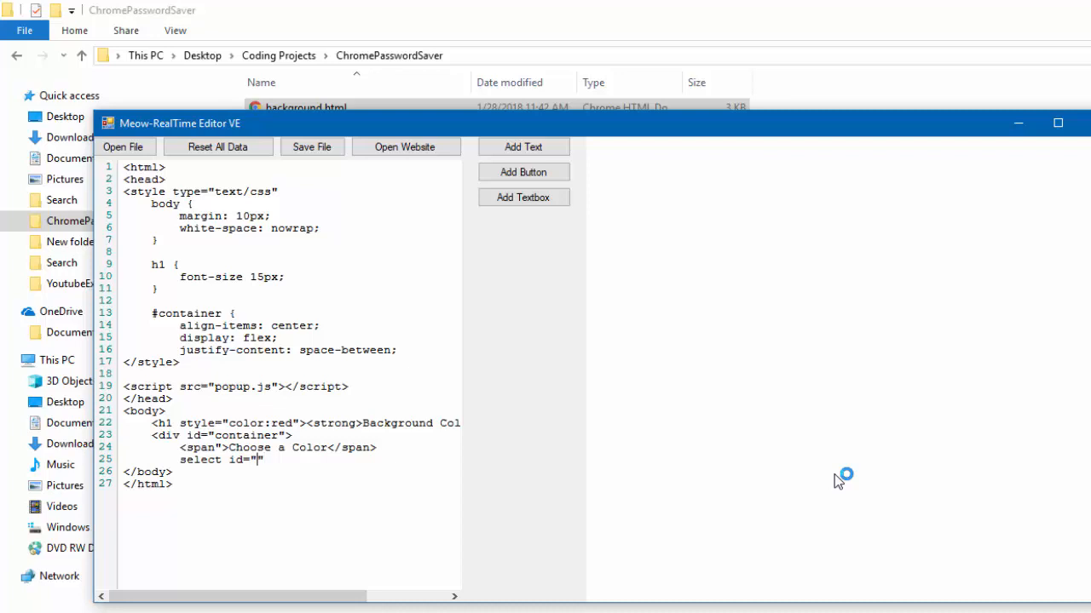
{"action": "type", "text": "dropdown"}
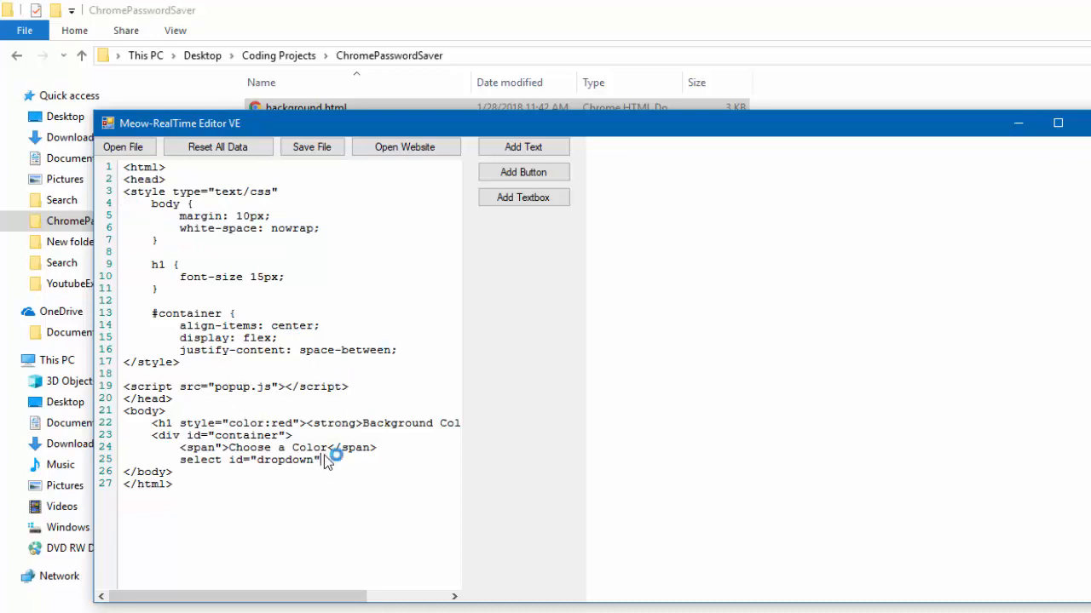
{"action": "mouse_move", "coordinate": [313, 470]}
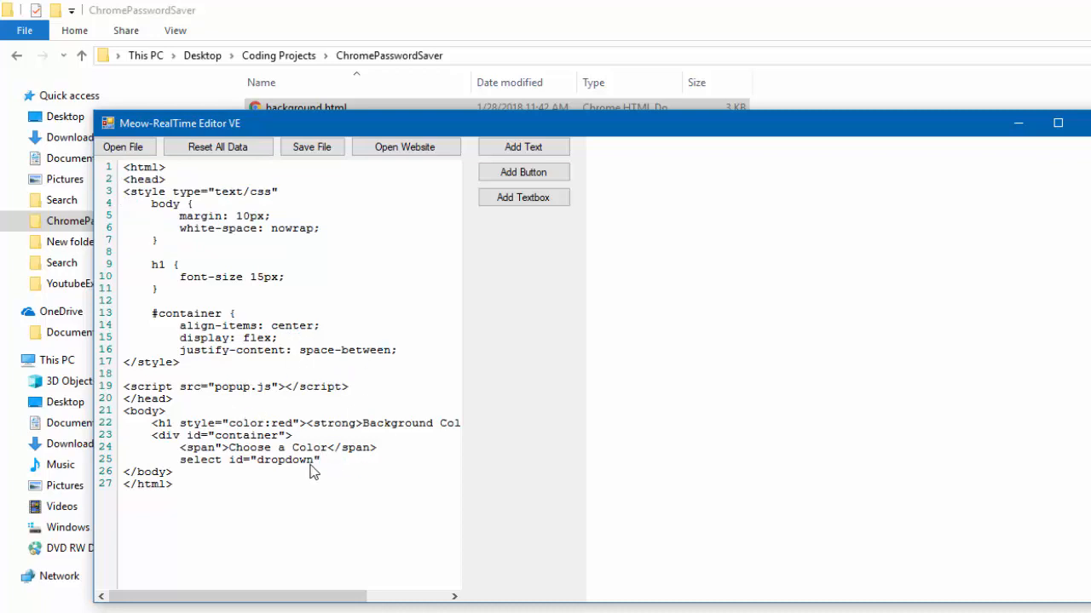
{"action": "type", "text": ">"}
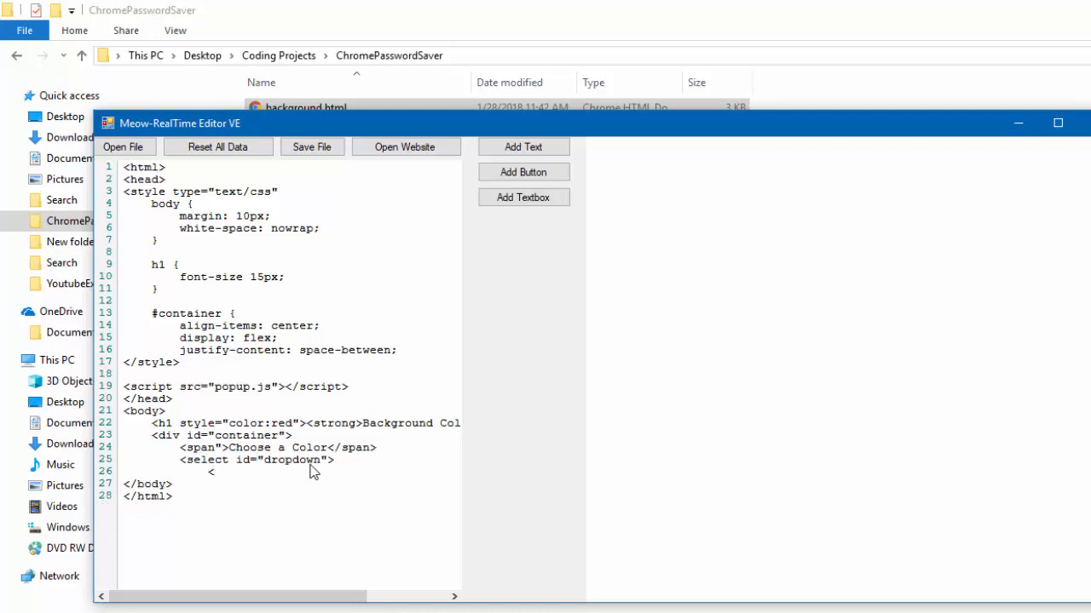
Begin a placeholder <option selected disabled hidden value=''> line
{"action": "type", "text": "<option"}
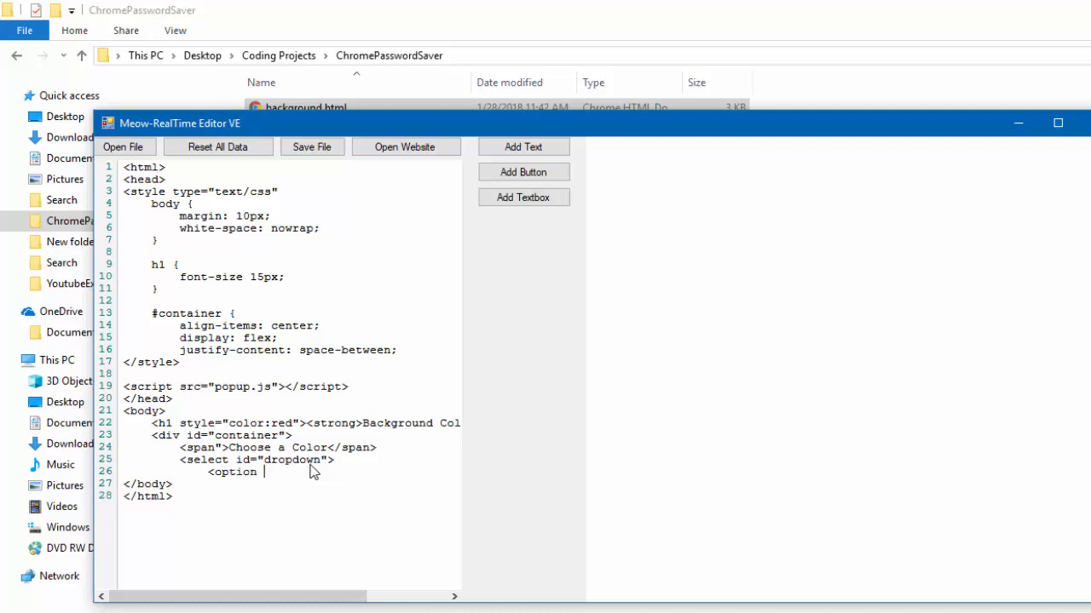
{"action": "type", "text": "selected"}
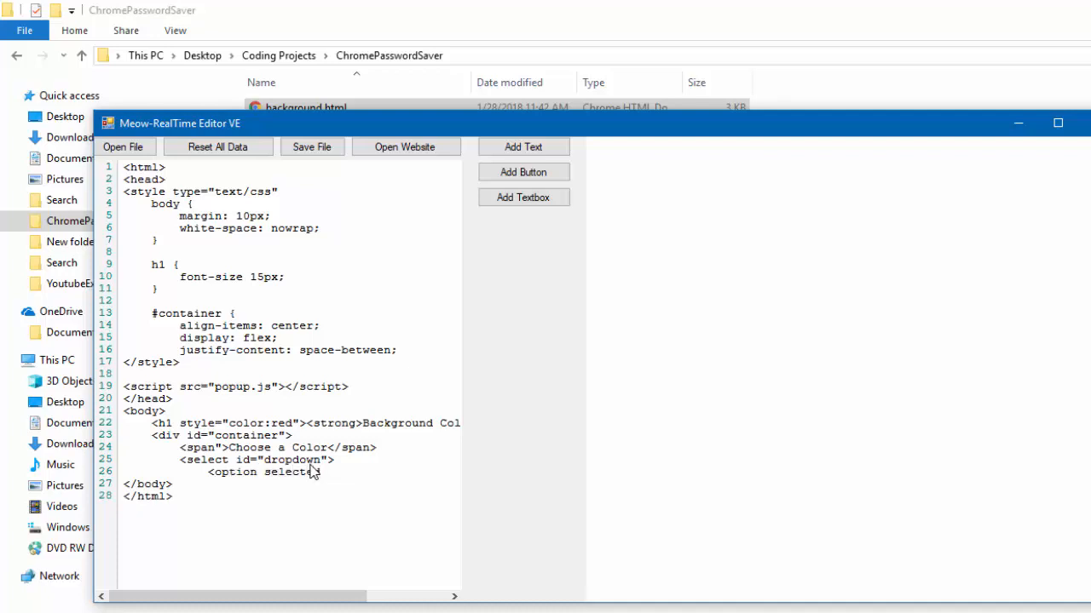
{"action": "type", "text": "disabled h"}
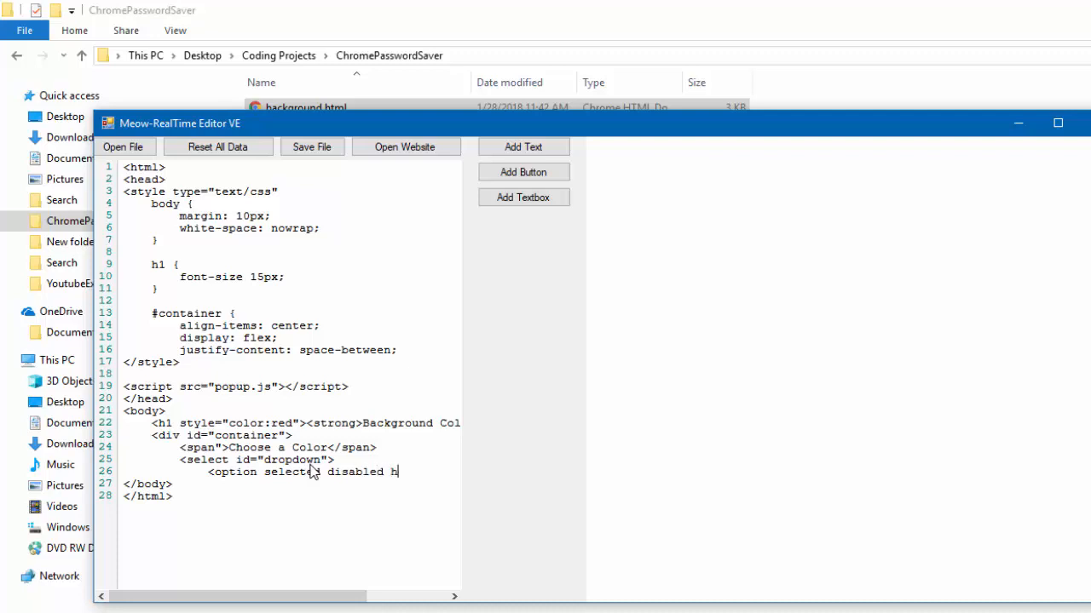
{"action": "type", "text": "hidden vca"}
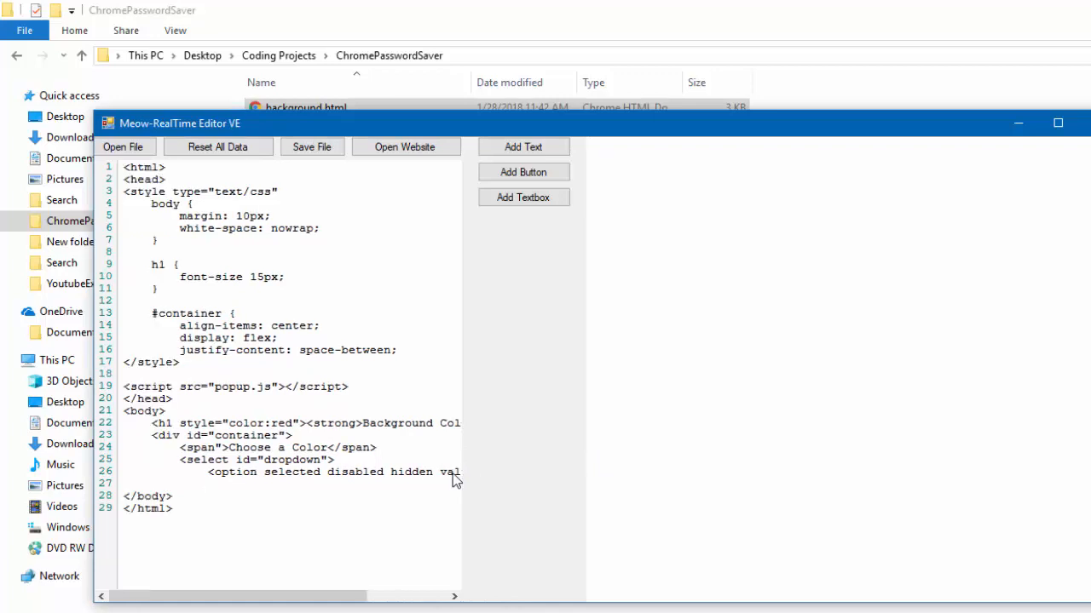
Write an <option value="Black">Black</option> line below the placeholder option
{"action": "type", "text": "opt"}
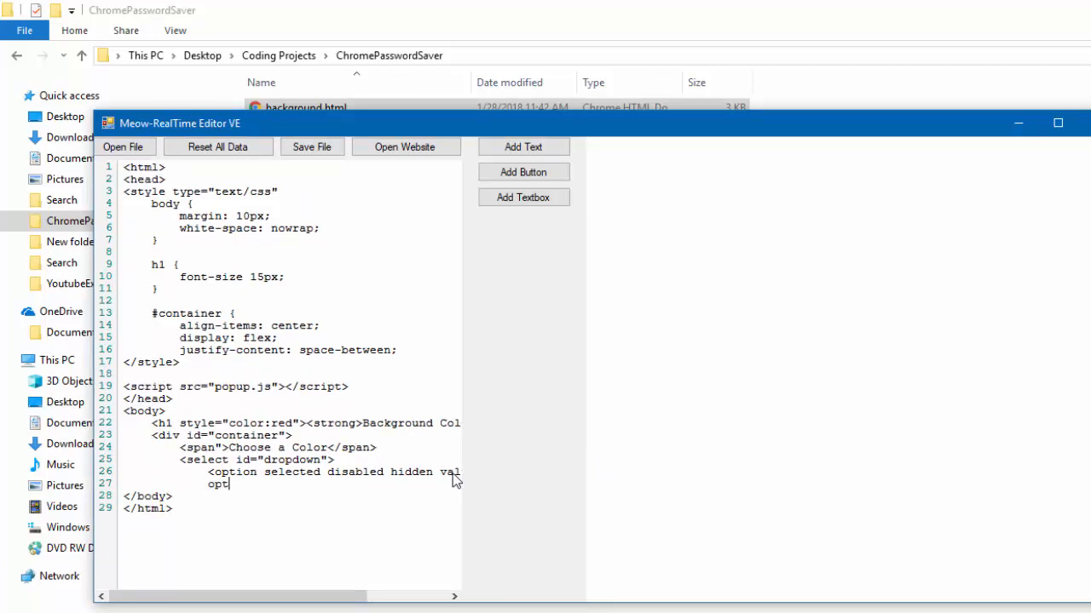
{"action": "key", "text": "Backspace"}
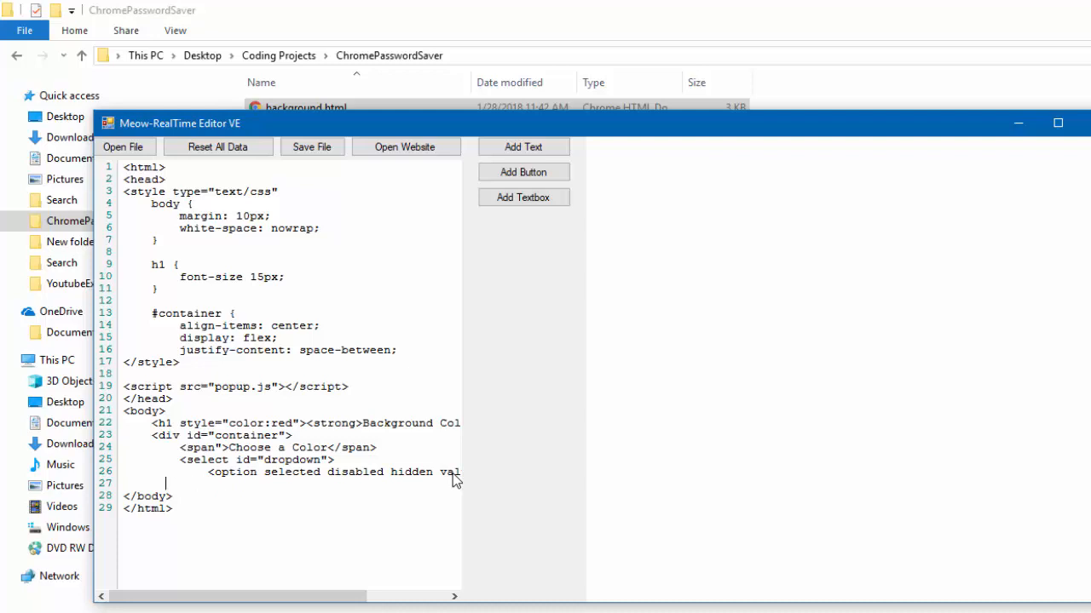
{"action": "left_click", "coordinate": [208, 484]}
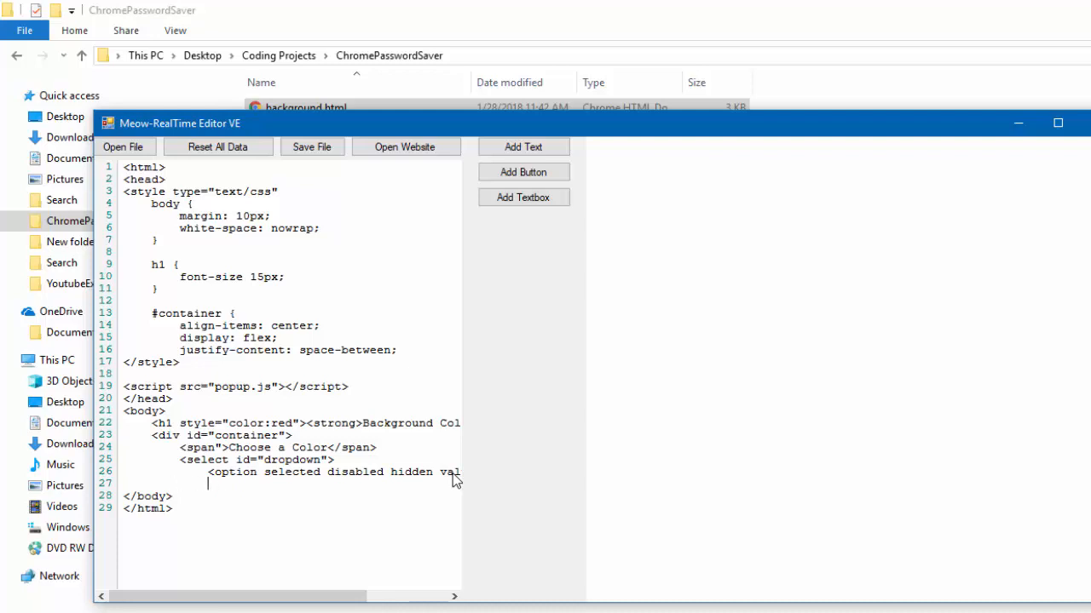
{"action": "type", "text": "<optio"}
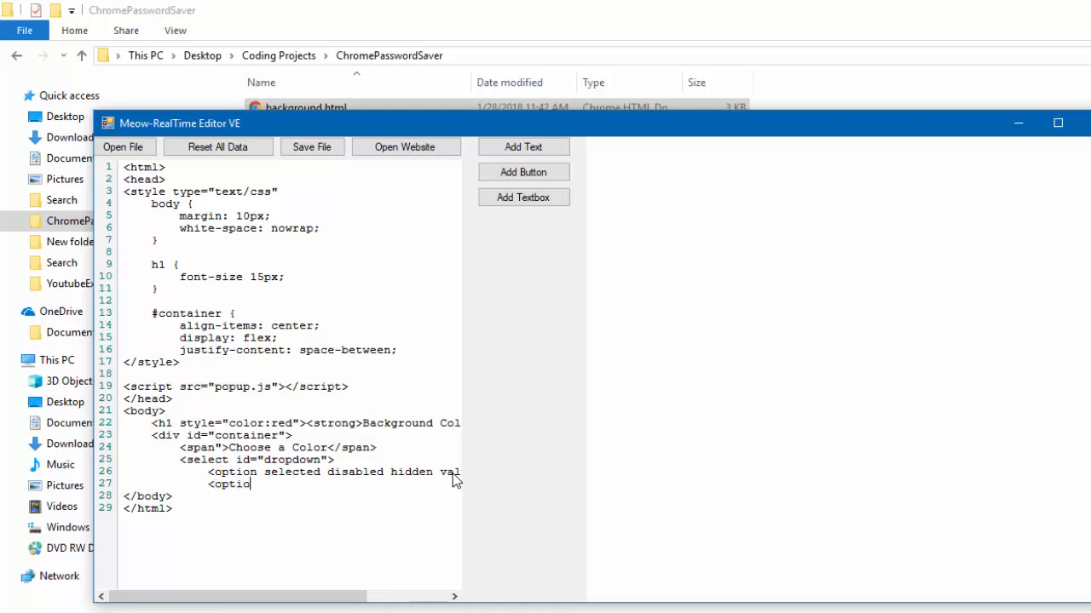
{"action": "type", "text": ">"}
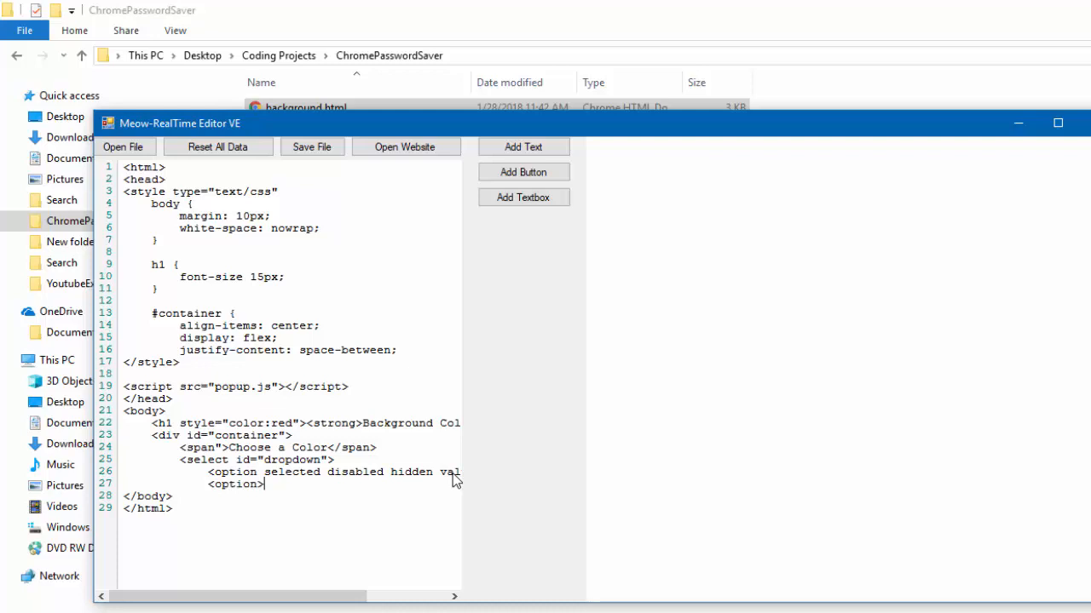
{"action": "type", "text": "value=\""}
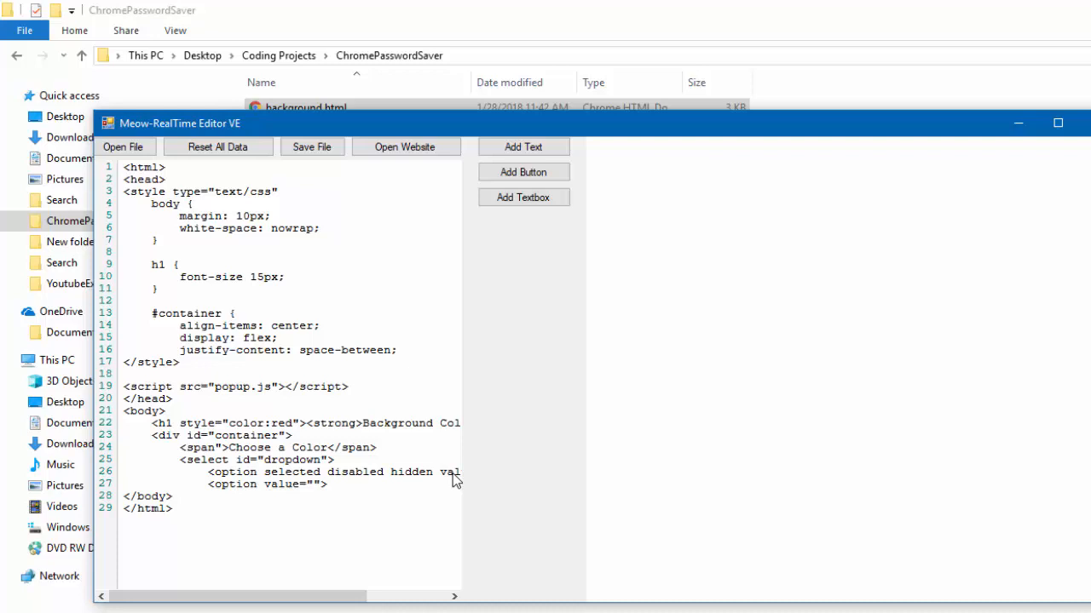
{"action": "type", "text": "</option>"}
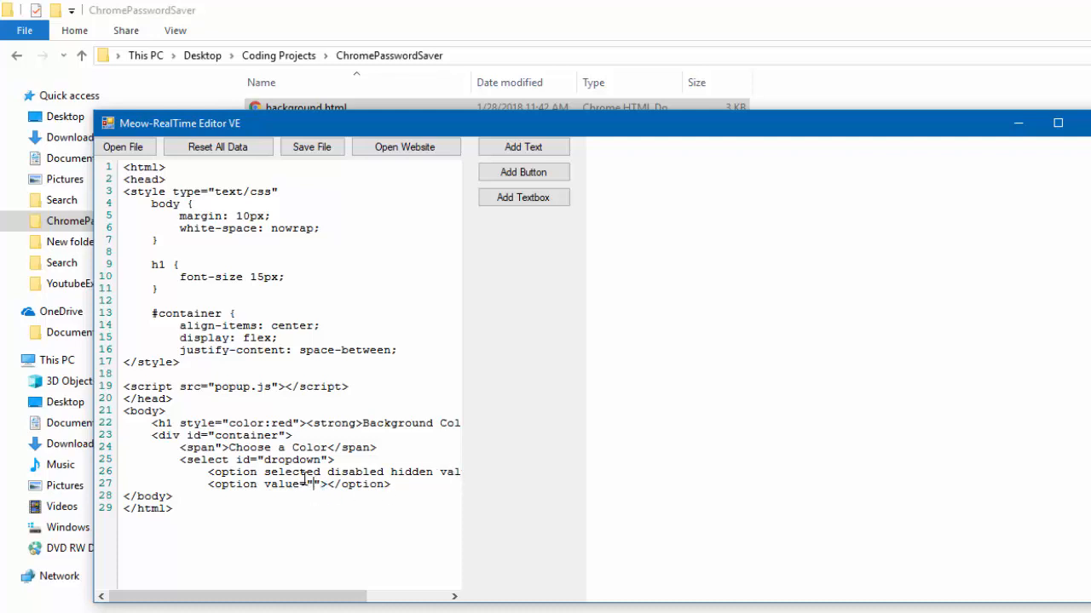
{"action": "type", "text": "Black"}
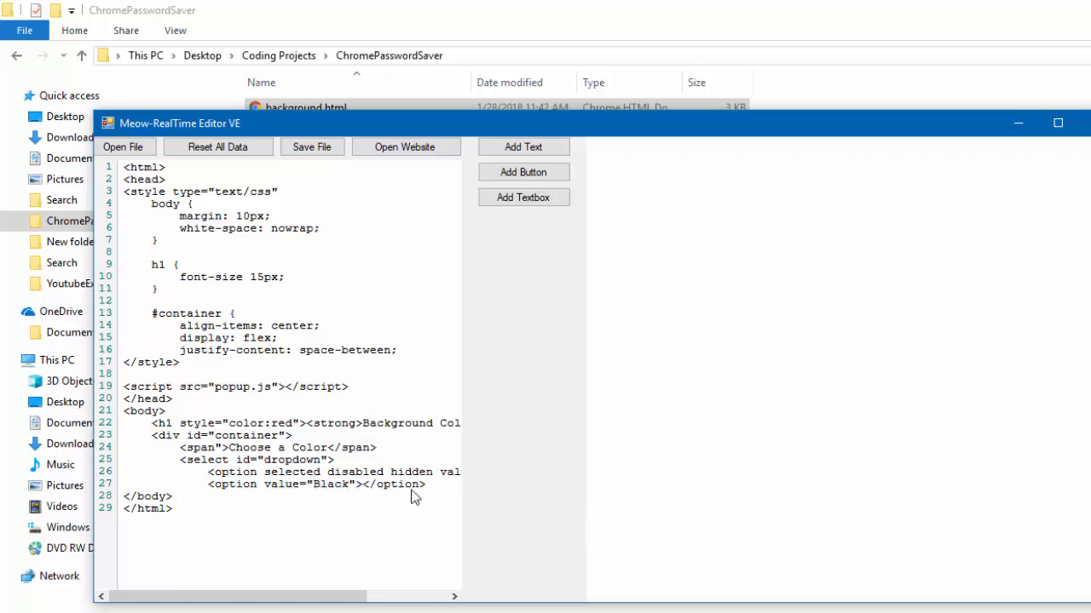
{"action": "left_click", "coordinate": [364, 483]}
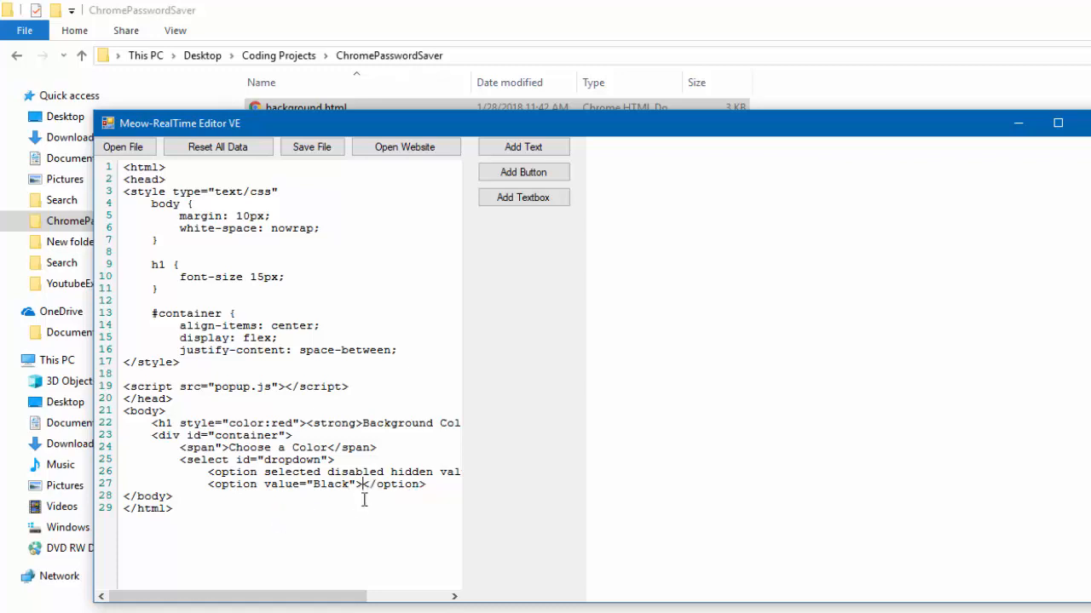
{"action": "type", "text": "Blkak"}
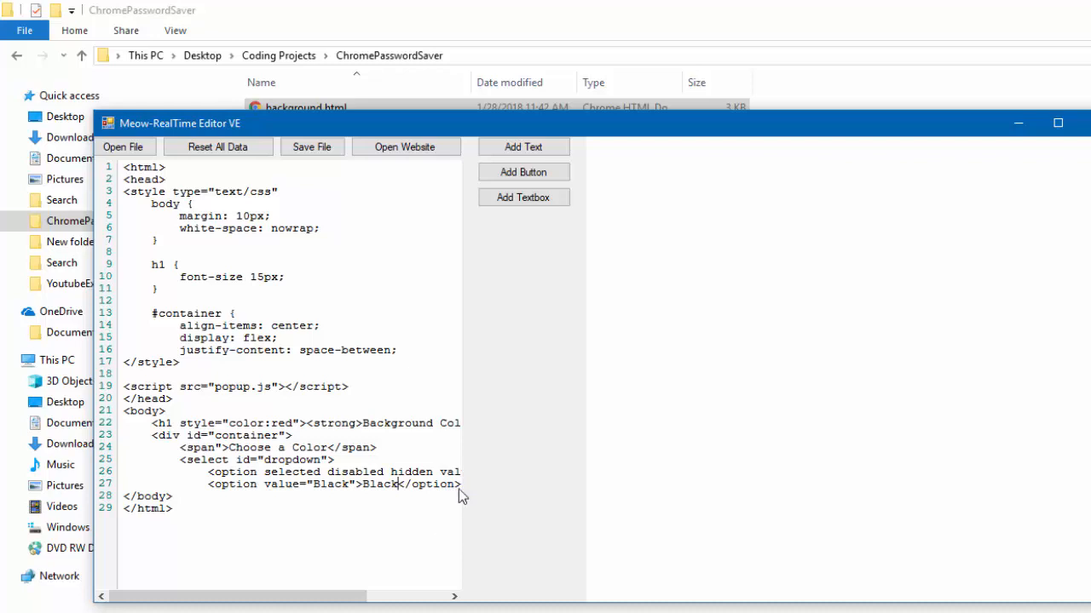
{"action": "mouse_move", "coordinate": [656, 169]}
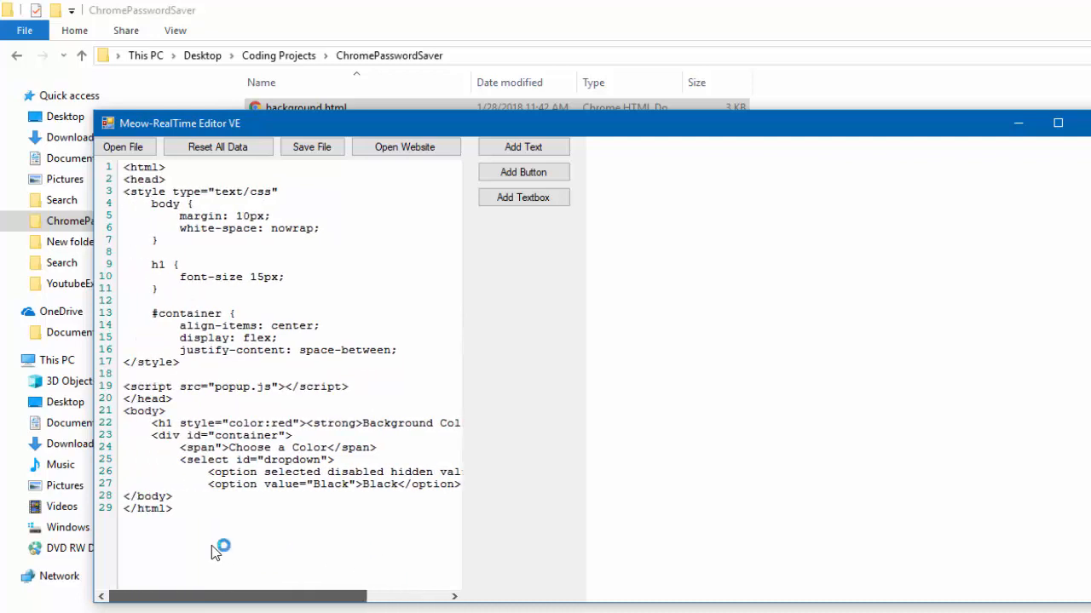
Duplicate the Black option and edit the copies into White, Red and Green options
{"action": "scroll", "scroll_direction": "right", "scroll_amount": 3}
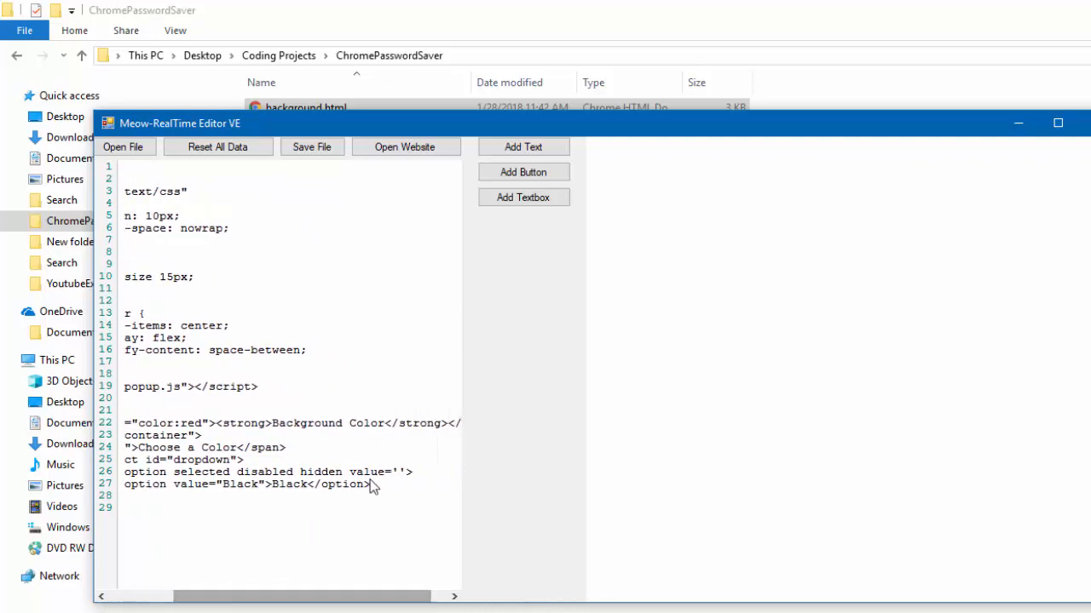
{"action": "scroll", "scroll_direction": "left", "scroll_amount": 3}
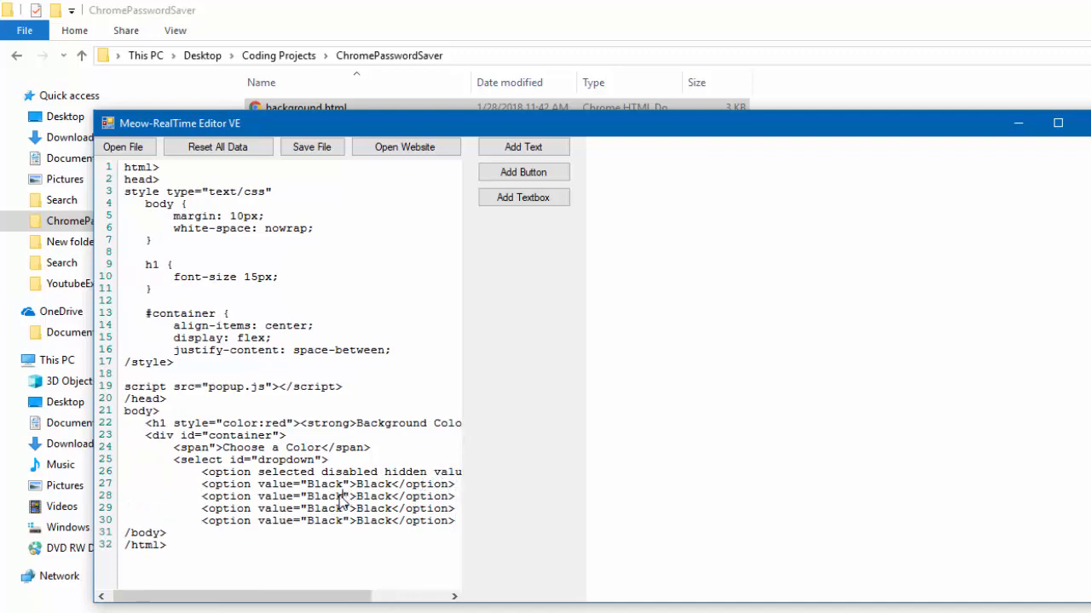
{"action": "type", "text": "White"}
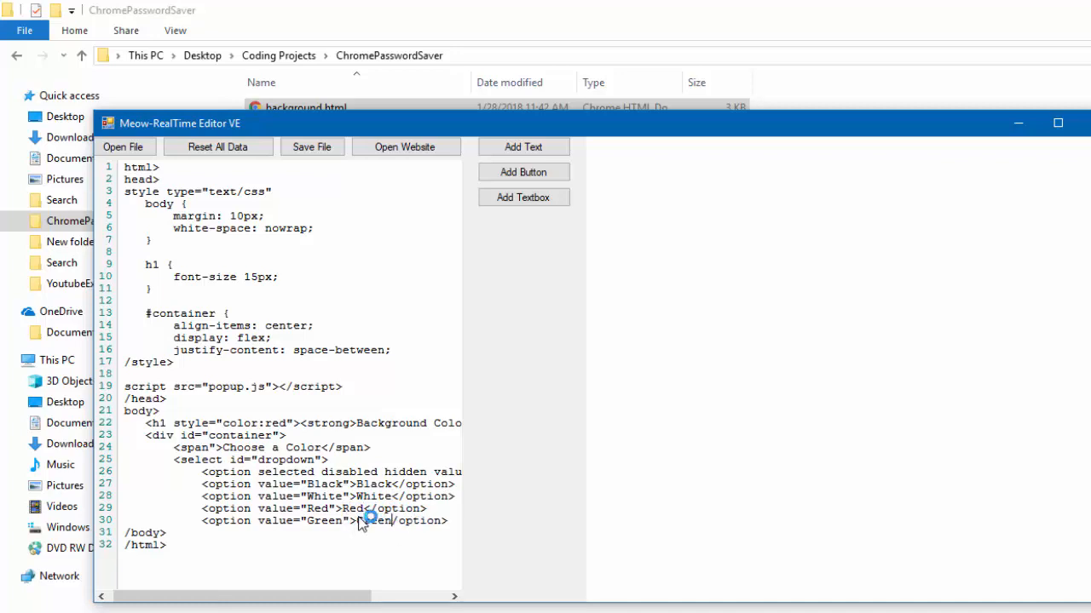
{"action": "mouse_move", "coordinate": [372, 535]}
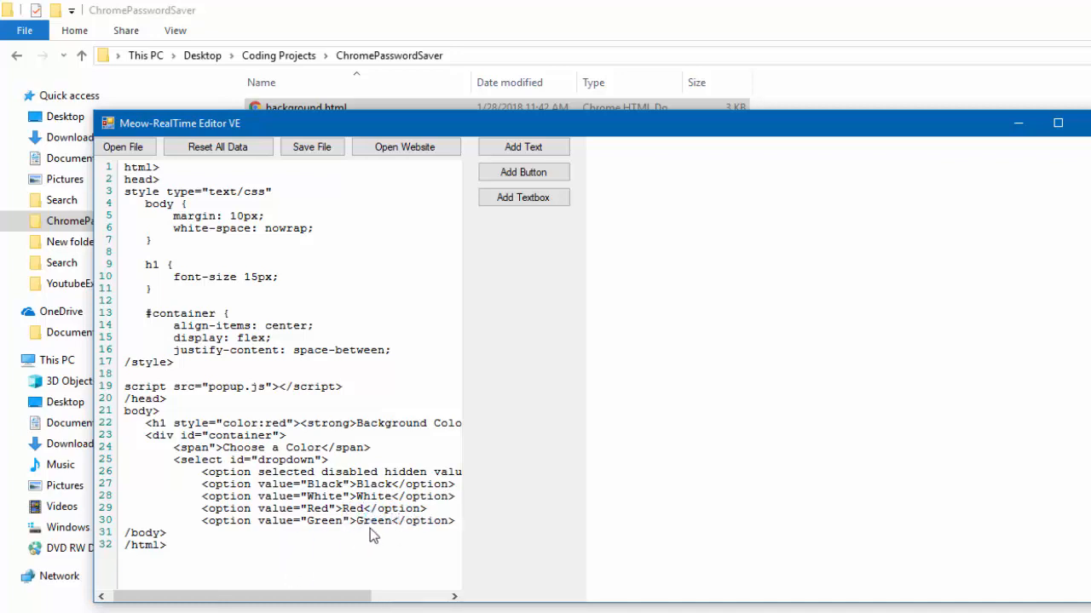
{"action": "double_click", "coordinate": [373, 521]}
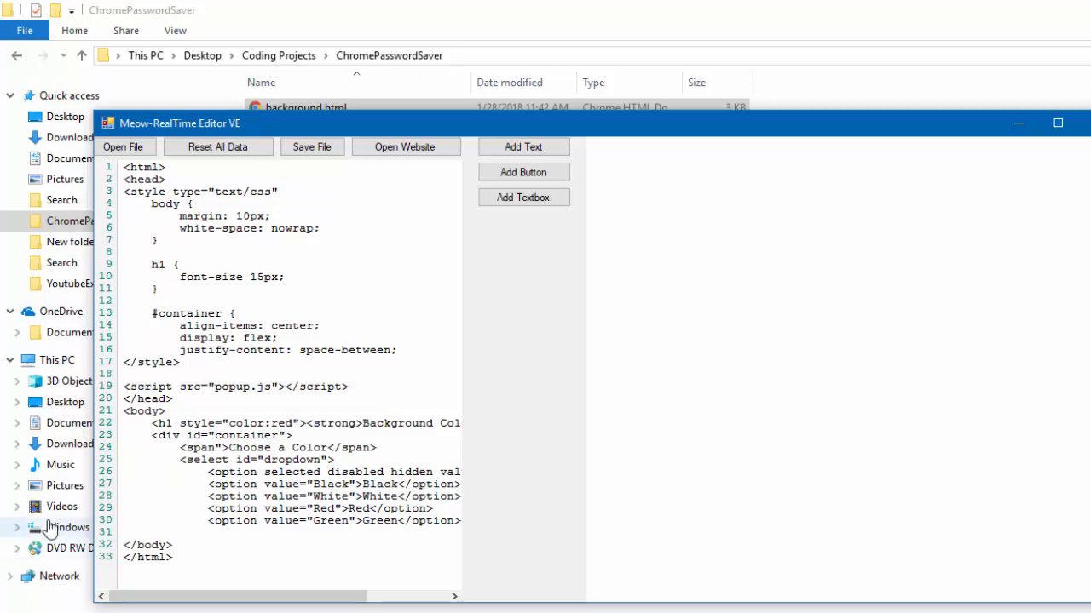
Close the list with </select> and the container with </div>, then select the whole document
{"action": "type", "text": "</select>"}
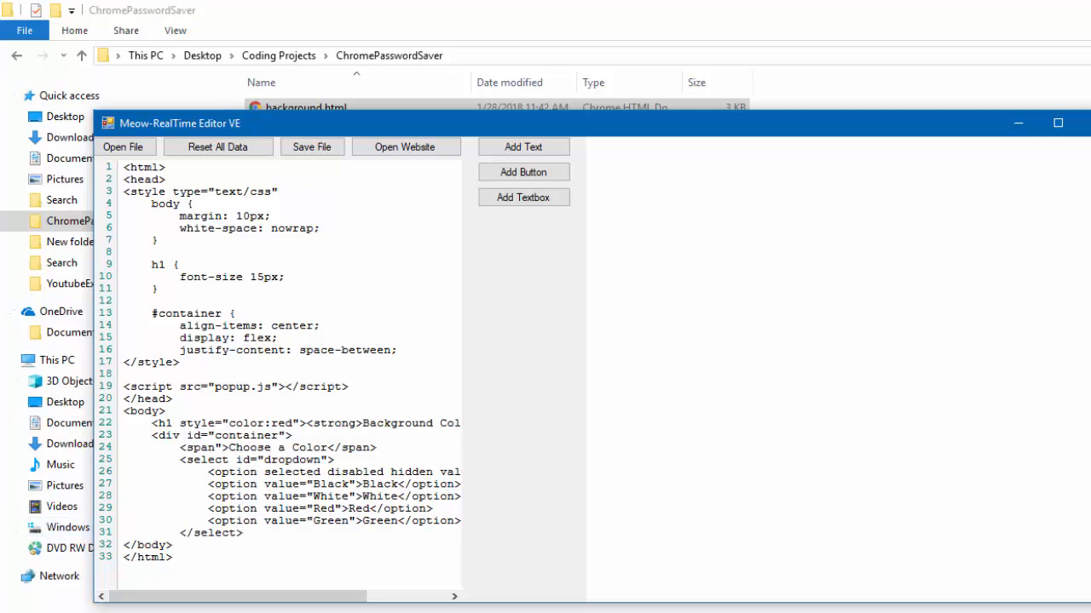
{"action": "left_click", "coordinate": [243, 532]}
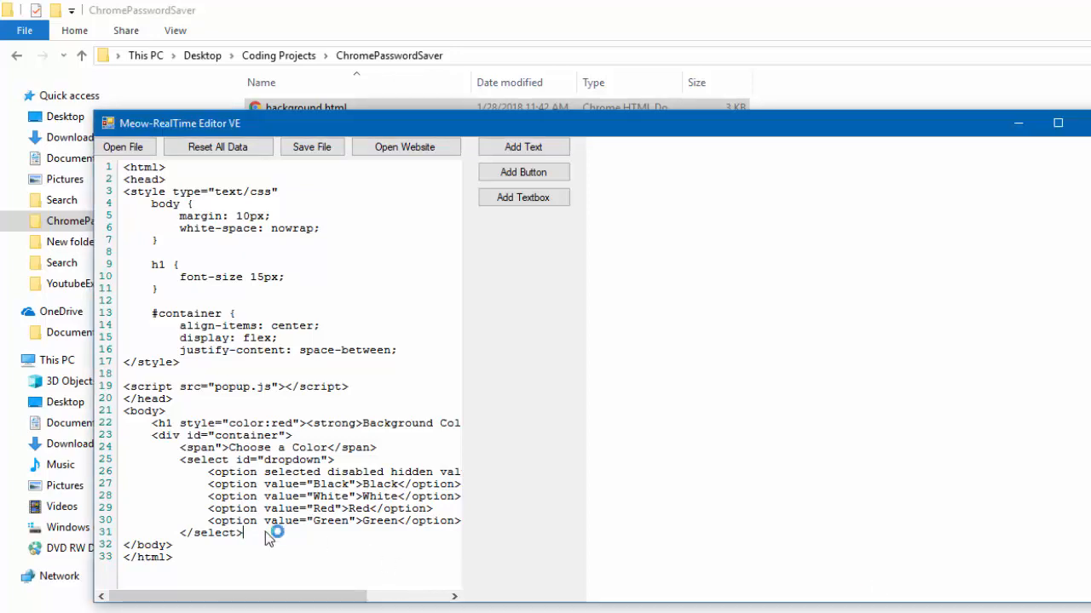
{"action": "key", "text": "enter"}
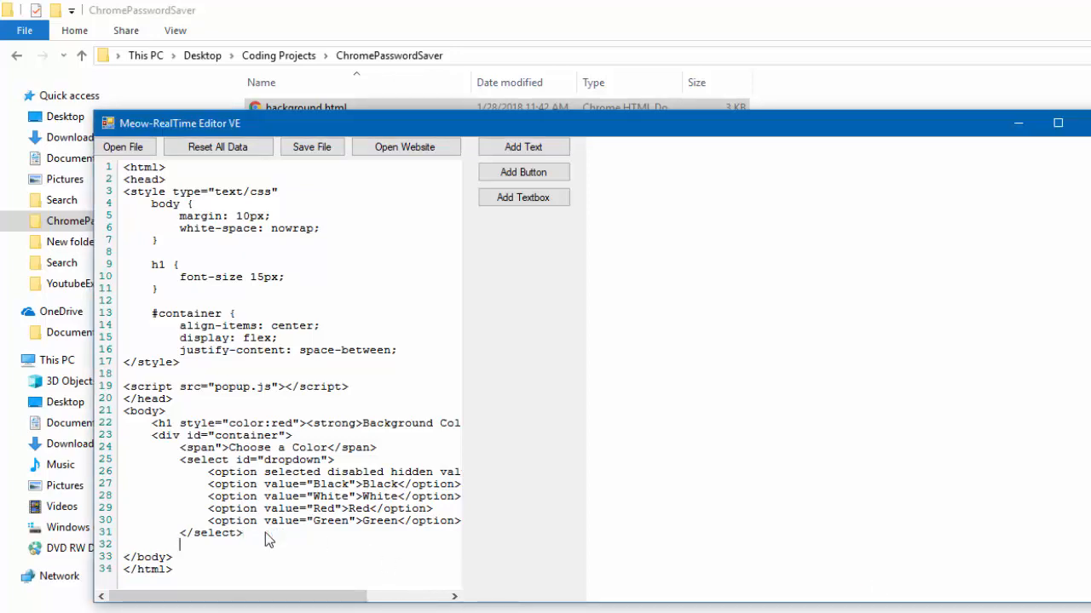
{"action": "type", "text": "</div>"}
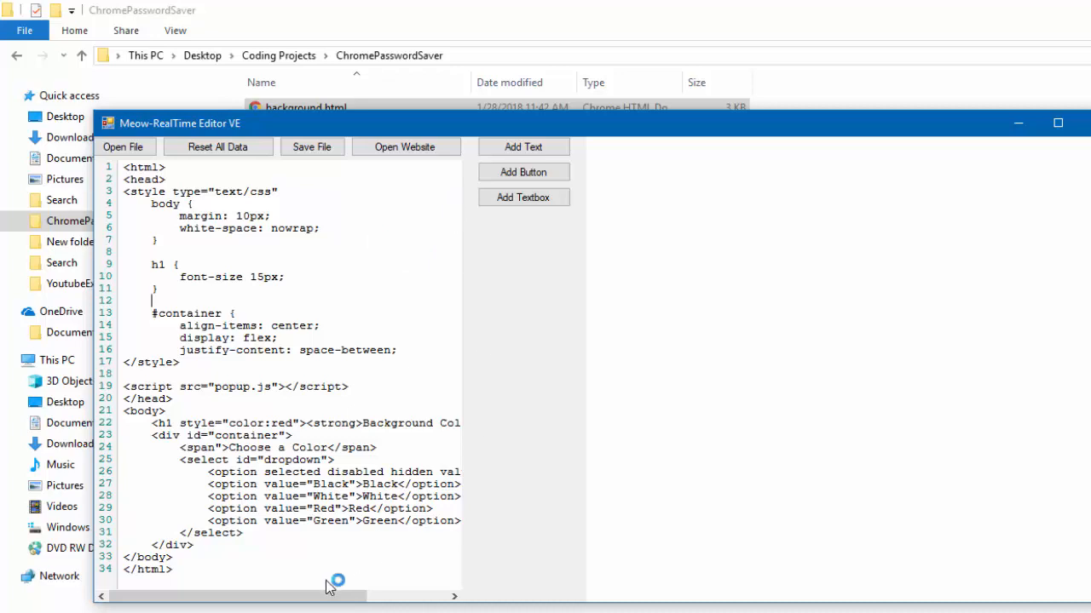
{"action": "key", "text": "ctrl+a"}
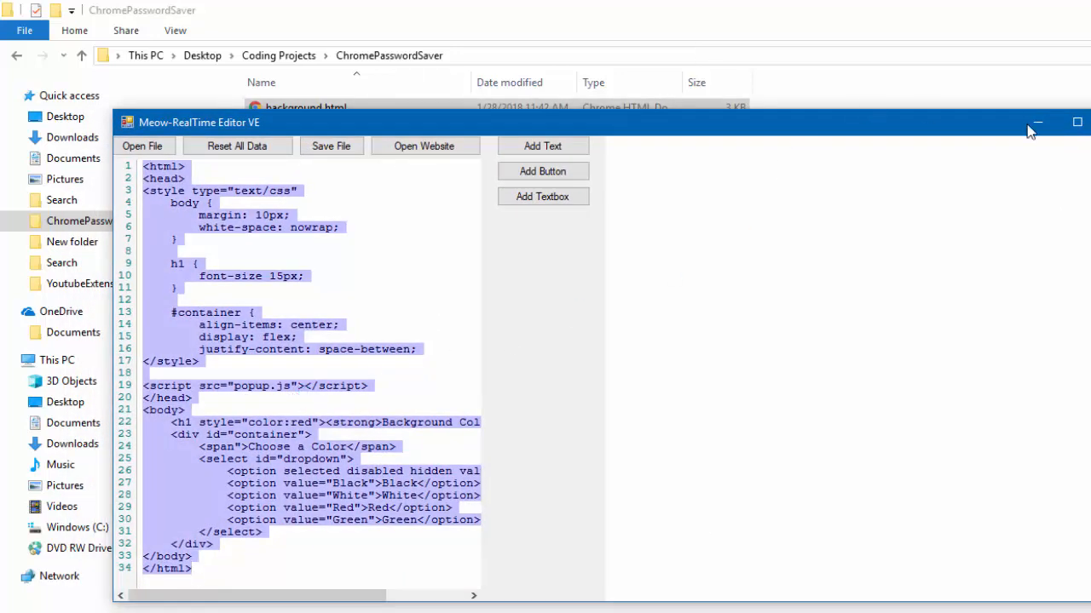
{"action": "left_click", "coordinate": [542, 146]}
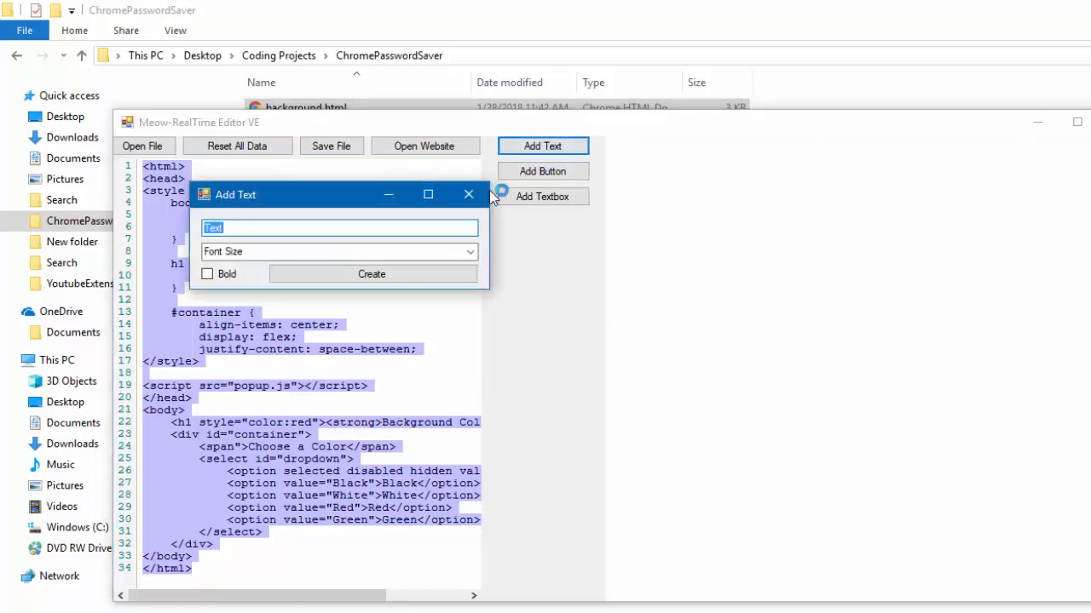
{"action": "left_click", "coordinate": [467, 194]}
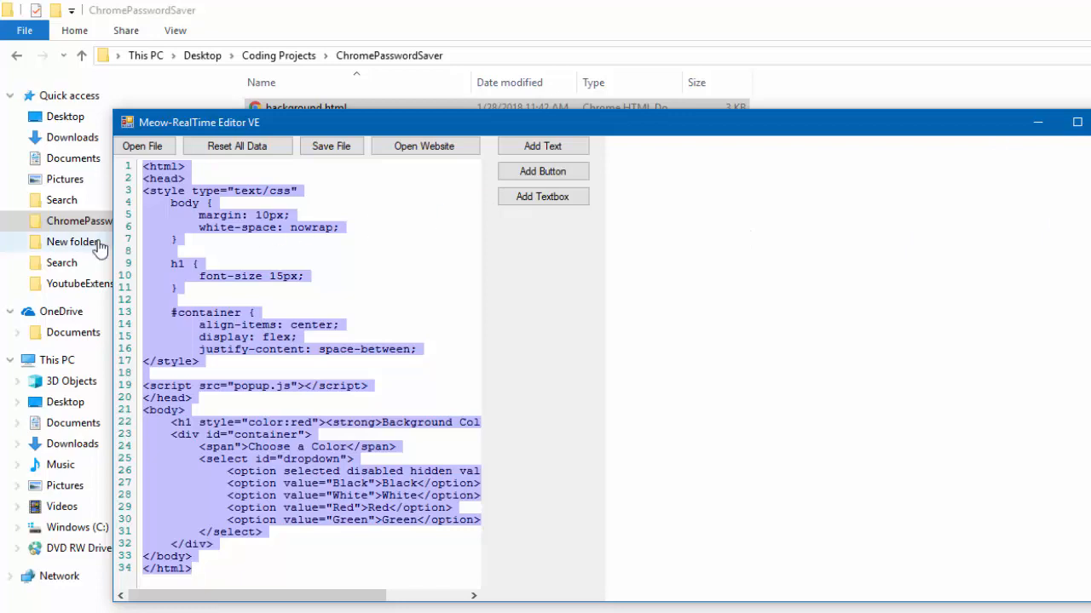
Open main.html from the YoutubeExtension folder in Chrome and pick Red from the dropdown
{"action": "left_click", "coordinate": [89, 283]}
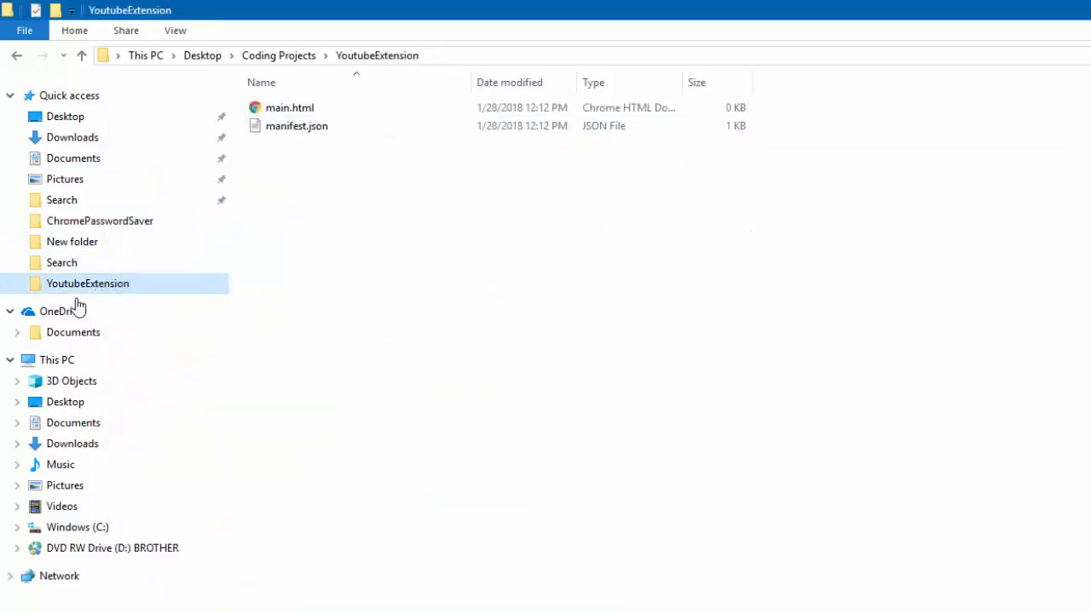
{"action": "left_click", "coordinate": [289, 107]}
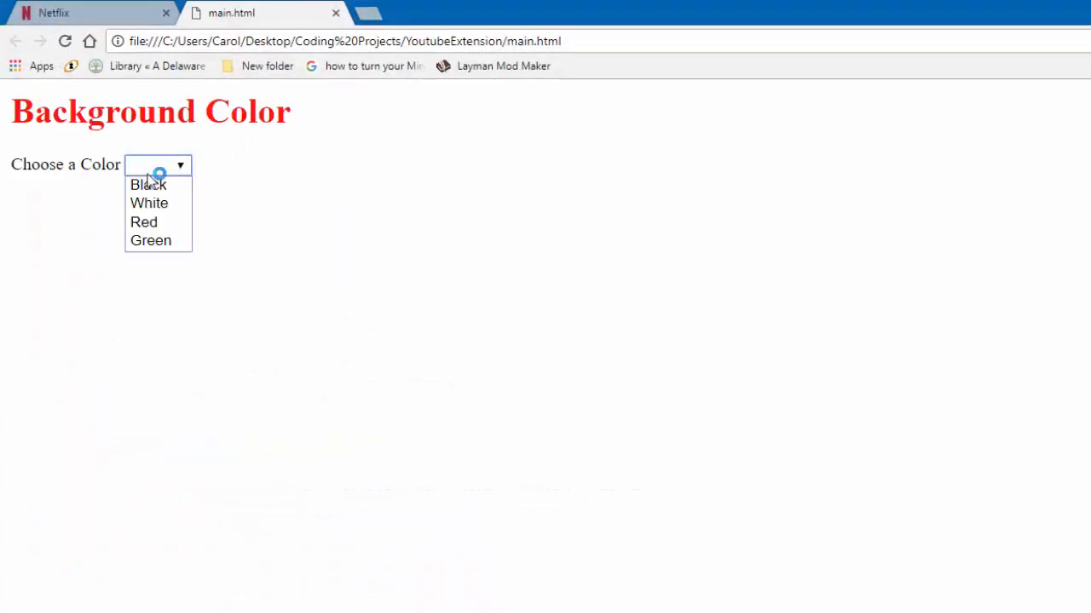
{"action": "left_click", "coordinate": [149, 203]}
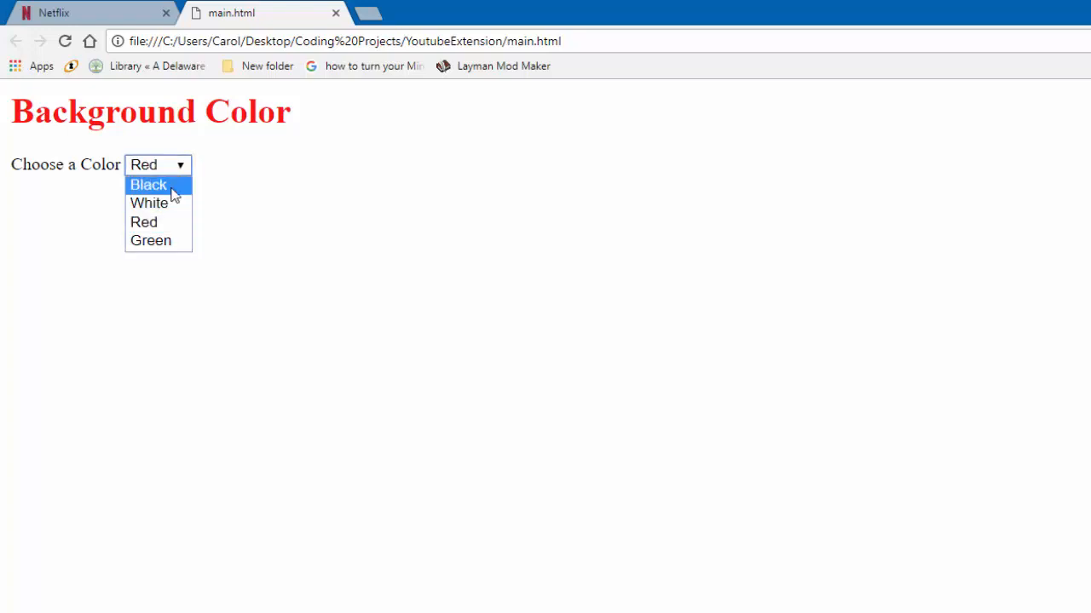
{"action": "left_click", "coordinate": [157, 164]}
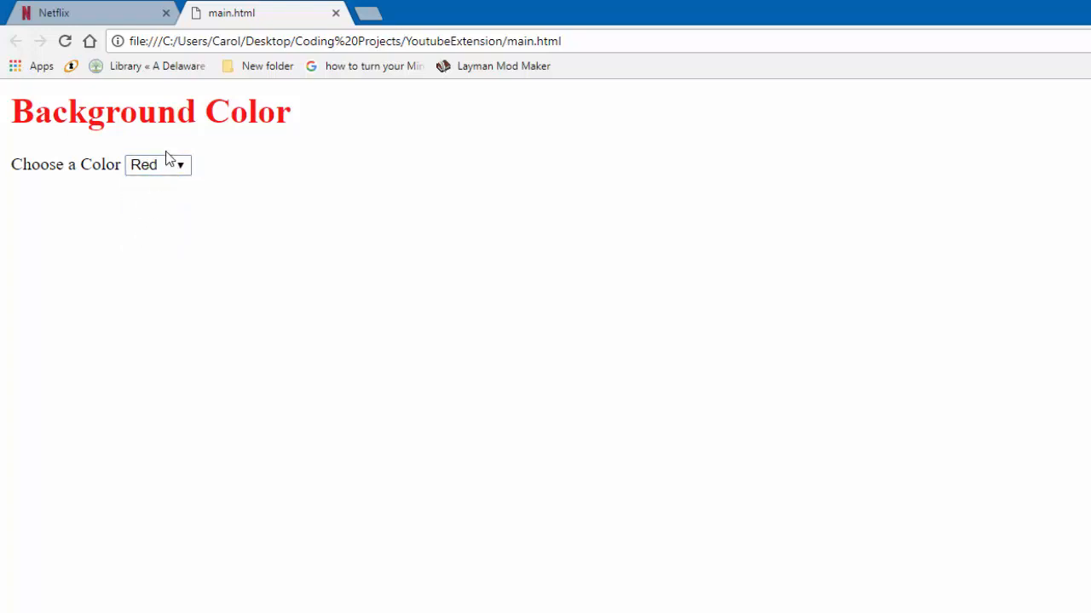
{"action": "left_click", "coordinate": [157, 163]}
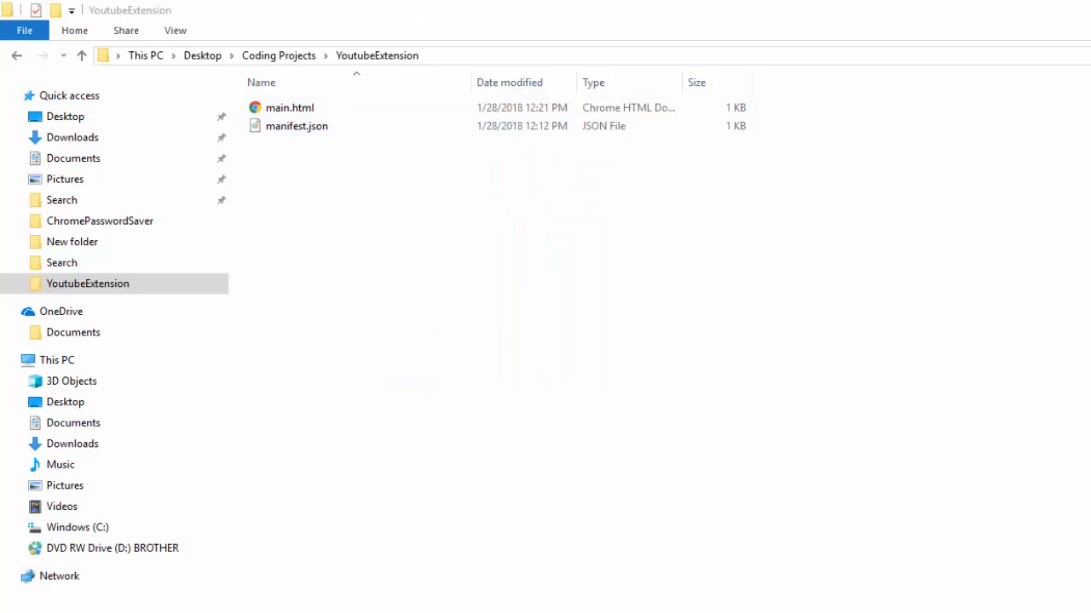
Create a new text document in the folder and rename it popup.js, accepting the extension change
{"action": "left_click", "coordinate": [290, 107]}
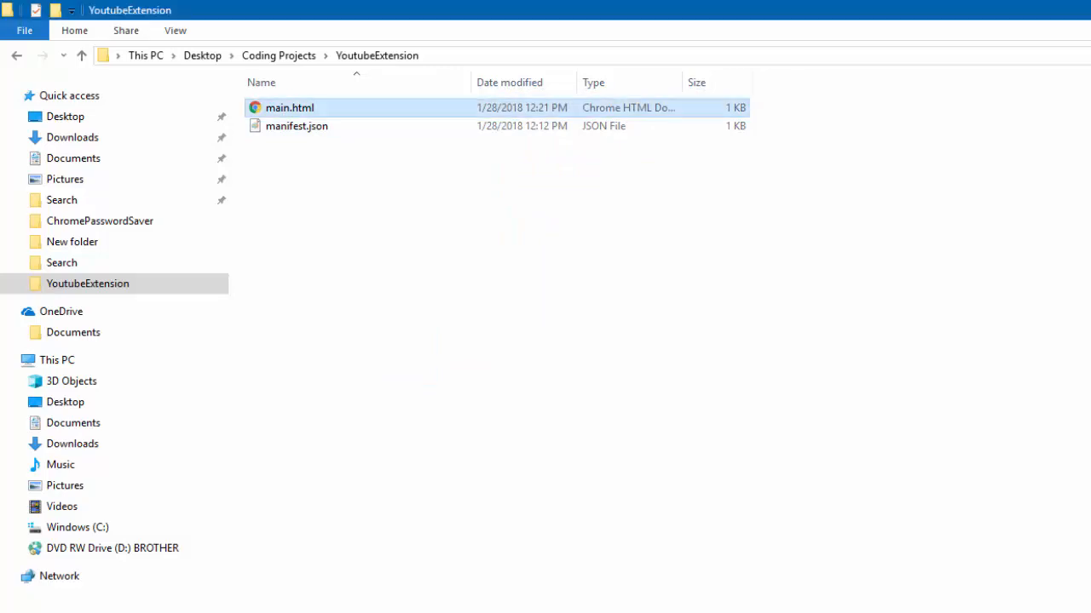
{"action": "mouse_move", "coordinate": [398, 237]}
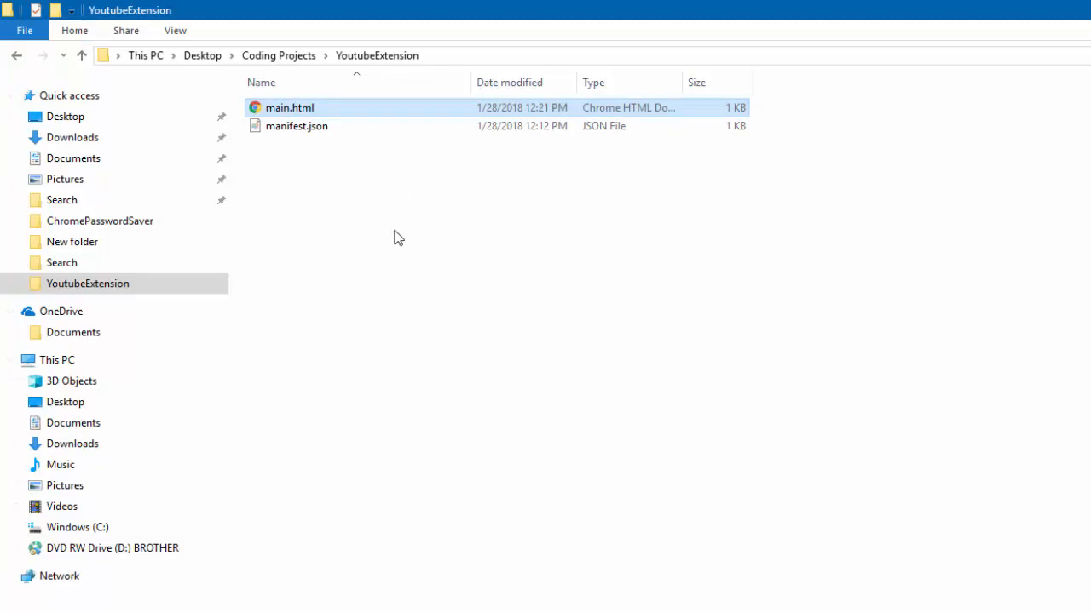
{"action": "right_click", "coordinate": [399, 238]}
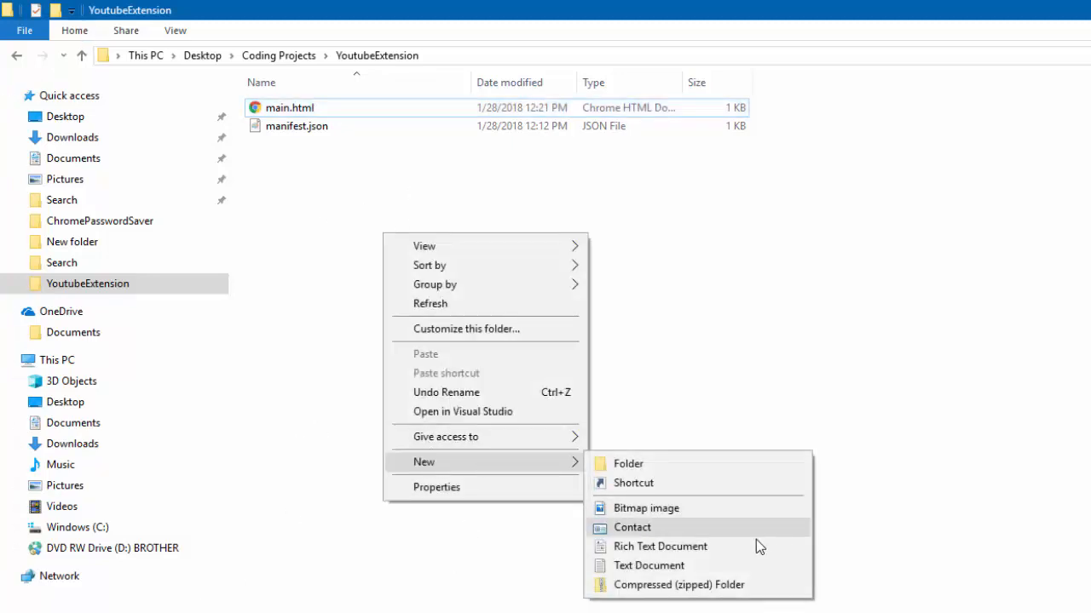
{"action": "left_click", "coordinate": [648, 566]}
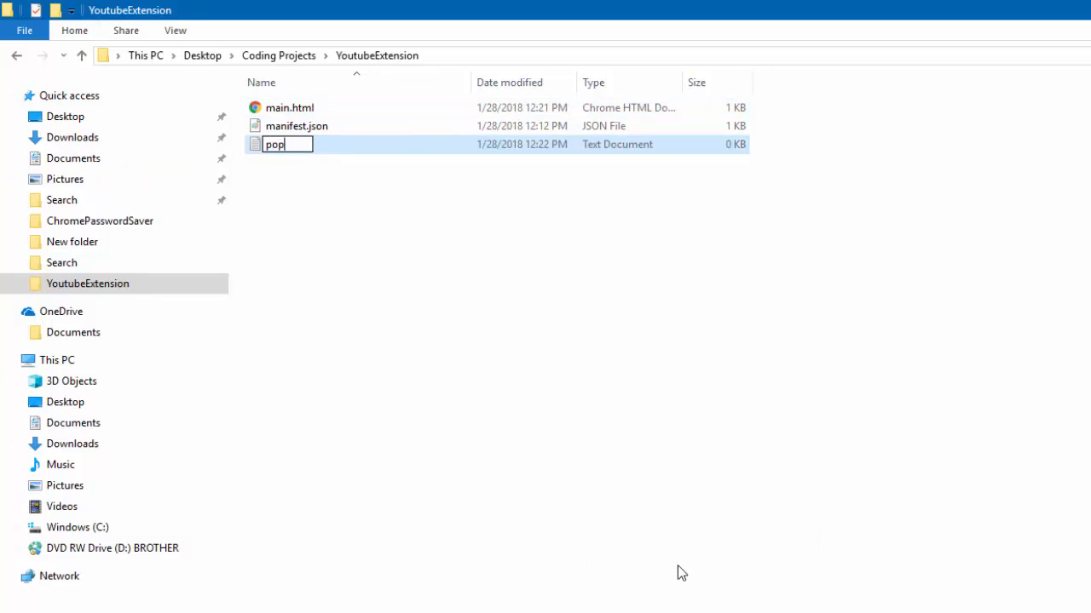
{"action": "key", "text": "Enter"}
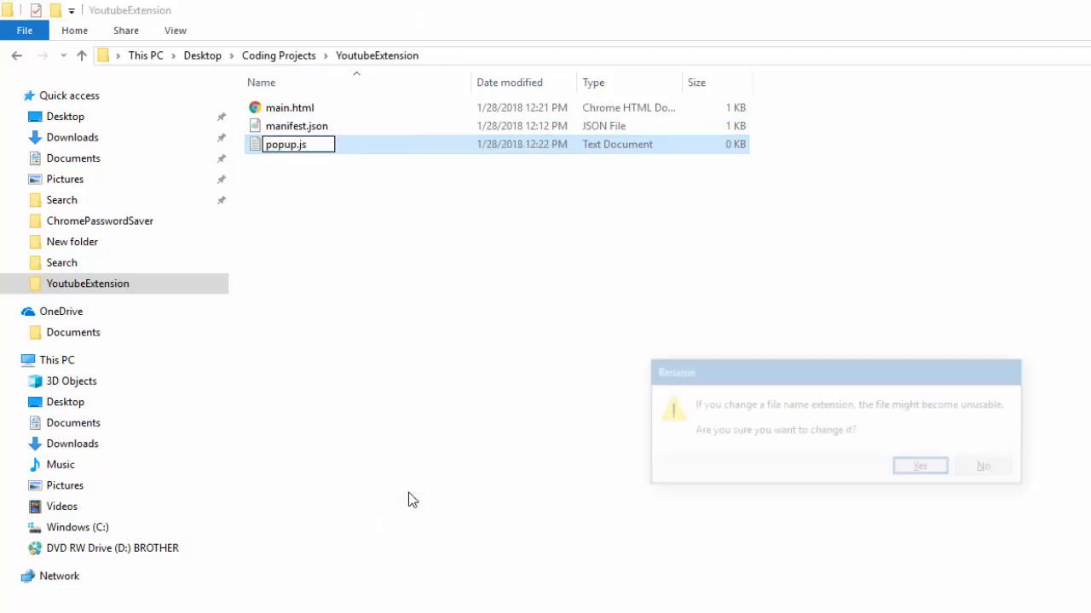
{"action": "left_click", "coordinate": [921, 467]}
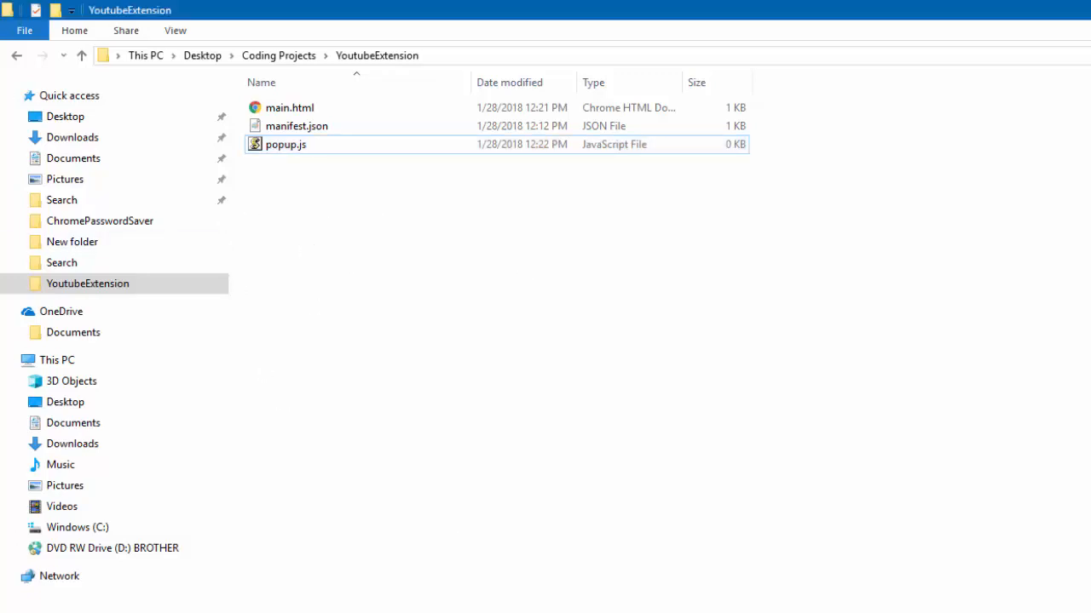
Open the empty popup.js file for editing in Notepad++
{"action": "left_click", "coordinate": [287, 143]}
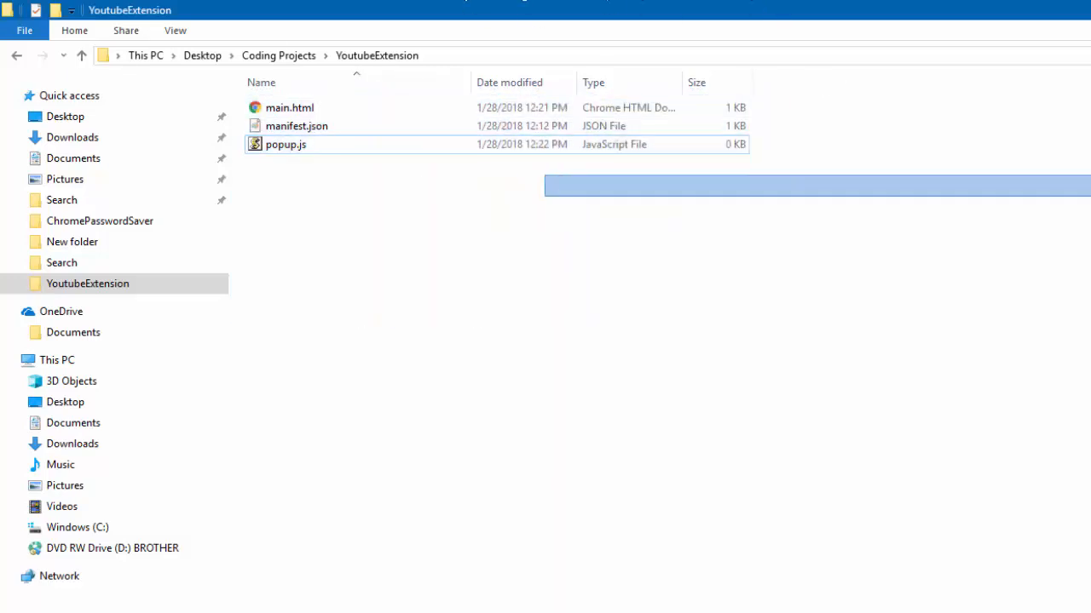
{"action": "mouse_move", "coordinate": [429, 143]}
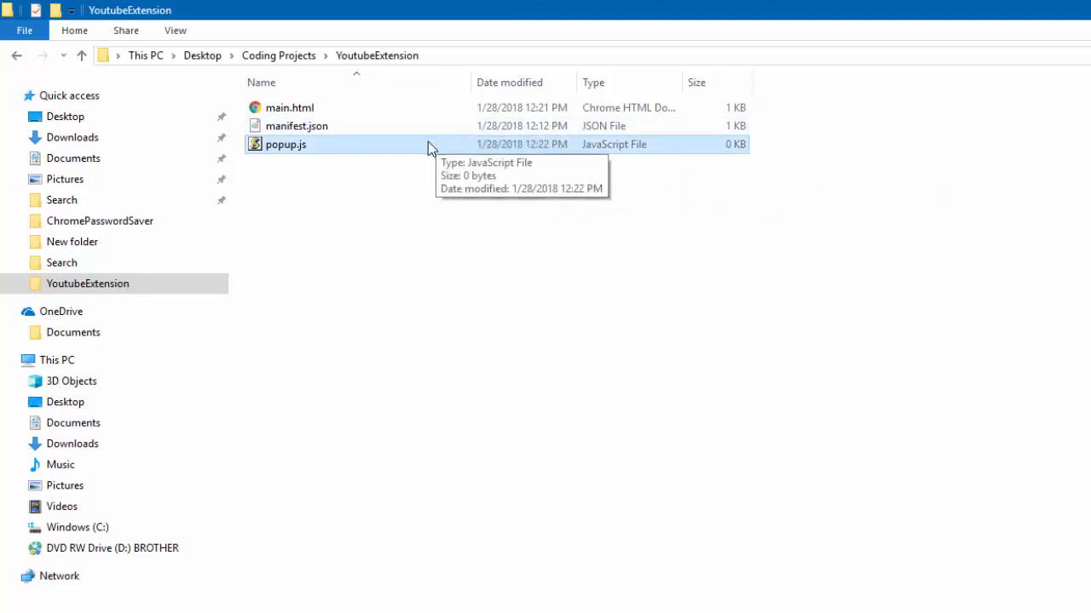
{"action": "double_click", "coordinate": [286, 143]}
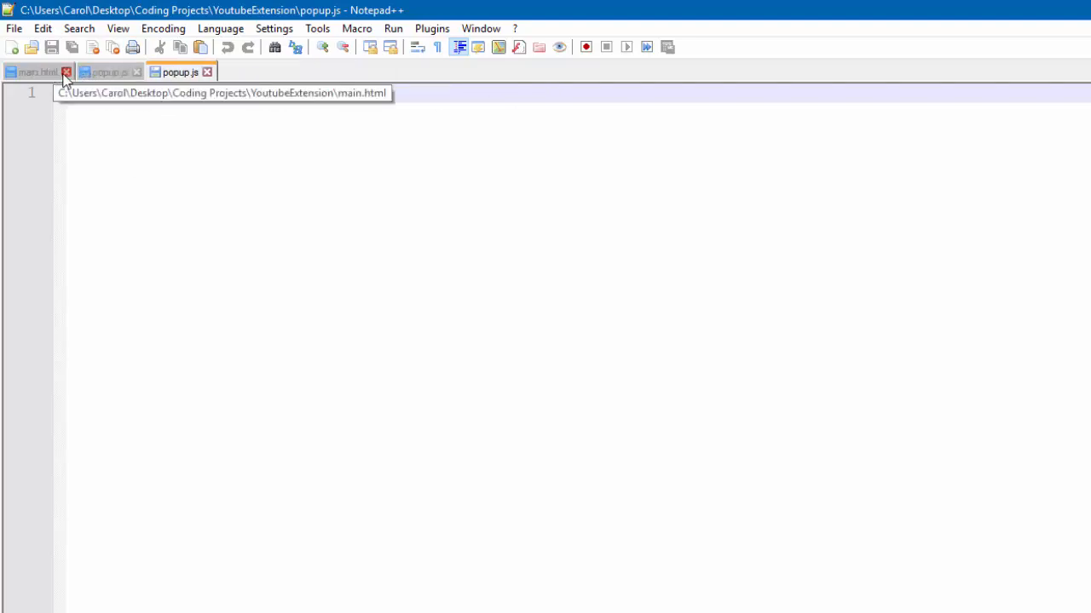
Close main.html and save the pasted Chromium tab-URL sample code into popup.js
{"action": "left_click", "coordinate": [66, 72]}
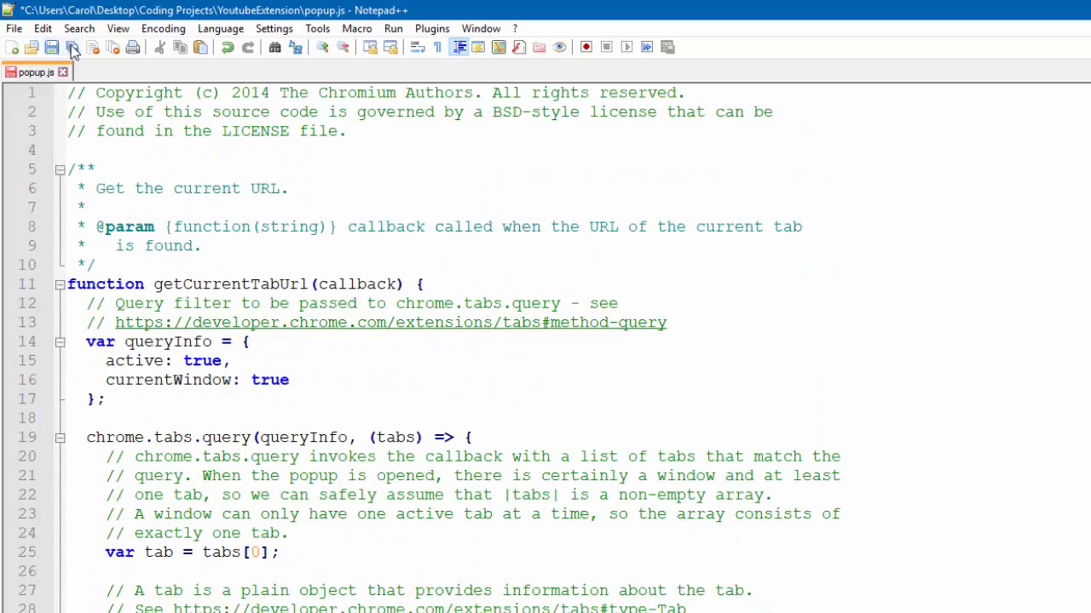
{"action": "left_click", "coordinate": [51, 48]}
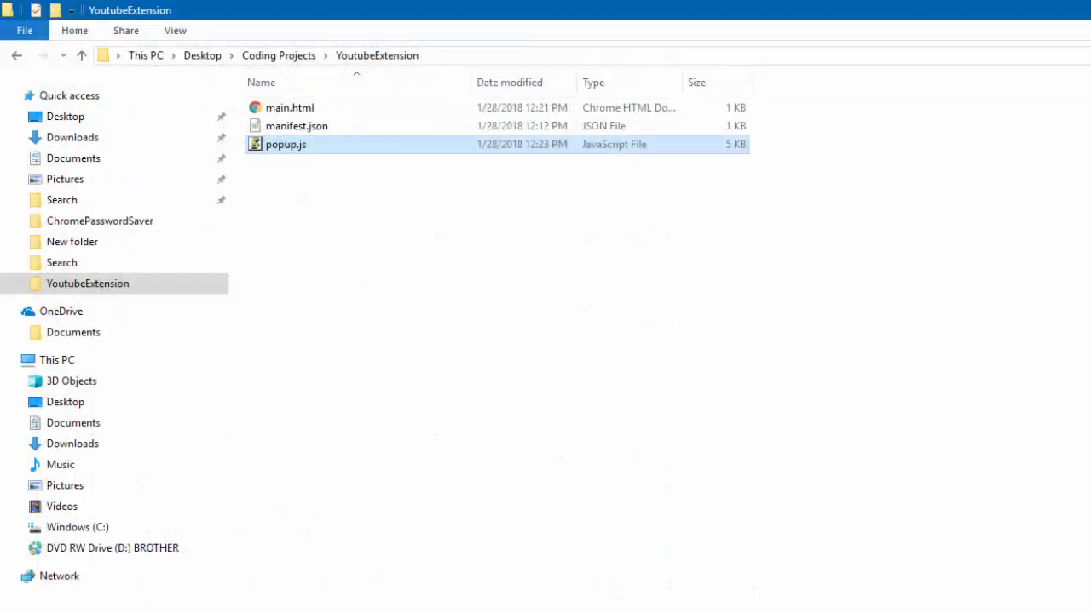
{"action": "mouse_move", "coordinate": [381, 153]}
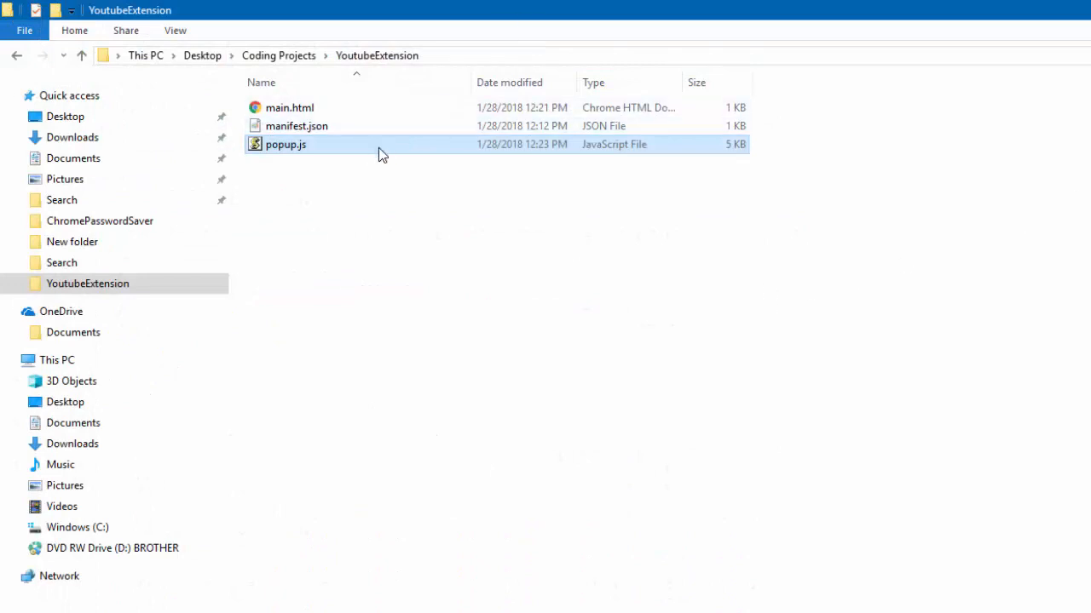
{"action": "mouse_move", "coordinate": [331, 117]}
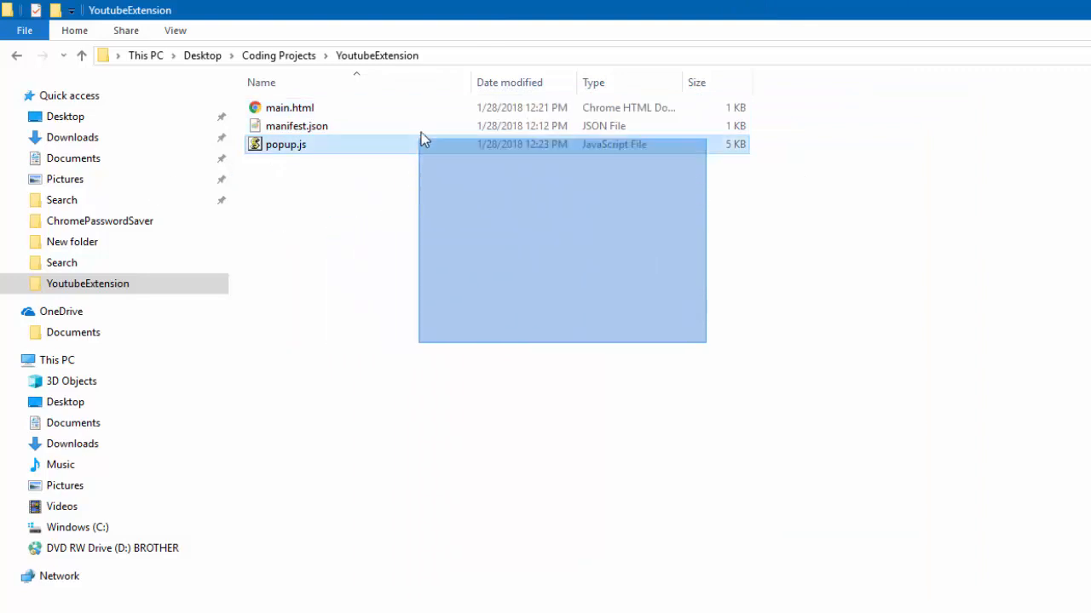
Reopen manifest.json in Notepad++ and start a new text document in the YoutubeExtension folder
{"action": "left_click", "coordinate": [297, 126]}
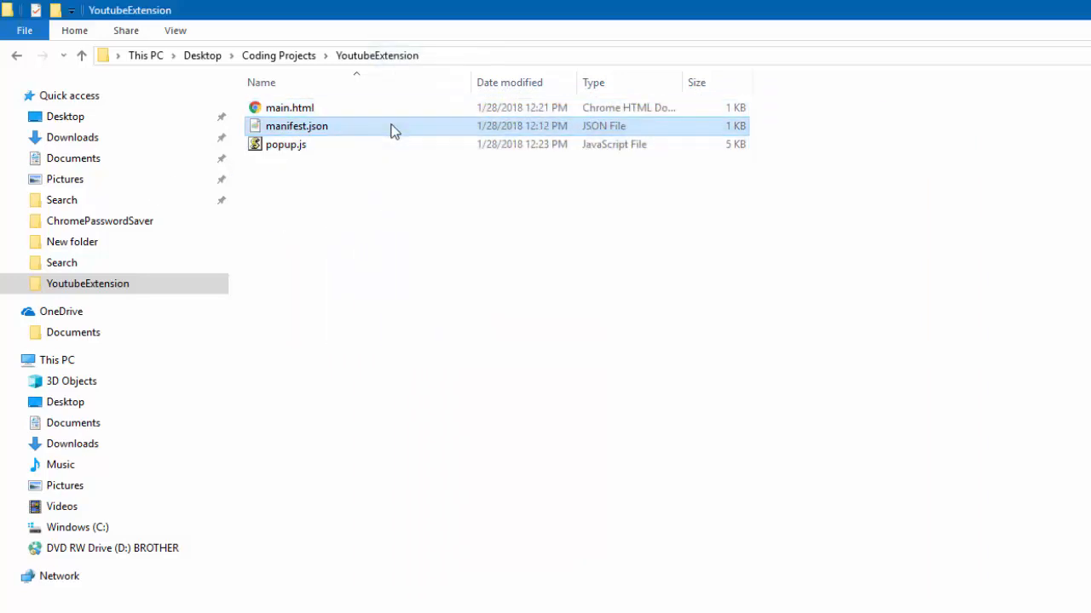
{"action": "double_click", "coordinate": [296, 126]}
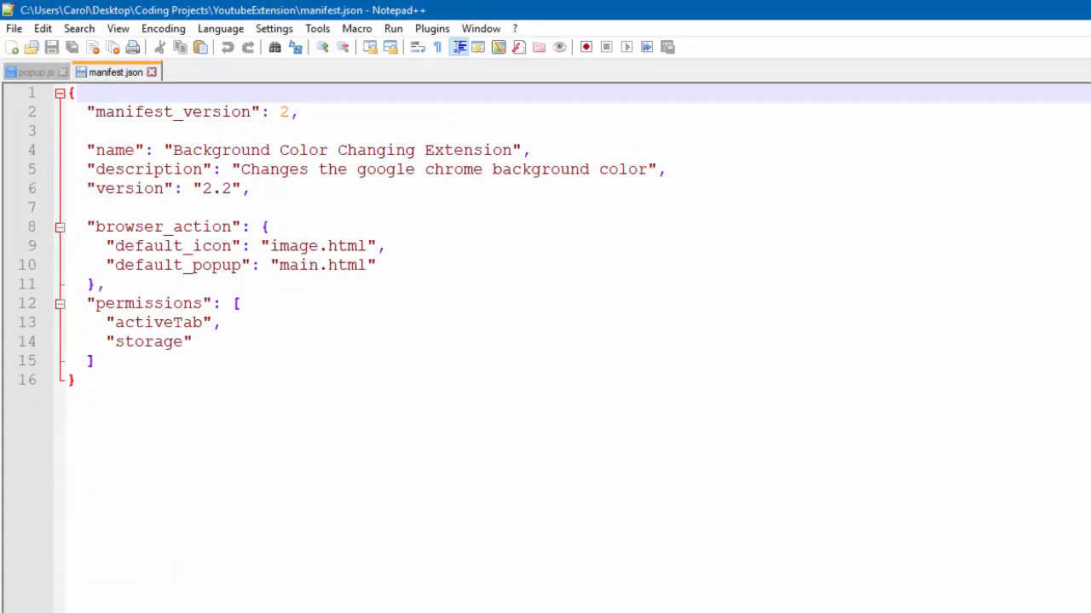
{"action": "double_click", "coordinate": [348, 245]}
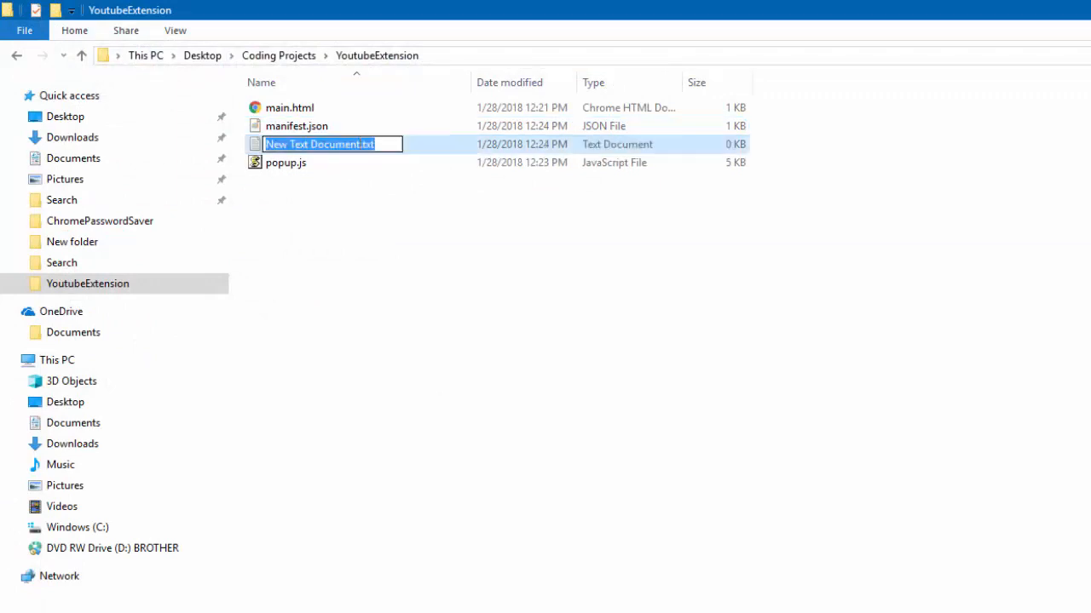
Rename the new document to image.png and try opening it in Paint 3D, dismissing the couldn't-open error
{"action": "type", "text": "image.png"}
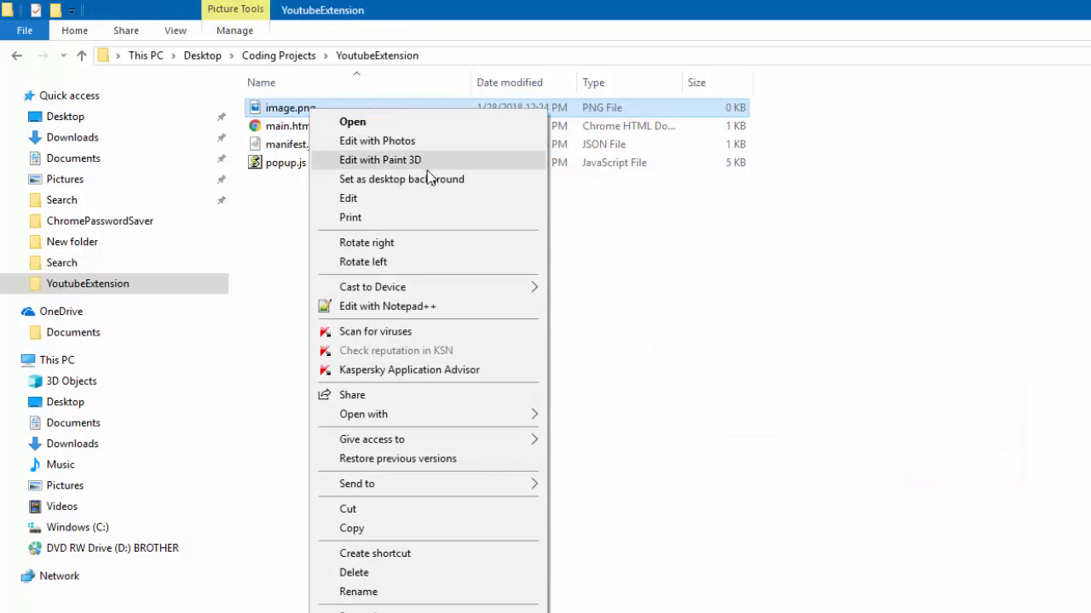
{"action": "left_click", "coordinate": [408, 188]}
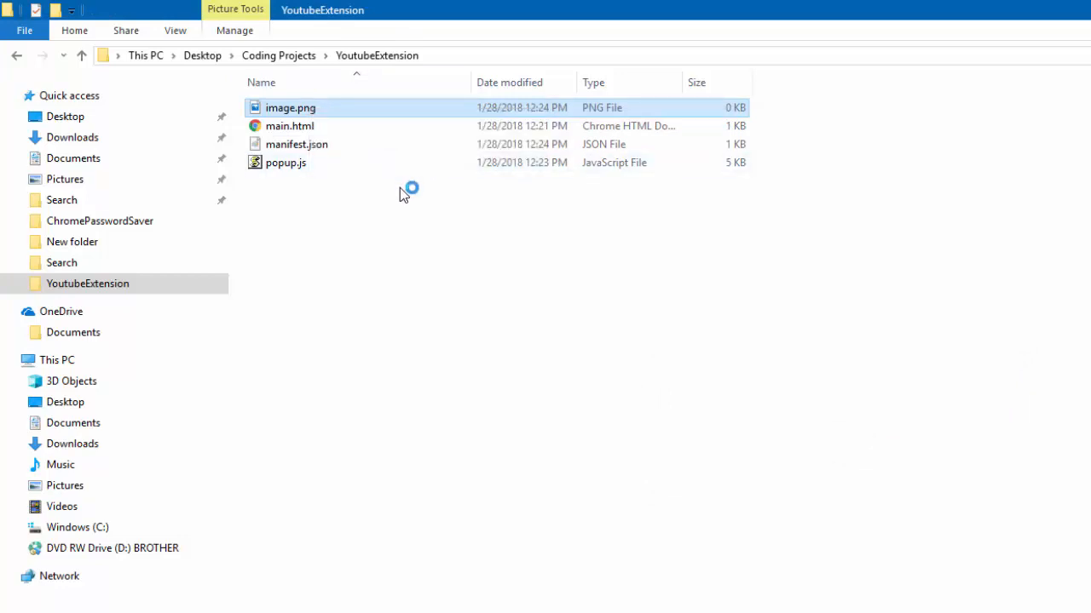
{"action": "double_click", "coordinate": [290, 107]}
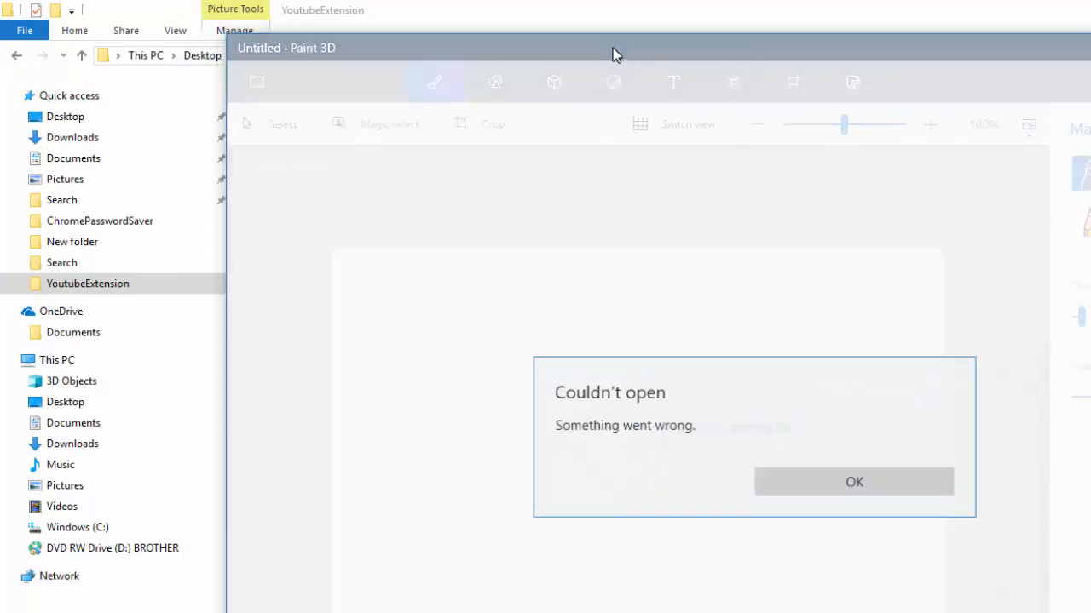
{"action": "left_click", "coordinate": [854, 481]}
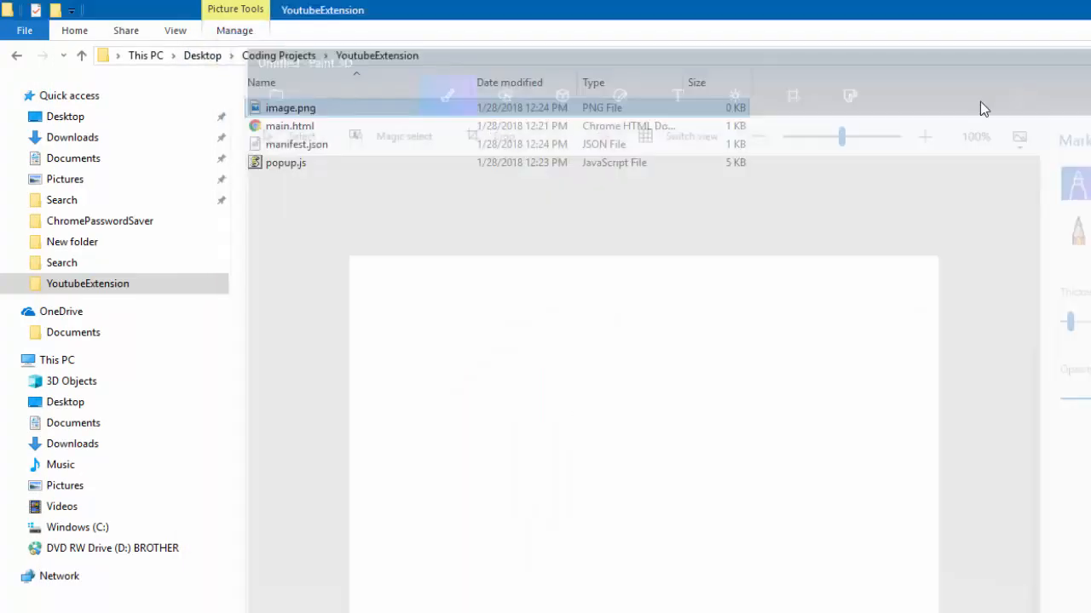
{"action": "right_click", "coordinate": [290, 107]}
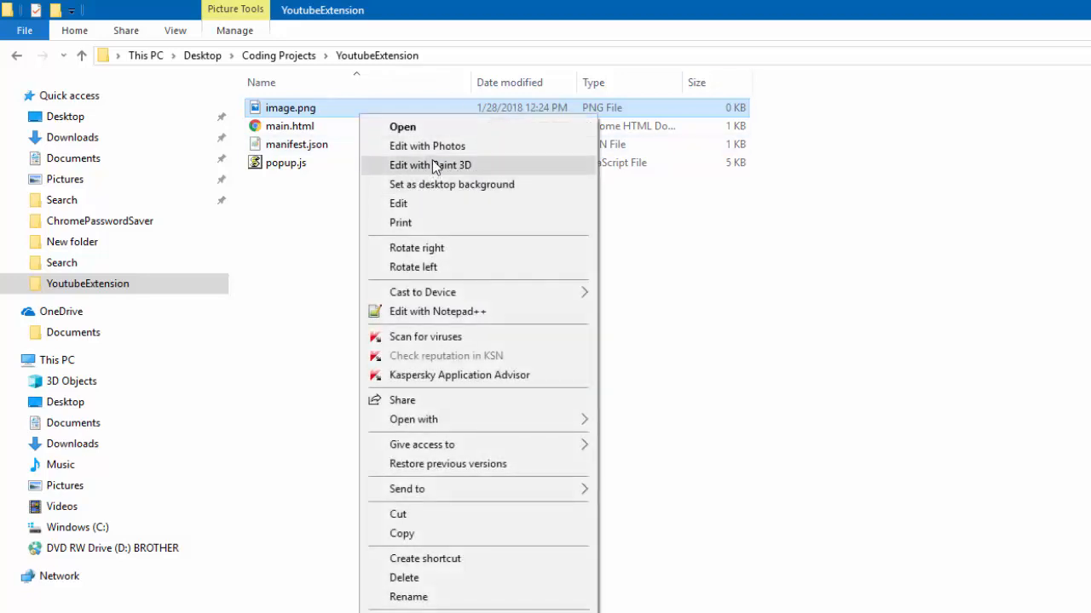
{"action": "mouse_move", "coordinate": [430, 147]}
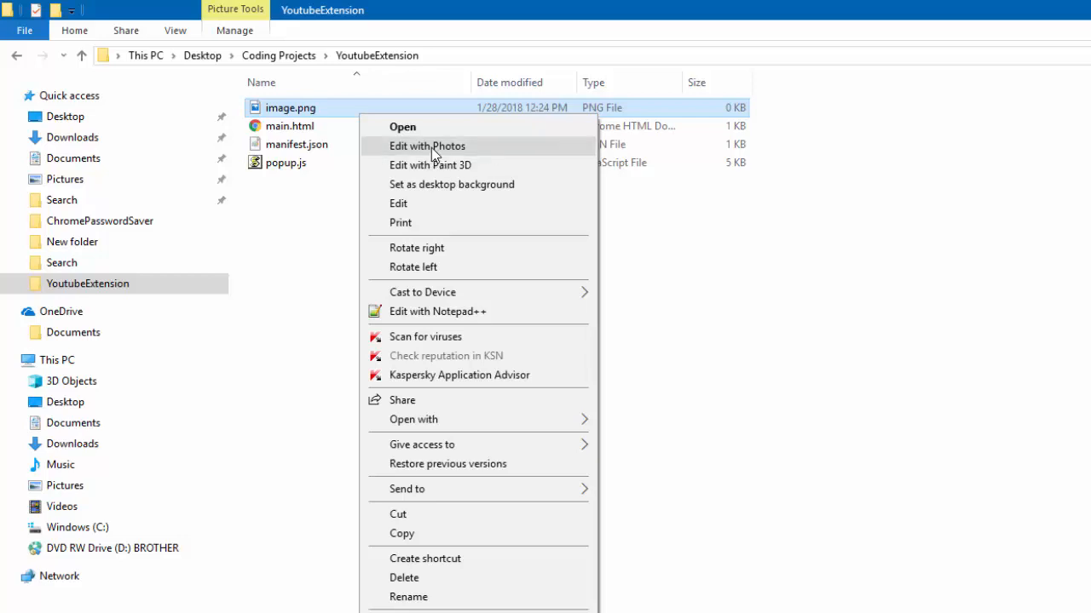
{"action": "mouse_move", "coordinate": [429, 163]}
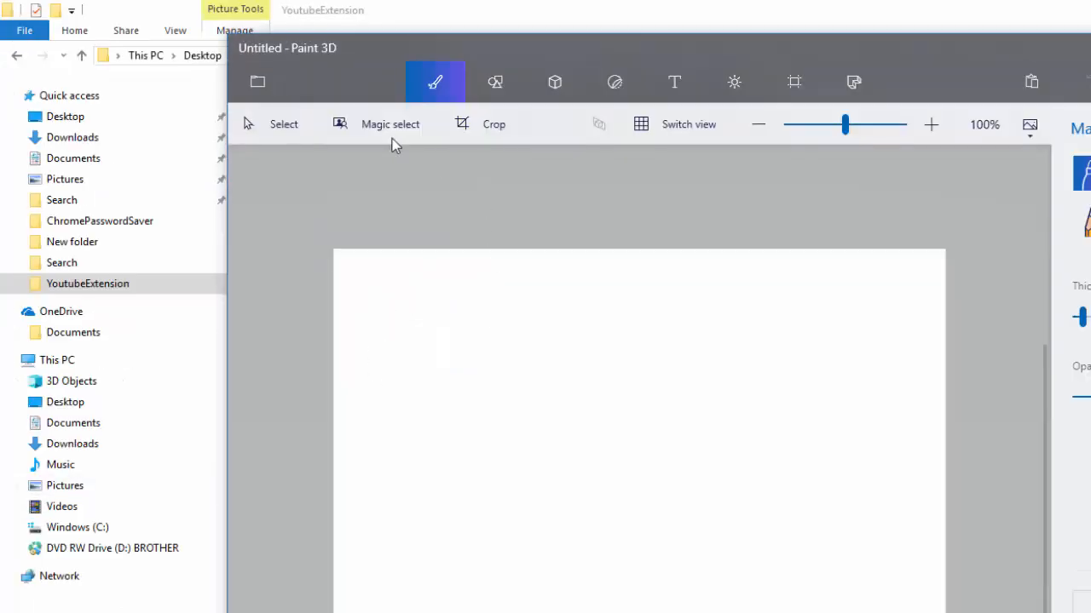
Start Save as 2D - PNG, cancel it, then close Paint 3D without saving the drawing
{"action": "left_click", "coordinate": [256, 81]}
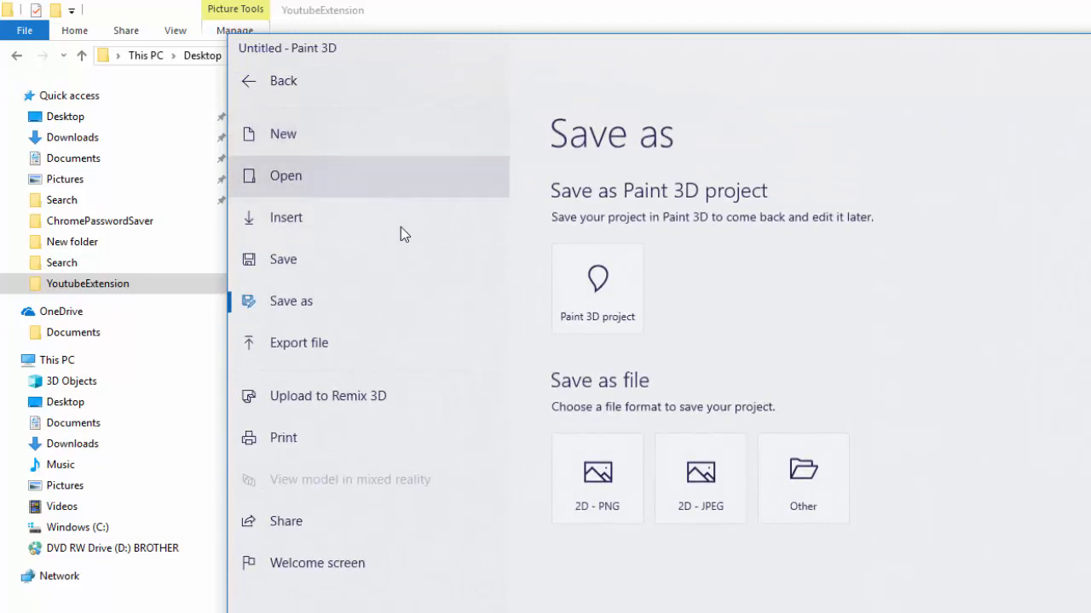
{"action": "mouse_move", "coordinate": [347, 409]}
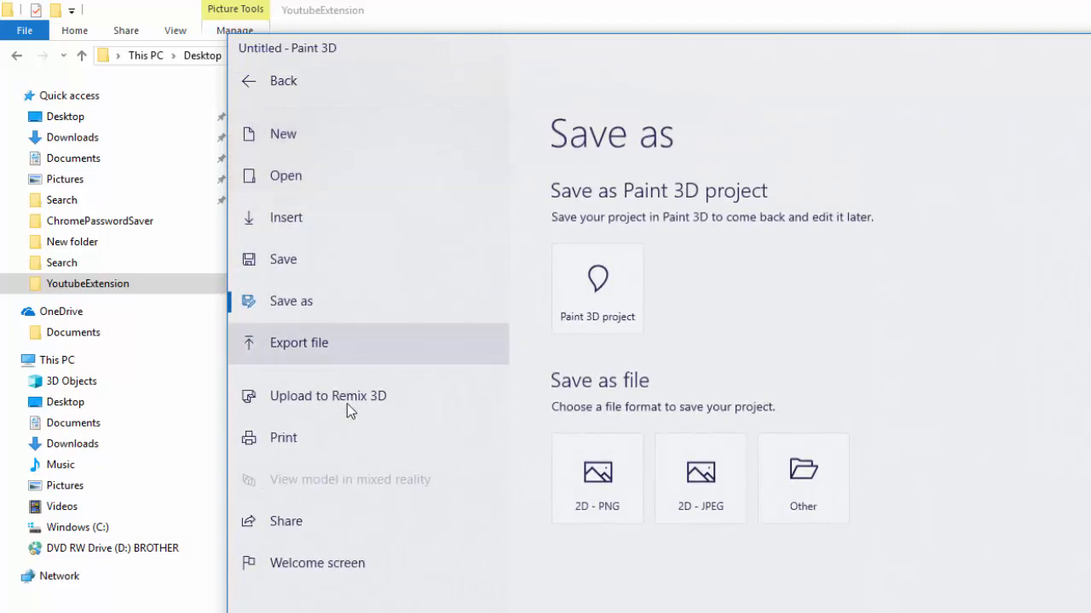
{"action": "mouse_move", "coordinate": [392, 456]}
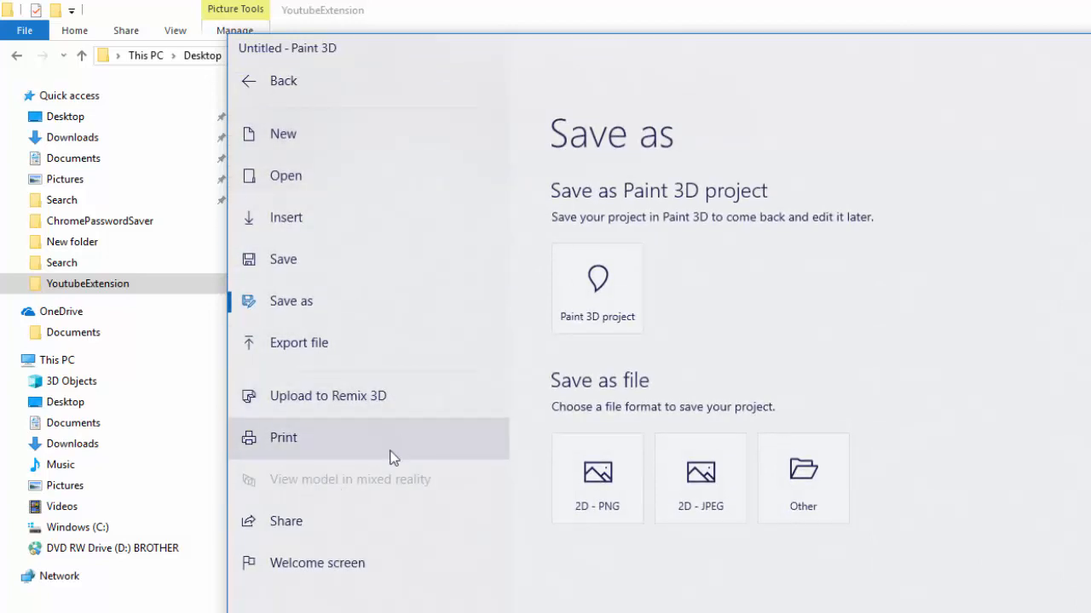
{"action": "mouse_move", "coordinate": [515, 390]}
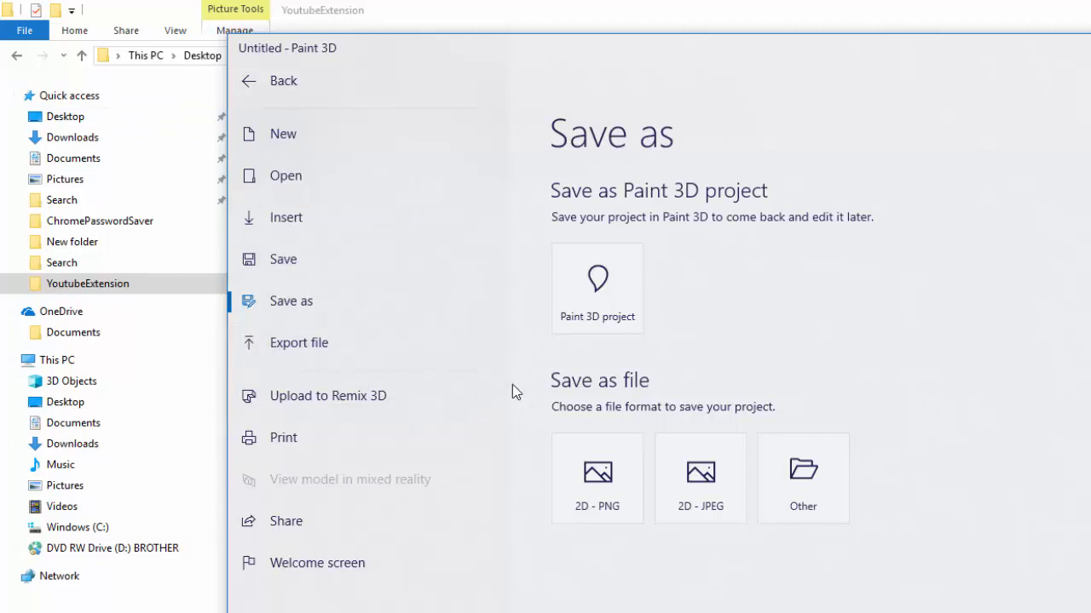
{"action": "mouse_move", "coordinate": [622, 477]}
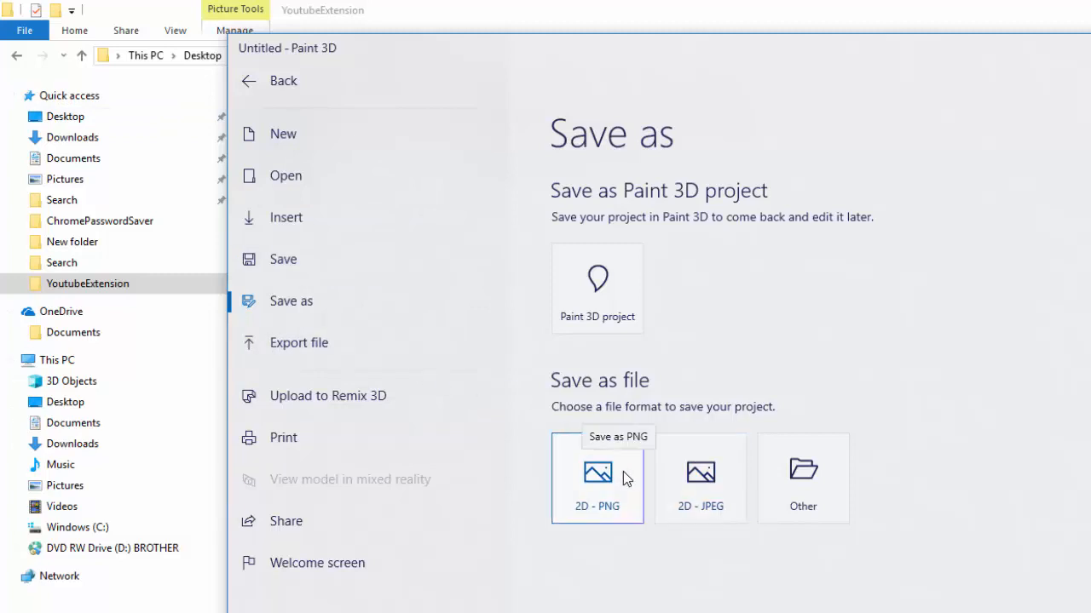
{"action": "left_click", "coordinate": [597, 477]}
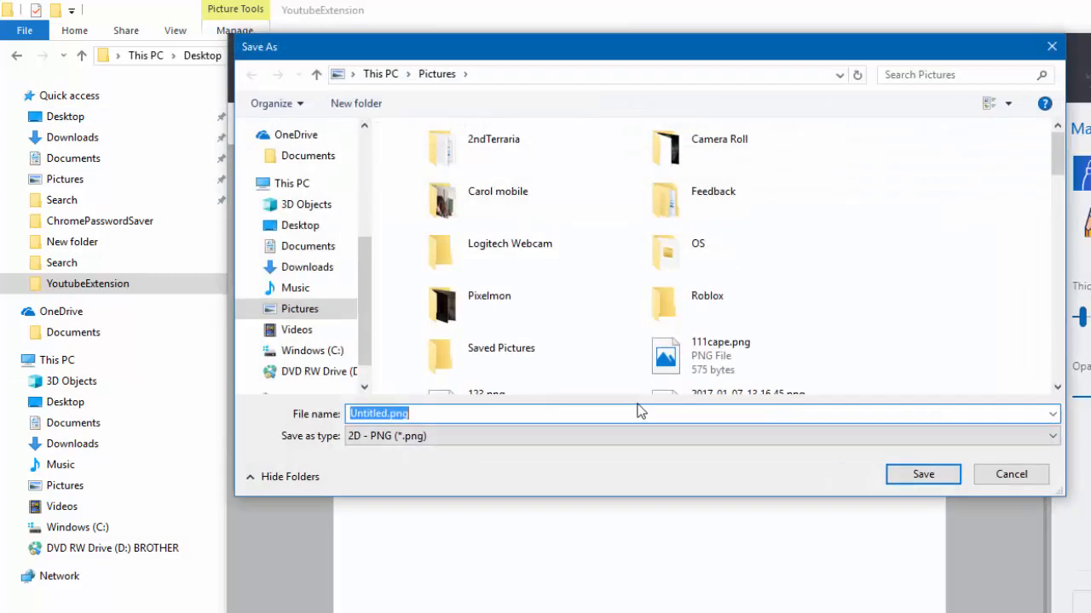
{"action": "left_click", "coordinate": [1051, 436]}
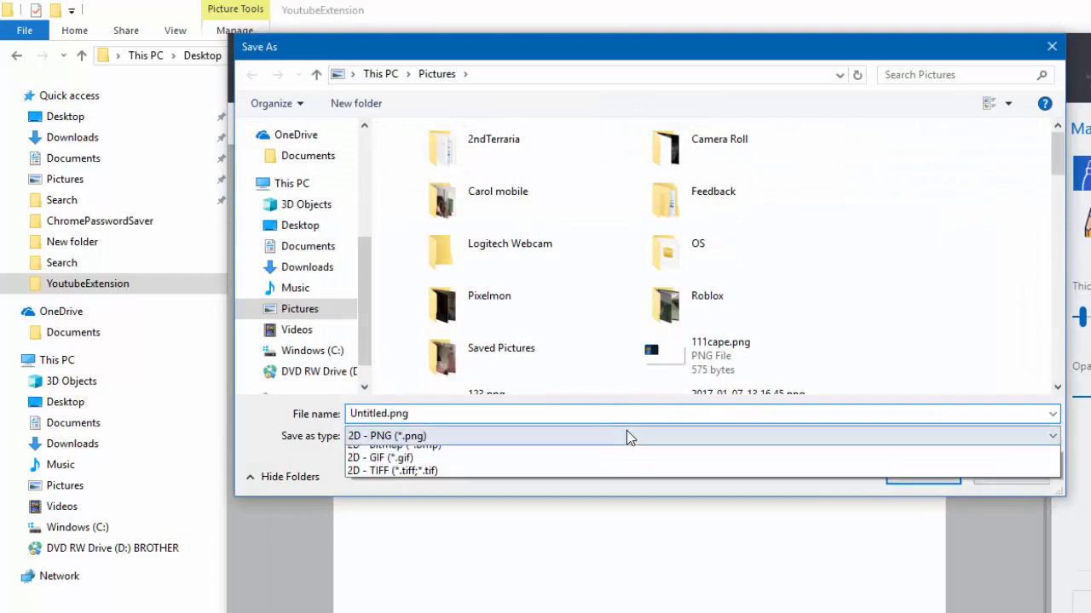
{"action": "left_click", "coordinate": [385, 436]}
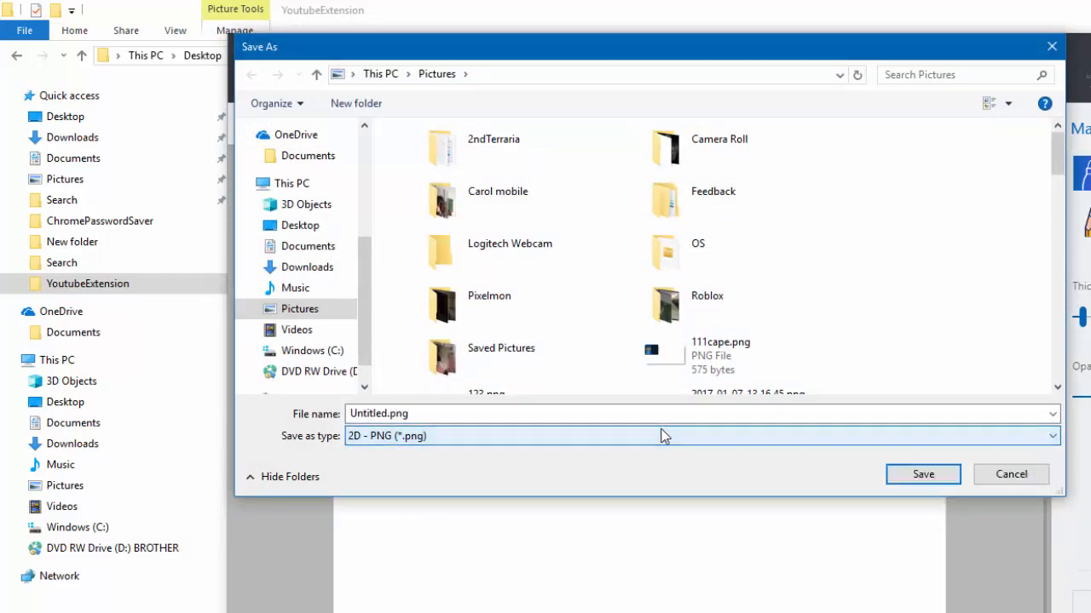
{"action": "left_click", "coordinate": [924, 474]}
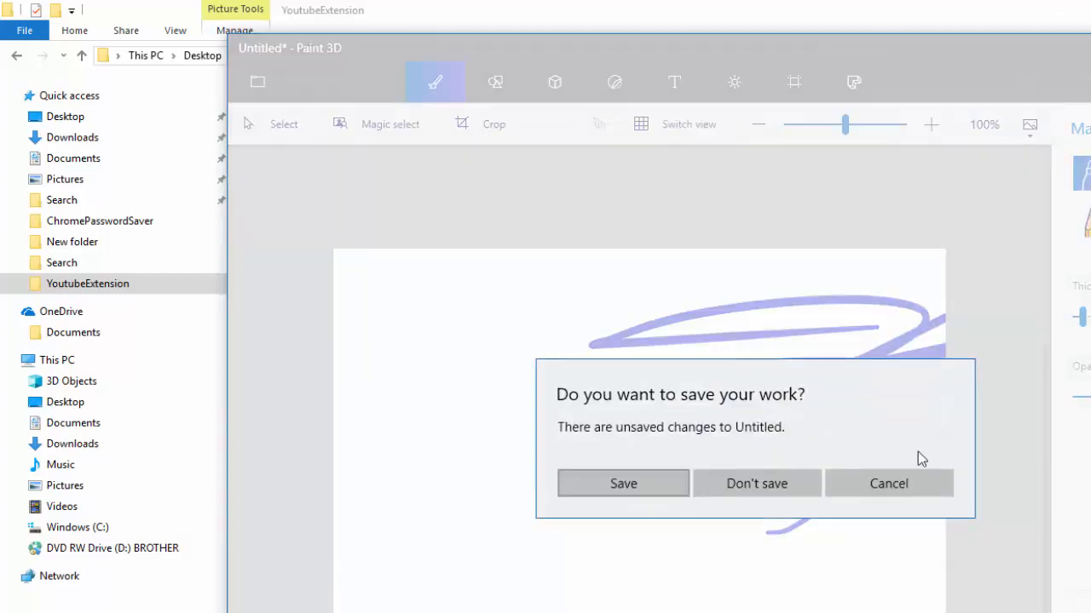
{"action": "left_click", "coordinate": [756, 484]}
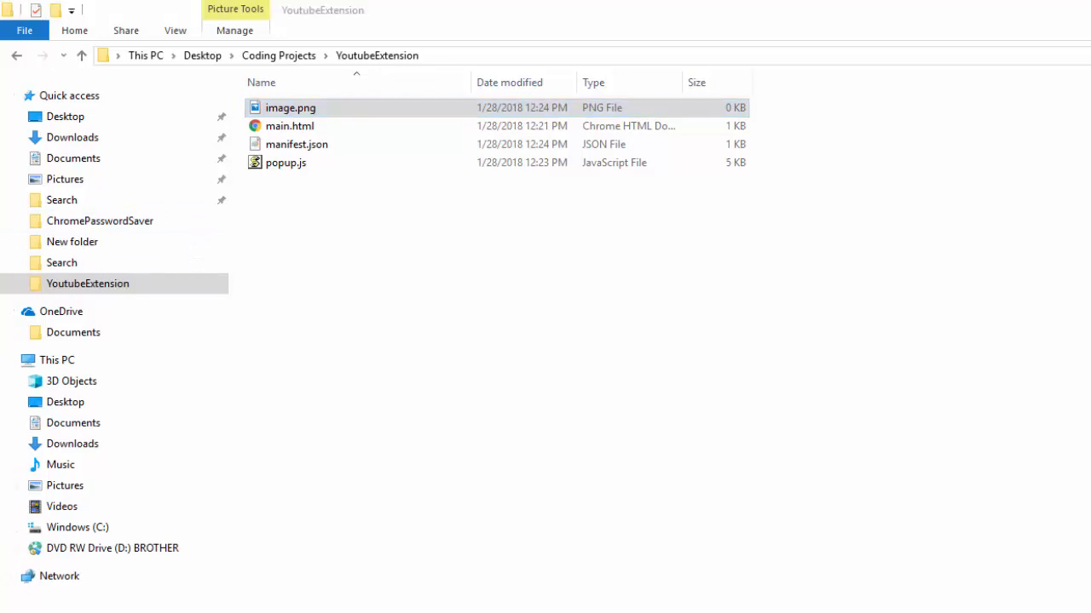
Paste the icon file into YoutubeExtension and rename it image.png, accepting the name-conflict prompt
{"action": "right_click", "coordinate": [287, 108]}
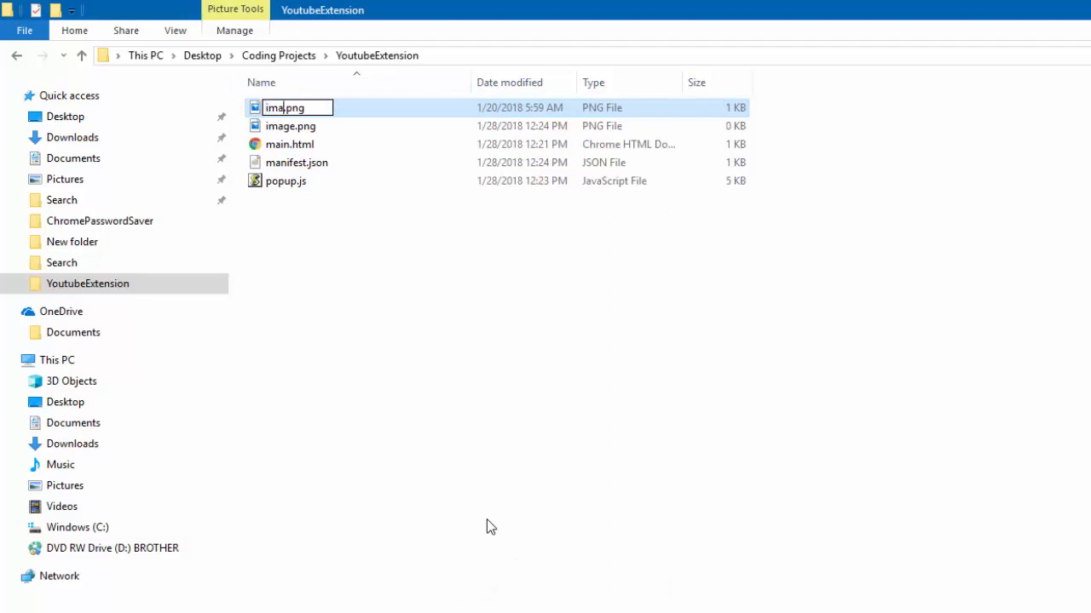
{"action": "type", "text": "ge"}
{"action": "key", "text": "enter"}
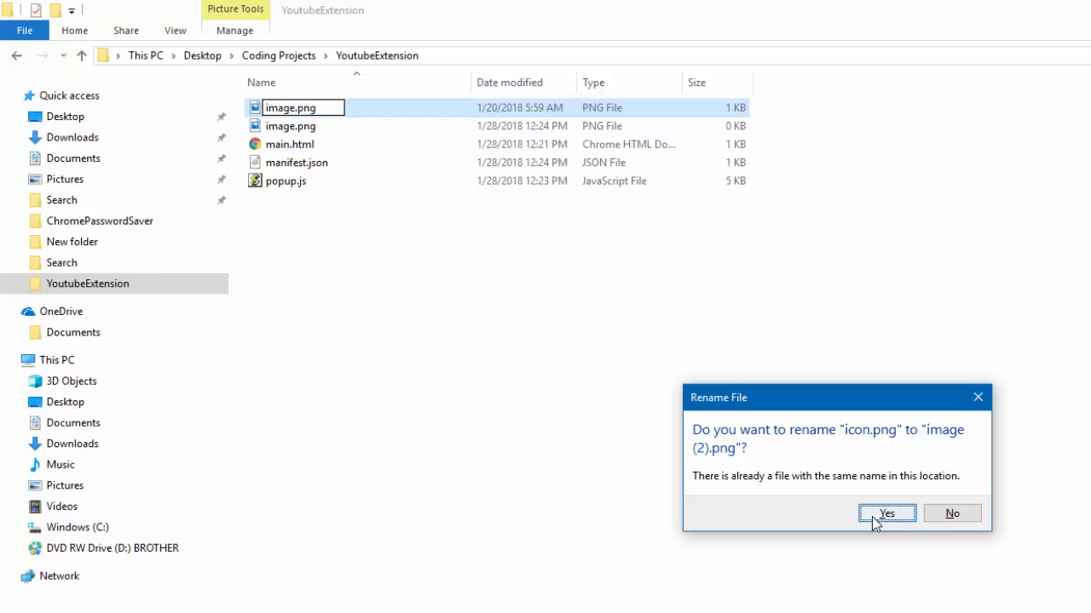
{"action": "left_click", "coordinate": [950, 512]}
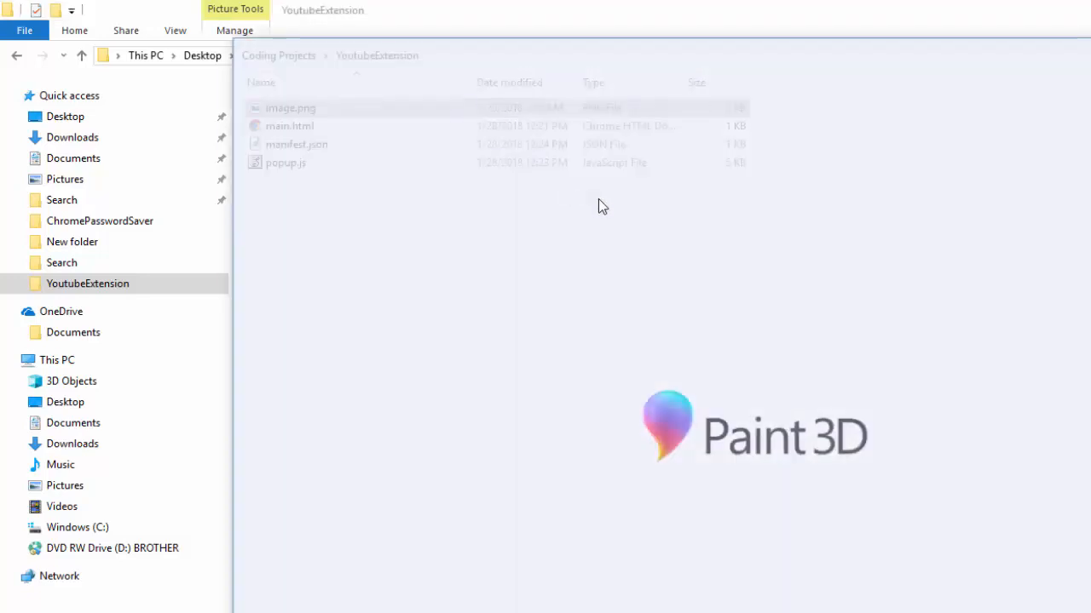
Open image.png in Paint 3D and begin colouring the zoomed icon canvas with the Watercolor brush
{"action": "double_click", "coordinate": [290, 108]}
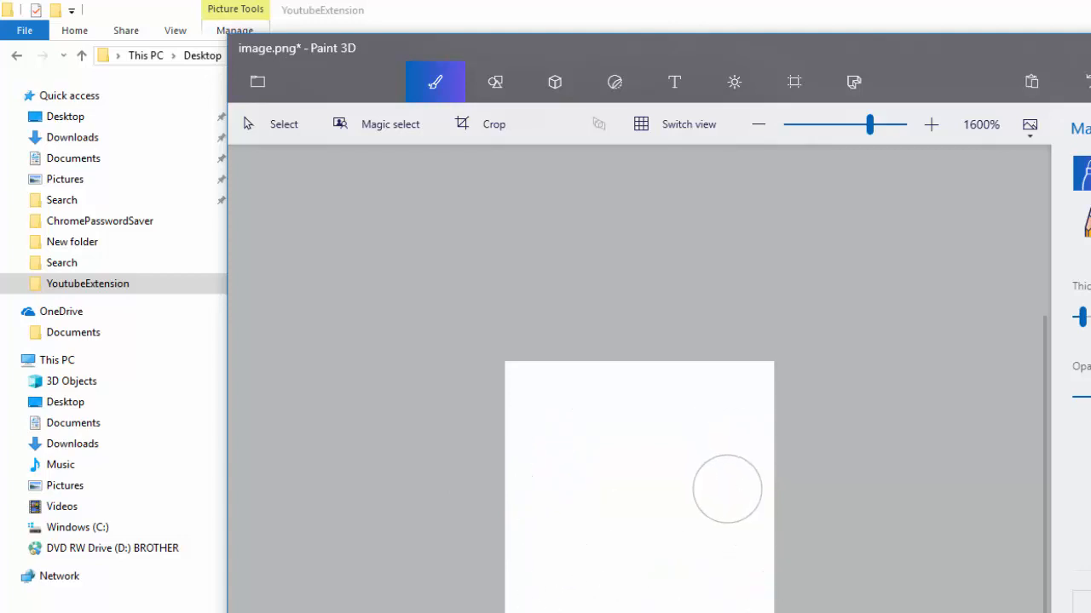
{"action": "mouse_move", "coordinate": [564, 388]}
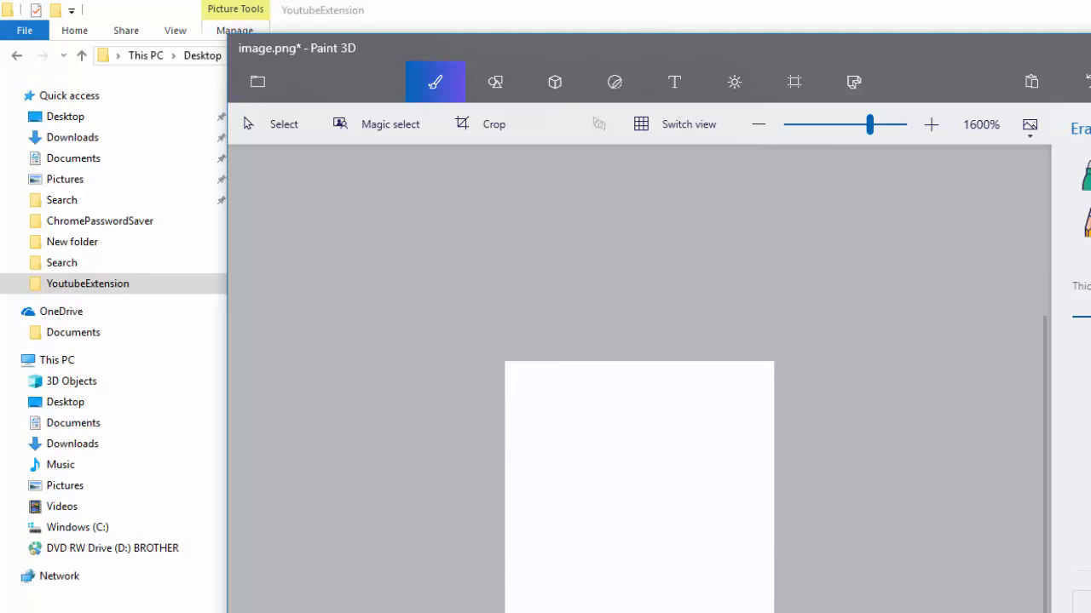
{"action": "mouse_move", "coordinate": [811, 417]}
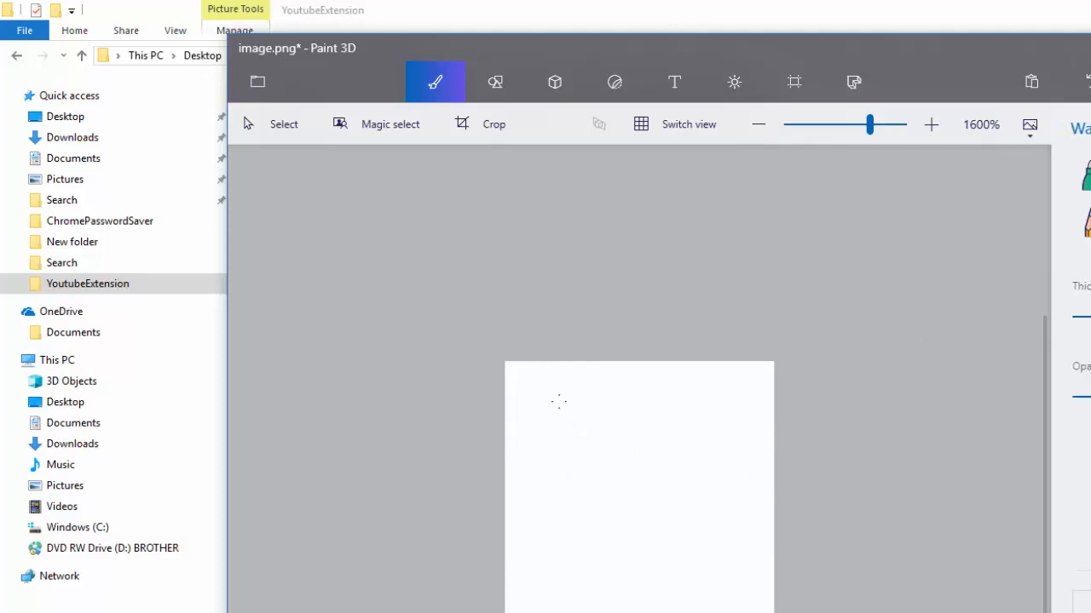
{"action": "left_click", "coordinate": [682, 529]}
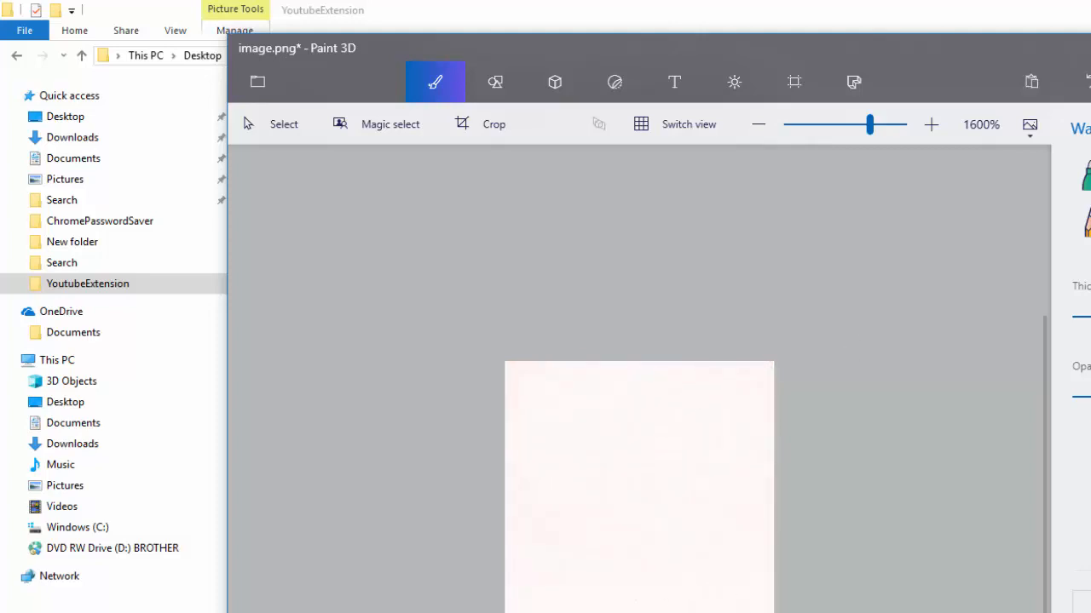
{"action": "mouse_move", "coordinate": [738, 433]}
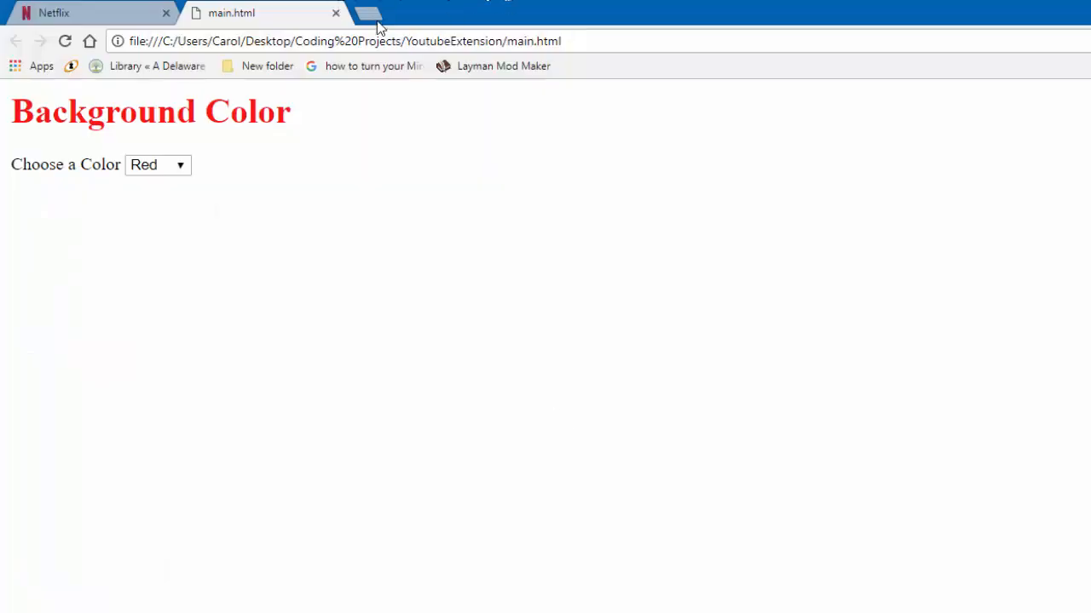
Open a new Chrome tab and load youtube.com beside the Background Color page
{"action": "left_click", "coordinate": [366, 16]}
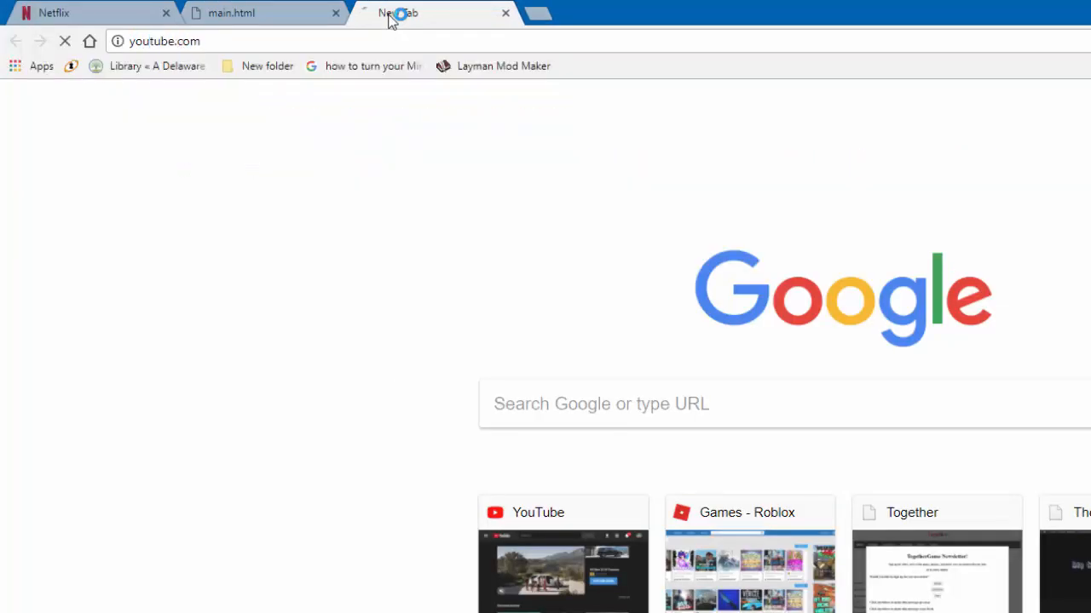
{"action": "left_click", "coordinate": [549, 603]}
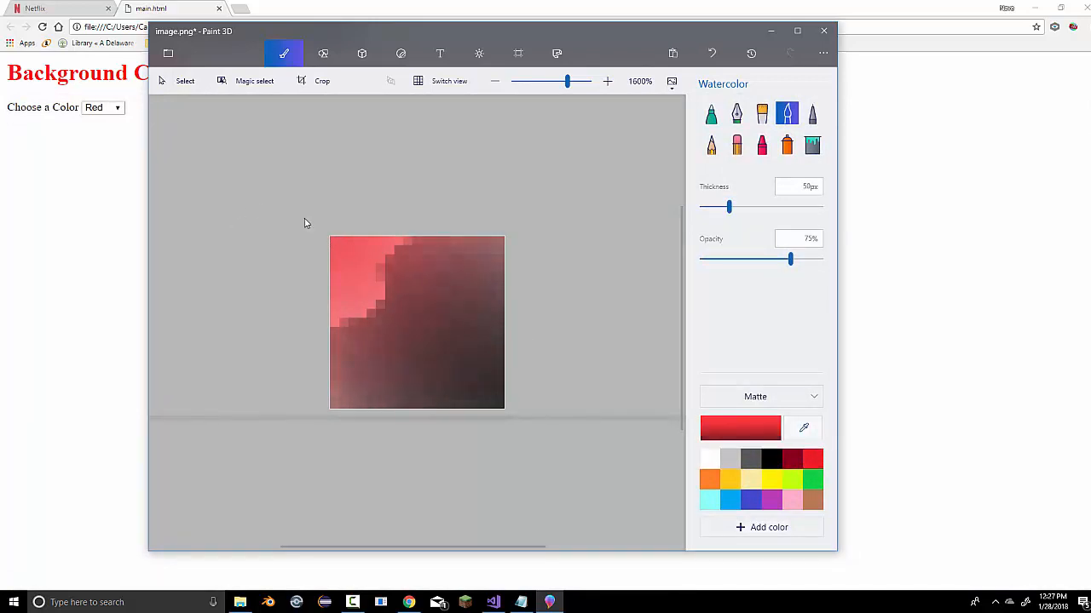
With the Marker brush, paint red strokes on the gradient icon, then draw a black T on its right side
{"action": "left_click", "coordinate": [339, 246]}
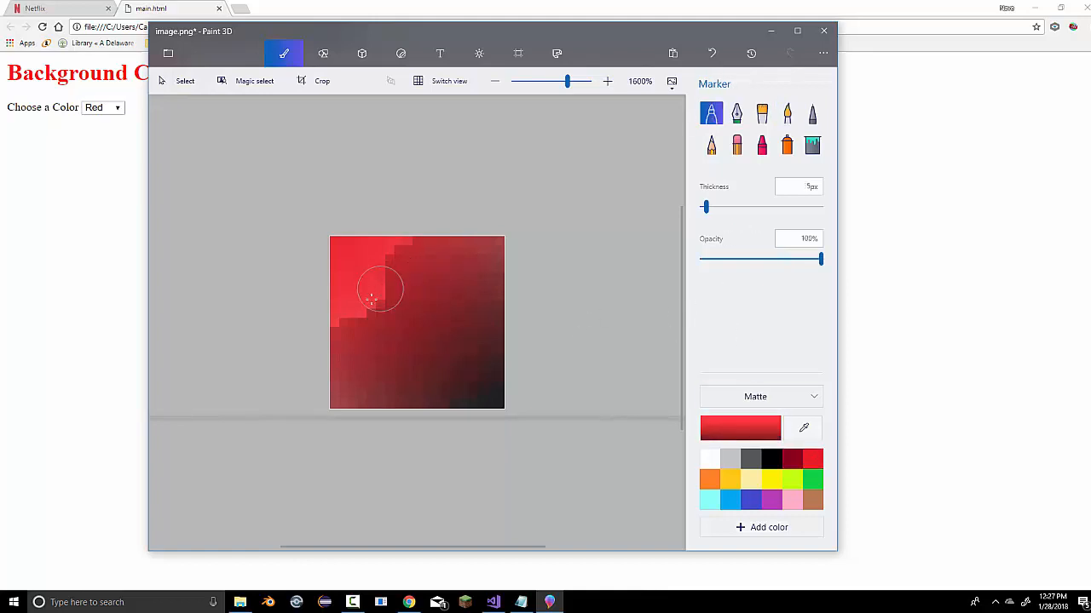
{"action": "left_click_drag", "start_coordinate": [705, 206], "coordinate": [702, 206]}
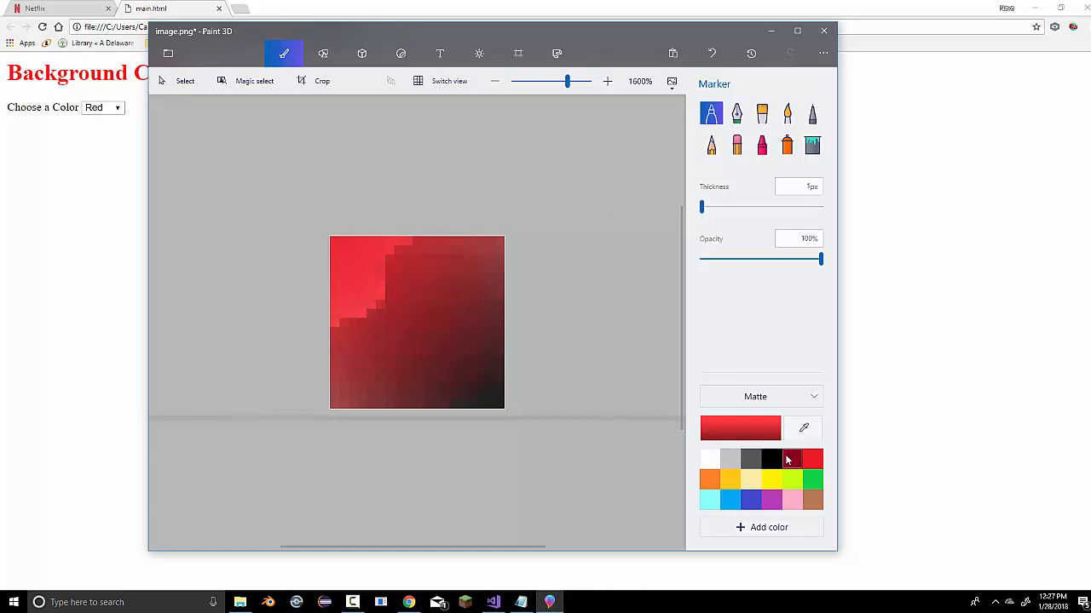
{"action": "left_click", "coordinate": [801, 428]}
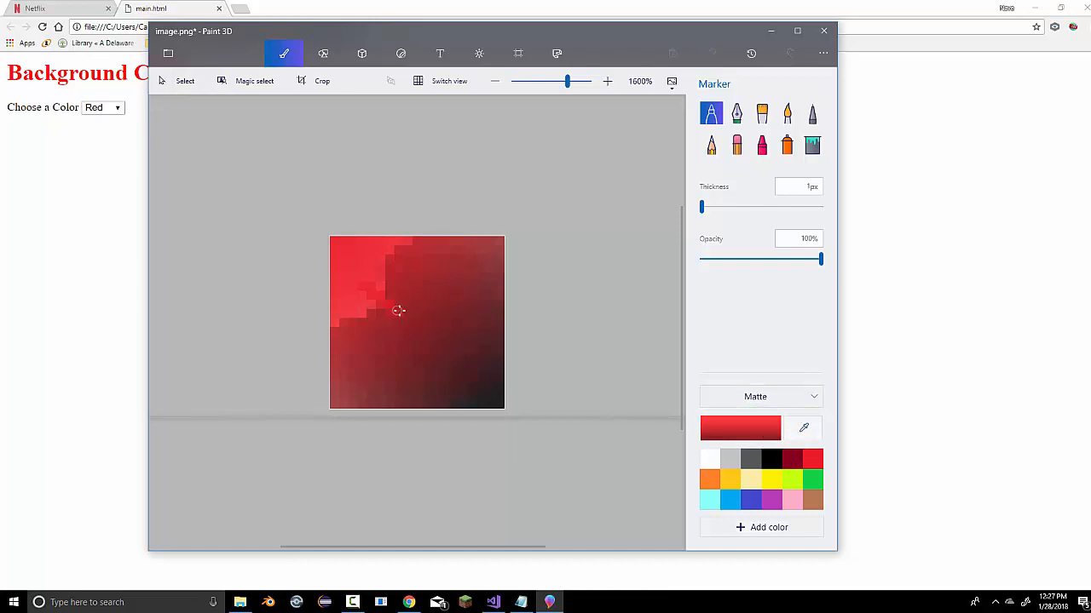
{"action": "left_click_drag", "start_coordinate": [399, 310], "coordinate": [392, 318]}
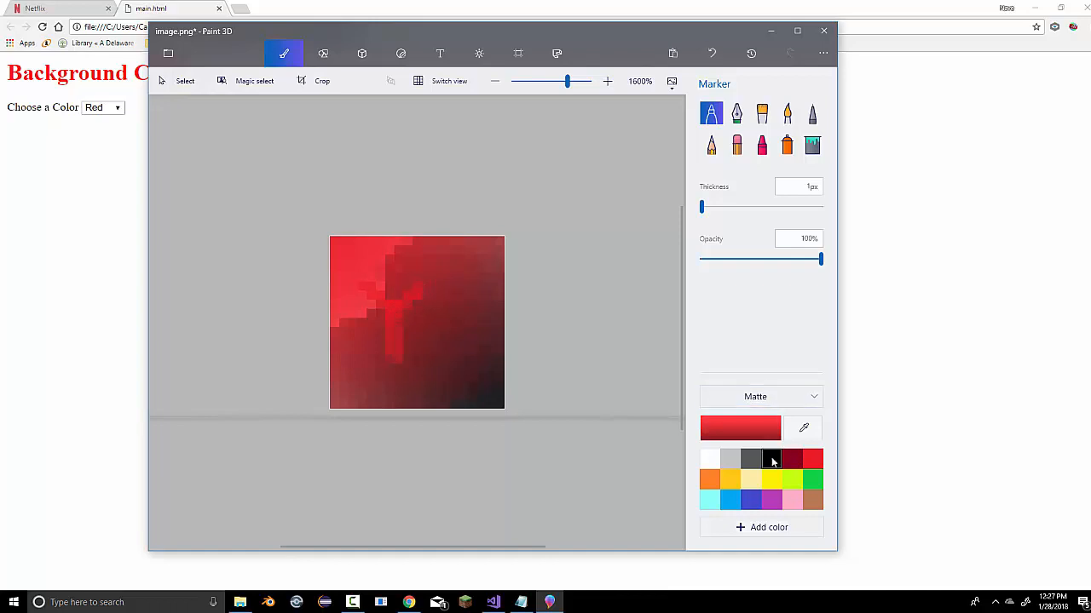
{"action": "left_click", "coordinate": [770, 460]}
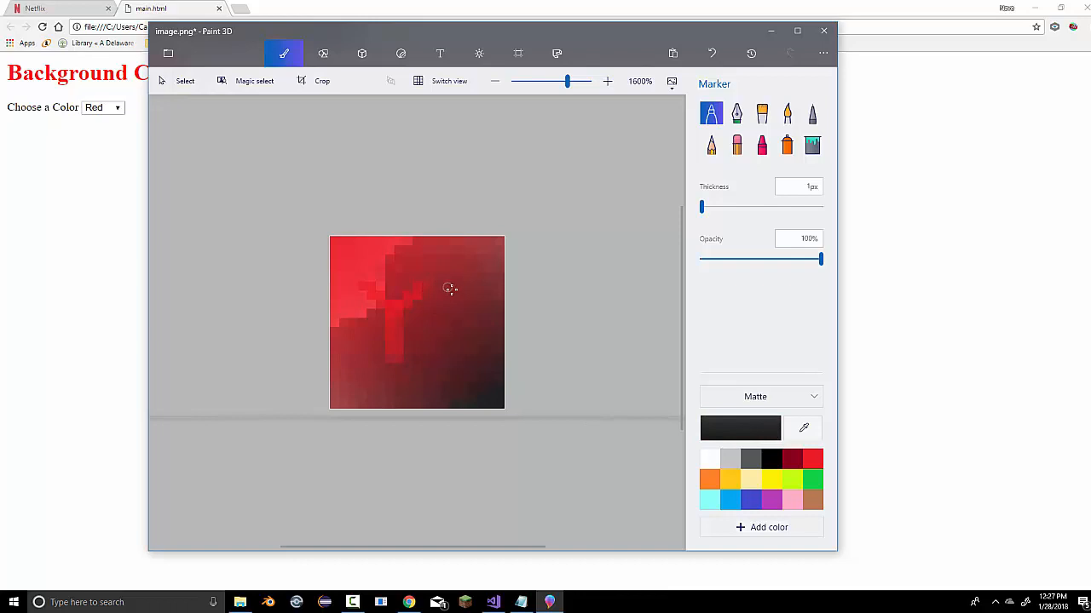
{"action": "left_click_drag", "start_coordinate": [449, 288], "coordinate": [453, 361]}
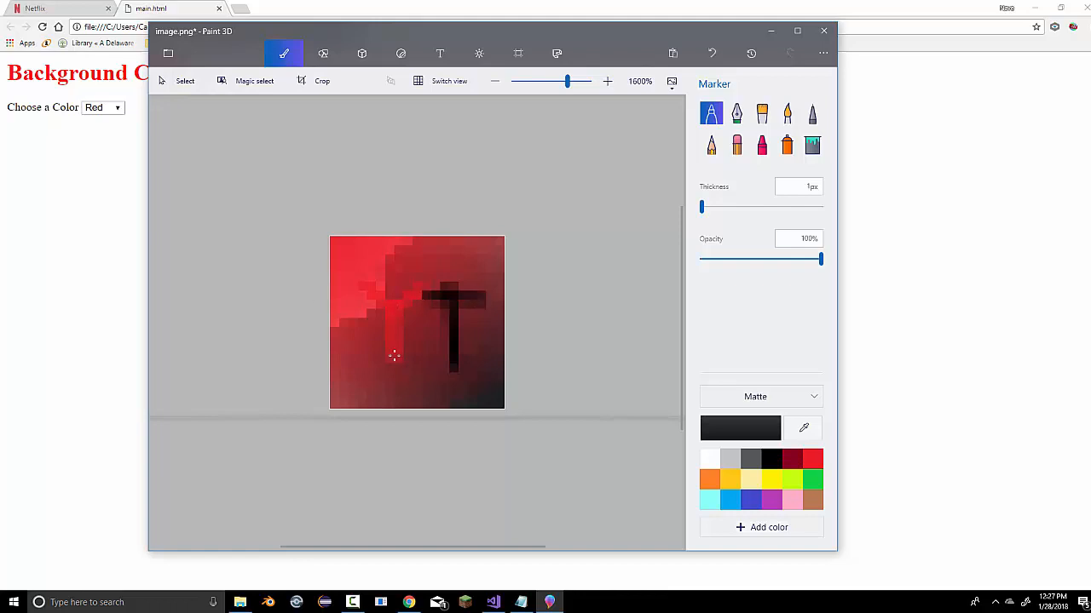
{"action": "mouse_move", "coordinate": [503, 316]}
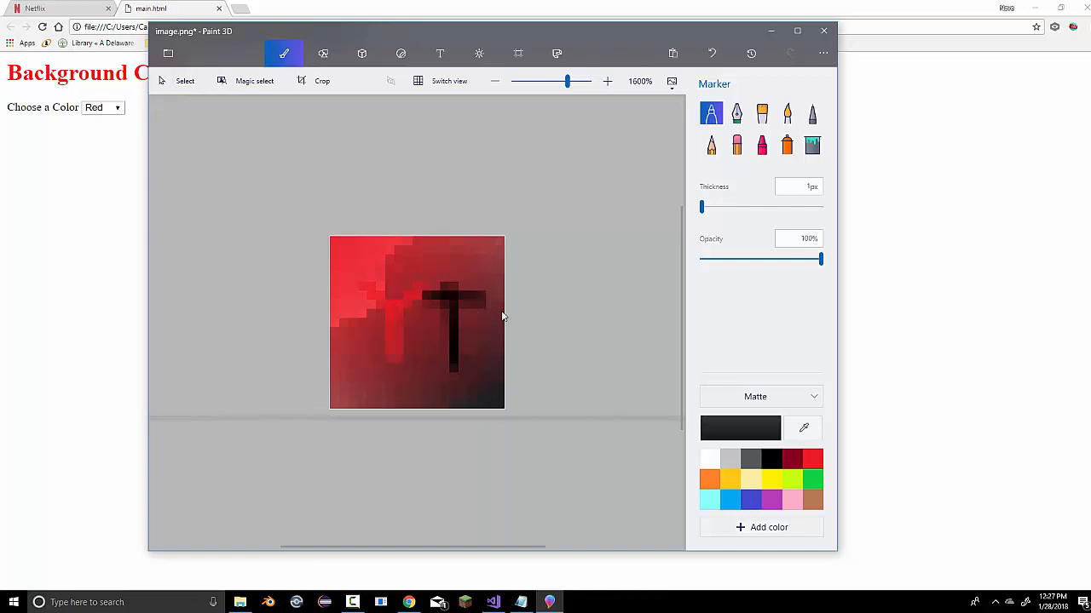
{"action": "mouse_move", "coordinate": [217, 347]}
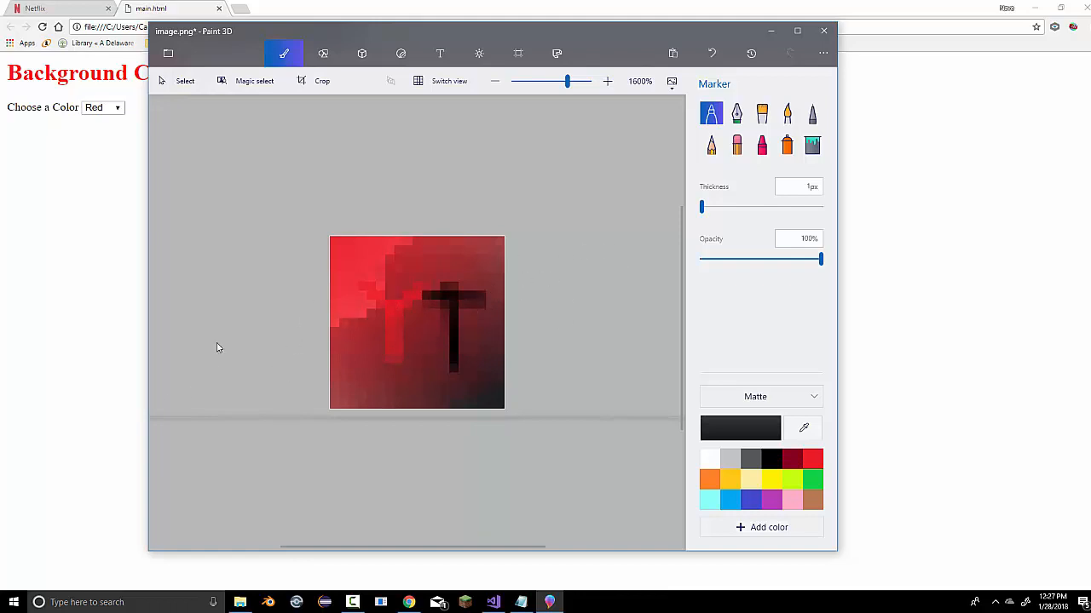
Save the icon, confirm image.png sits in the YoutubeExtension folder, and return to Chrome
{"action": "left_click", "coordinate": [167, 53]}
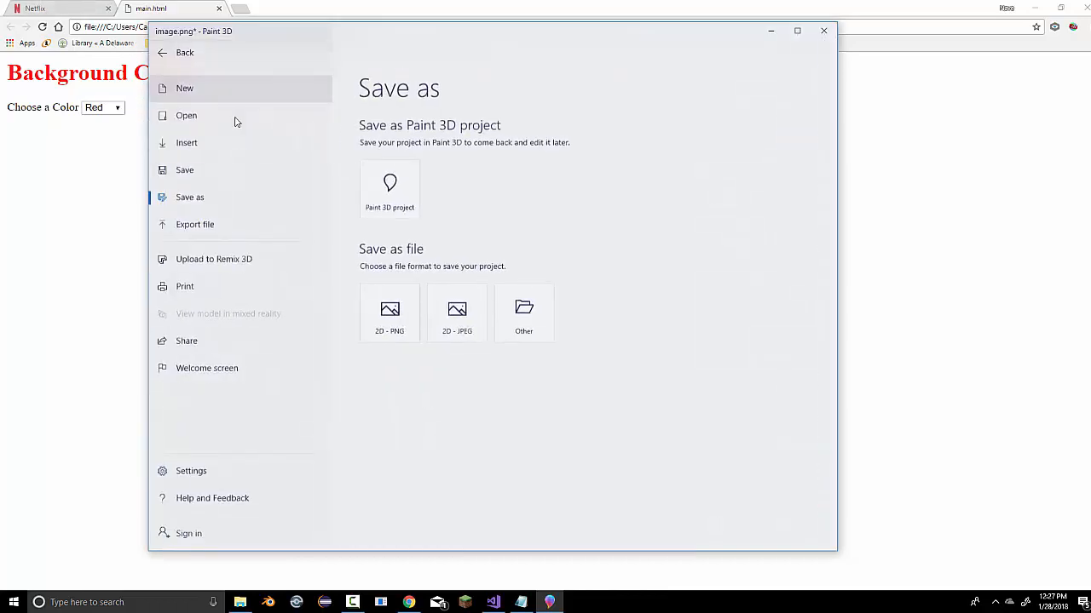
{"action": "left_click", "coordinate": [184, 51]}
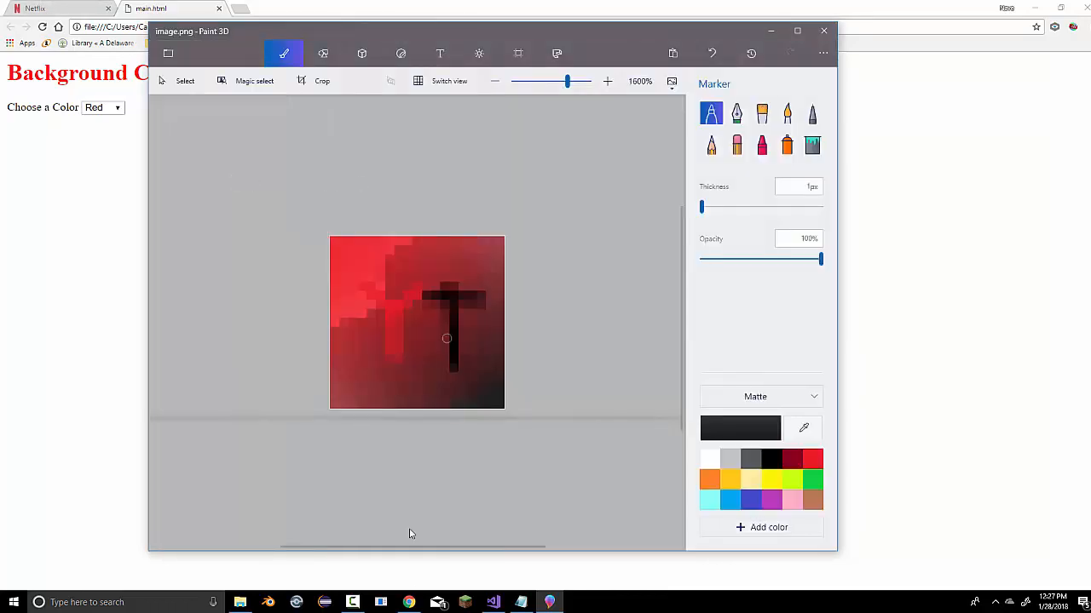
{"action": "left_click", "coordinate": [823, 31]}
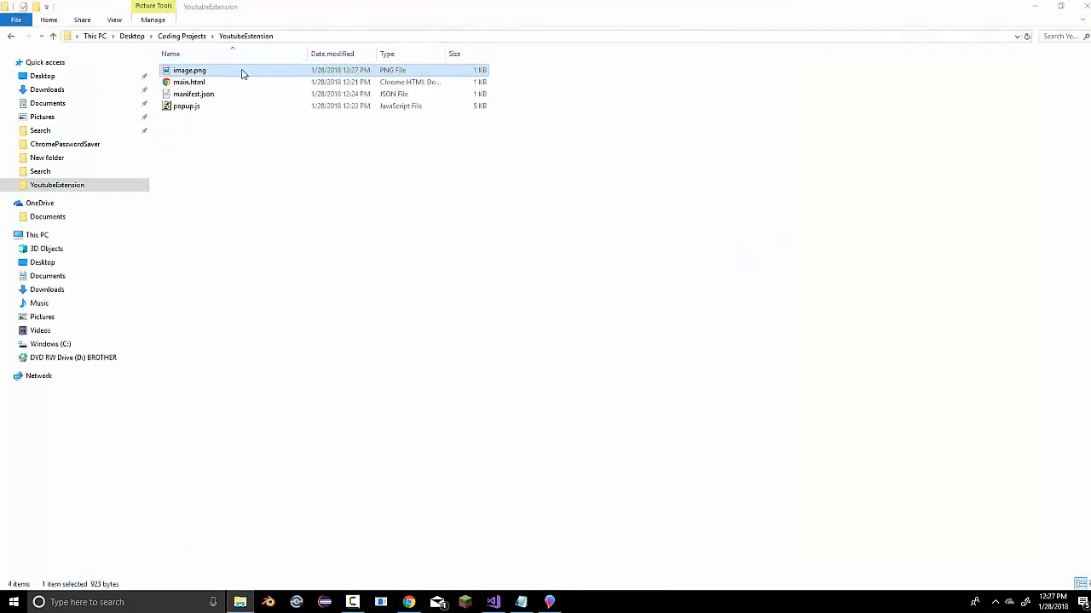
{"action": "double_click", "coordinate": [189, 70]}
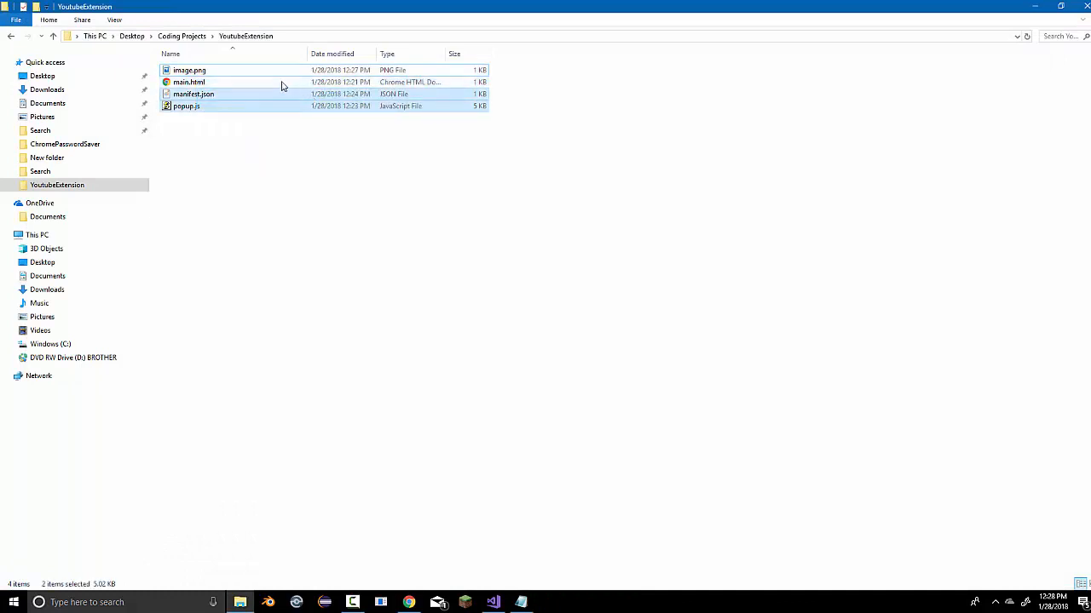
{"action": "left_click", "coordinate": [186, 105]}
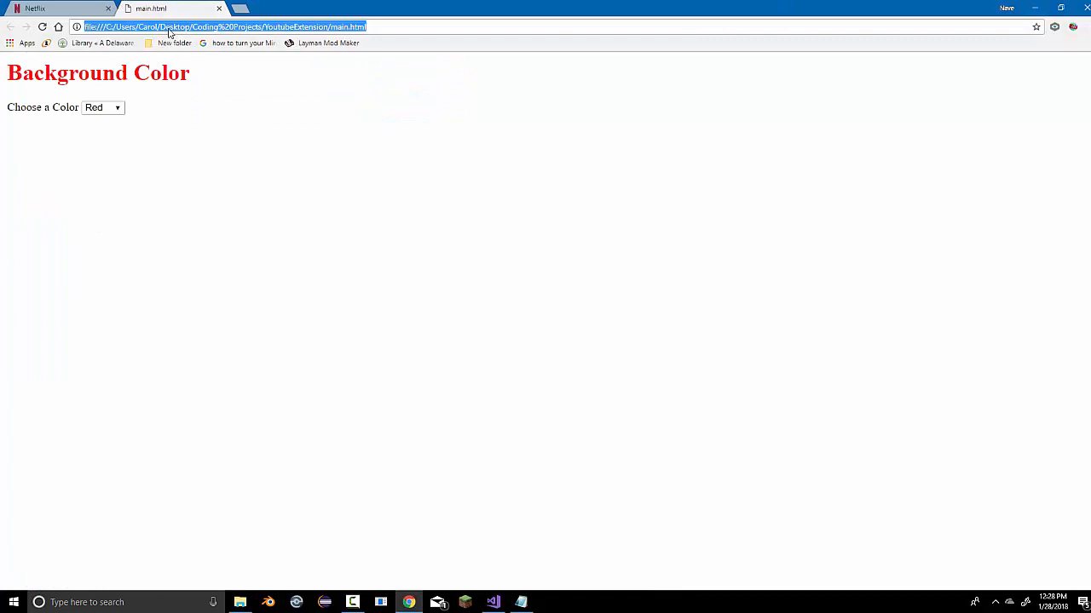
Load the YoutubeExtension folder as an unpacked extension from chrome://extensions
{"action": "type", "text": "chrome://extensions"}
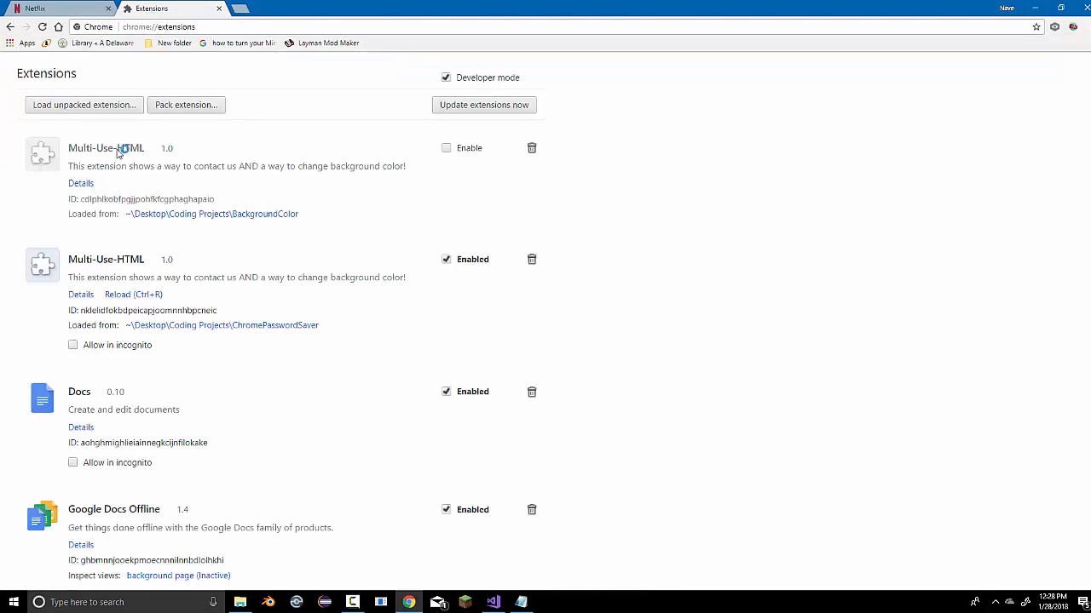
{"action": "left_click", "coordinate": [83, 105]}
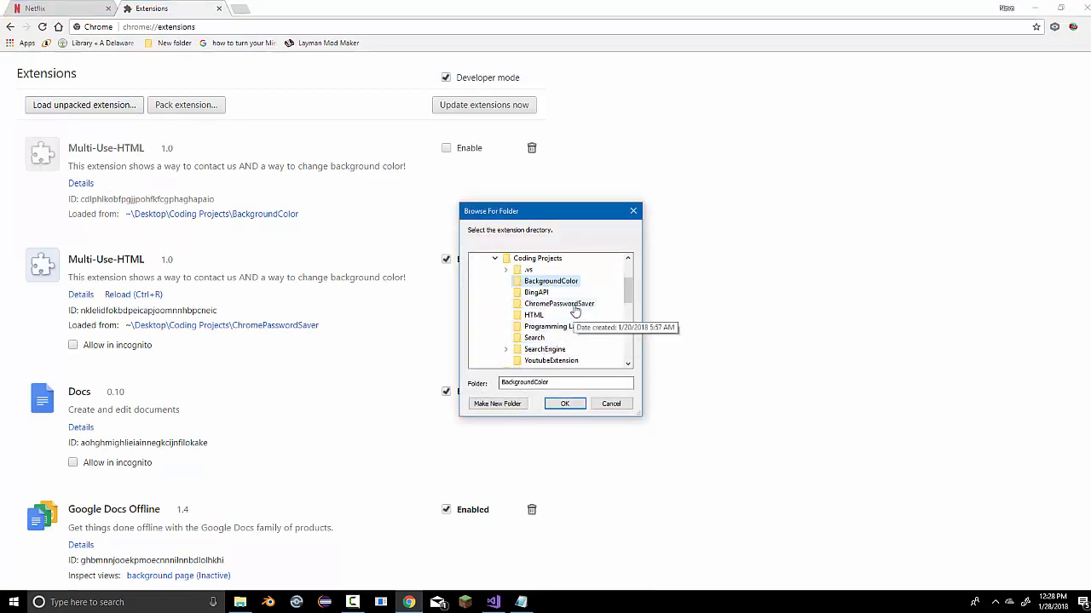
{"action": "left_click", "coordinate": [550, 361]}
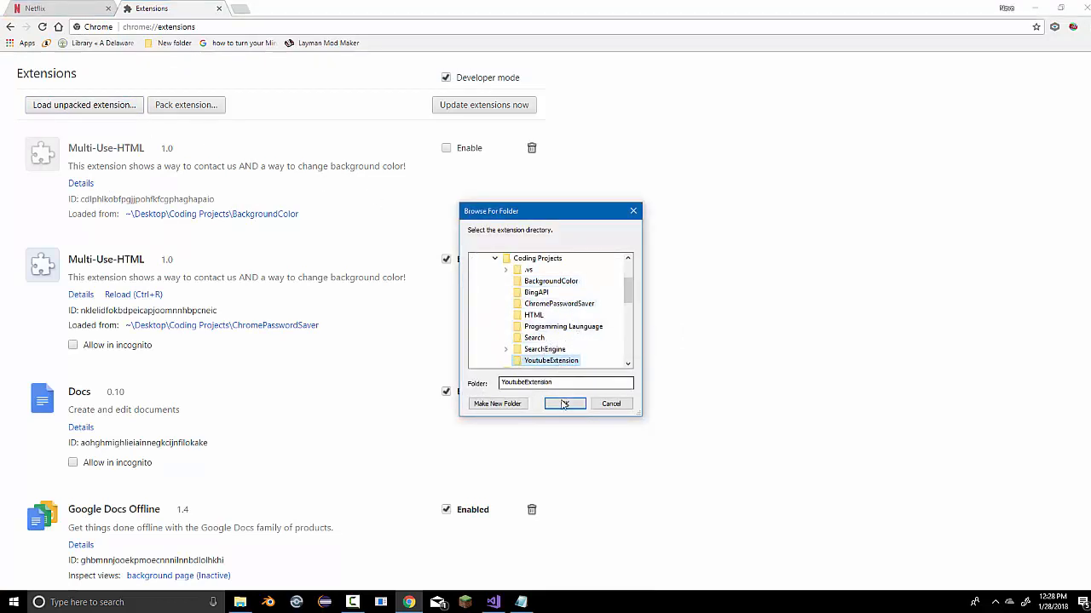
{"action": "left_click", "coordinate": [564, 402]}
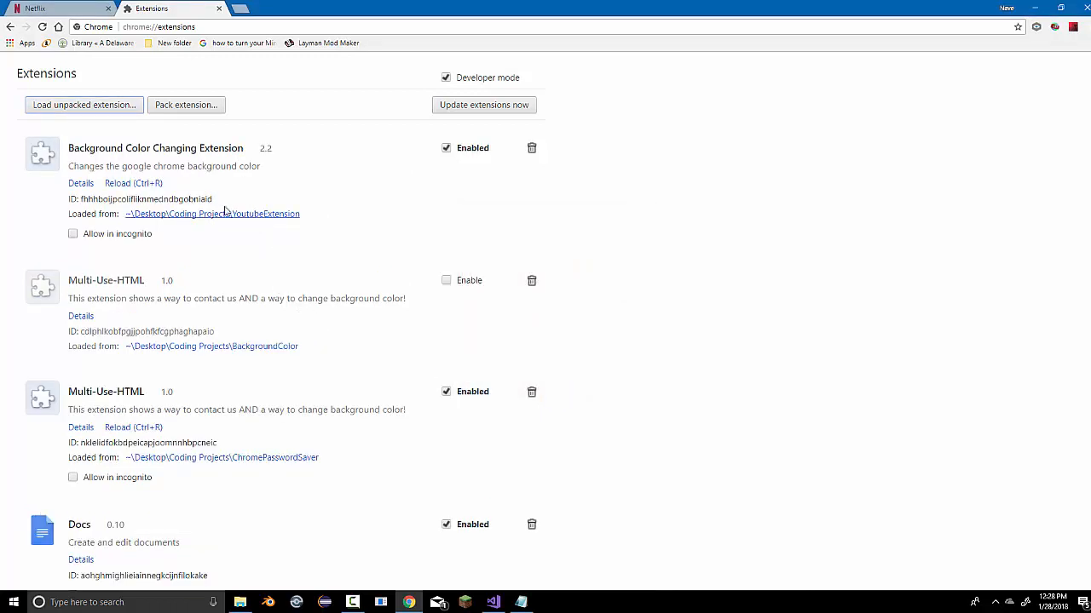
Select the Background Color Changing Extension name and open a new tab
{"action": "double_click", "coordinate": [265, 146]}
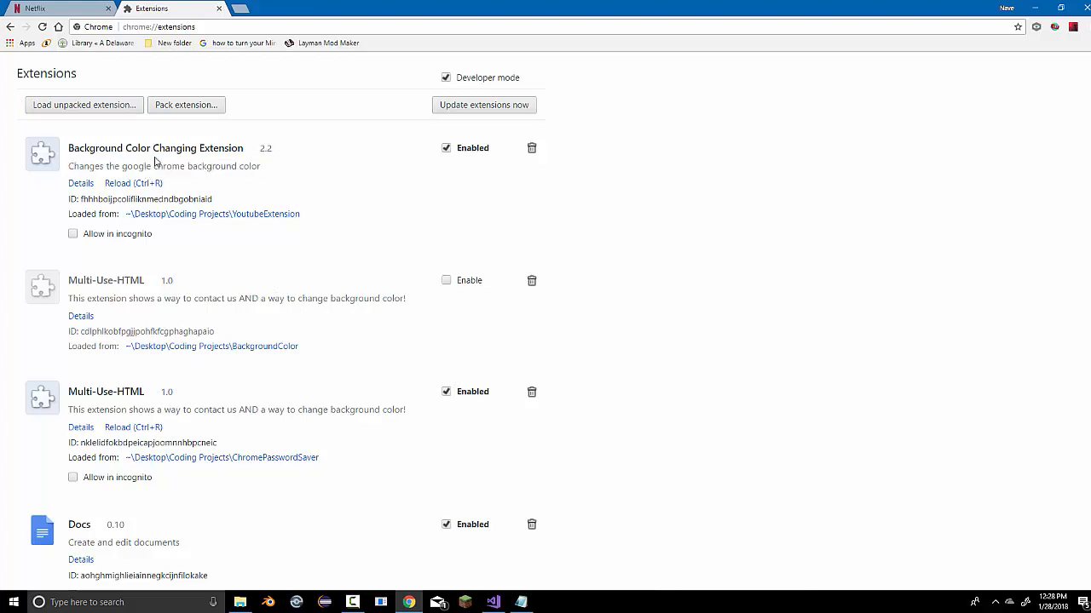
{"action": "triple_click", "coordinate": [156, 146]}
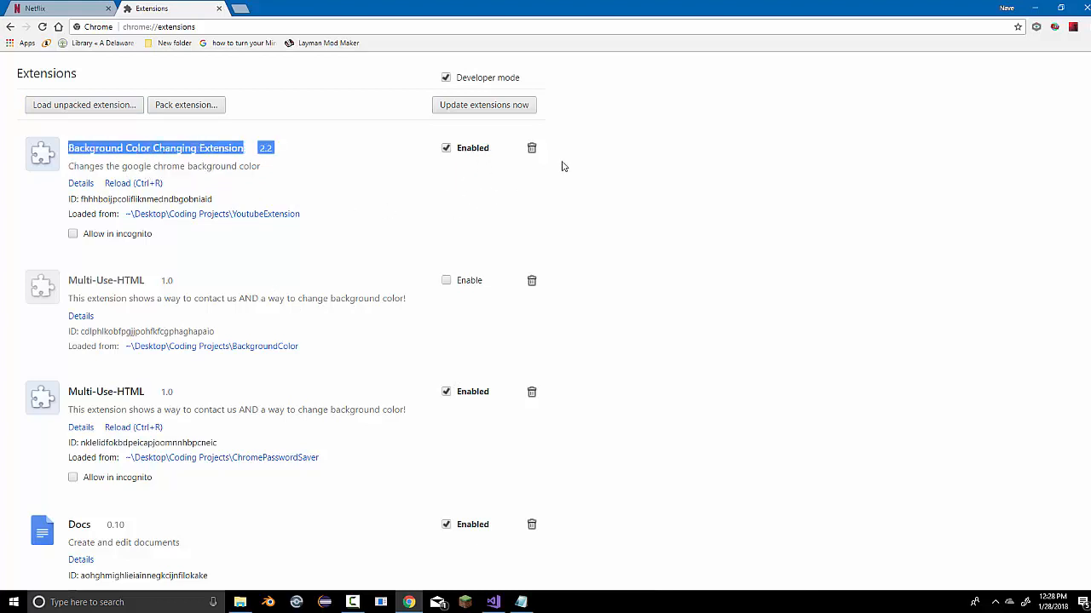
{"action": "mouse_move", "coordinate": [1074, 27]}
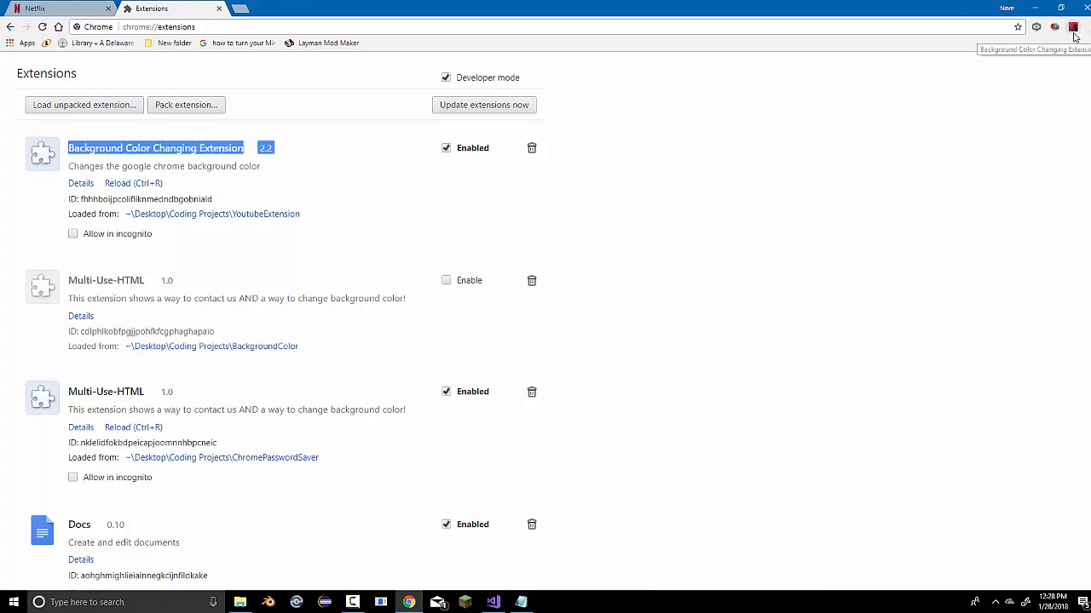
{"action": "left_click", "coordinate": [1072, 27]}
{"action": "type", "text": "toge"}
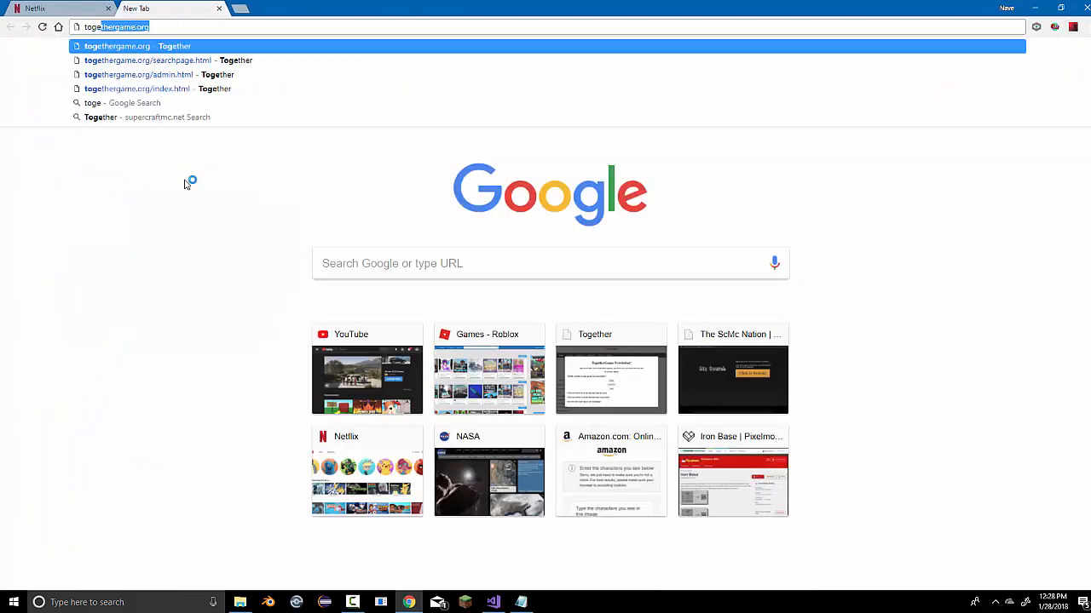
Load togethergame.org and set its background to white from the extension's colour dropdown
{"action": "key", "text": "Enter"}
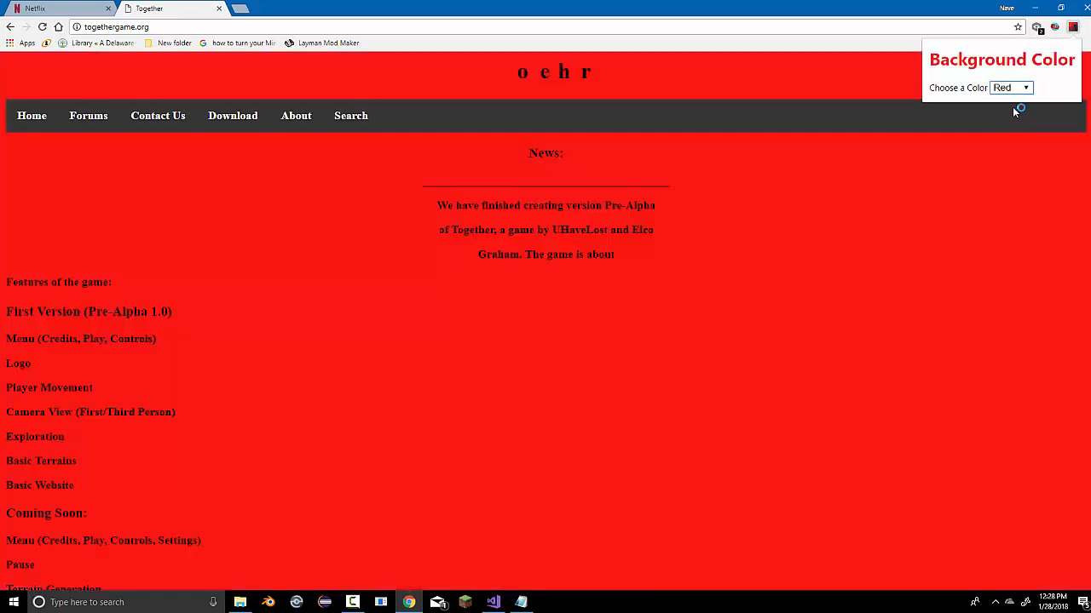
{"action": "left_click", "coordinate": [1011, 89]}
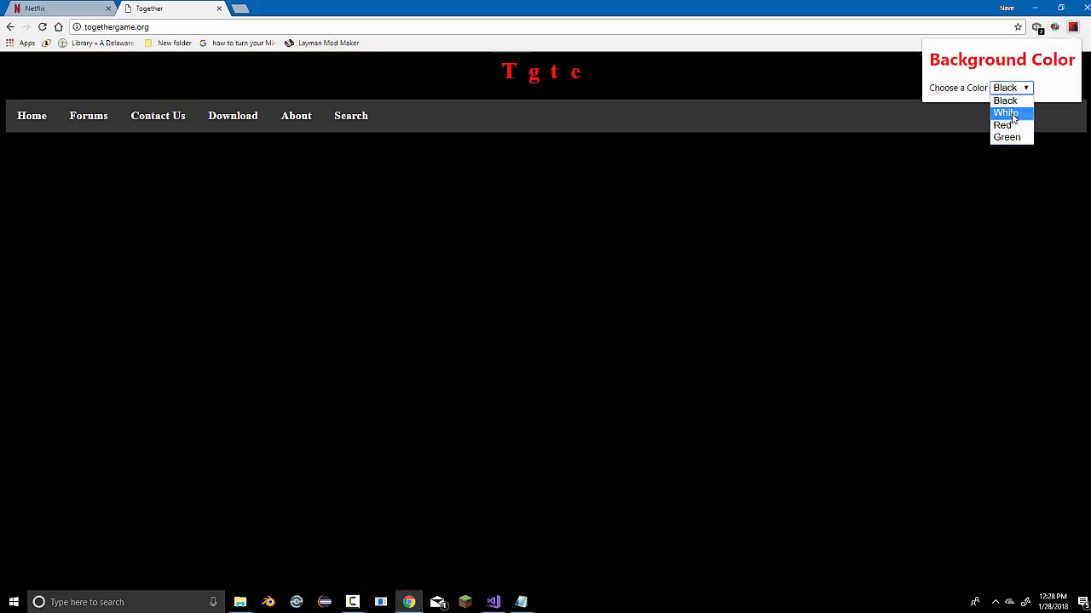
{"action": "left_click", "coordinate": [1006, 113]}
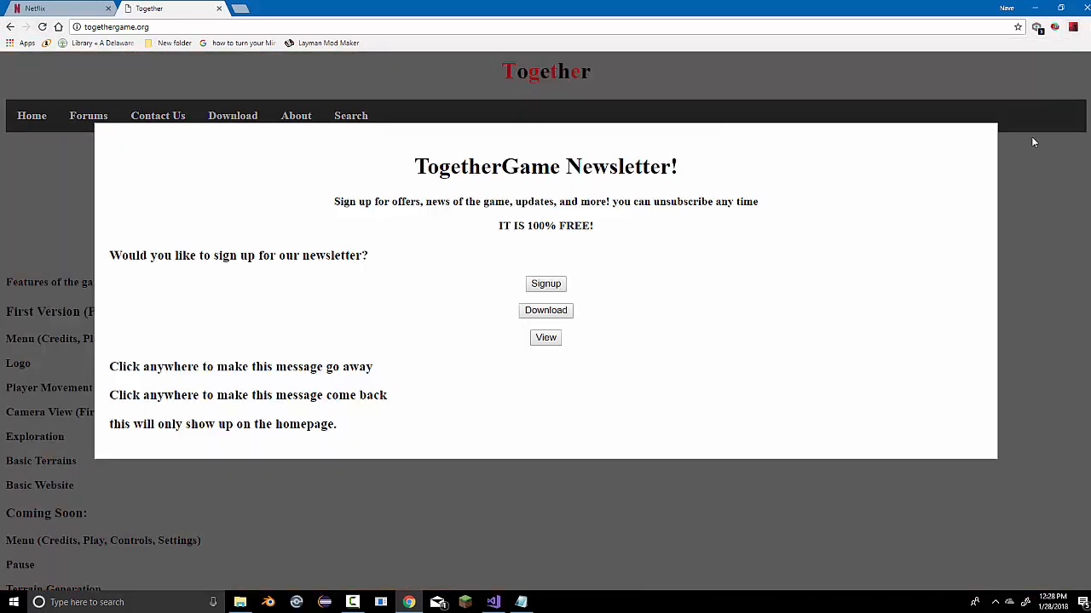
{"action": "left_click", "coordinate": [1074, 27]}
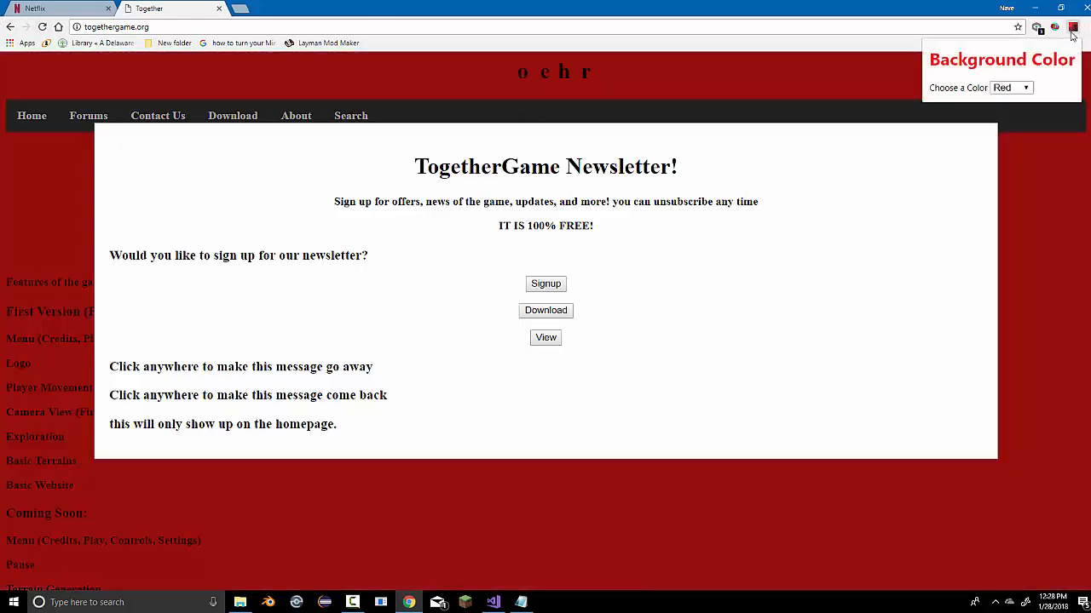
{"action": "left_click", "coordinate": [1009, 87]}
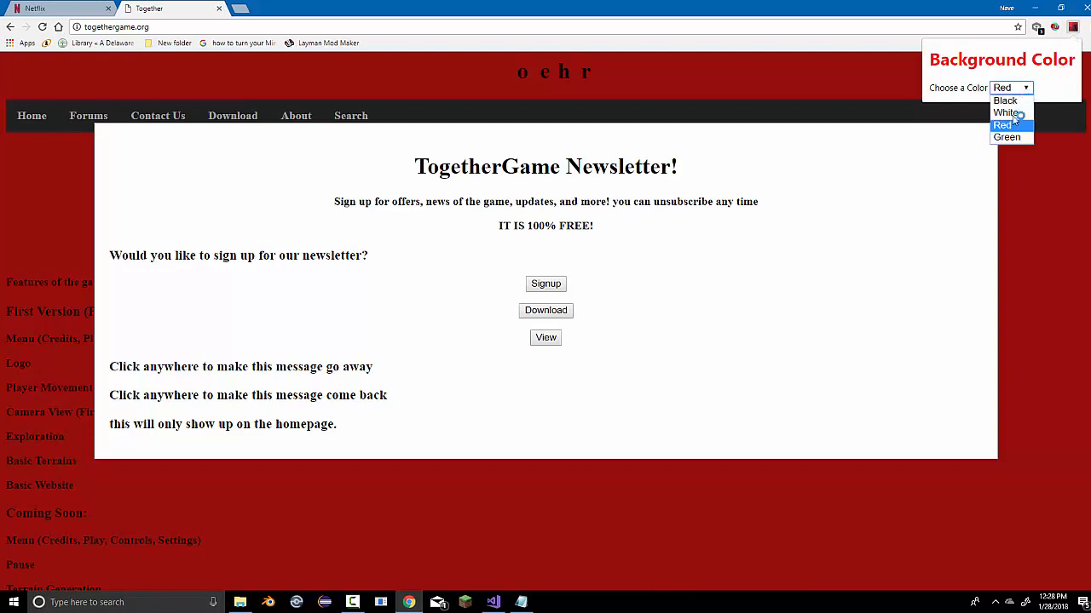
{"action": "left_click", "coordinate": [1005, 113]}
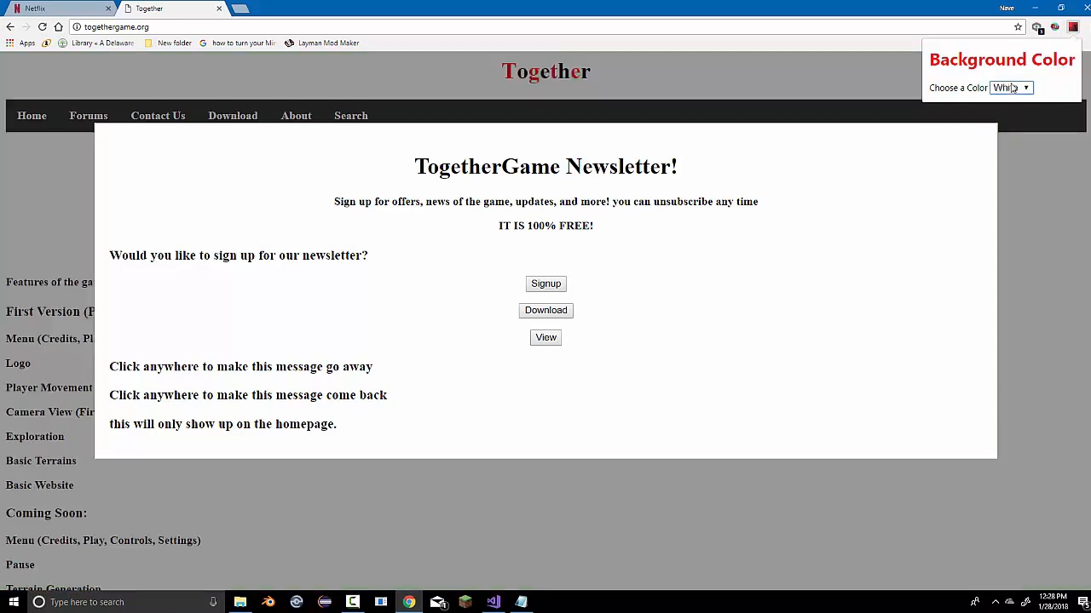
Cycle the page background through black, red and white, ending on black
{"action": "left_click", "coordinate": [1012, 88]}
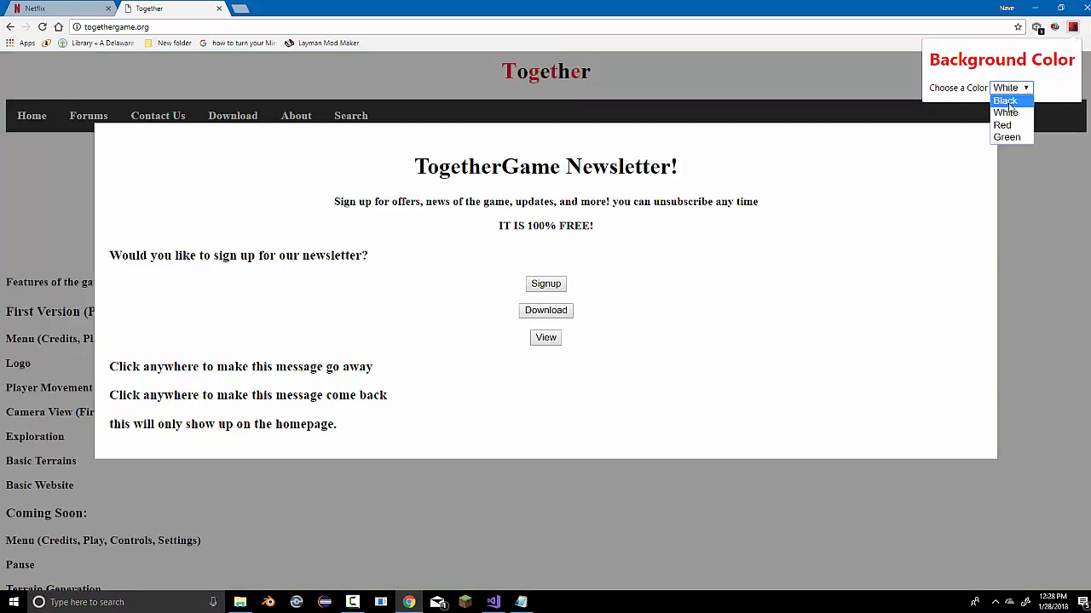
{"action": "left_click", "coordinate": [1005, 99]}
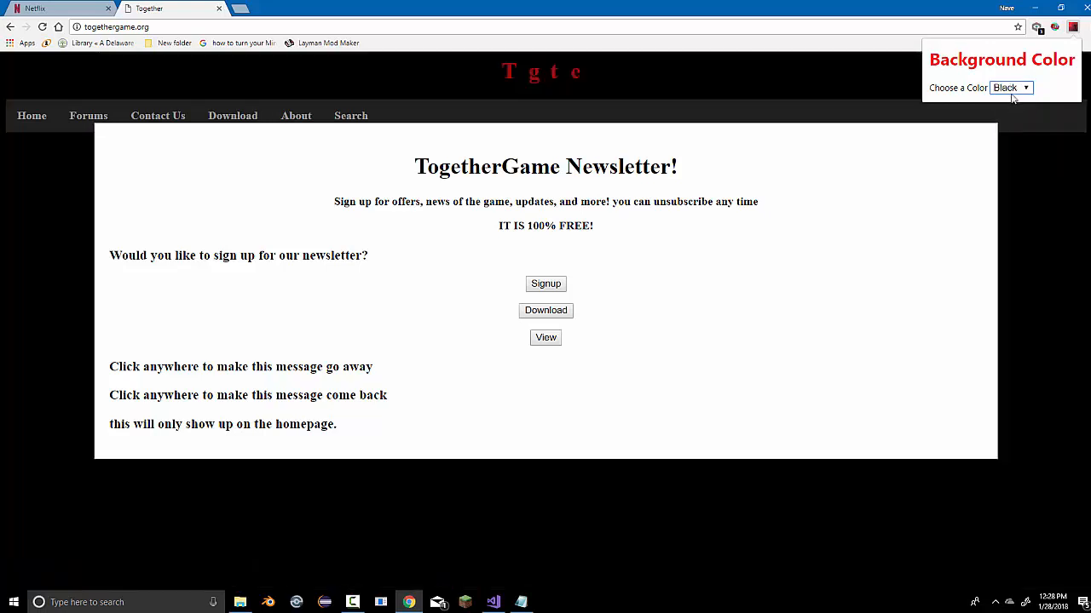
{"action": "left_click", "coordinate": [1010, 87]}
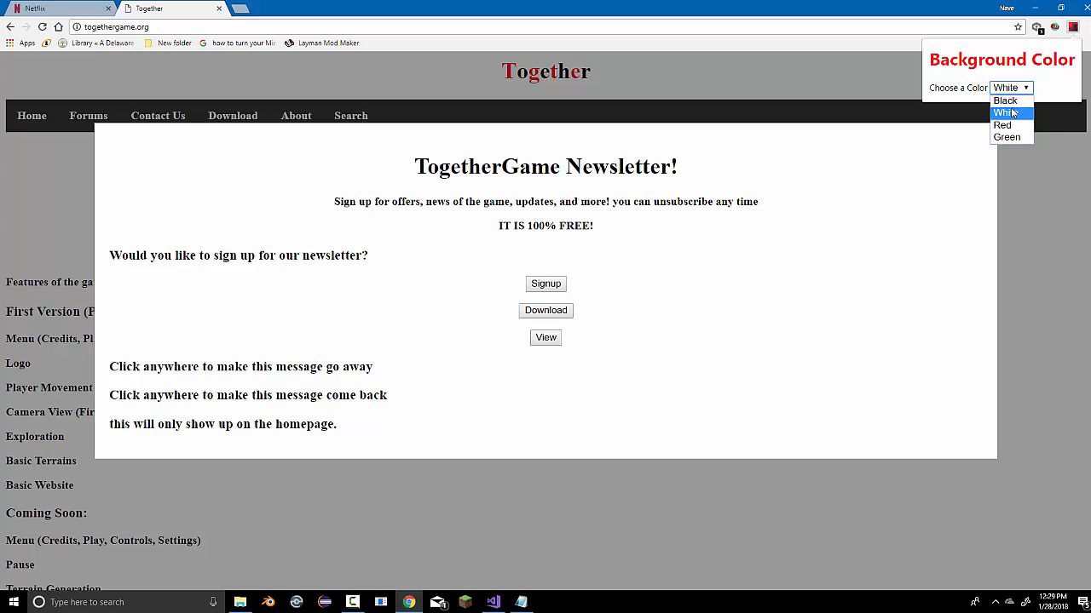
{"action": "left_click", "coordinate": [1006, 125]}
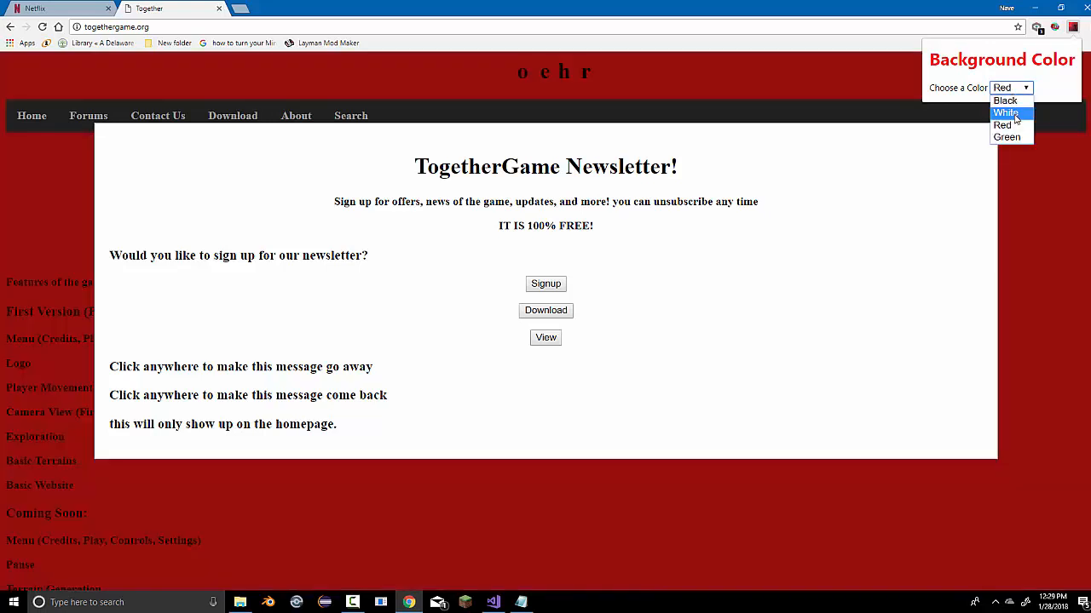
{"action": "left_click", "coordinate": [1005, 112]}
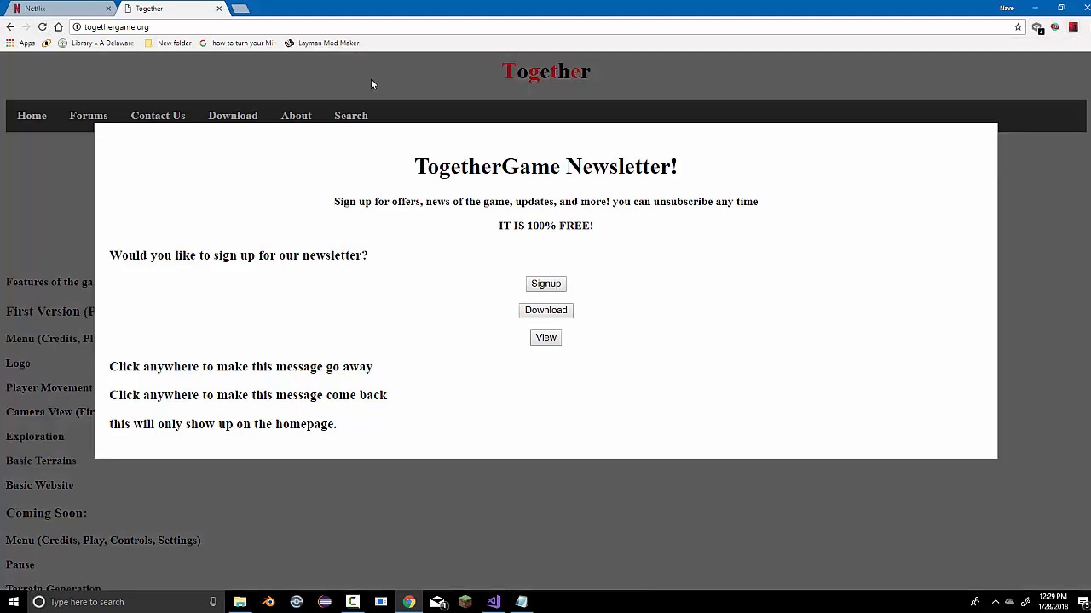
{"action": "left_click", "coordinate": [372, 83]}
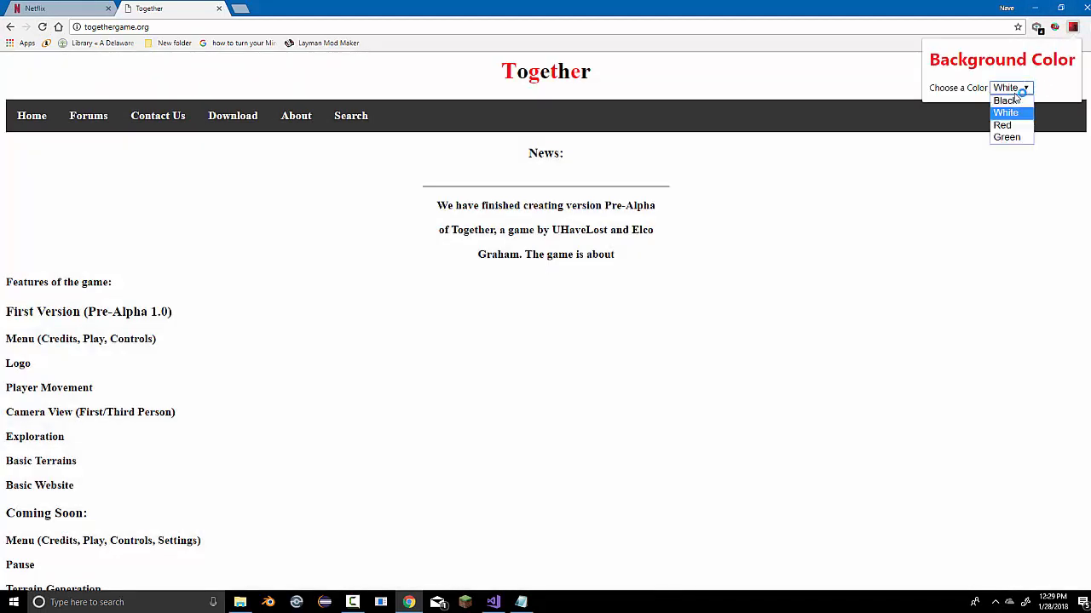
{"action": "left_click", "coordinate": [1005, 101]}
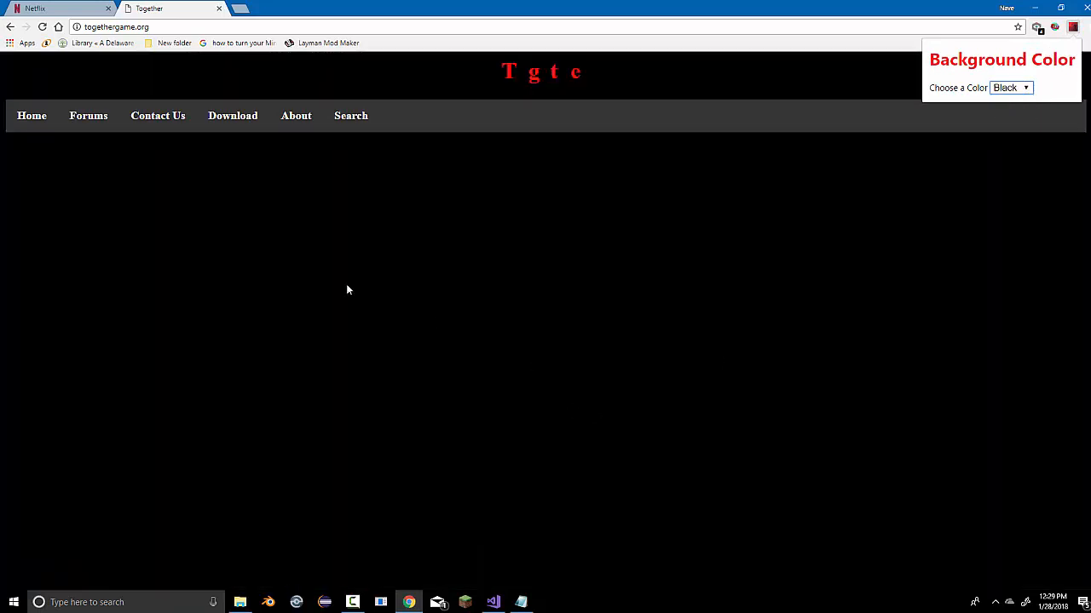
{"action": "left_click", "coordinate": [348, 289]}
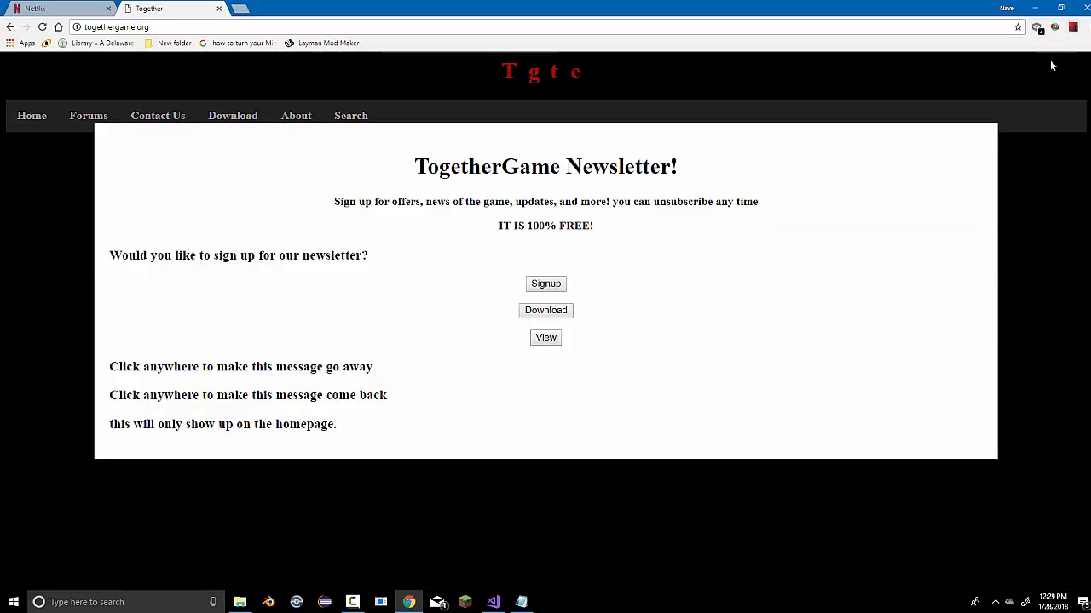